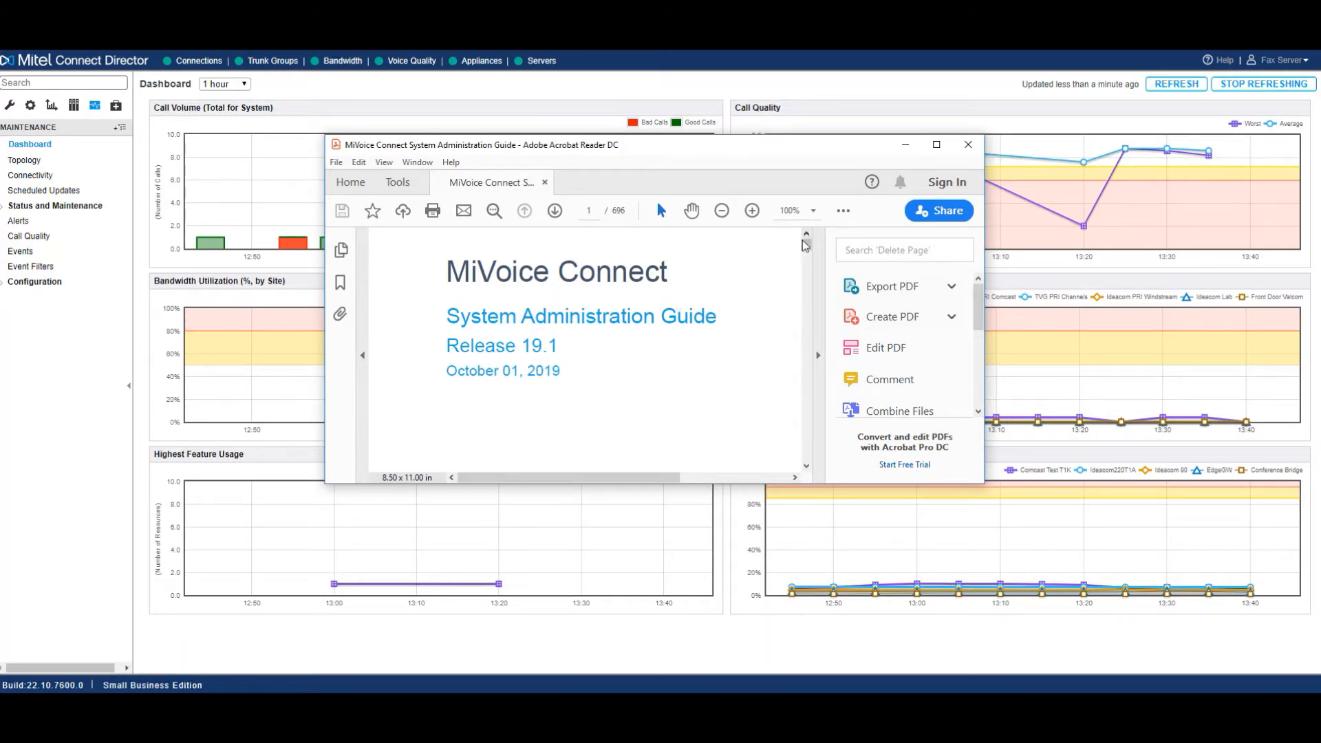
Scroll the System Administration Guide from the title page down to the Chapter 7 voice switch ports table.
{"action": "left_click_drag", "start_coordinate": [805, 245], "coordinate": [805, 283]}
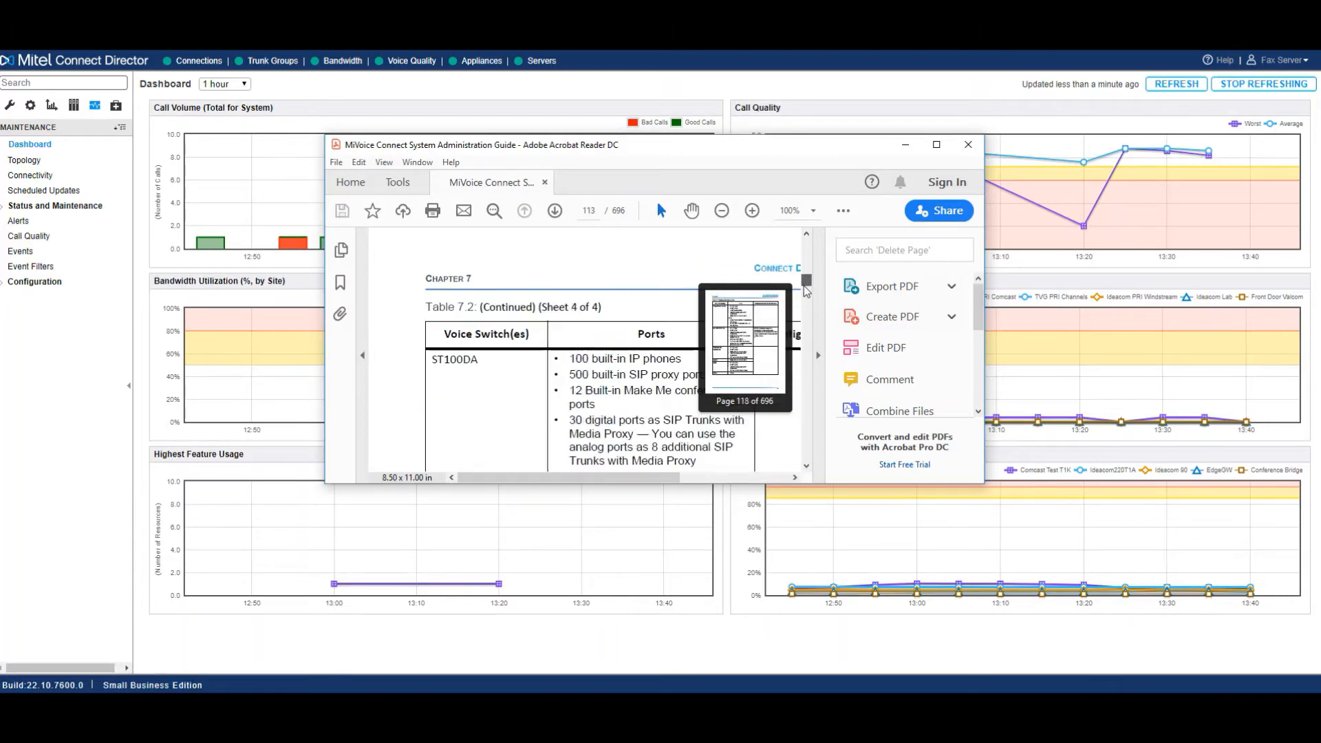
{"action": "left_click_drag", "start_coordinate": [804, 281], "coordinate": [808, 405]}
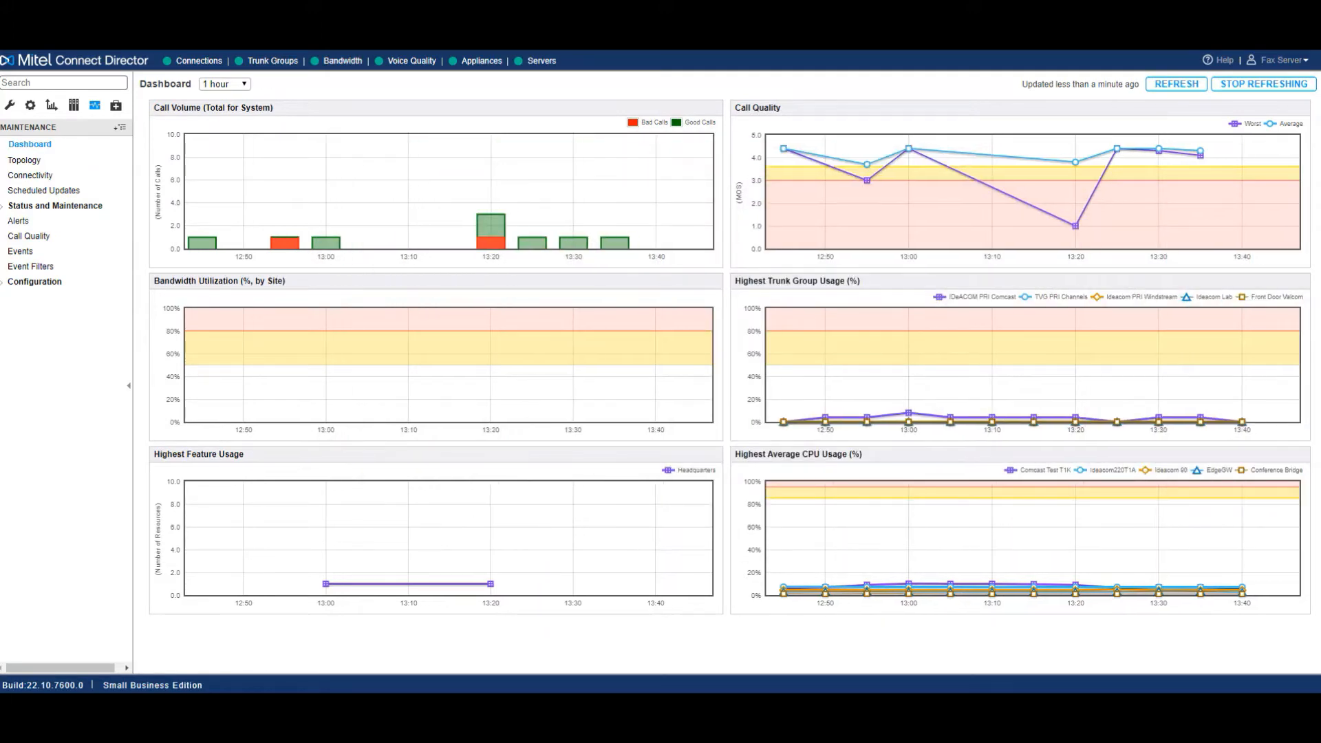
{"action": "mouse_move", "coordinate": [917, 145]}
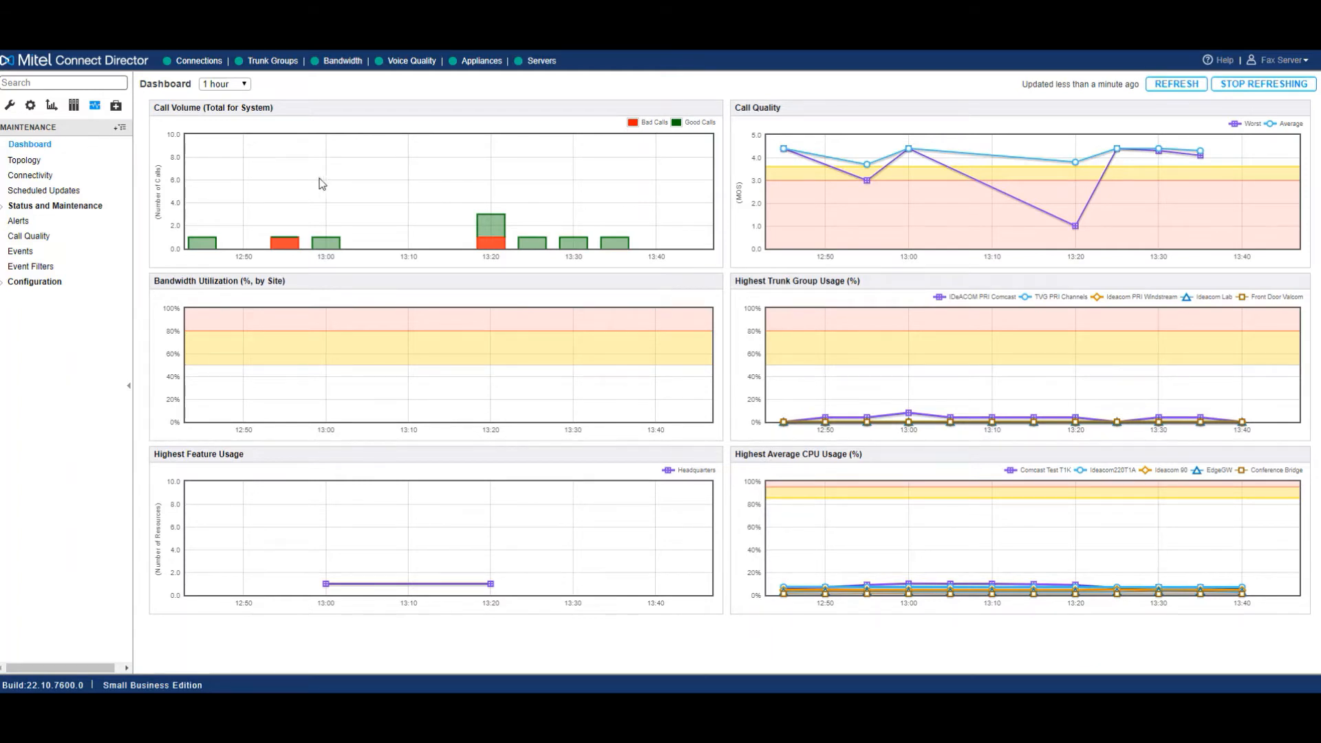
{"action": "mouse_move", "coordinate": [239, 151]}
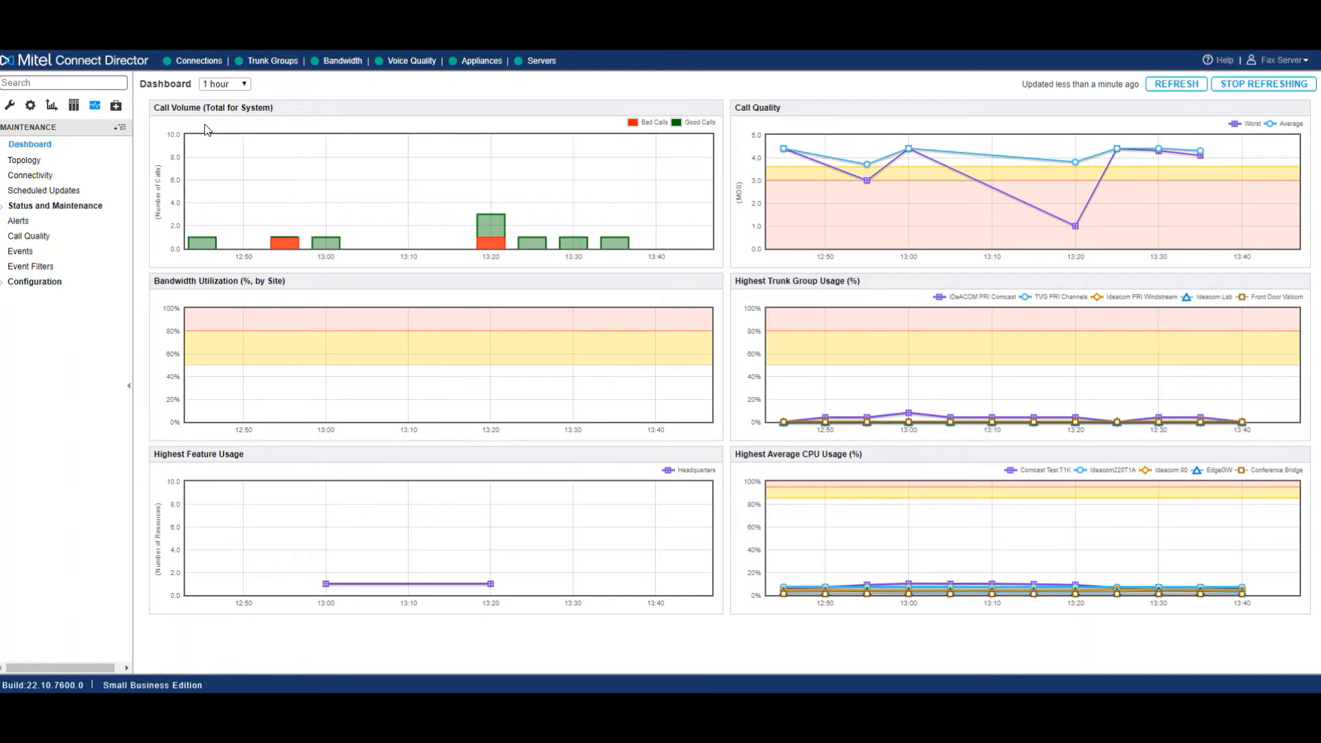
{"action": "mouse_move", "coordinate": [248, 308]}
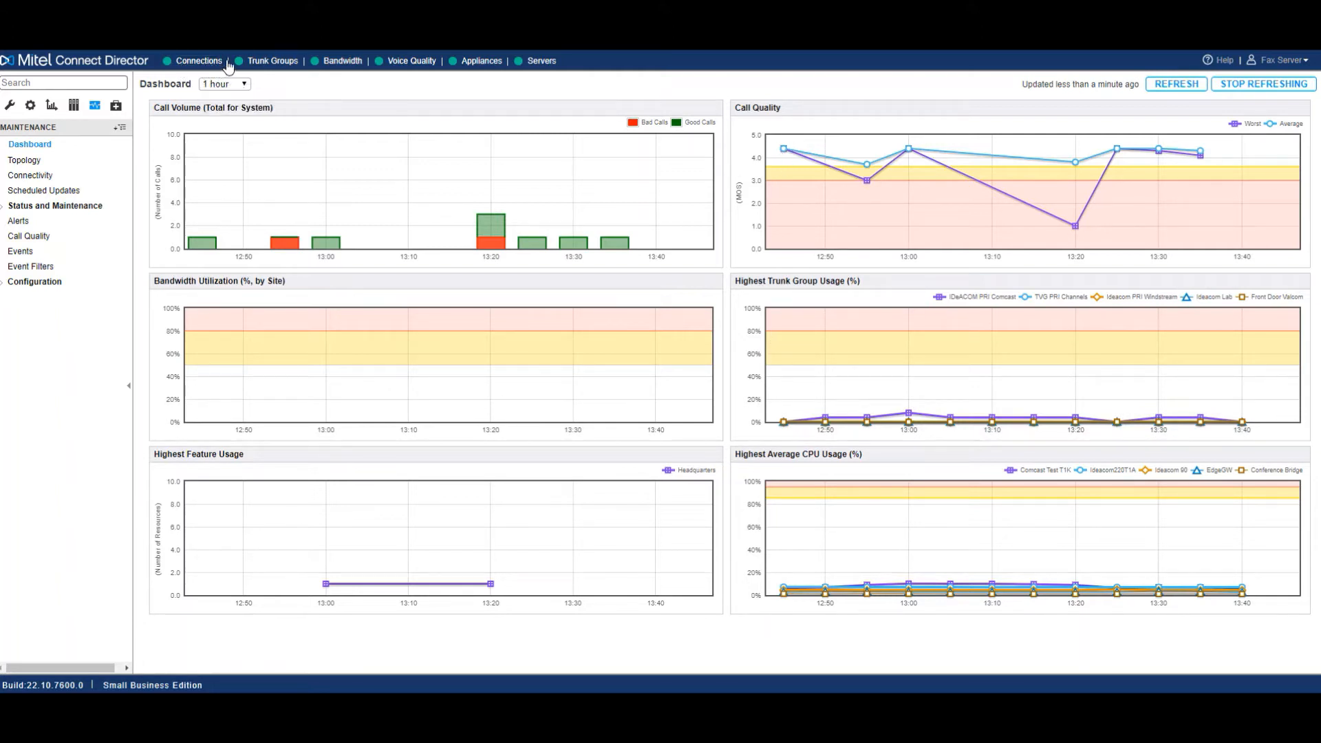
{"action": "mouse_move", "coordinate": [411, 61]}
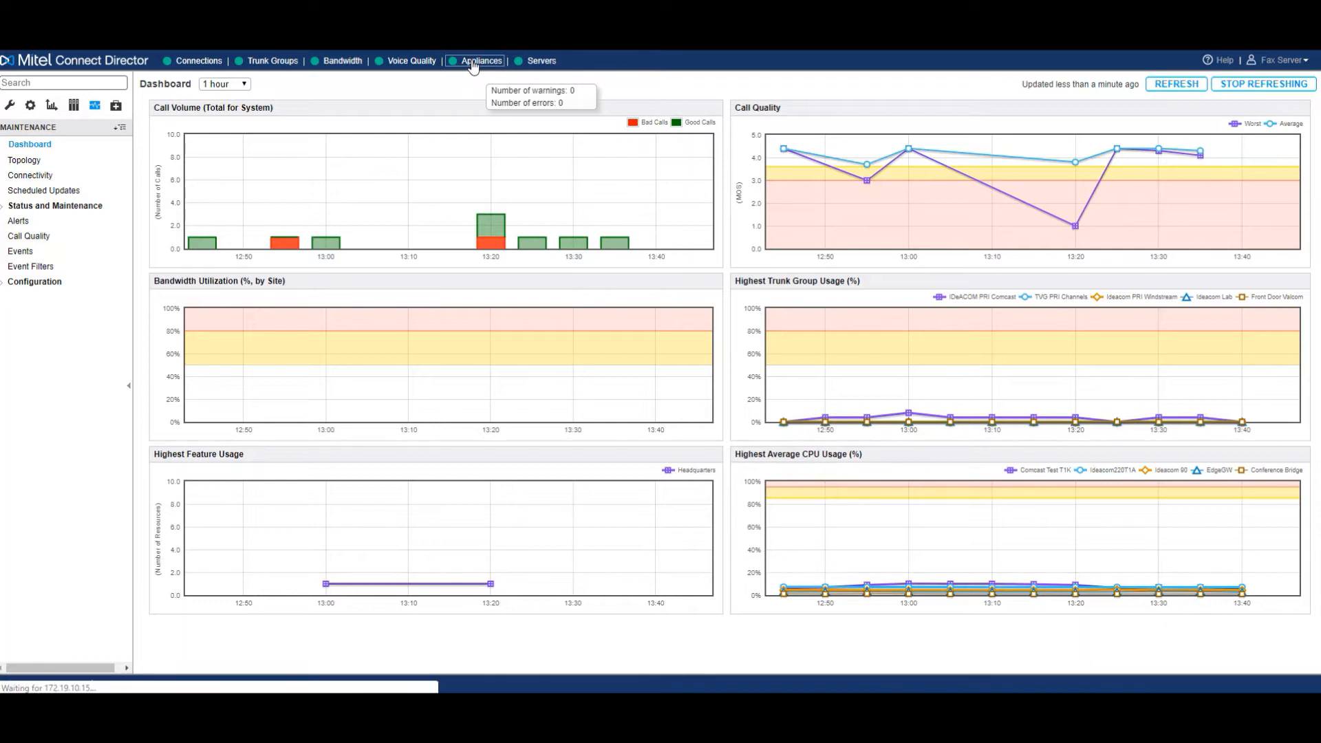
Bring up the Alerts grid, which shows no alerts to display.
{"action": "left_click", "coordinate": [18, 220]}
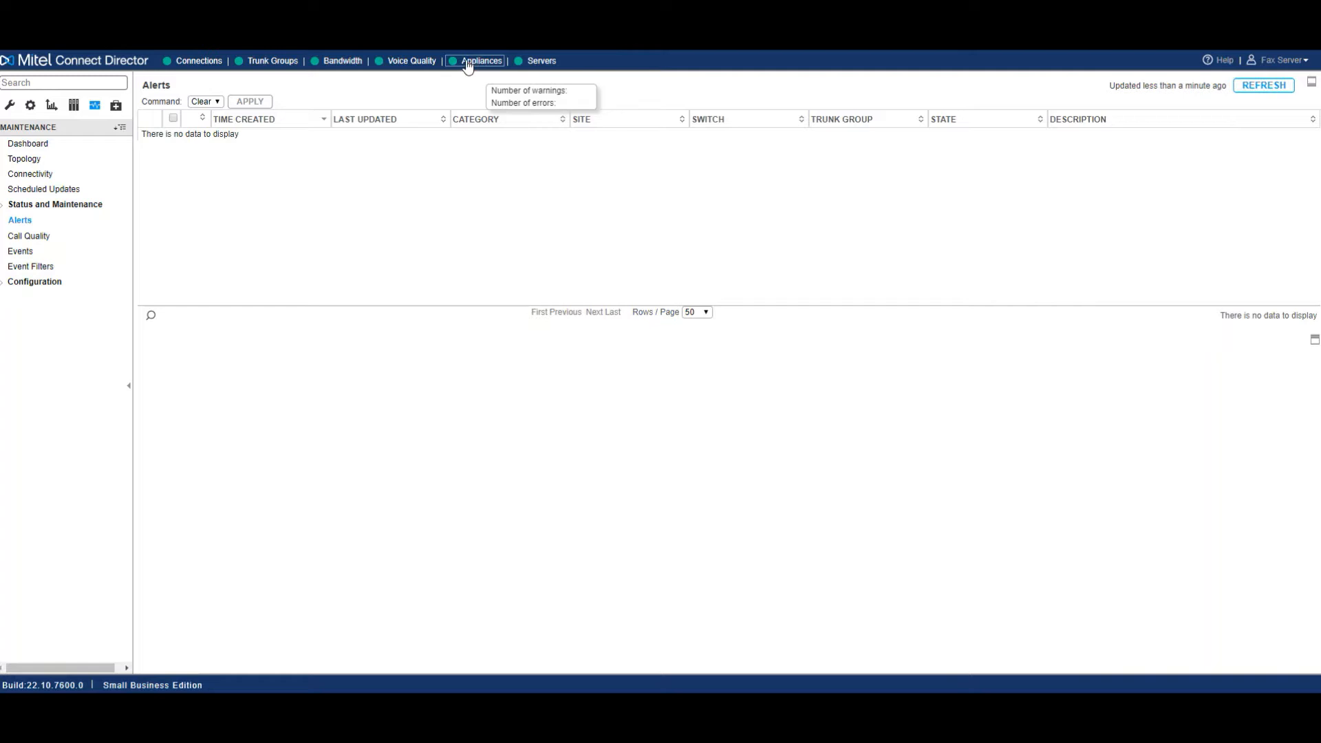
{"action": "mouse_move", "coordinate": [256, 159]}
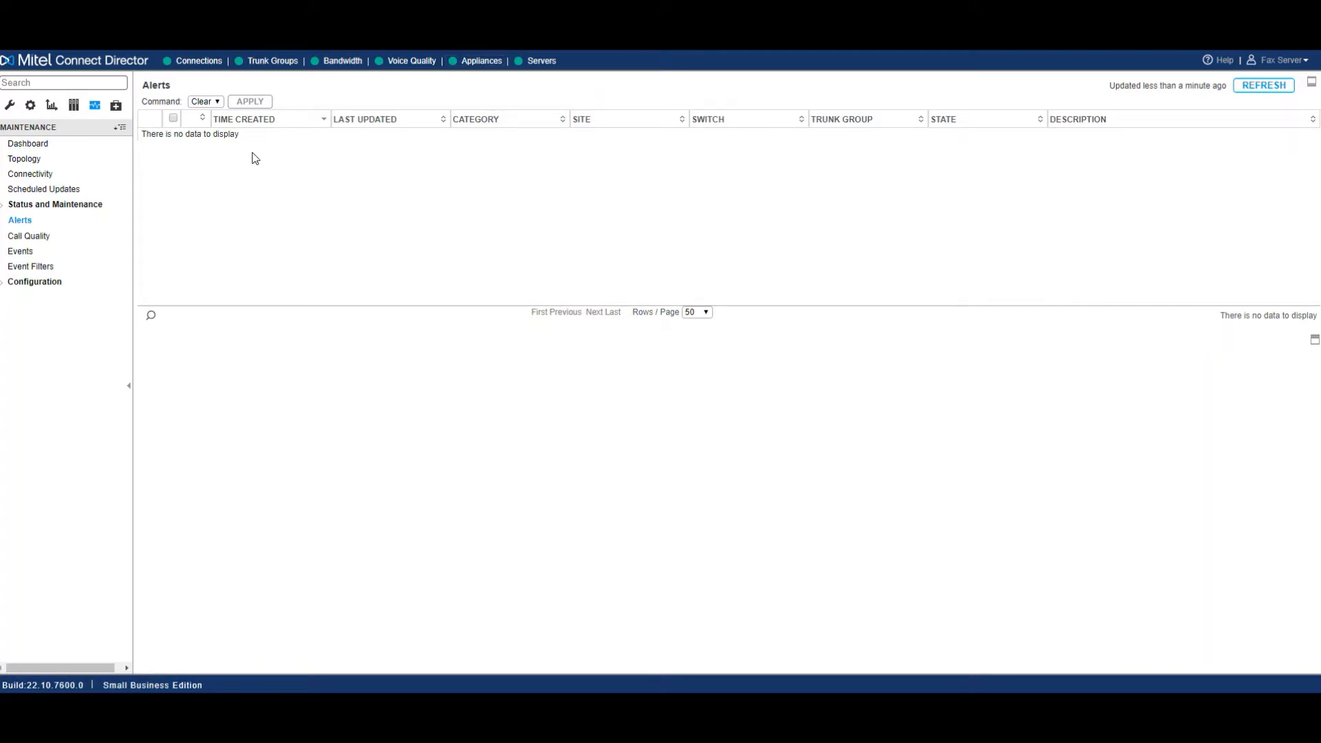
{"action": "mouse_move", "coordinate": [396, 103]}
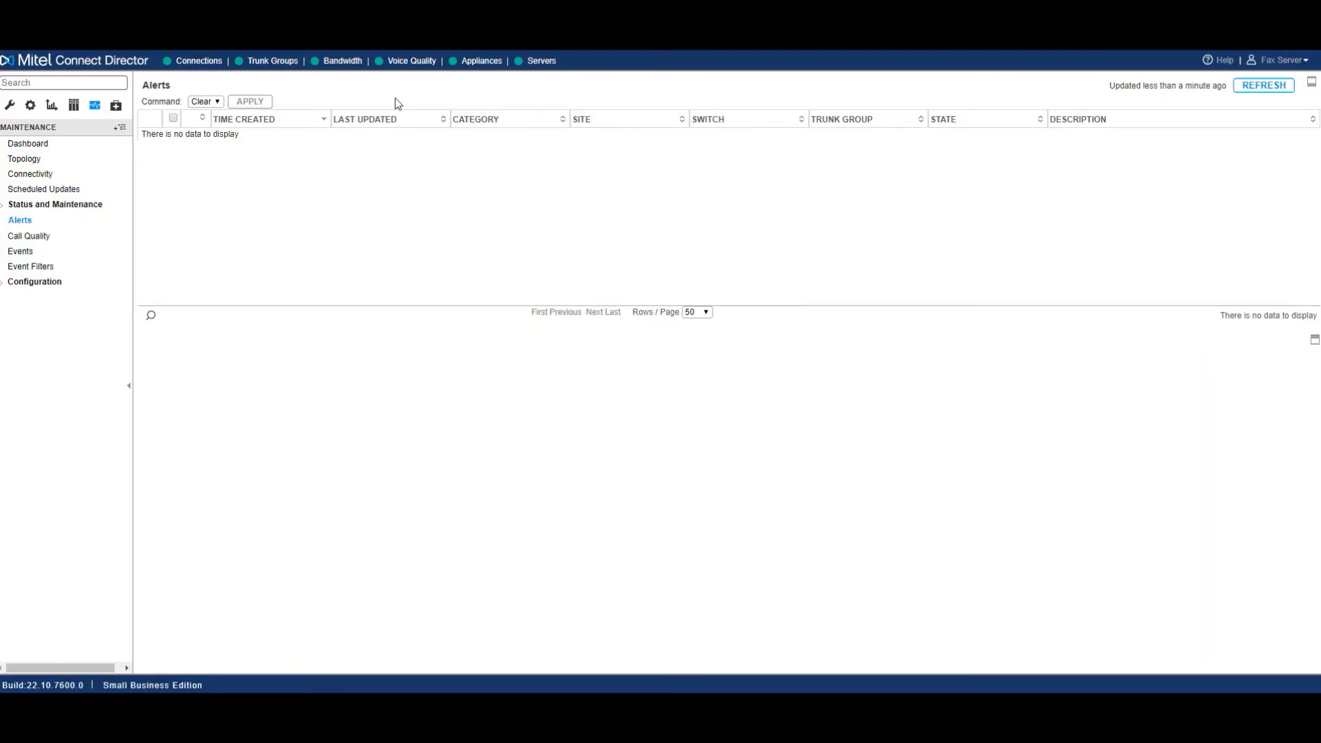
{"action": "mouse_move", "coordinate": [481, 60]}
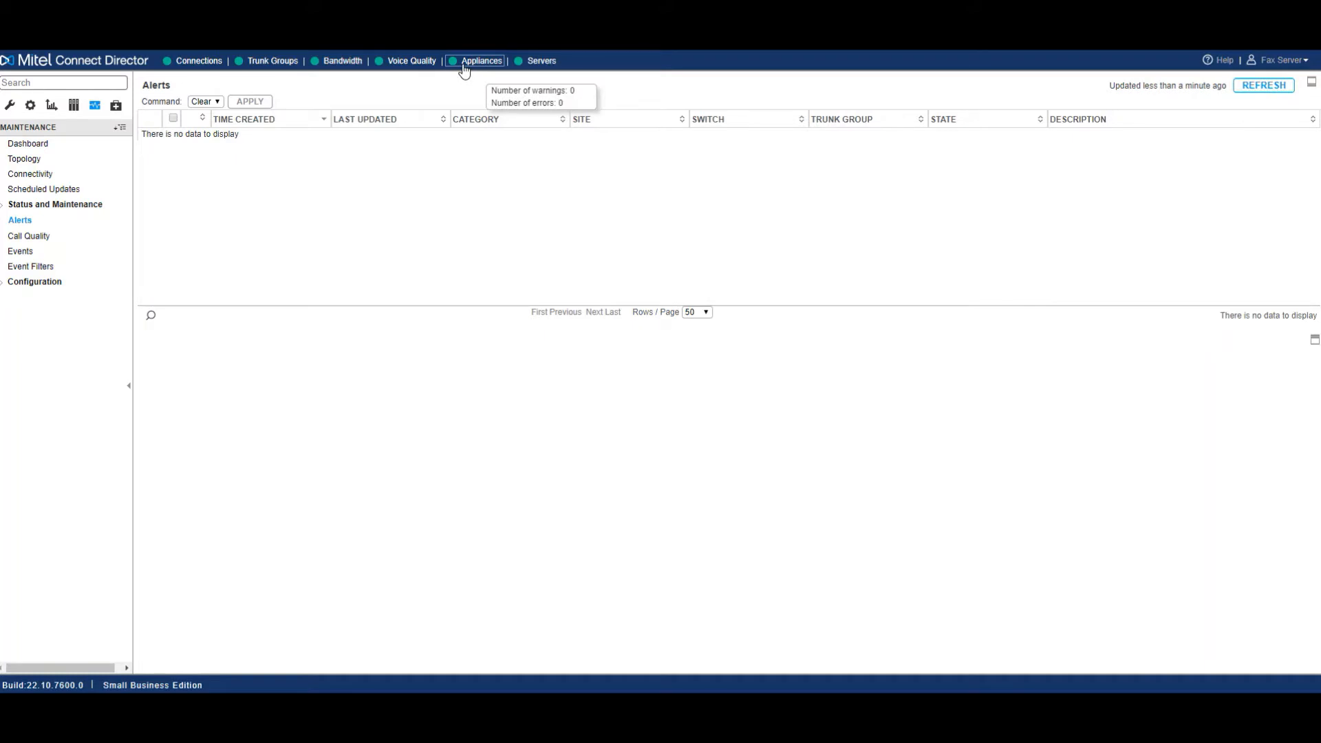
{"action": "mouse_move", "coordinate": [407, 192]}
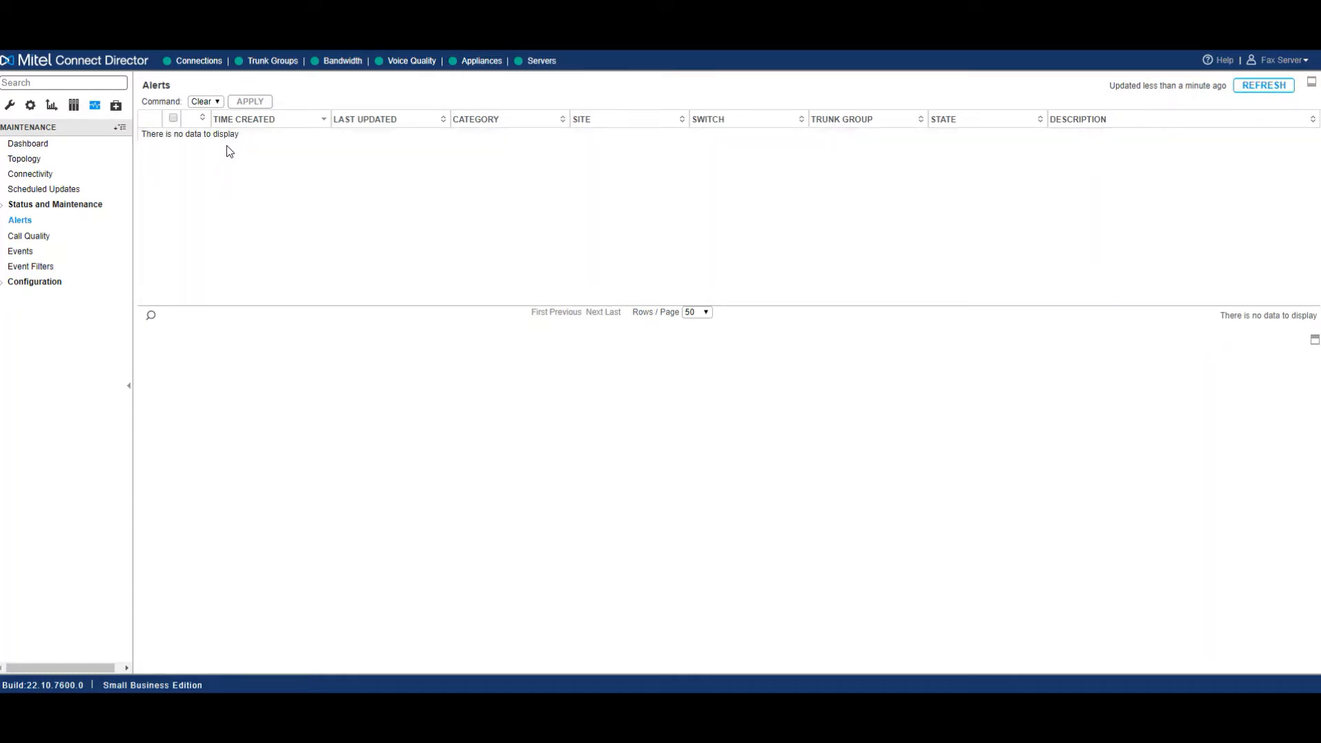
{"action": "mouse_move", "coordinate": [481, 59]}
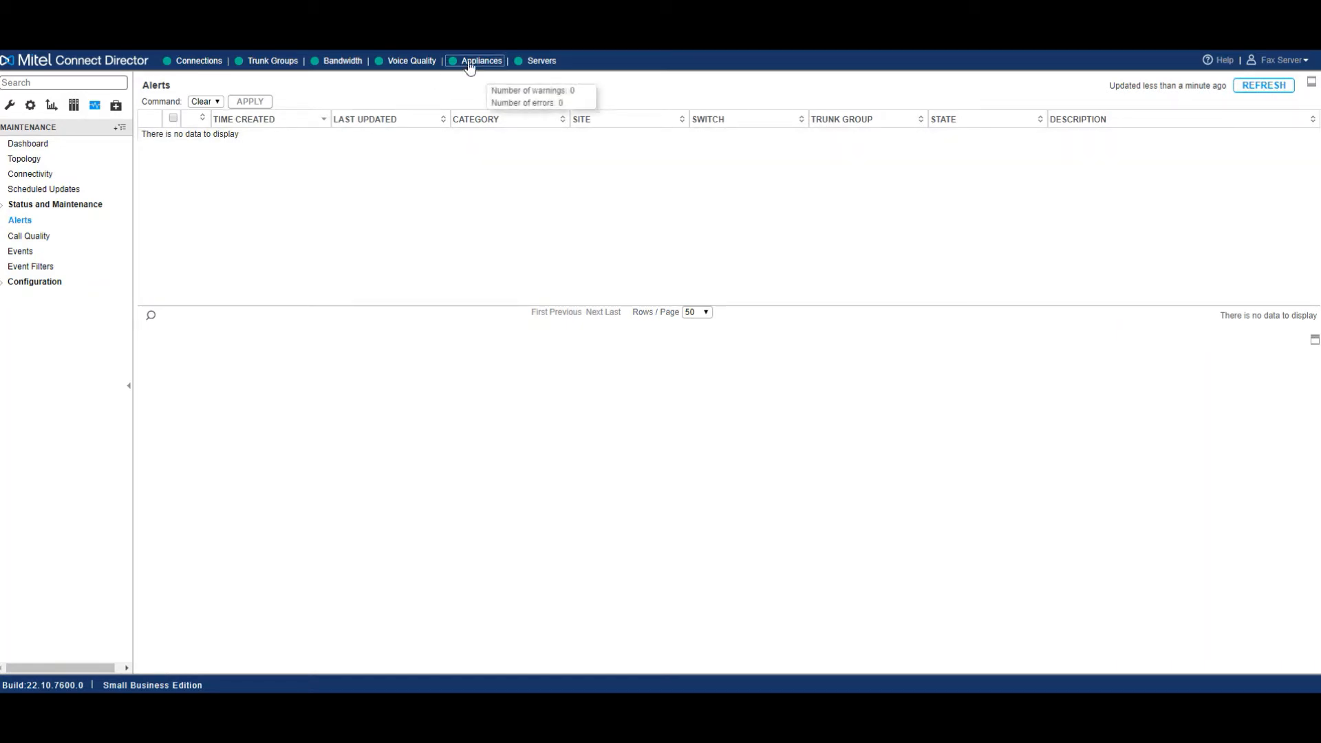
{"action": "mouse_move", "coordinate": [241, 153]}
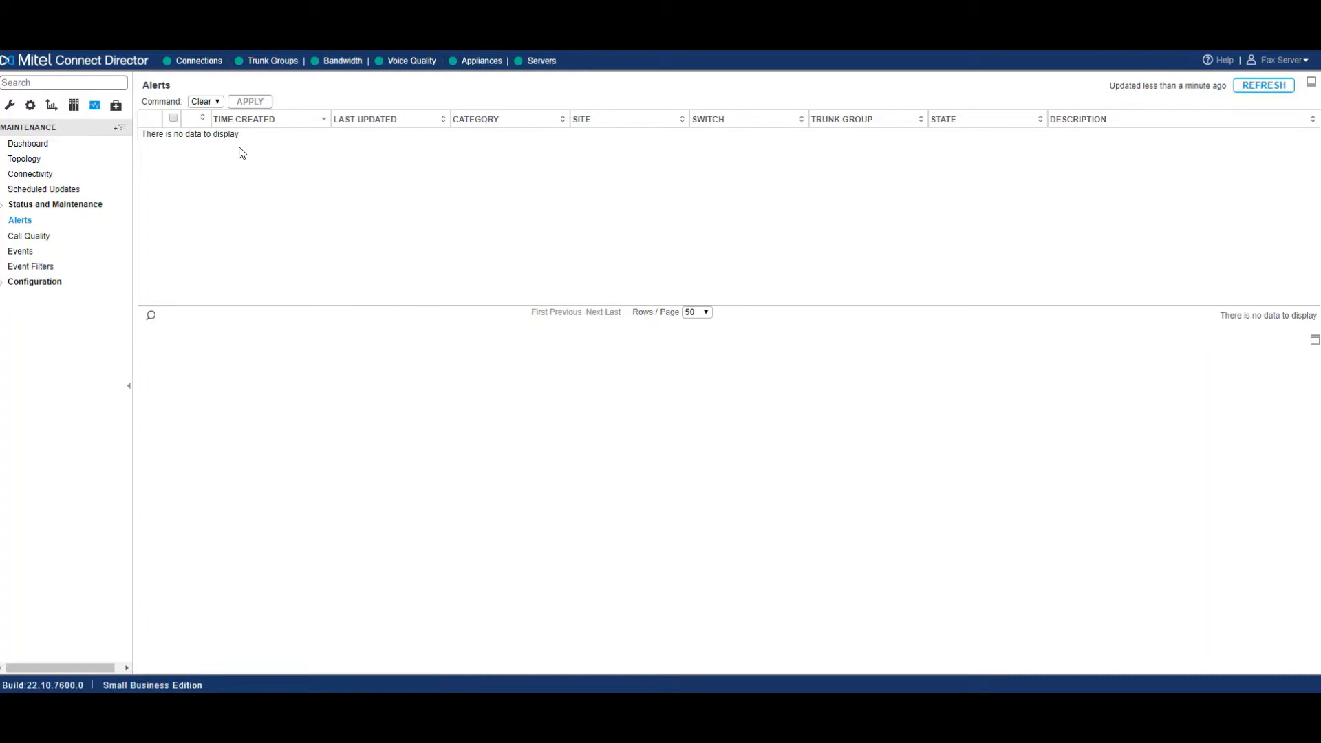
{"action": "mouse_move", "coordinate": [480, 61]}
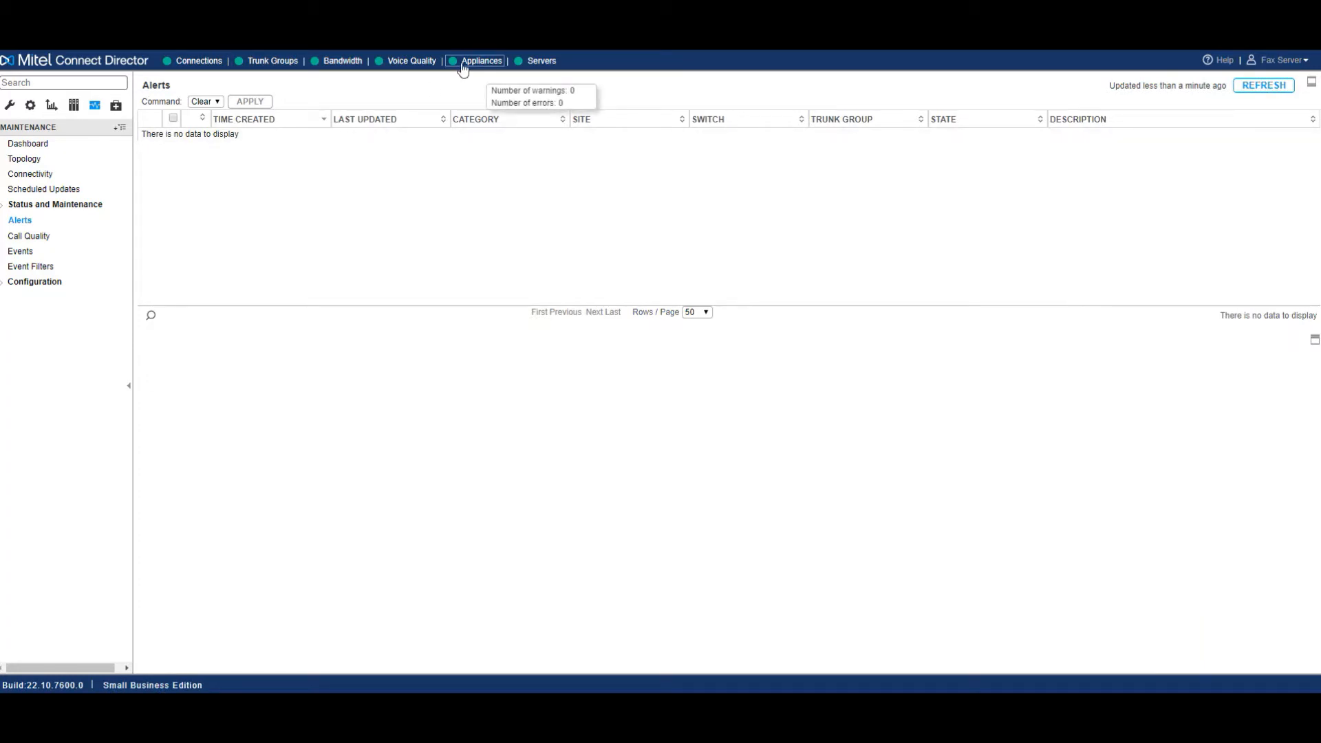
{"action": "mouse_move", "coordinate": [95, 171]}
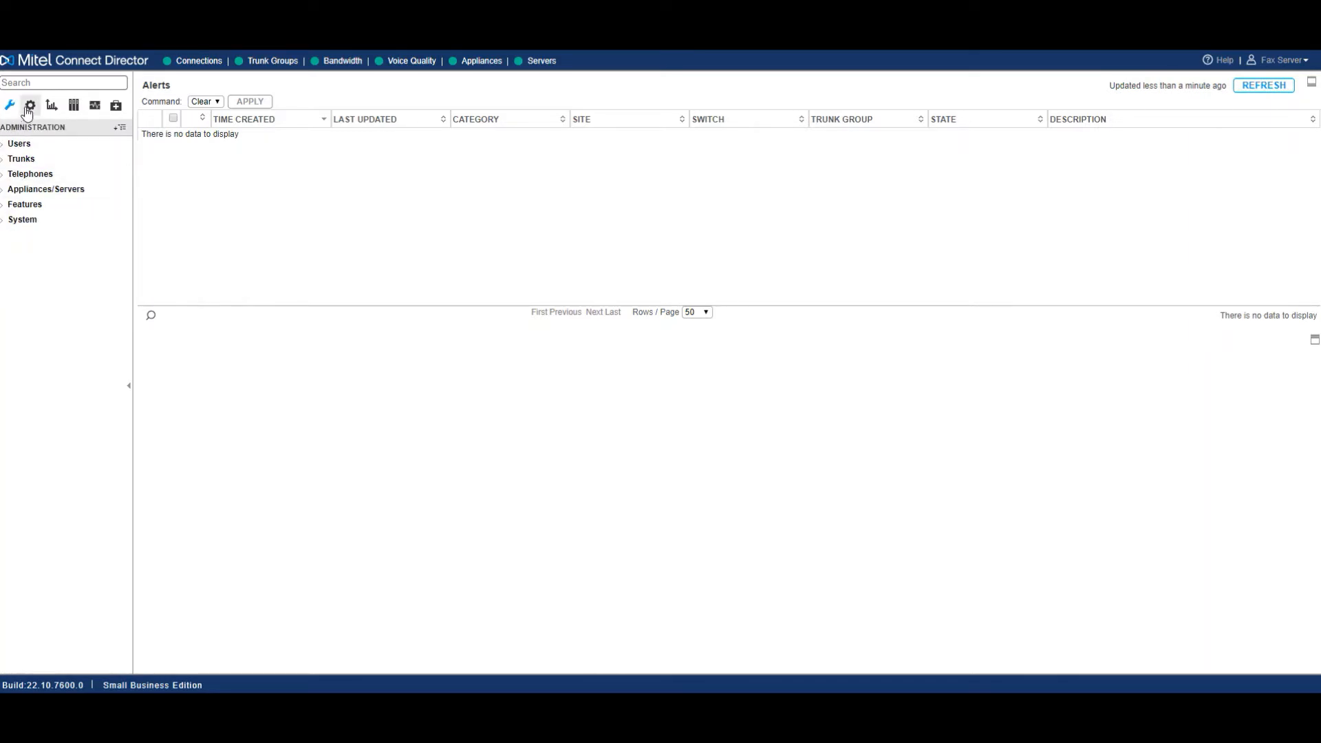
Visit the System, Reporting, Documentation, Maintenance and Diagnostics sections in turn.
{"action": "left_click", "coordinate": [29, 104]}
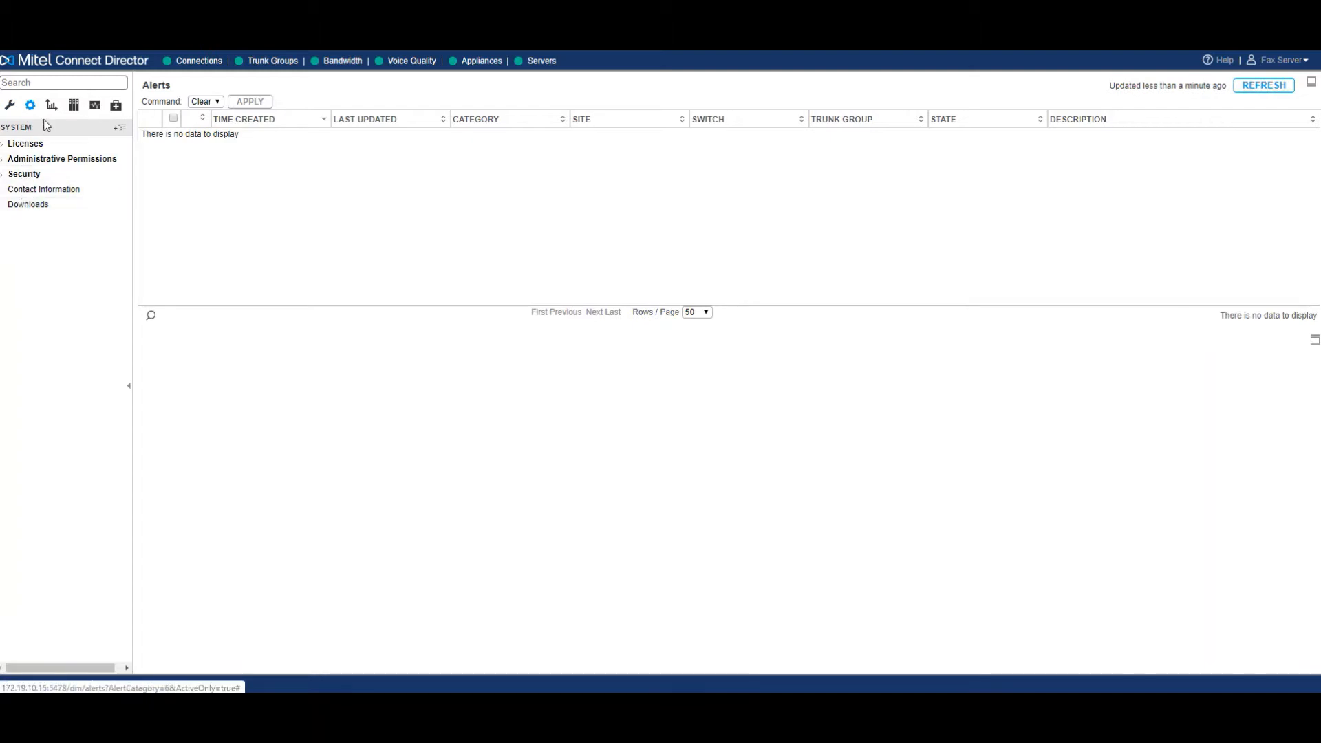
{"action": "left_click", "coordinate": [51, 104]}
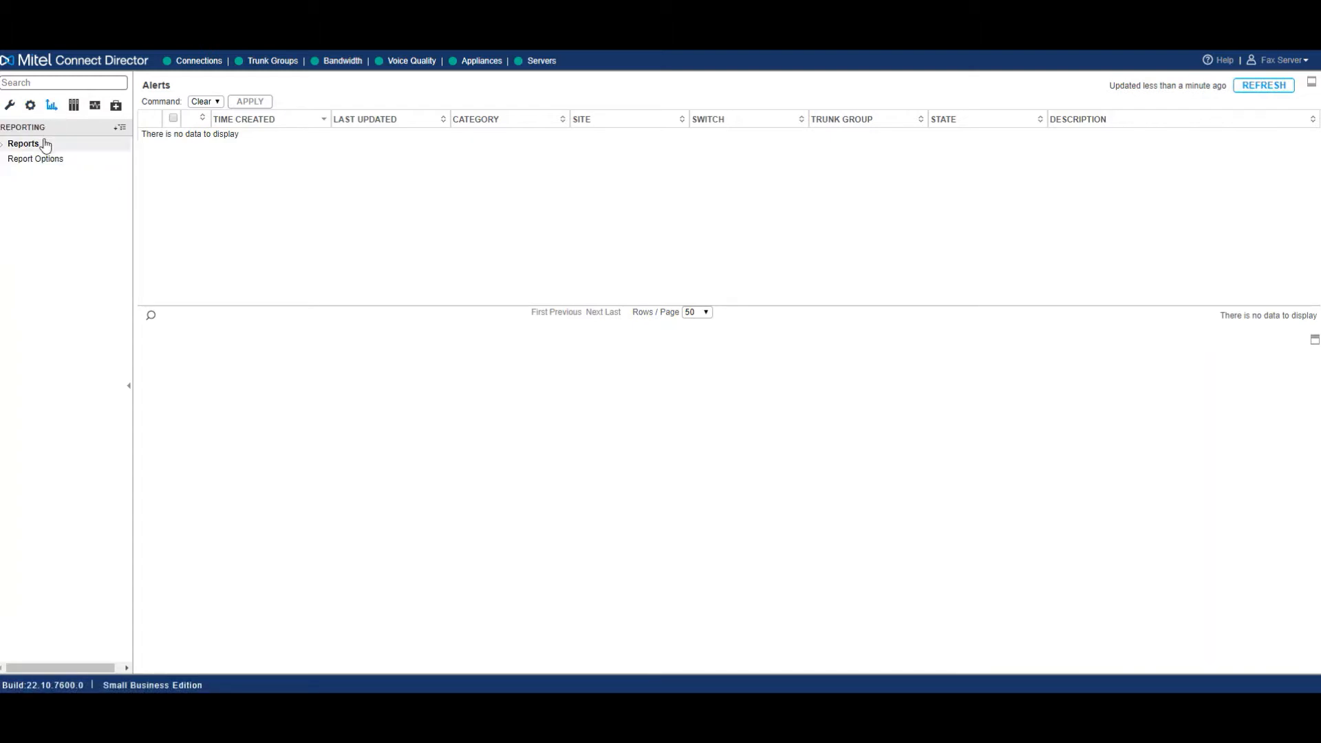
{"action": "left_click", "coordinate": [74, 105]}
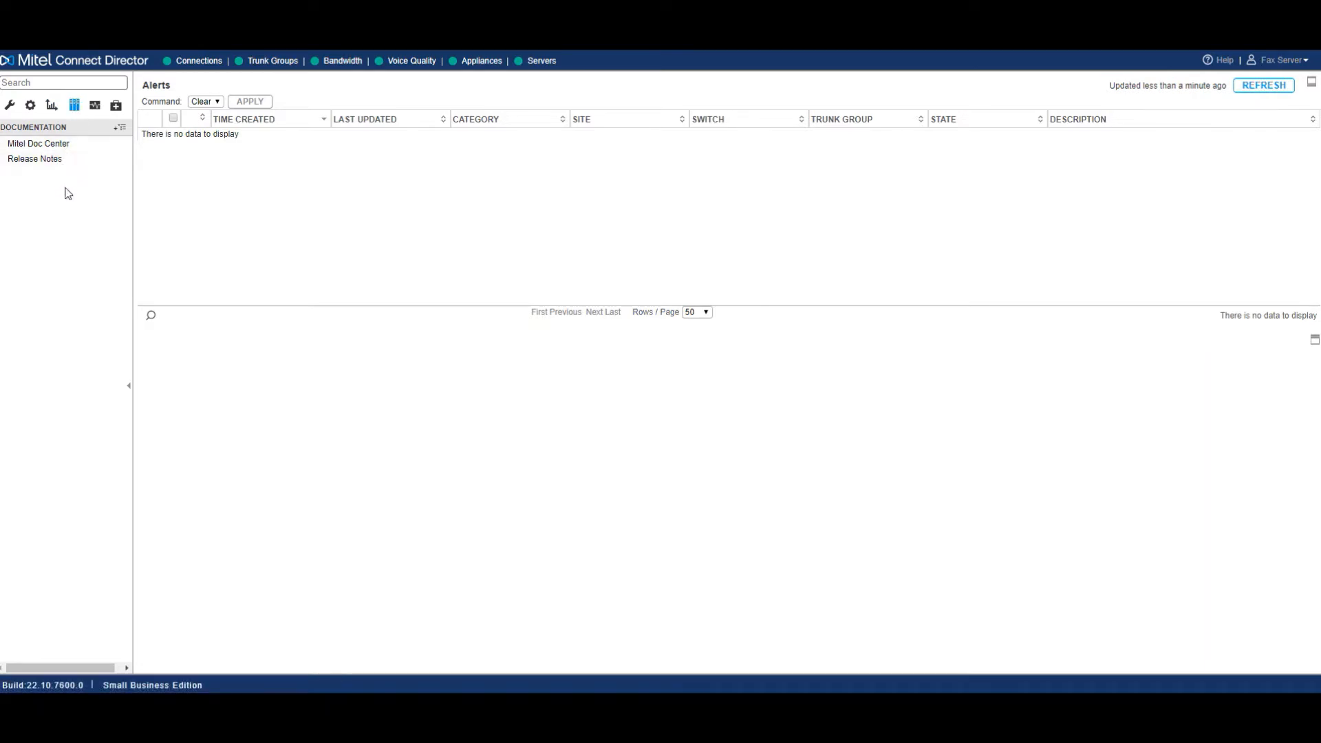
{"action": "left_click", "coordinate": [95, 105]}
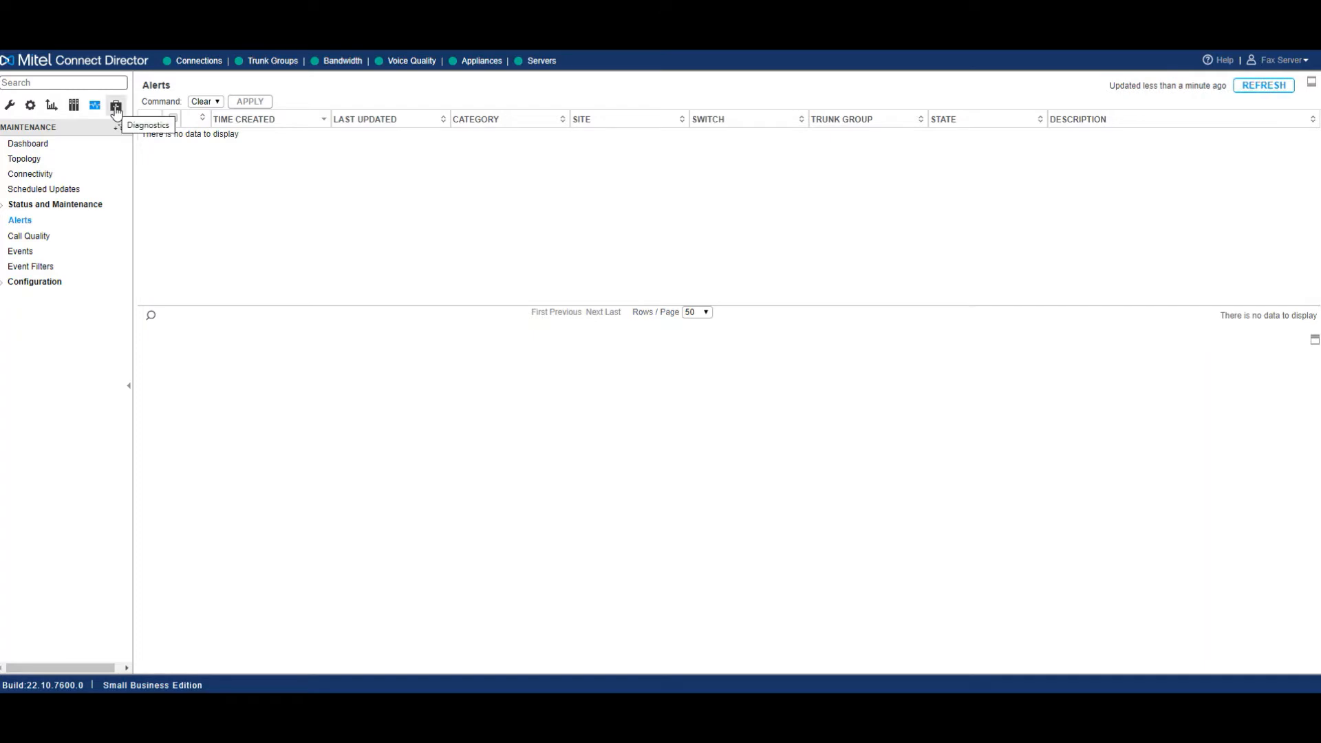
{"action": "left_click", "coordinate": [116, 105]}
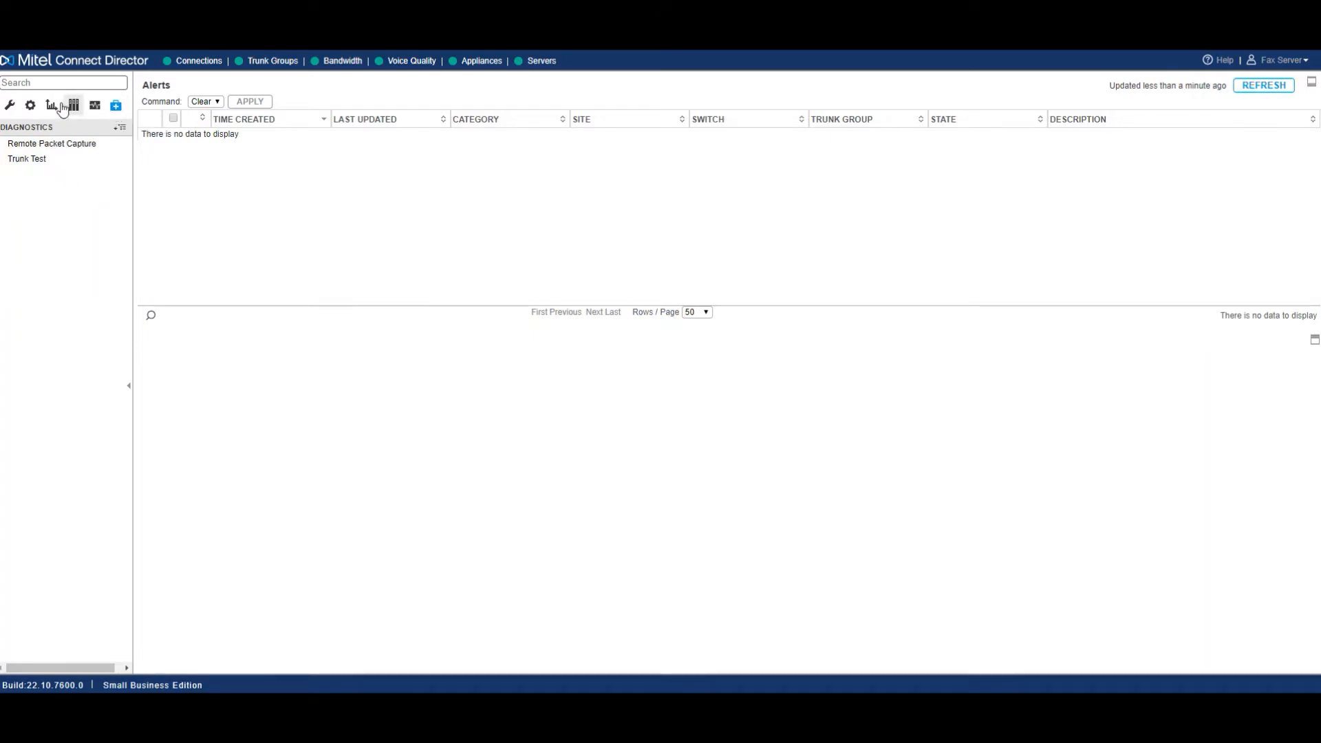
{"action": "mouse_move", "coordinate": [9, 105]}
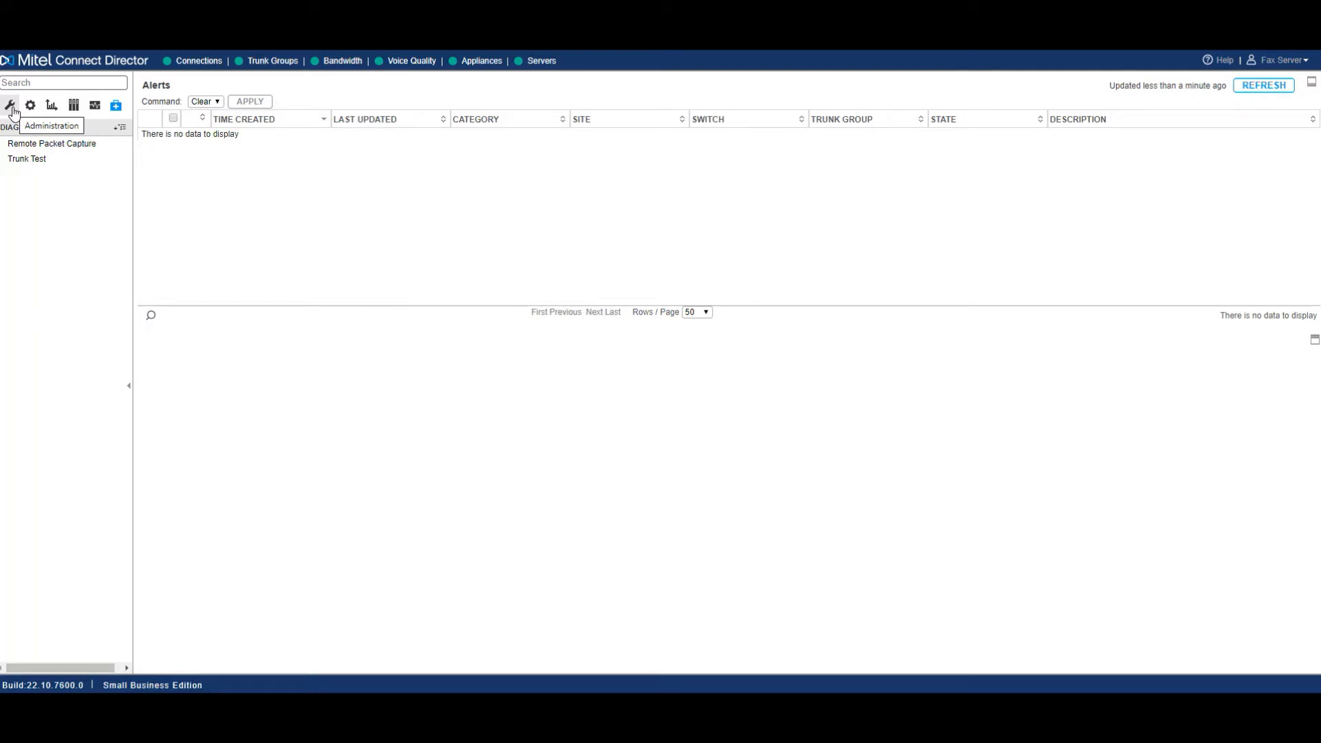
Expand the Users group under Administration, revisit System and Maintenance, and return to Administration.
{"action": "left_click", "coordinate": [10, 105]}
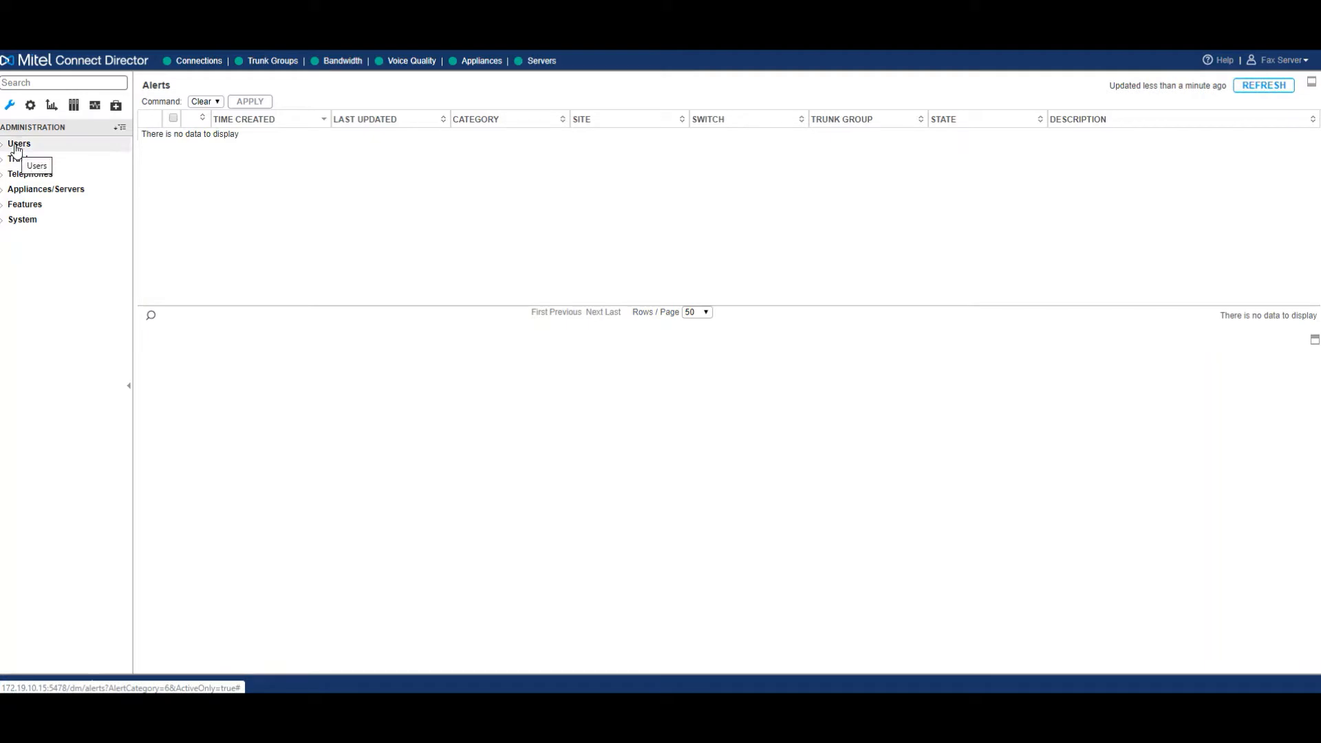
{"action": "left_click", "coordinate": [18, 143]}
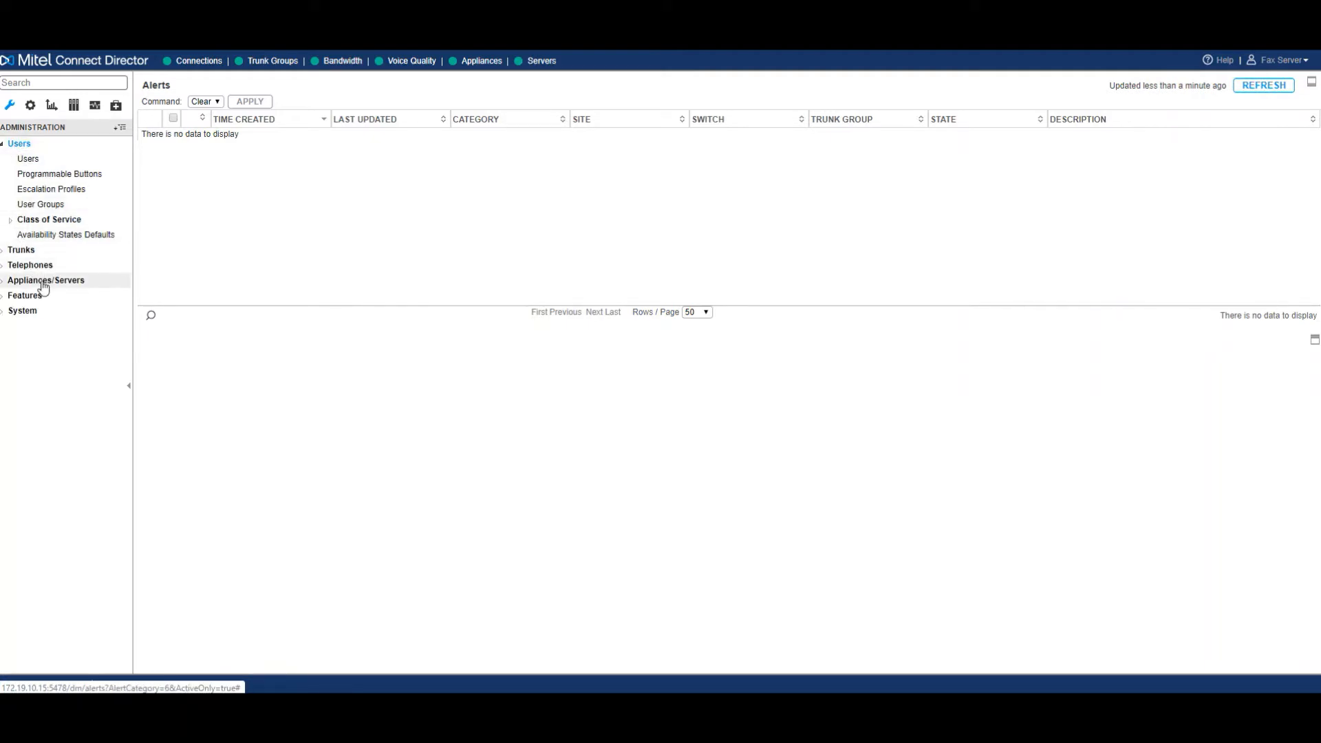
{"action": "mouse_move", "coordinate": [24, 294]}
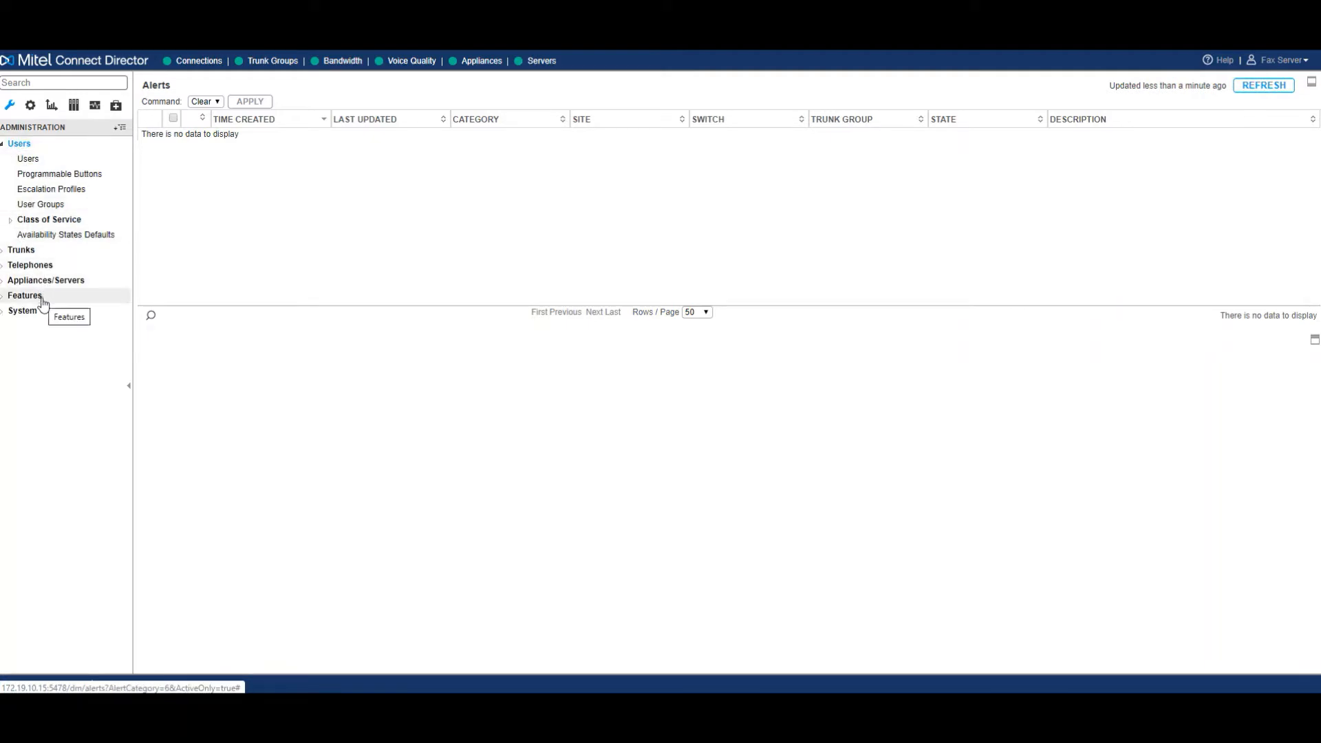
{"action": "left_click", "coordinate": [29, 104]}
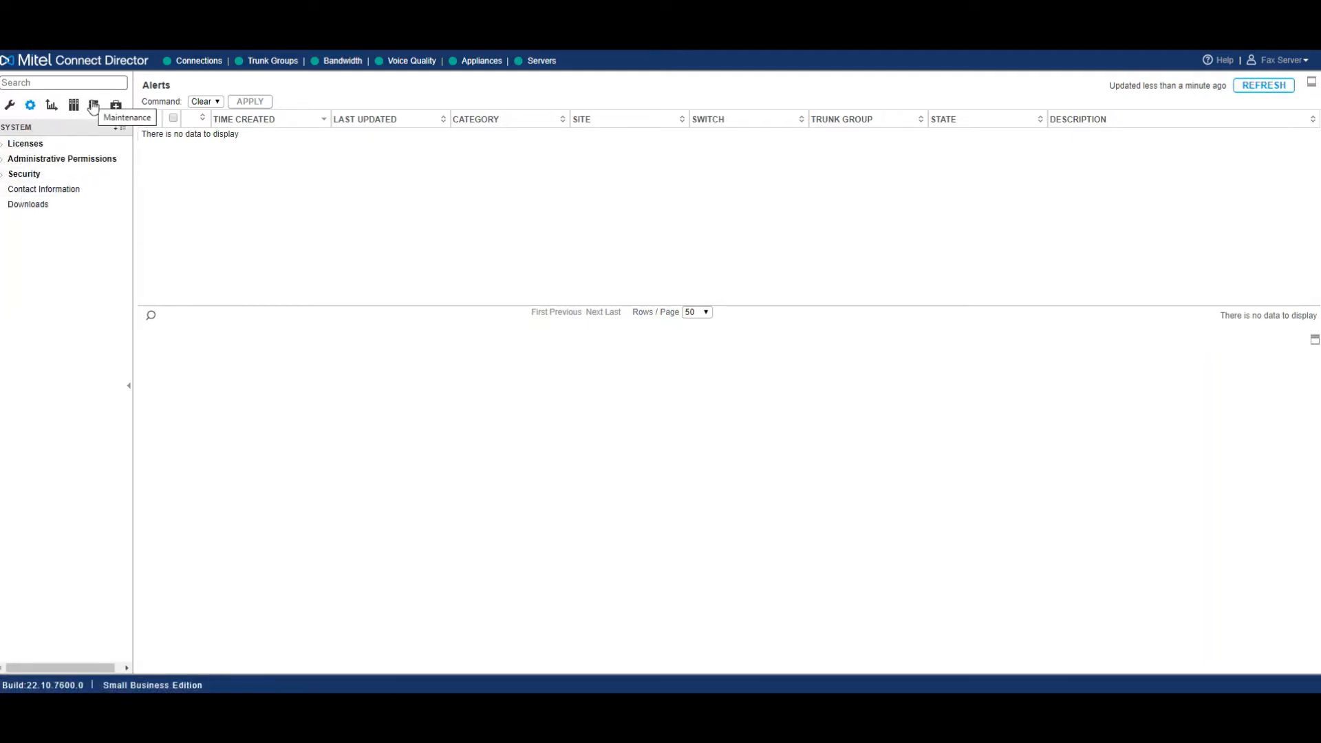
{"action": "left_click", "coordinate": [94, 104]}
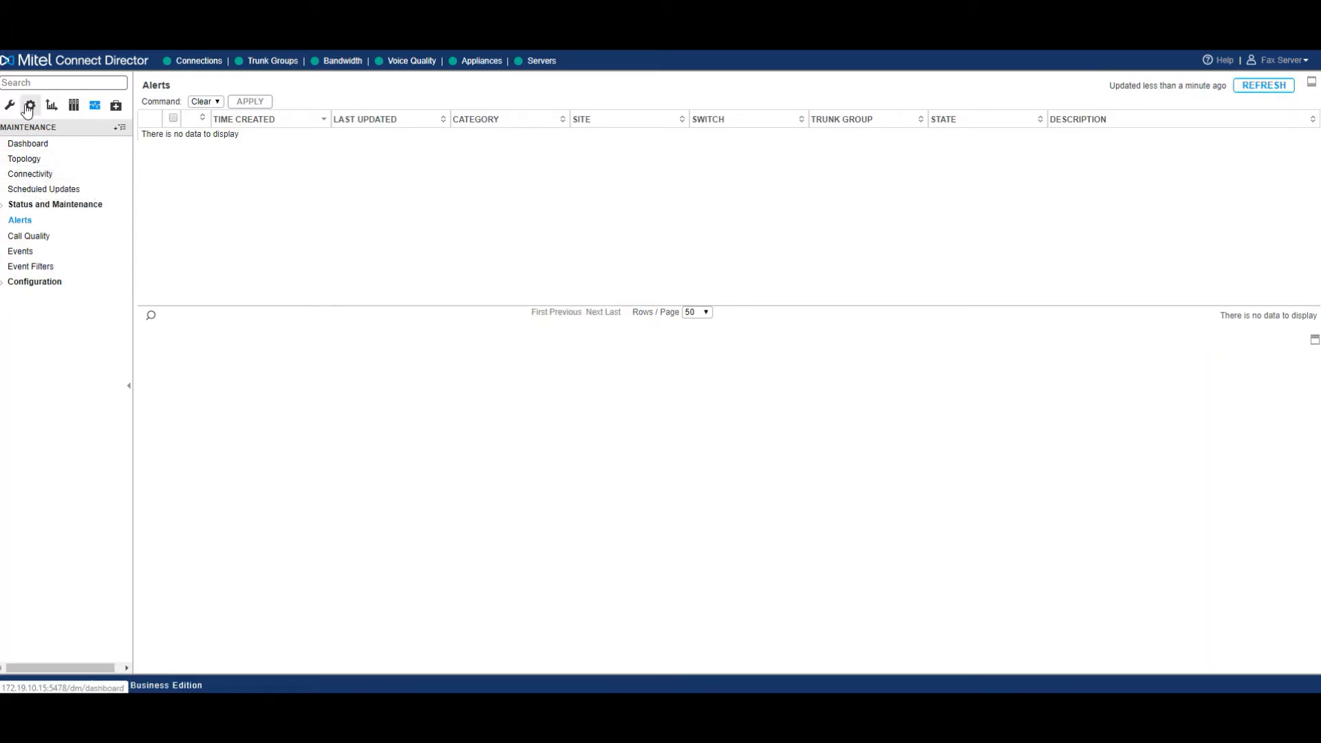
{"action": "mouse_move", "coordinate": [73, 105]}
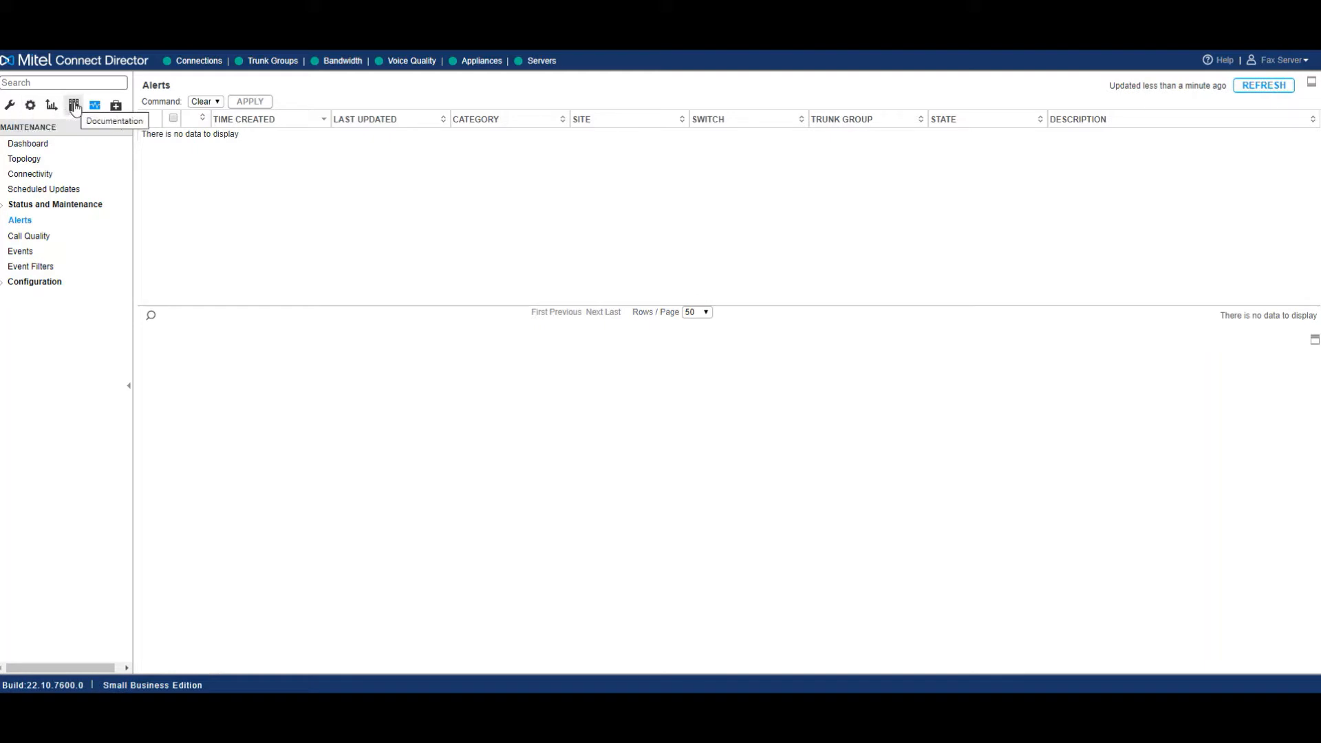
{"action": "mouse_move", "coordinate": [29, 105]}
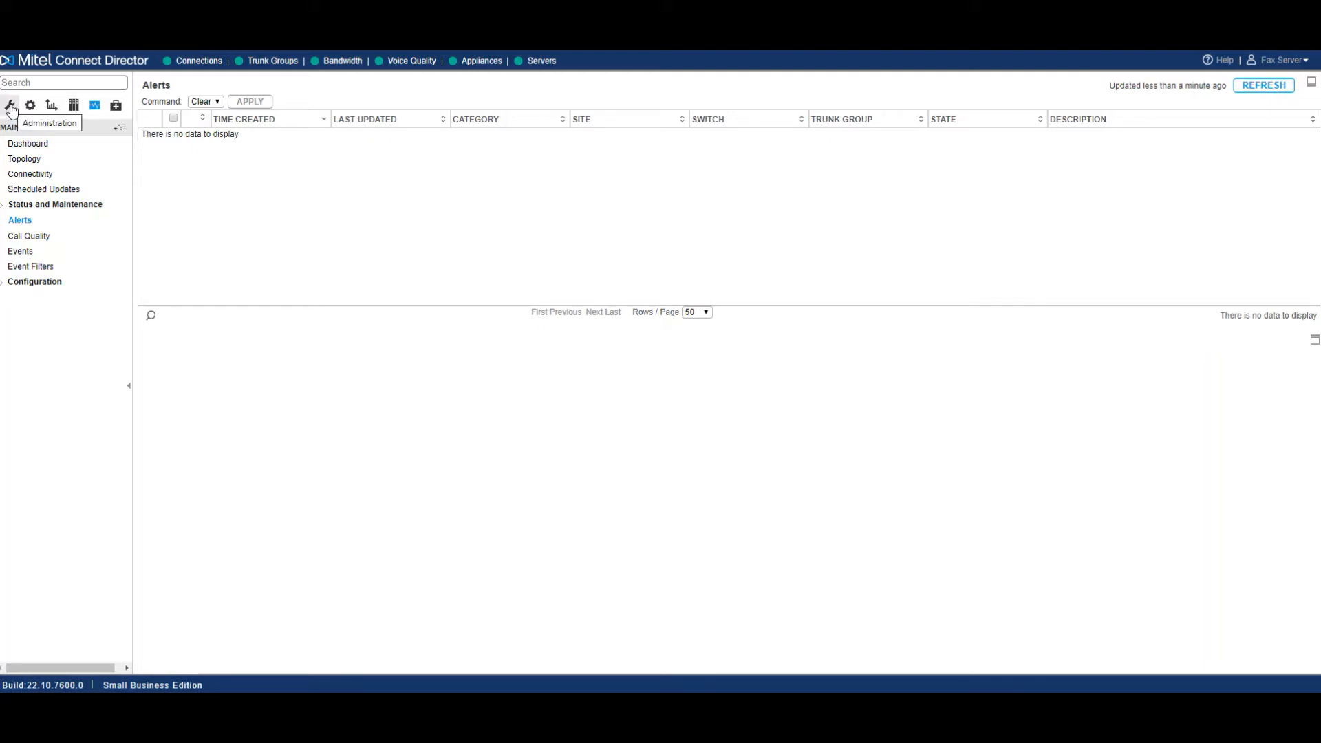
{"action": "left_click", "coordinate": [10, 105]}
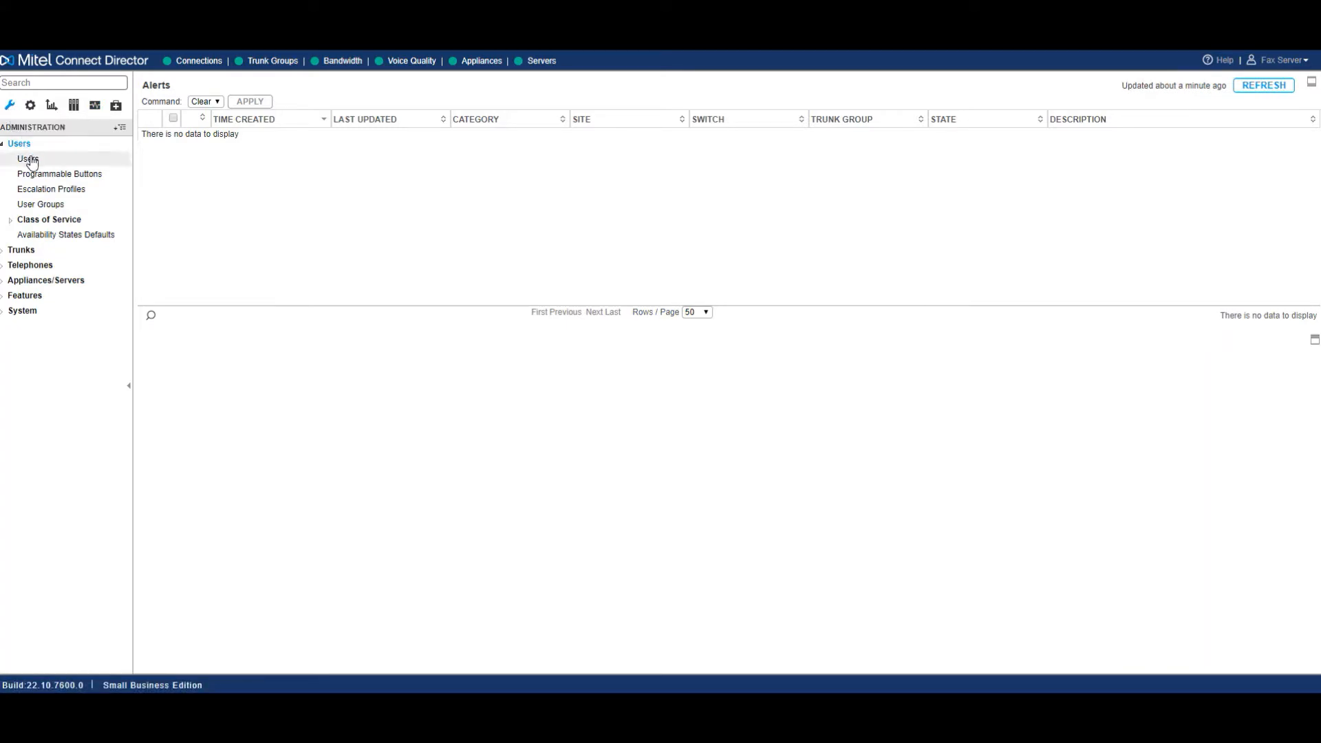
Show the Users list and filter it by first name 'Derek'.
{"action": "left_click", "coordinate": [27, 160]}
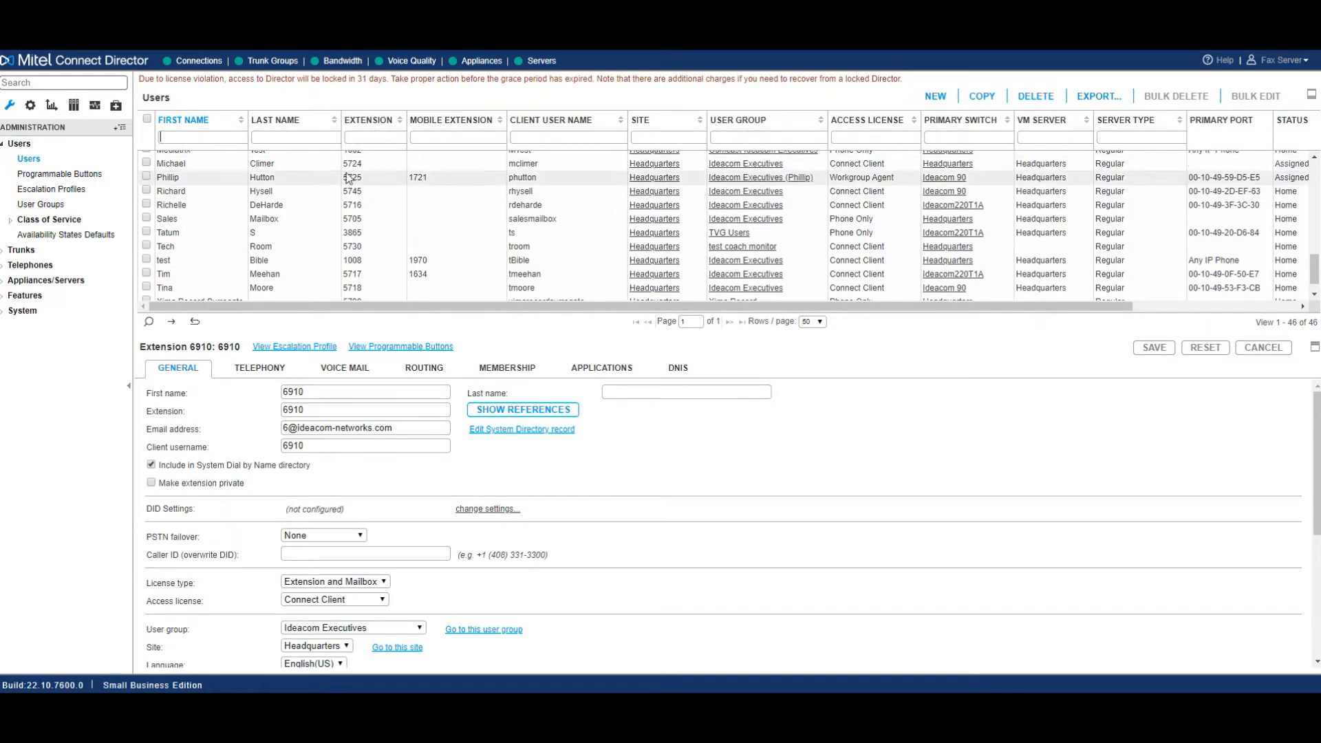
{"action": "type", "text": "Derek"}
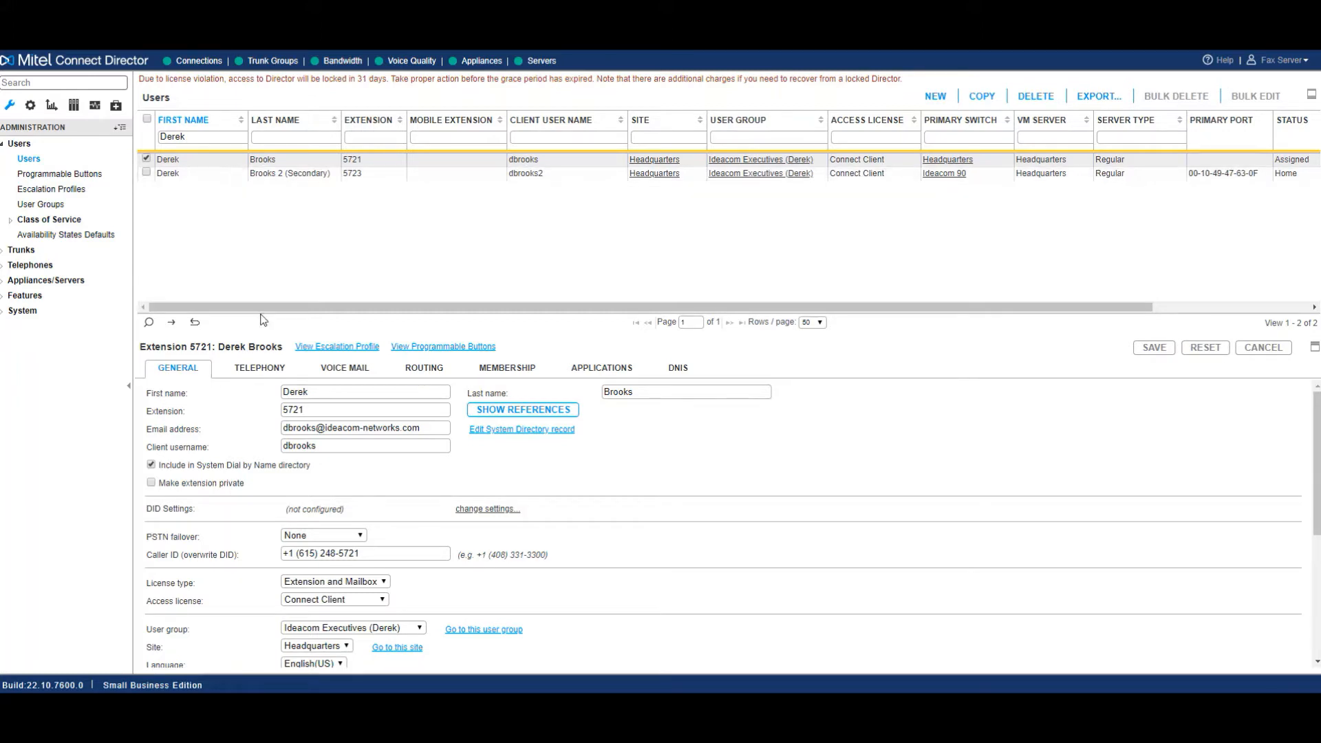
{"action": "double_click", "coordinate": [294, 392]}
{"action": "type", "text": "D"}
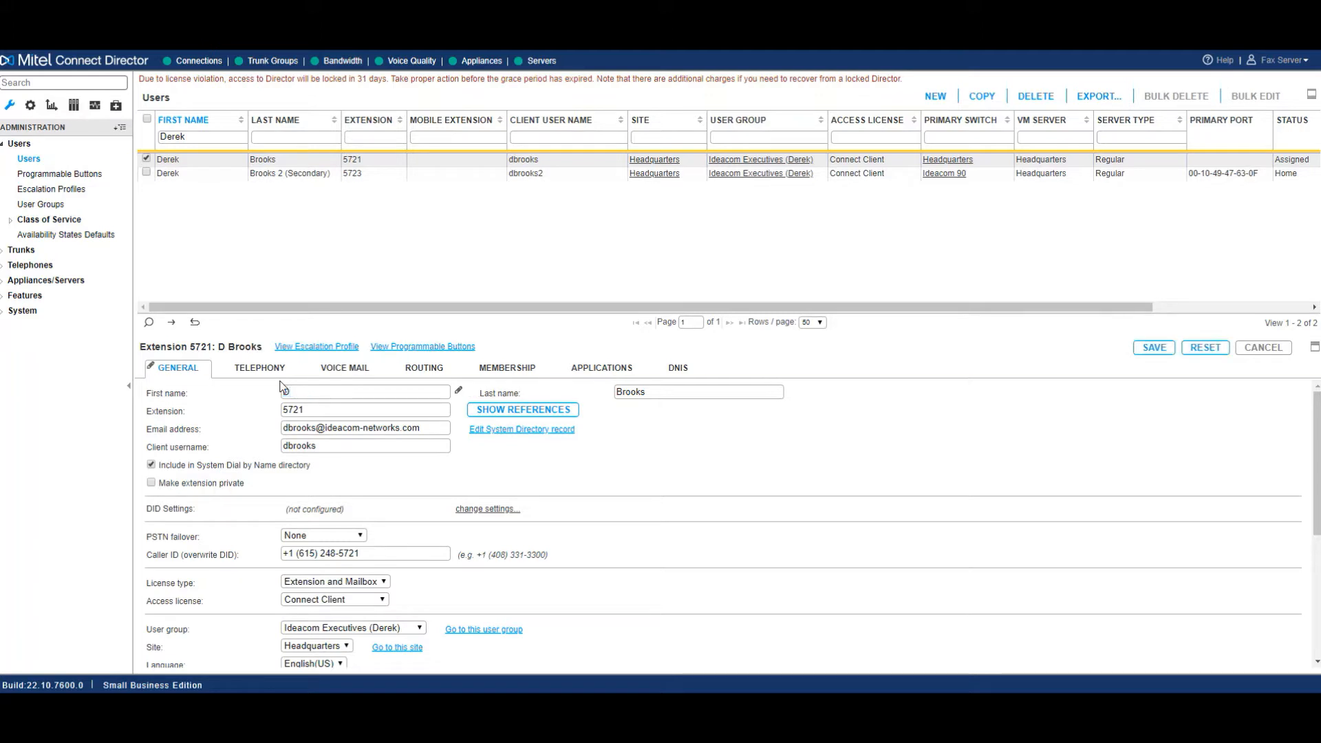
{"action": "type", "text": "Test"}
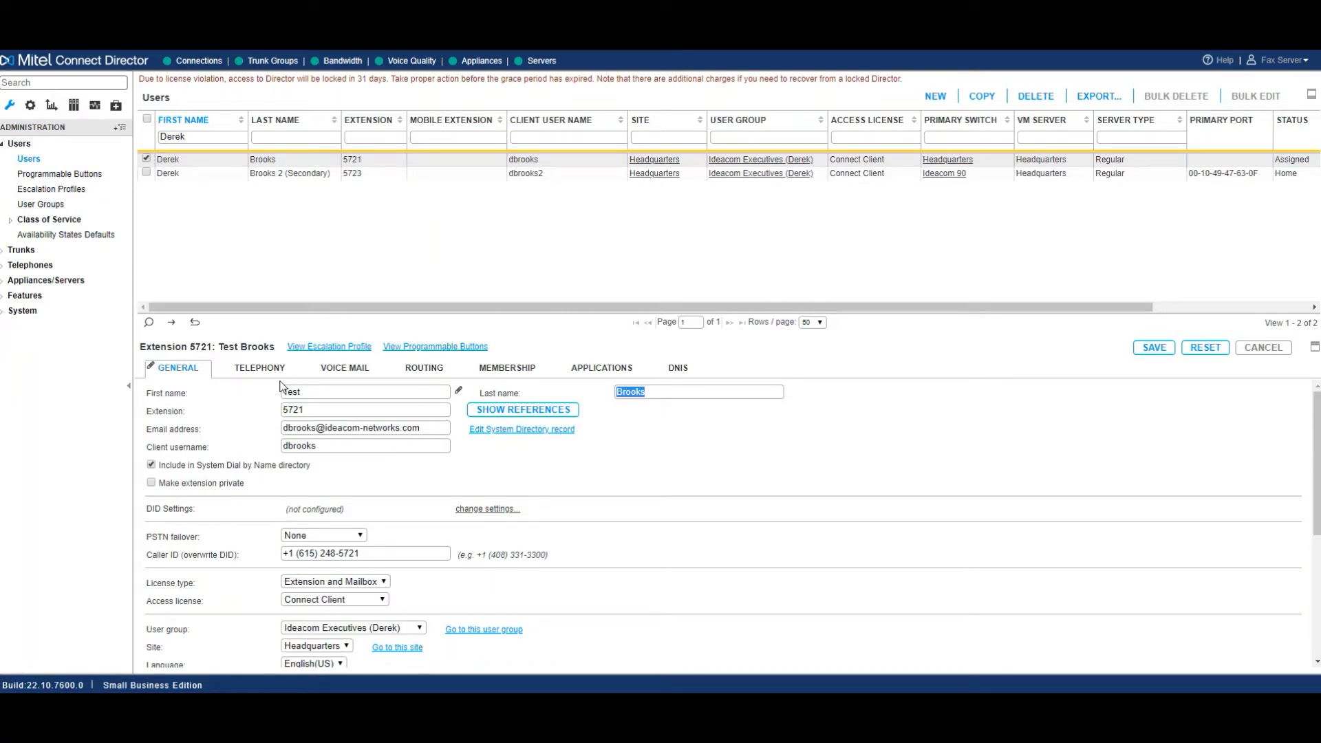
{"action": "type", "text": "One User"}
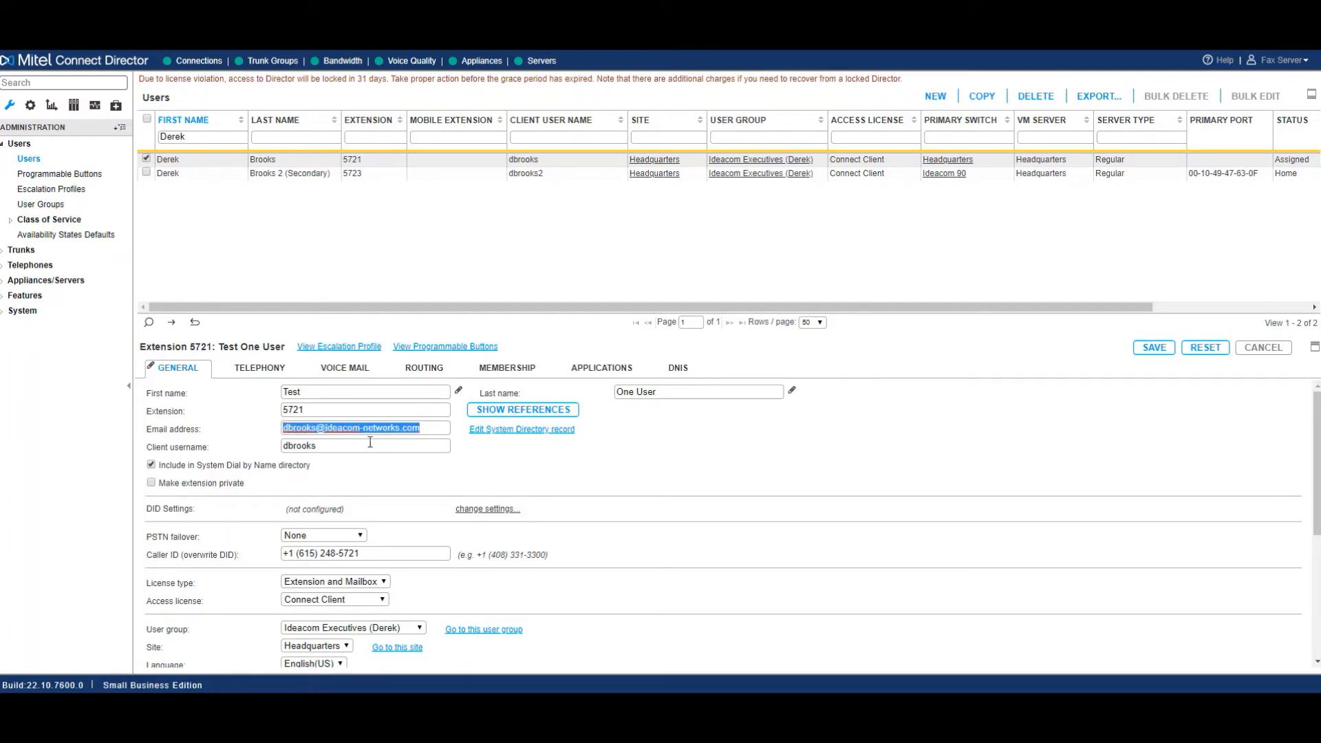
{"action": "left_click", "coordinate": [364, 445]}
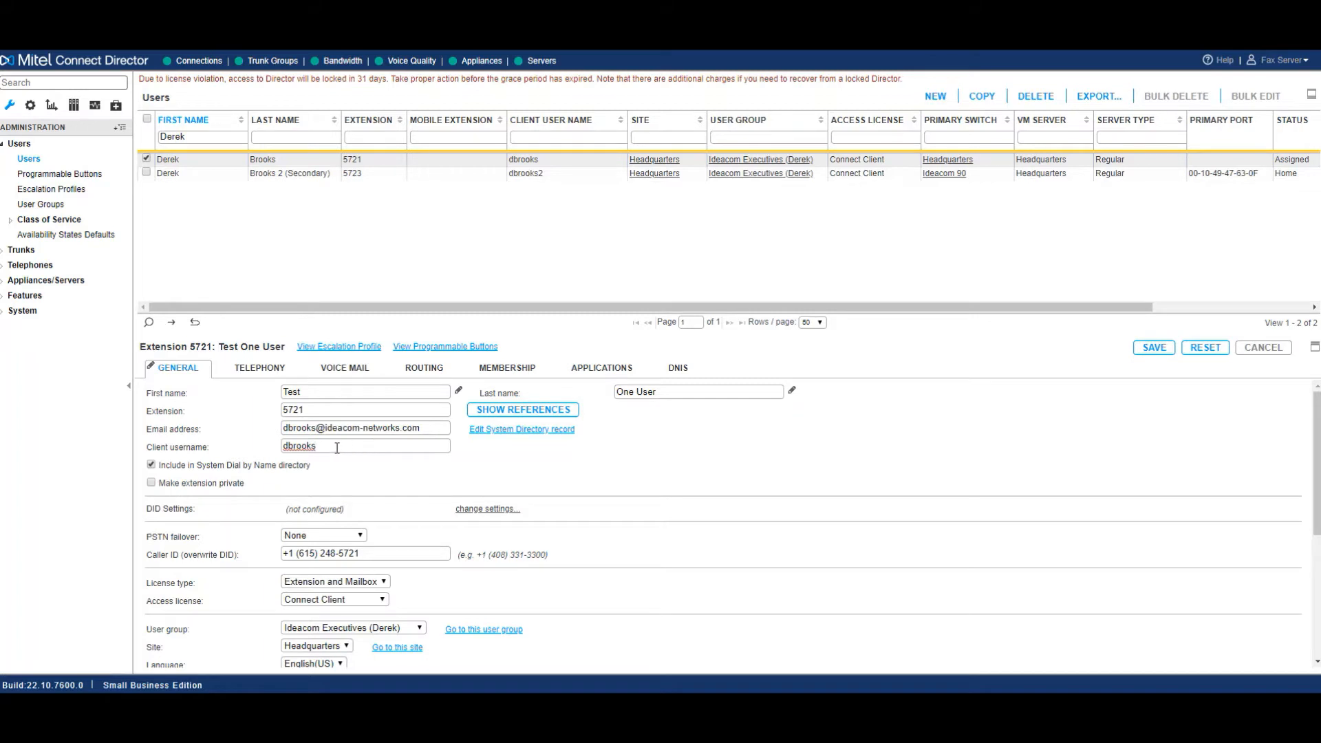
{"action": "double_click", "coordinate": [299, 446]}
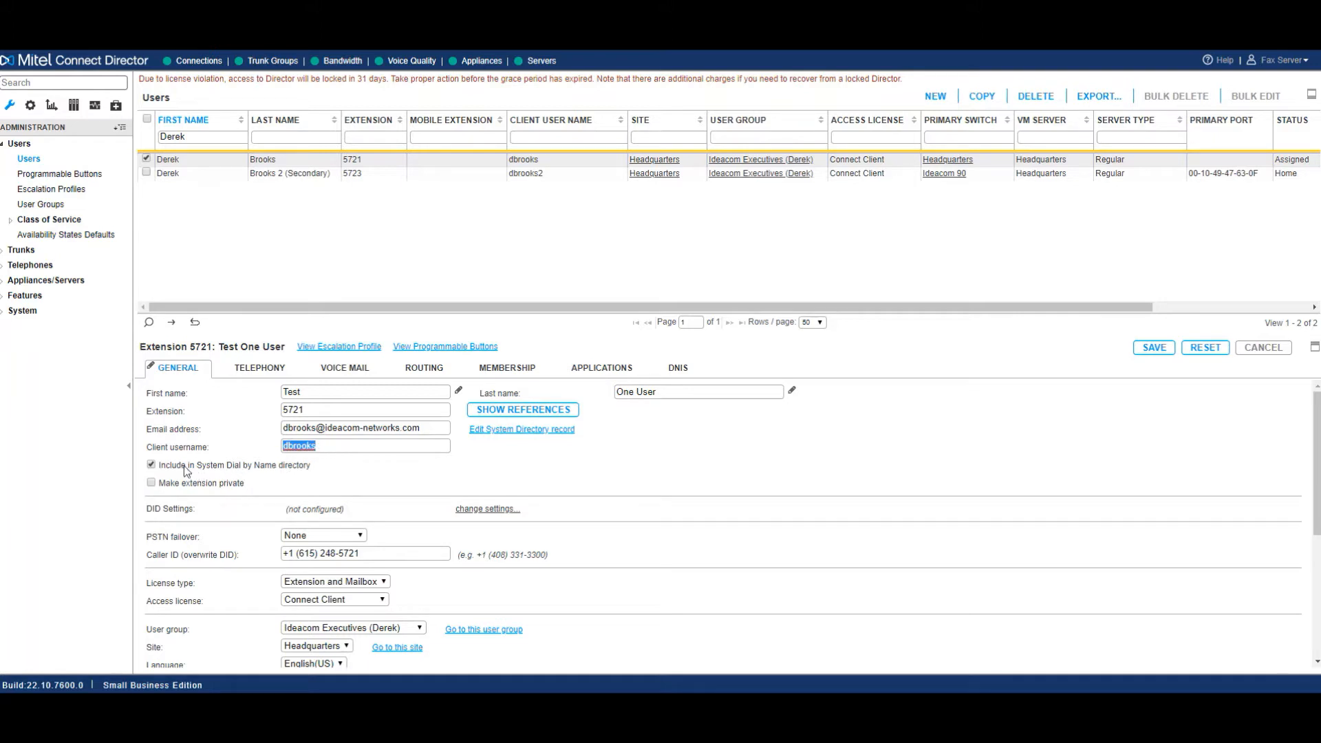
{"action": "mouse_move", "coordinate": [196, 472]}
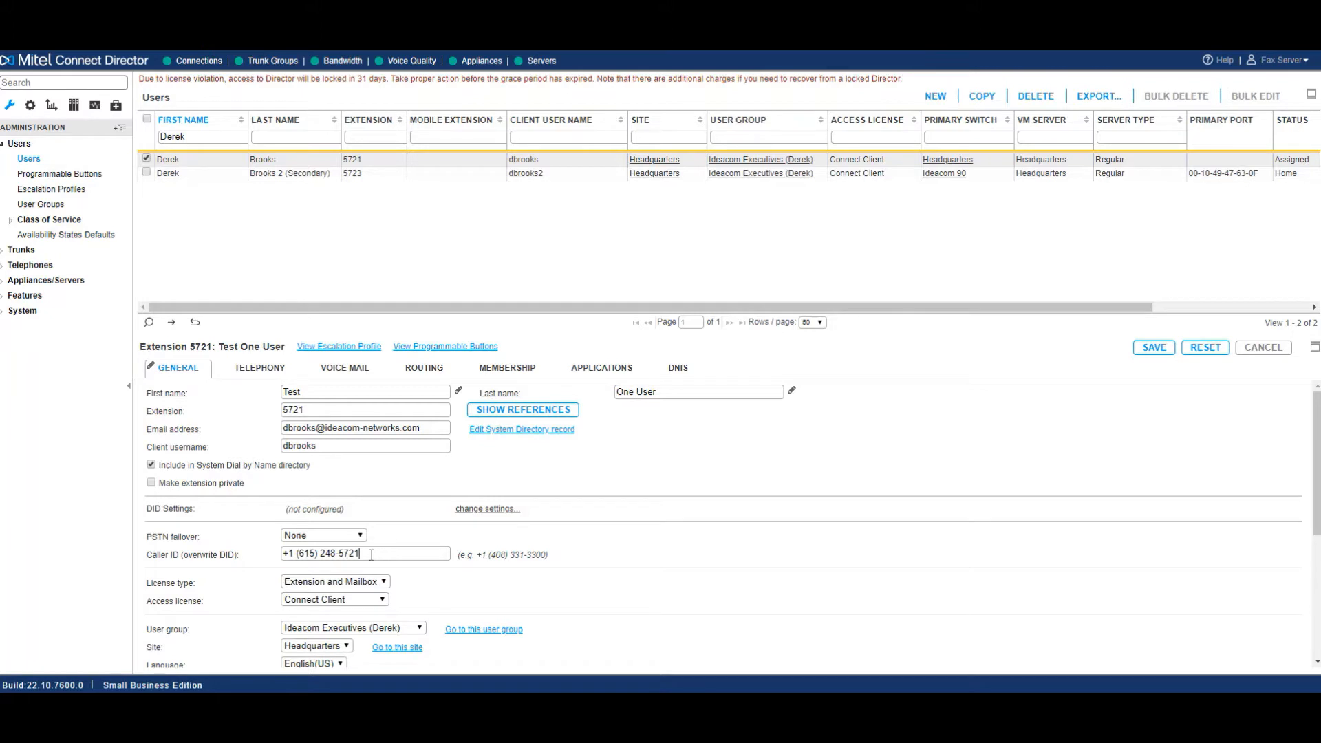
Try Extension-Only and Mailbox-Only license types, then restore Extension and Mailbox.
{"action": "triple_click", "coordinate": [365, 553]}
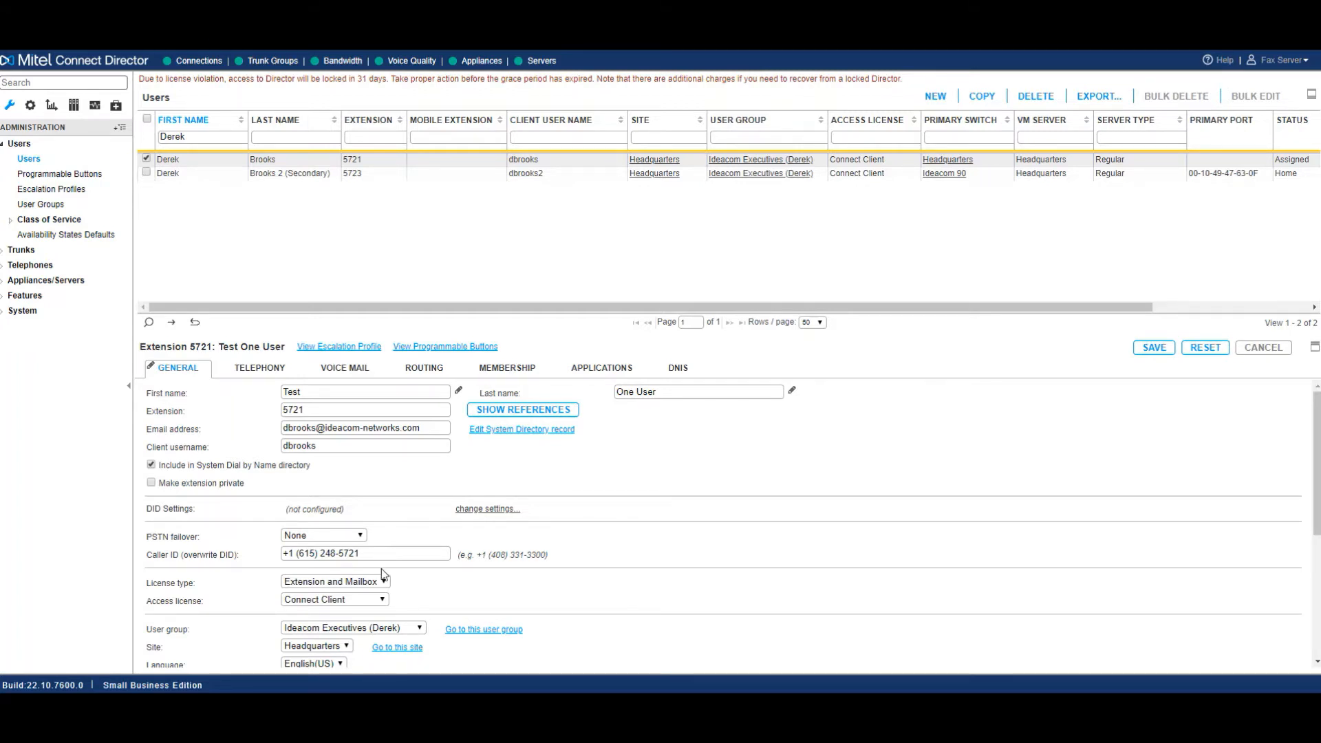
{"action": "scroll", "scroll_direction": "down", "scroll_amount": 3}
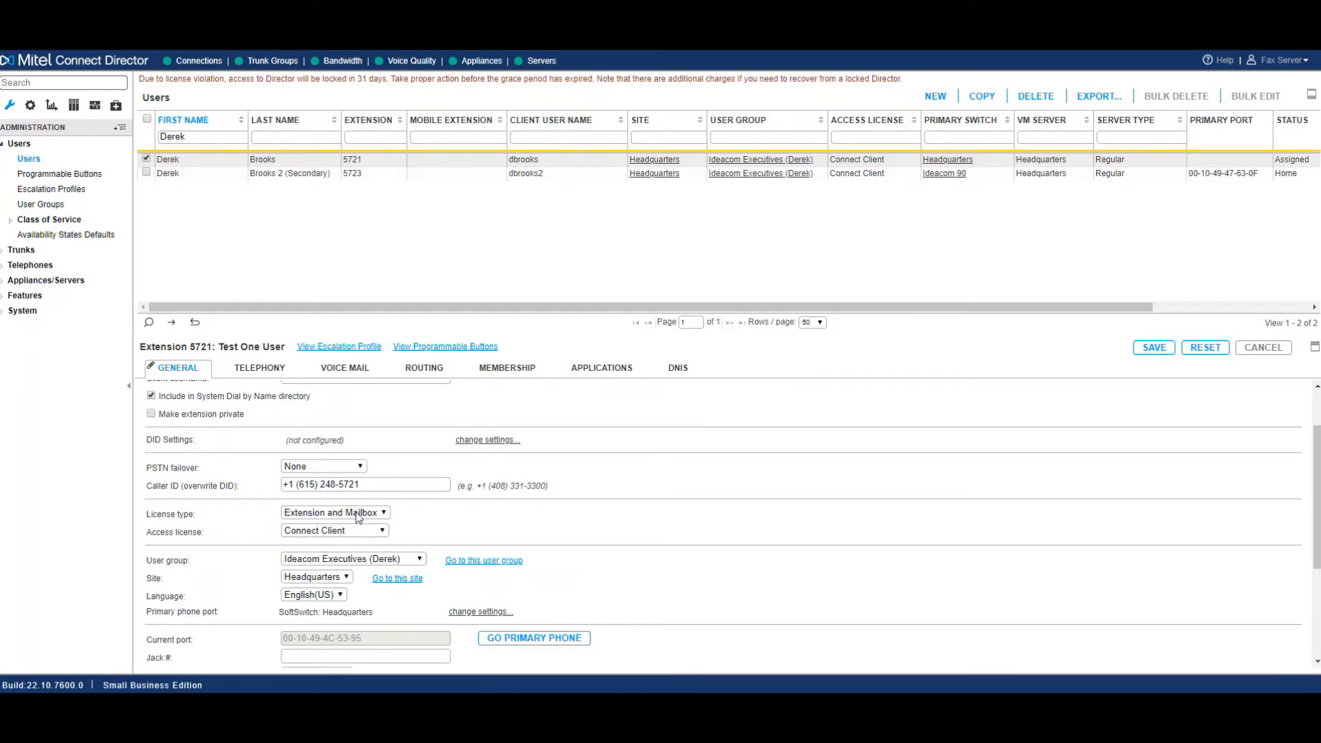
{"action": "left_click", "coordinate": [333, 512]}
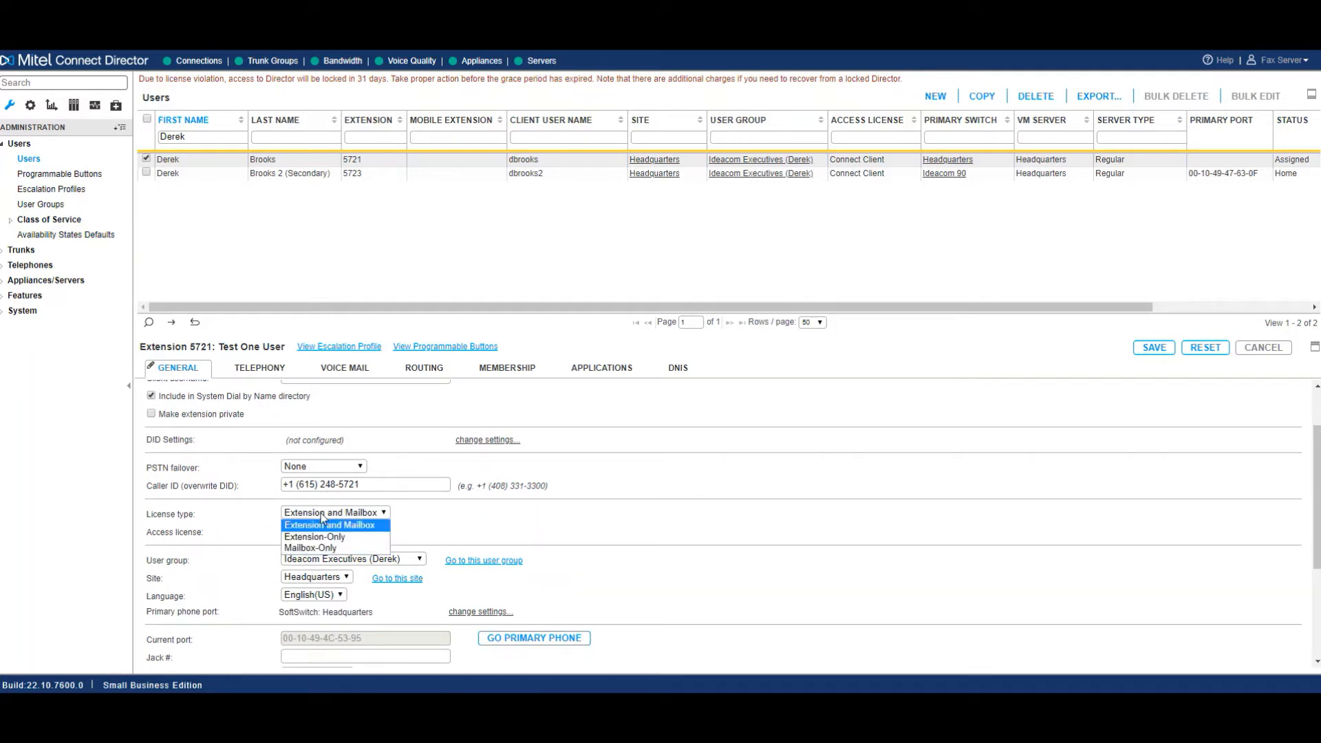
{"action": "mouse_move", "coordinate": [333, 548]}
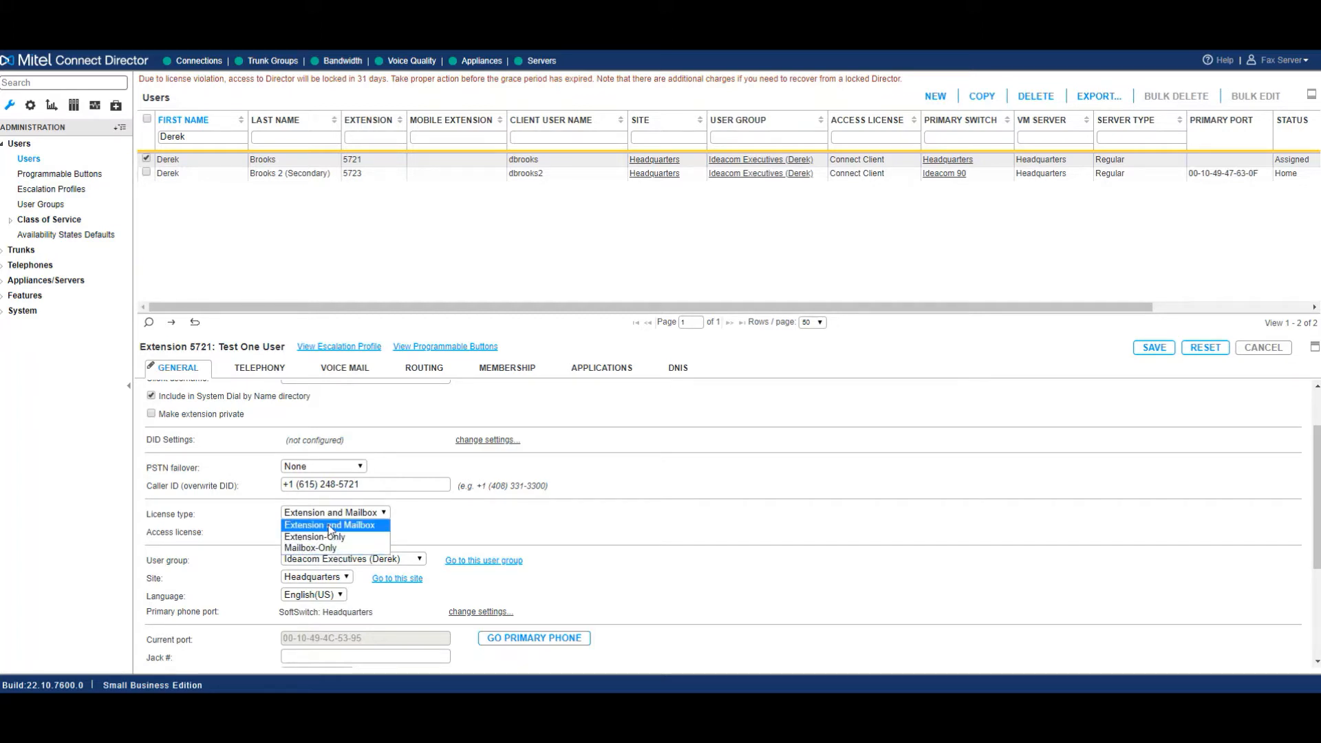
{"action": "left_click", "coordinate": [313, 537]}
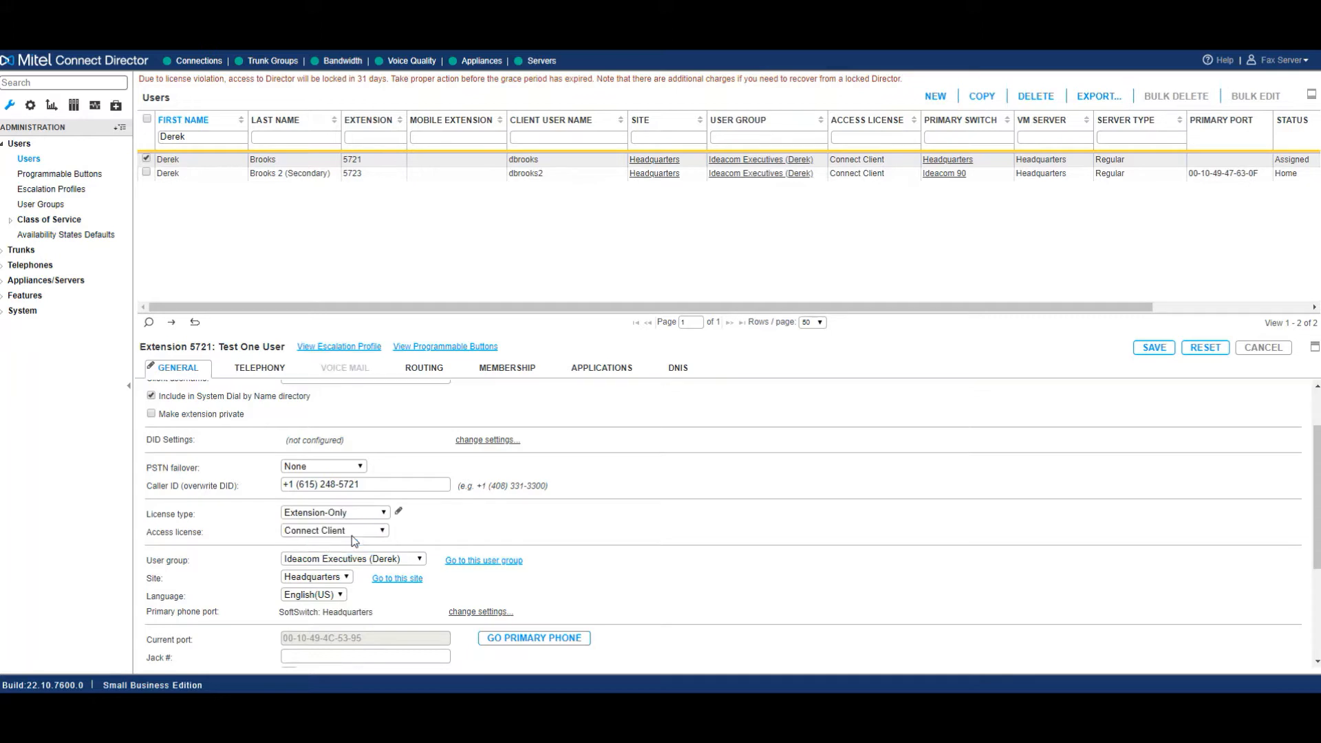
{"action": "left_click", "coordinate": [334, 512]}
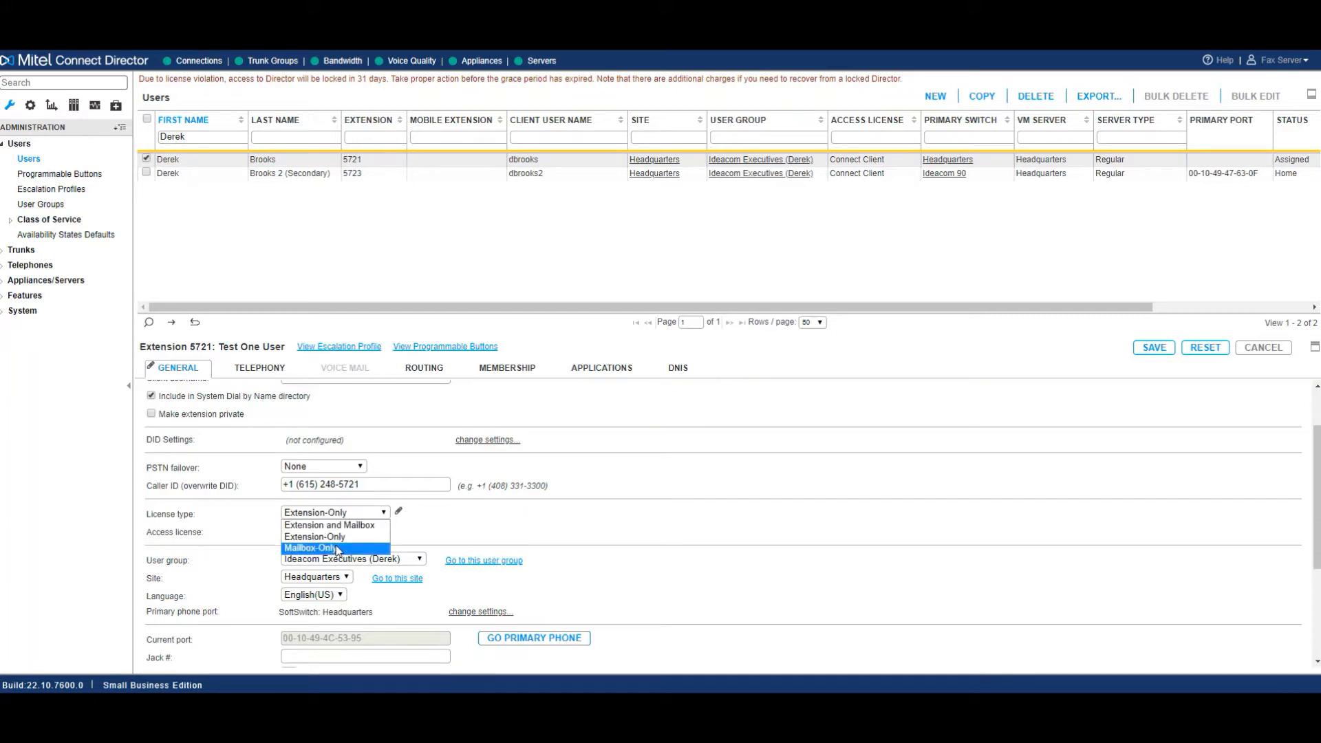
{"action": "left_click", "coordinate": [333, 547]}
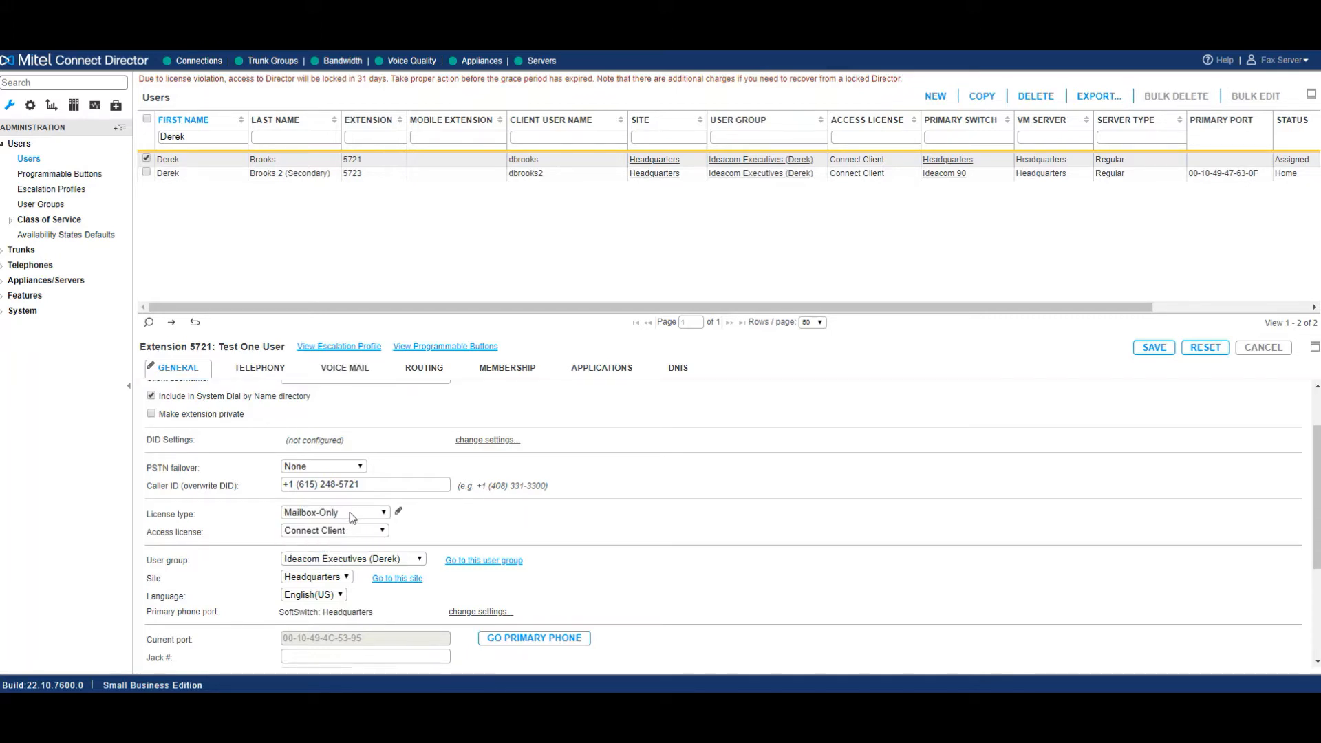
{"action": "left_click", "coordinate": [333, 512]}
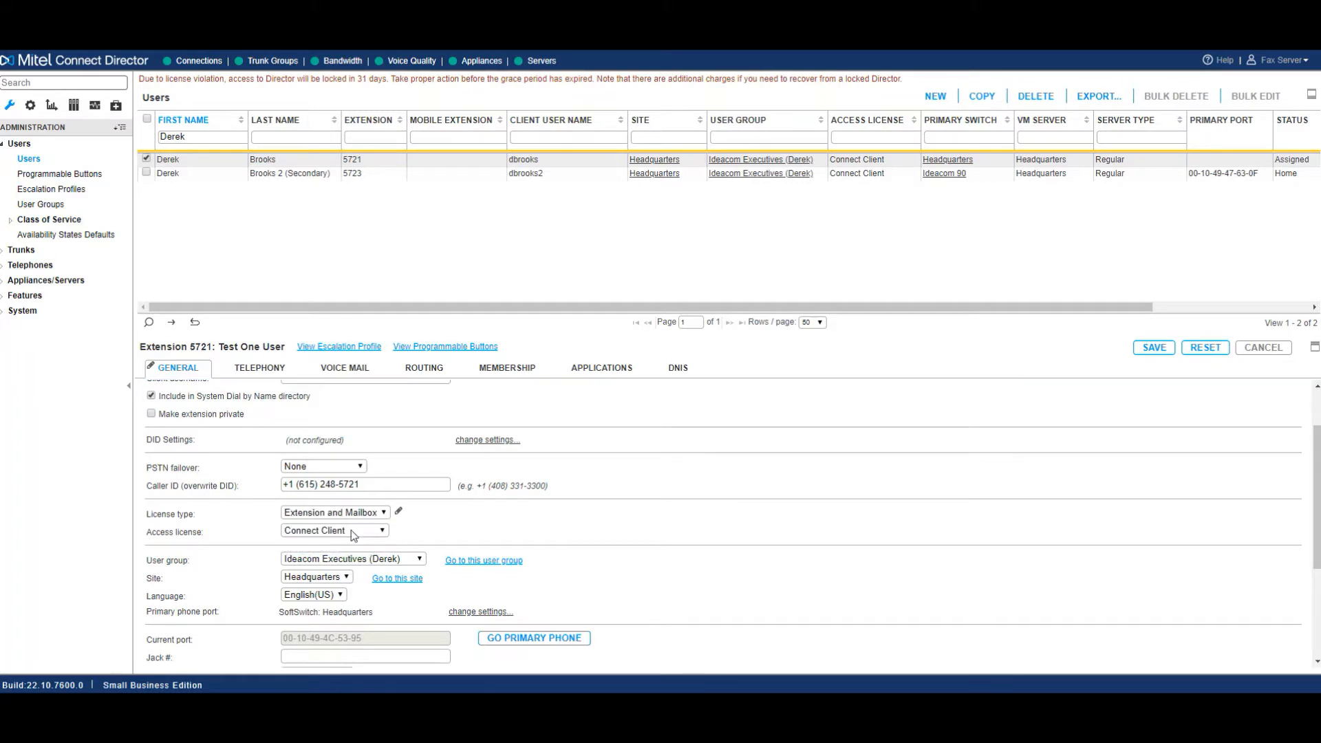
Keep the access license as Connect Client and expand the primary phone port's IP phone addresses.
{"action": "left_click", "coordinate": [332, 529]}
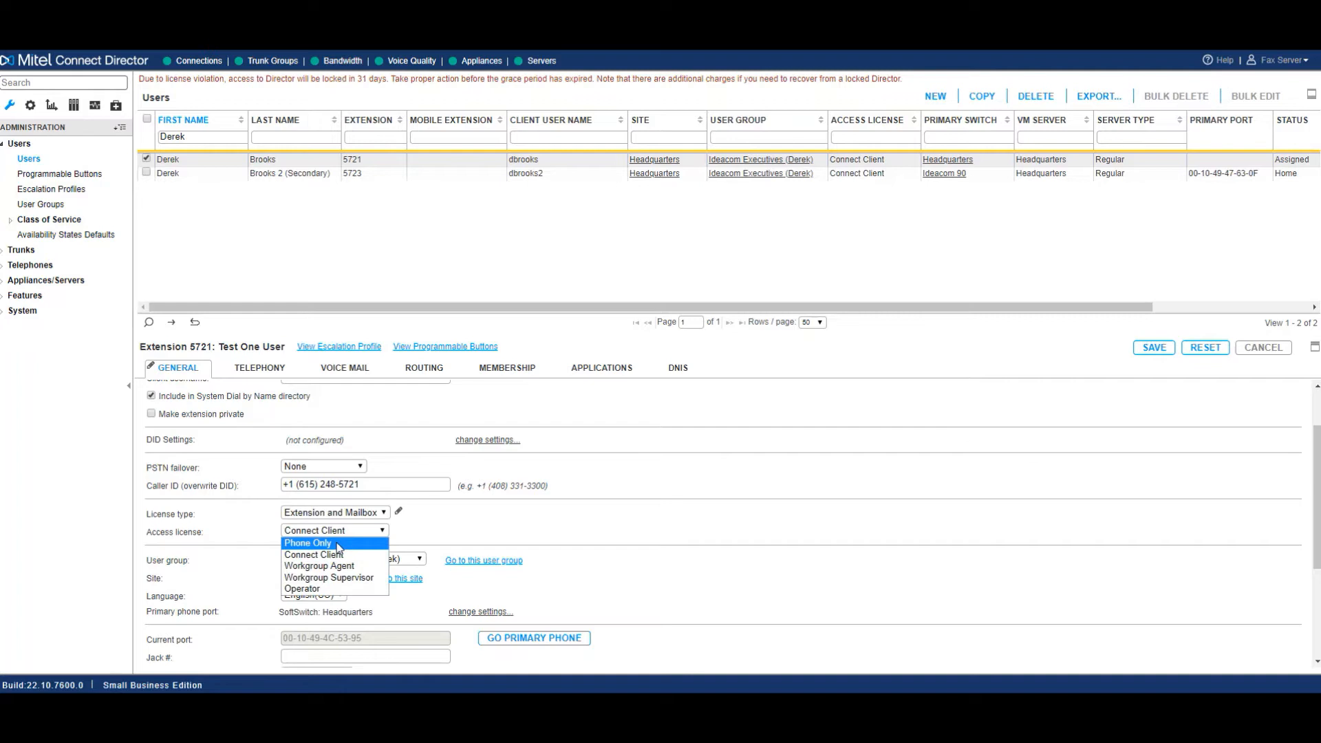
{"action": "mouse_move", "coordinate": [318, 566]}
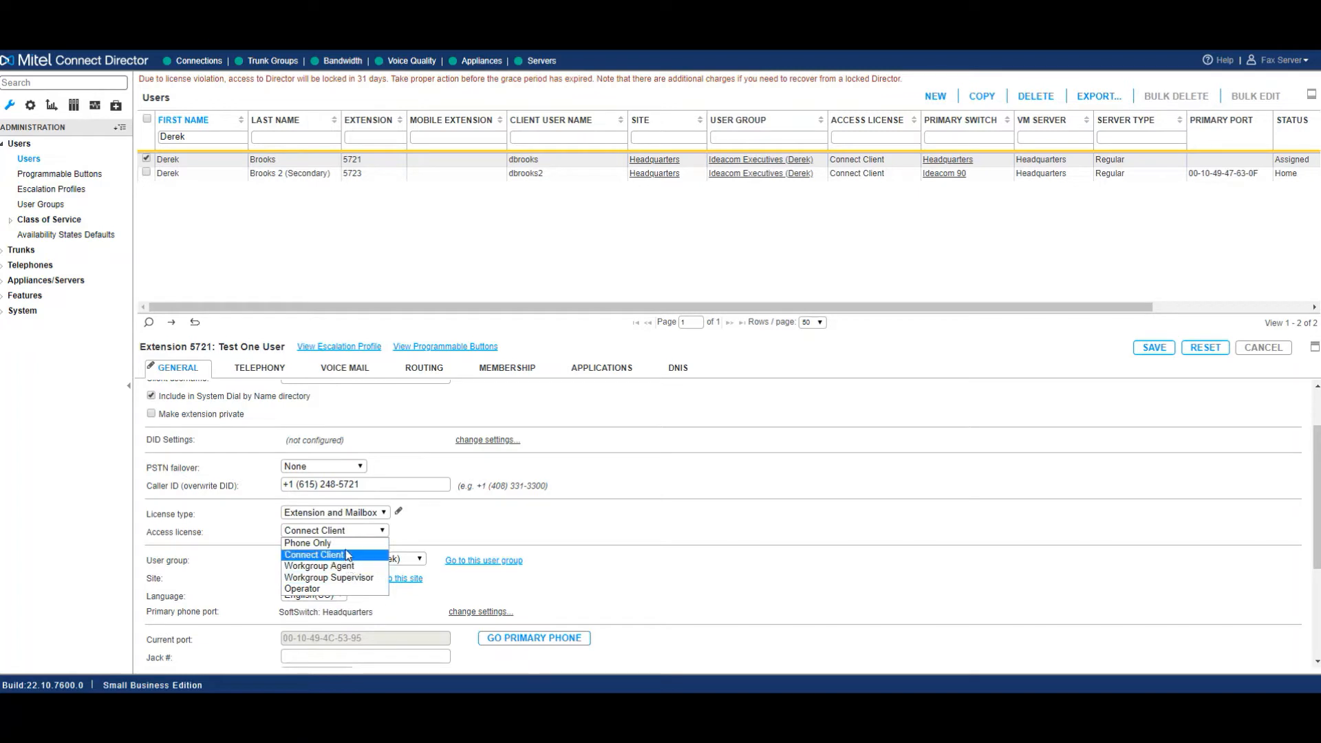
{"action": "left_click", "coordinate": [314, 555]}
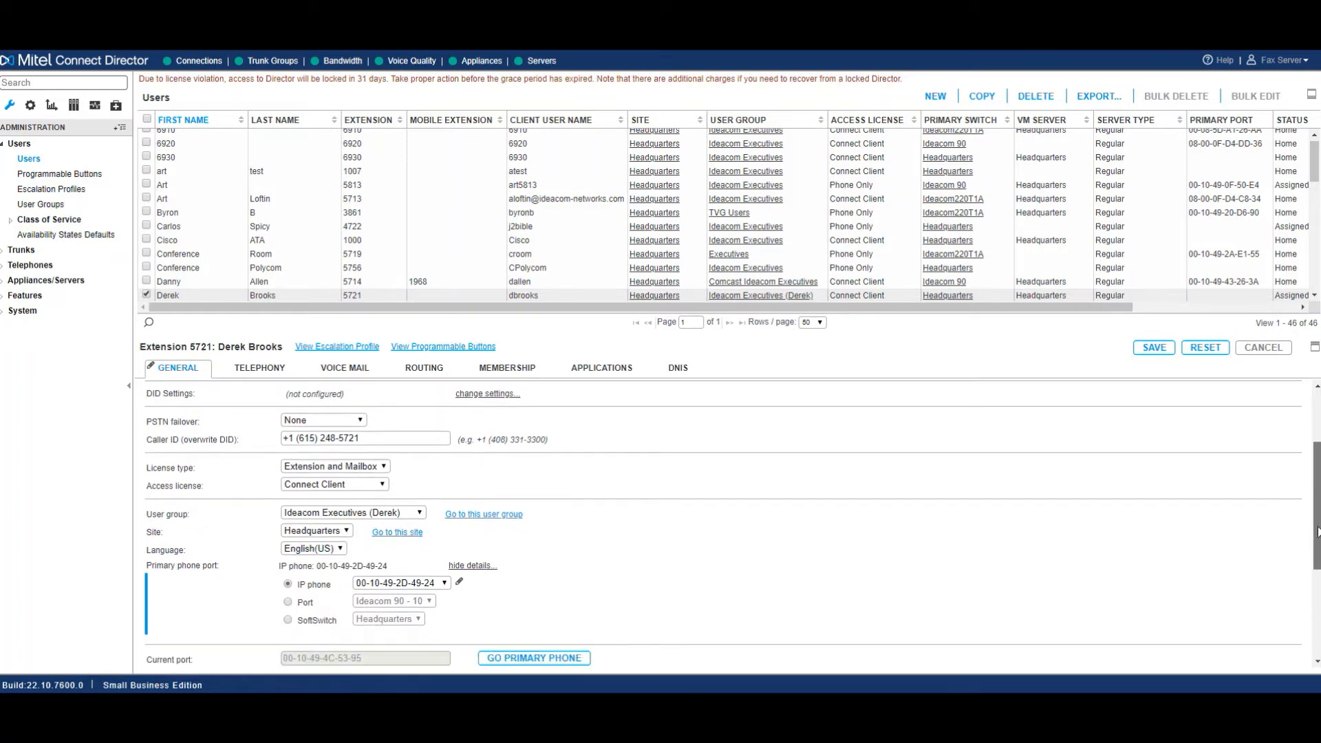
{"action": "scroll", "scroll_direction": "down", "scroll_amount": 3}
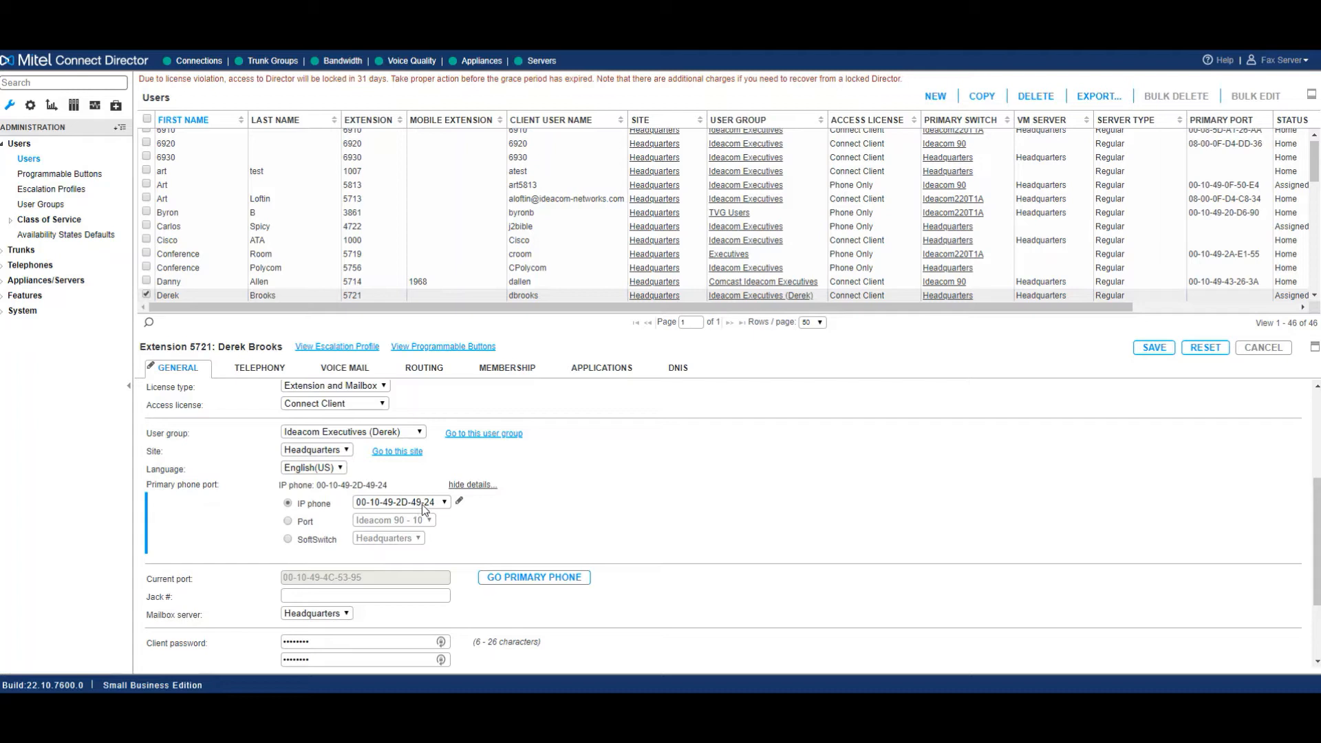
{"action": "mouse_move", "coordinate": [444, 506]}
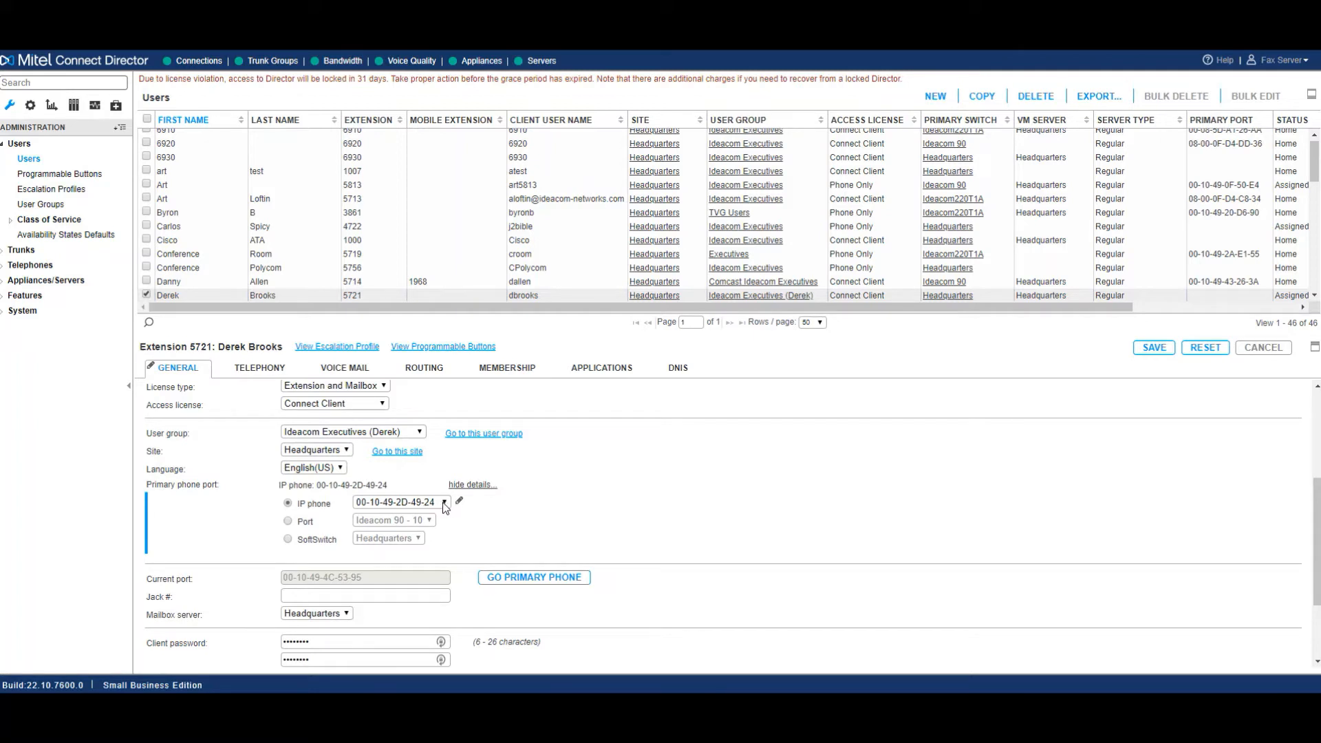
{"action": "left_click", "coordinate": [446, 502]}
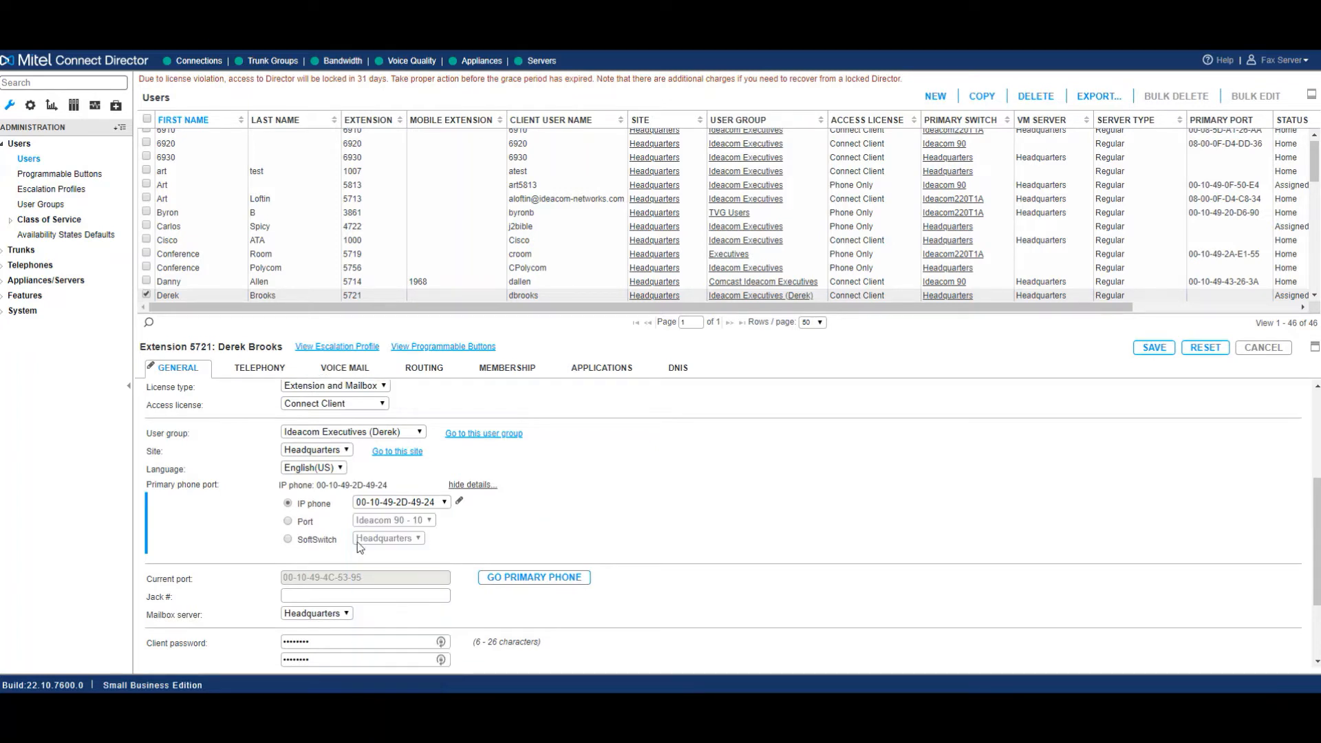
{"action": "left_click", "coordinate": [472, 485]}
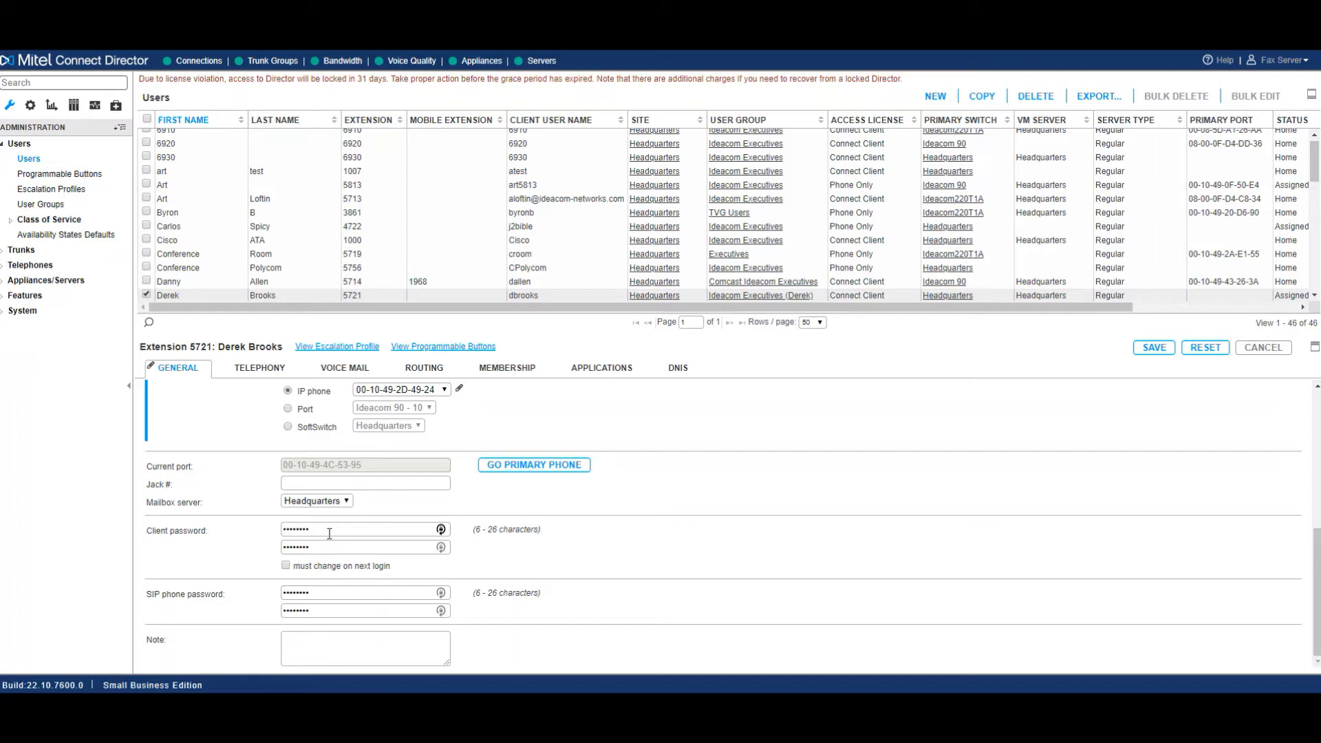
{"action": "left_click", "coordinate": [258, 367]}
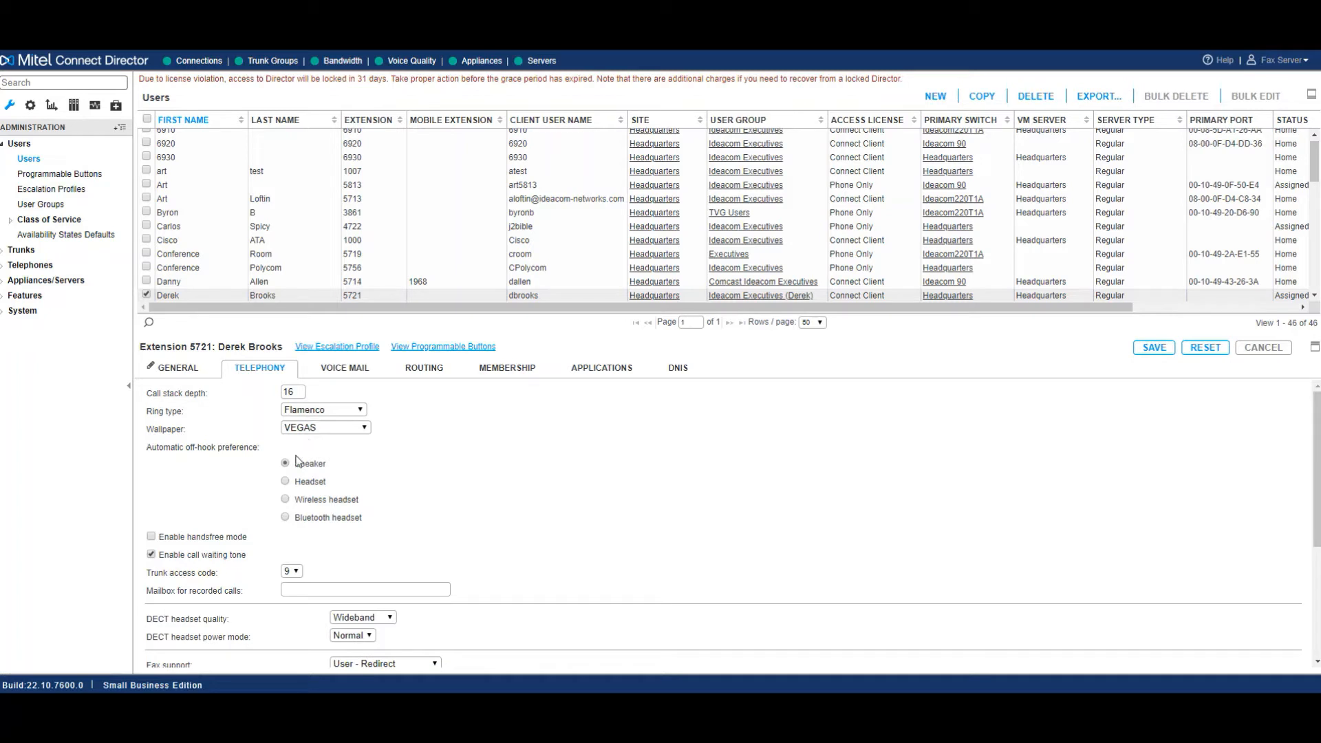
Review the Telephony settings and move on to the Voice Mail settings for extension 5721.
{"action": "scroll", "scroll_direction": "down", "scroll_amount": 3}
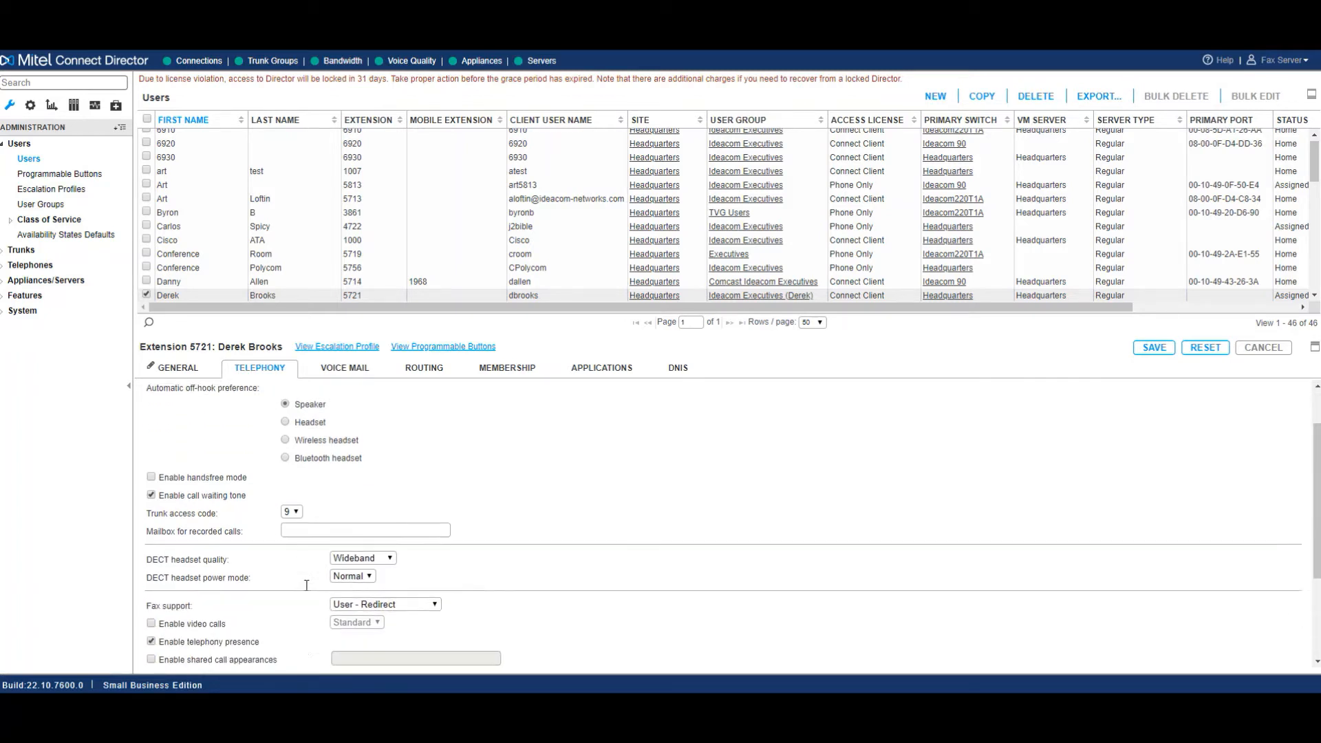
{"action": "left_click", "coordinate": [344, 367]}
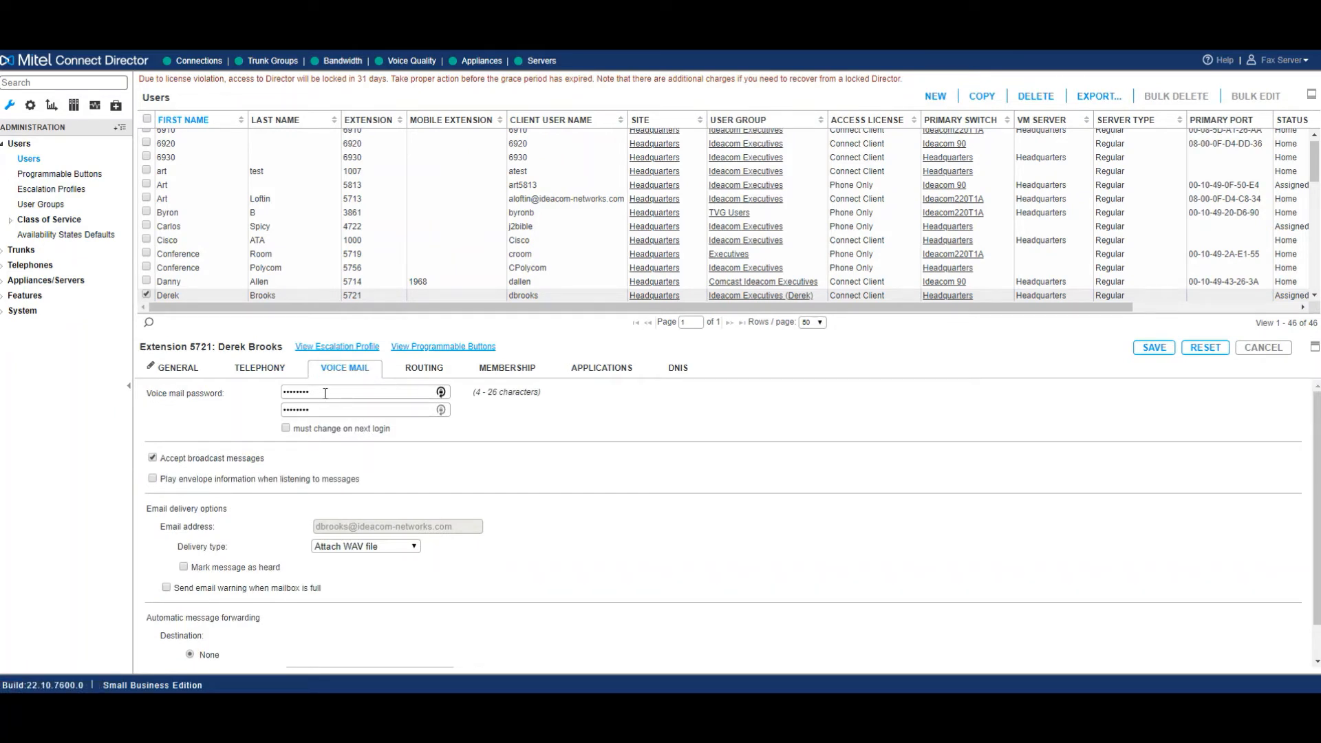
{"action": "mouse_move", "coordinate": [260, 468]}
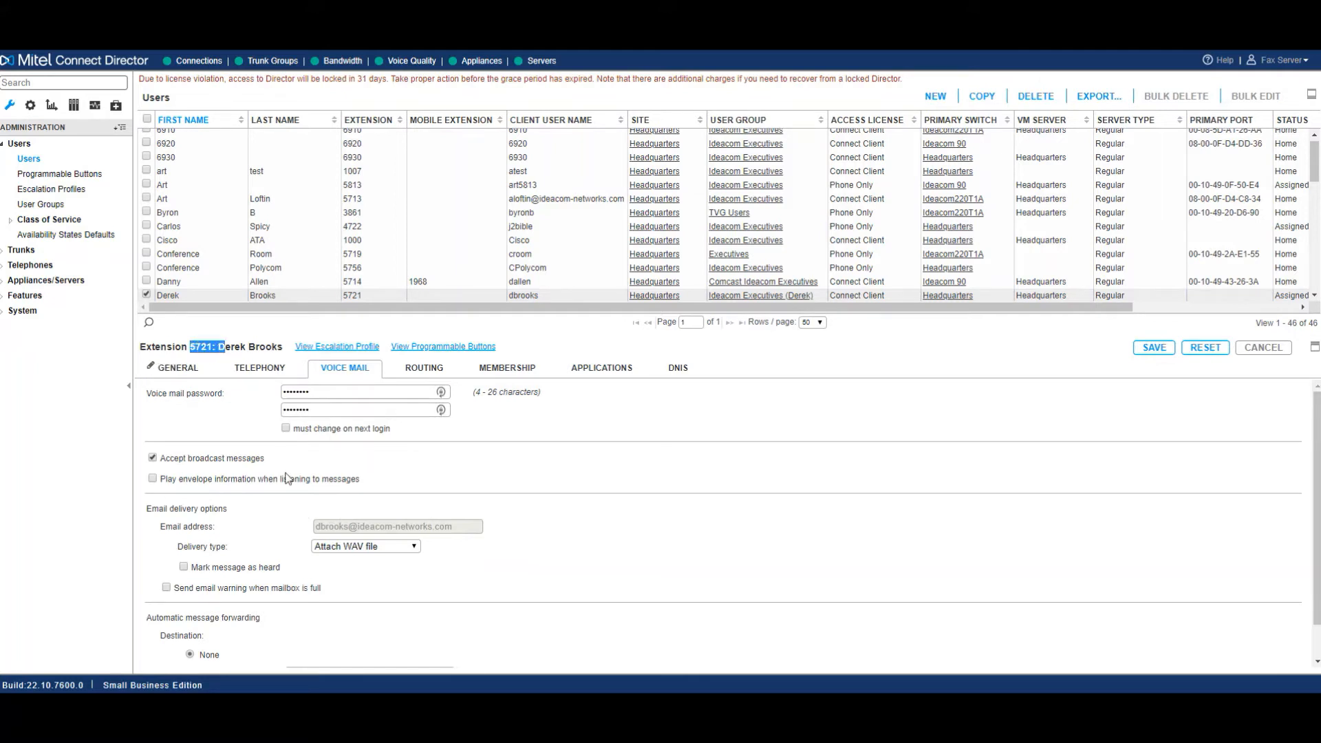
{"action": "mouse_move", "coordinate": [329, 556]}
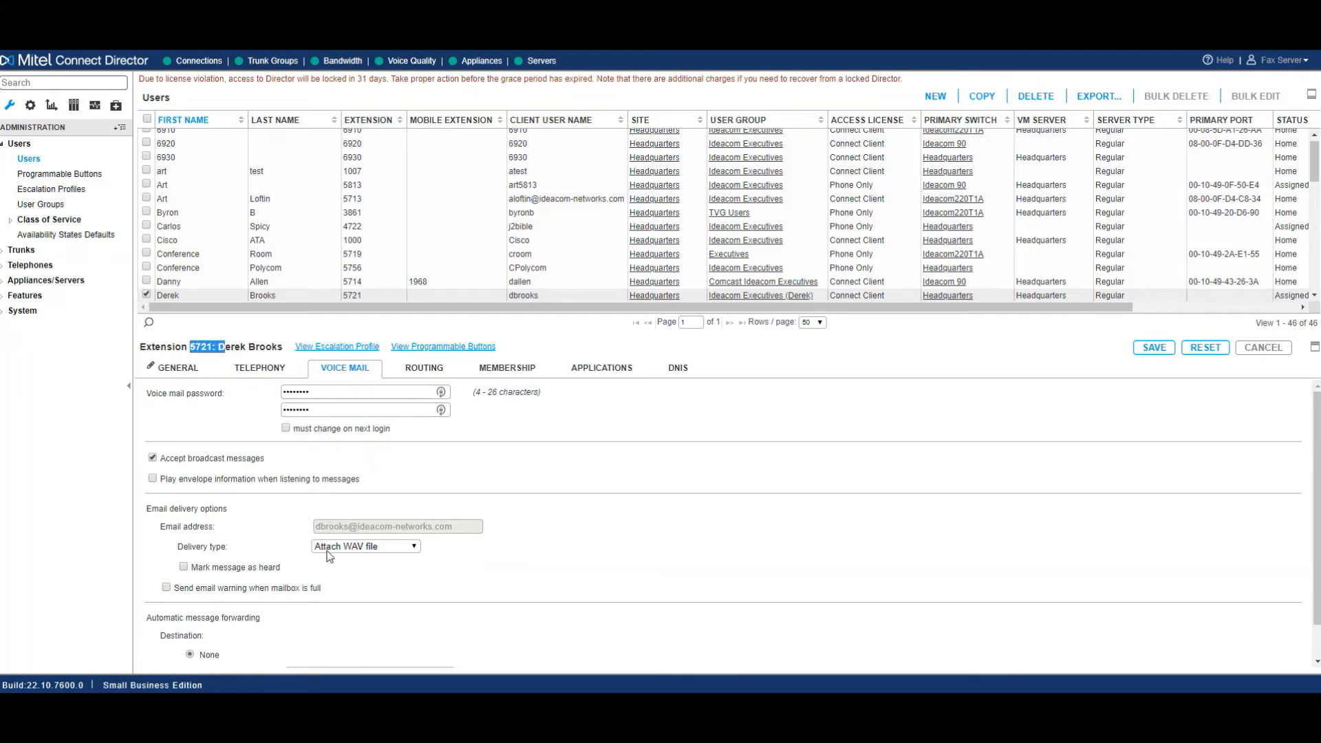
{"action": "mouse_move", "coordinate": [348, 550]}
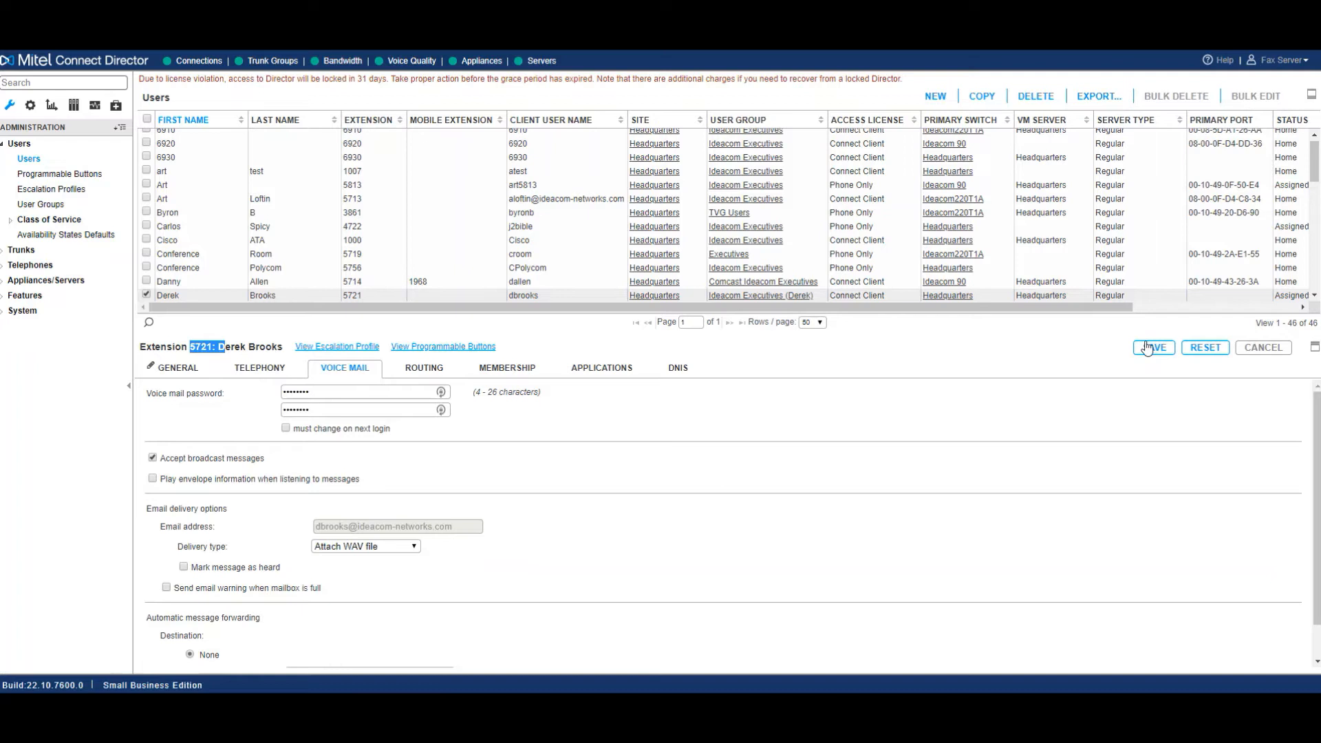
Show the Routing settings listing the Cell forwarding number.
{"action": "left_click", "coordinate": [422, 367]}
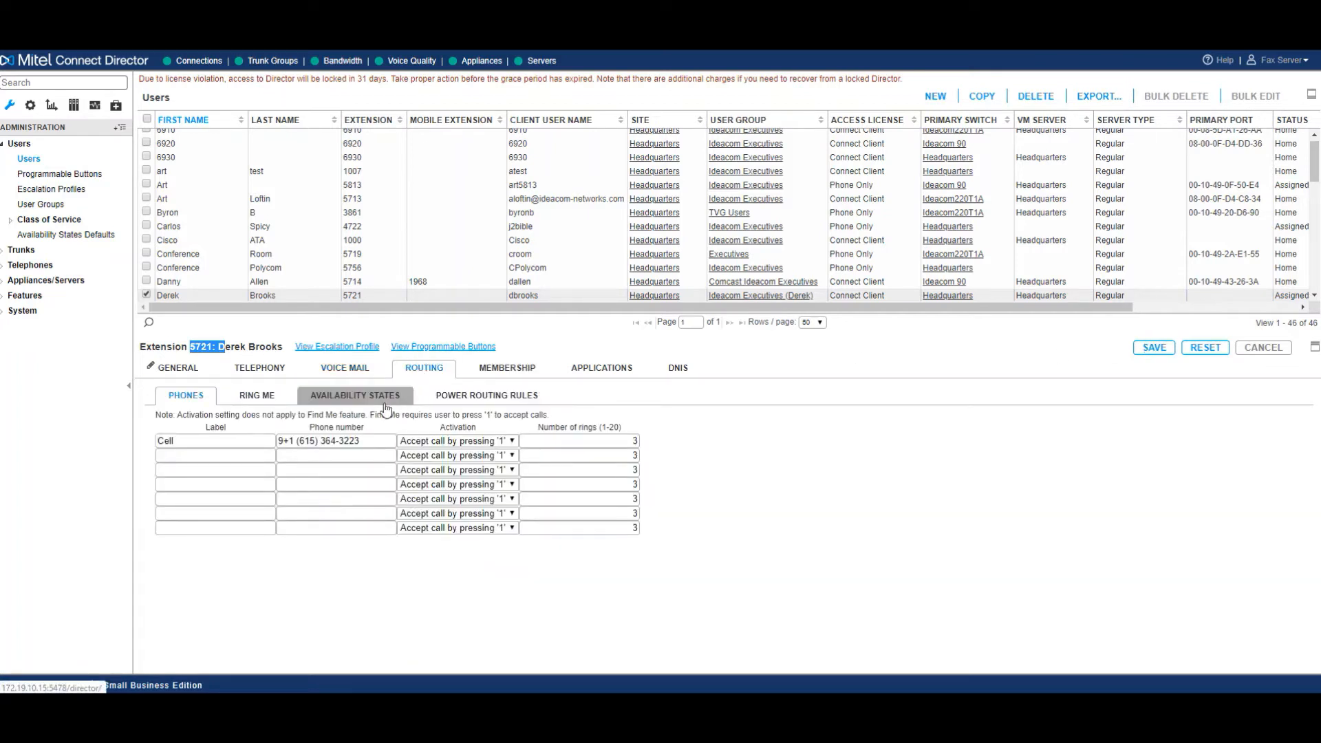
View the Availability States Out of Office forwarding rules, then the Membership distribution lists.
{"action": "left_click", "coordinate": [355, 395]}
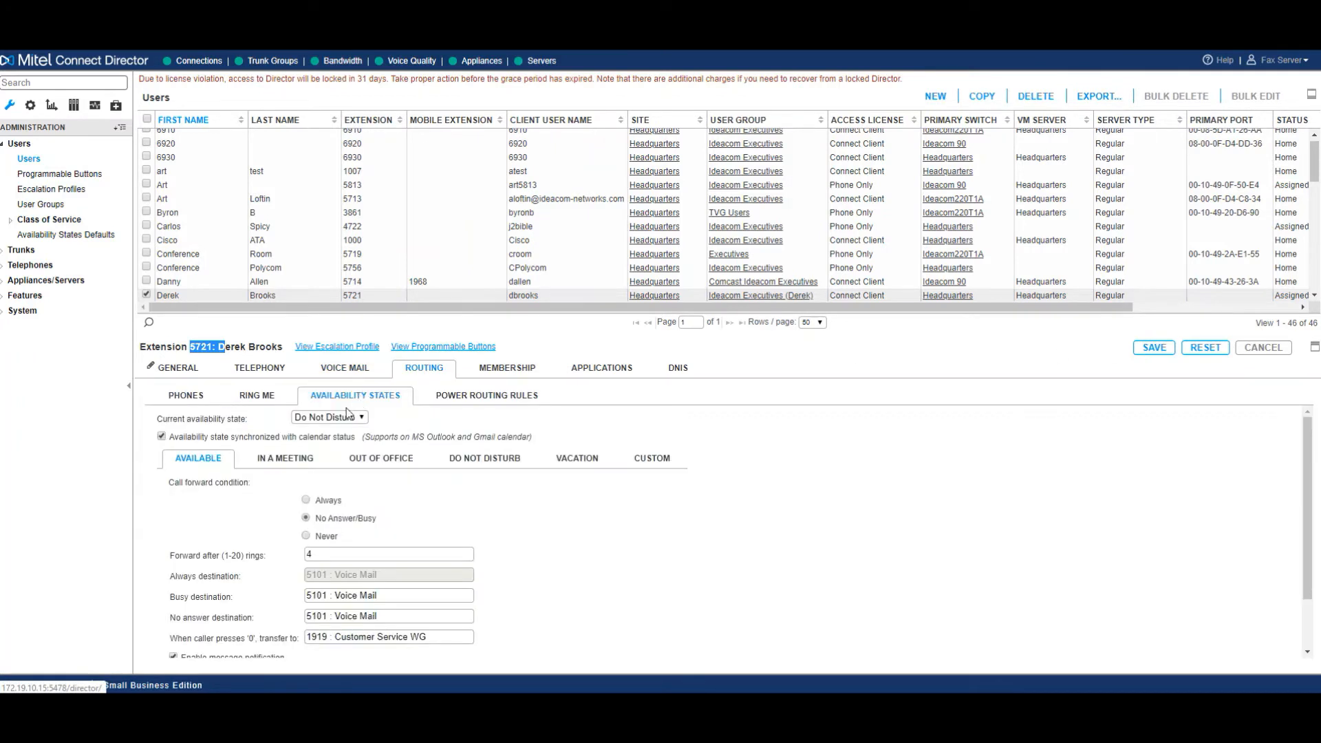
{"action": "left_click", "coordinate": [329, 417]}
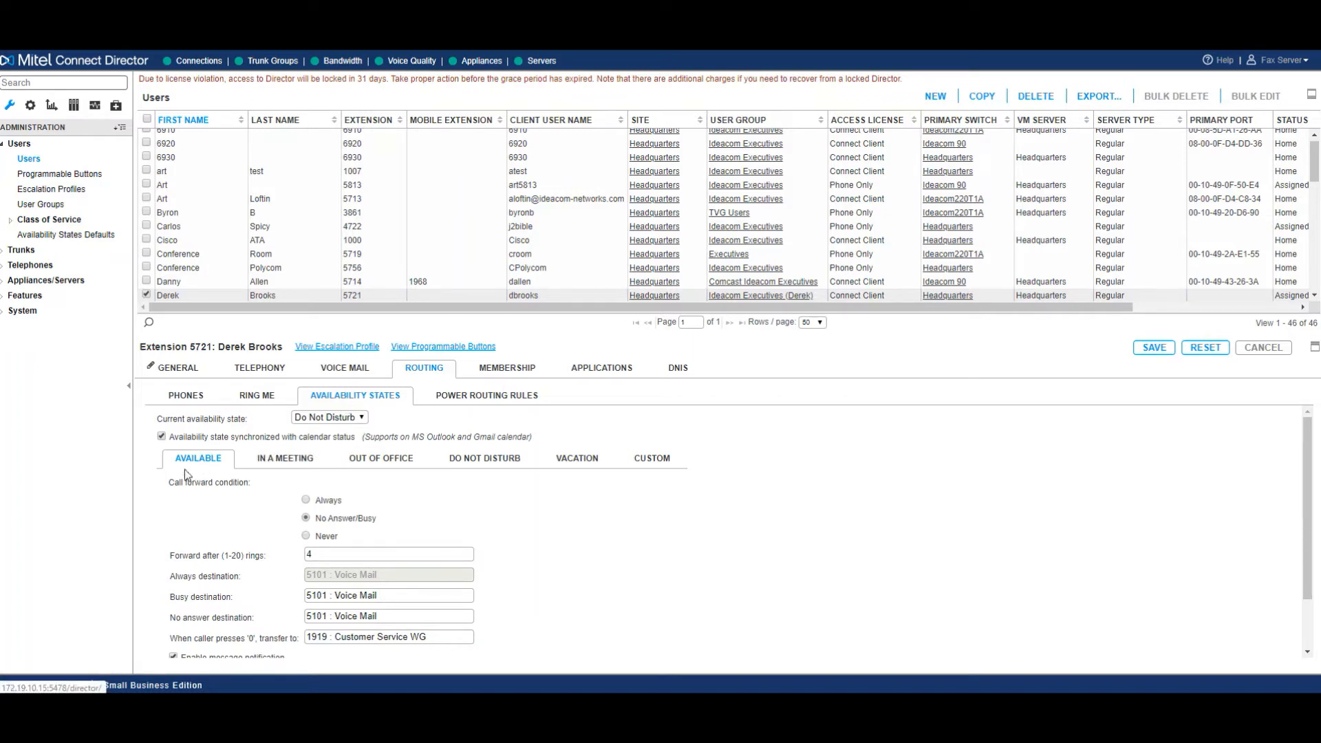
{"action": "mouse_move", "coordinate": [201, 465]}
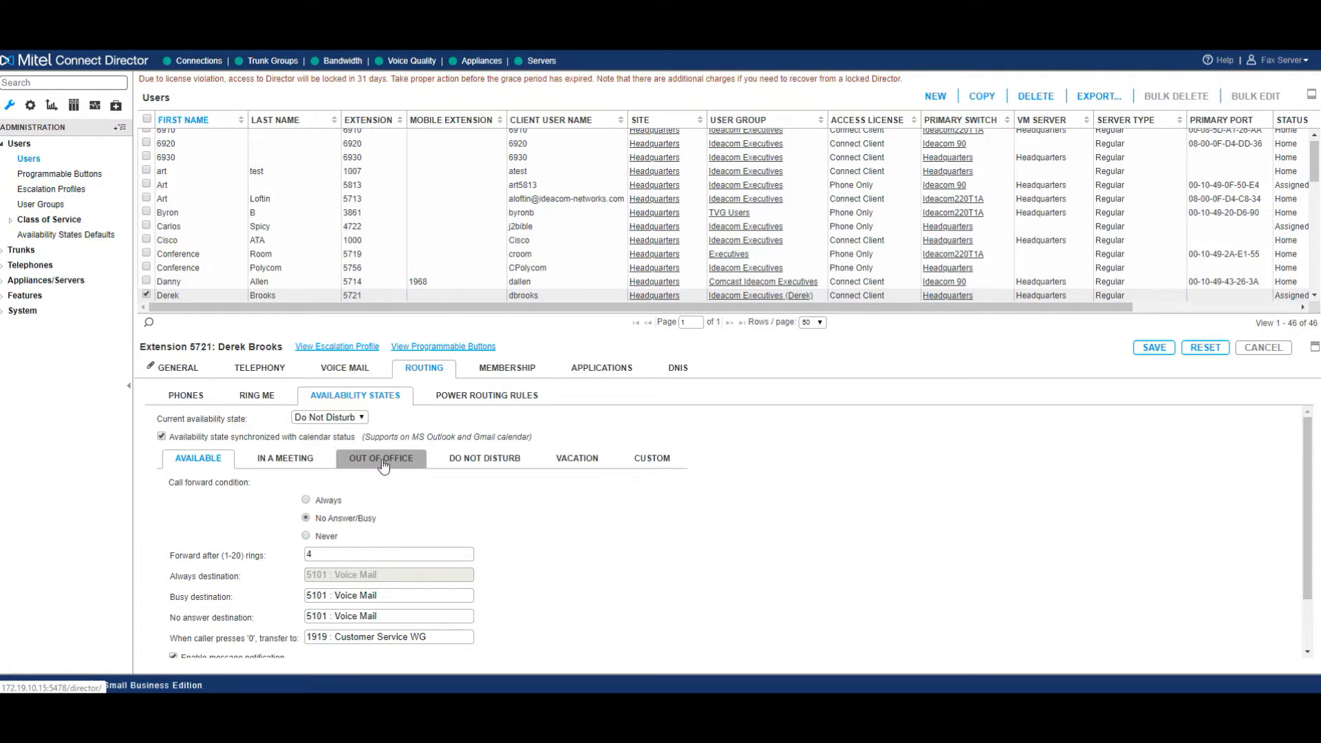
{"action": "left_click", "coordinate": [380, 457]}
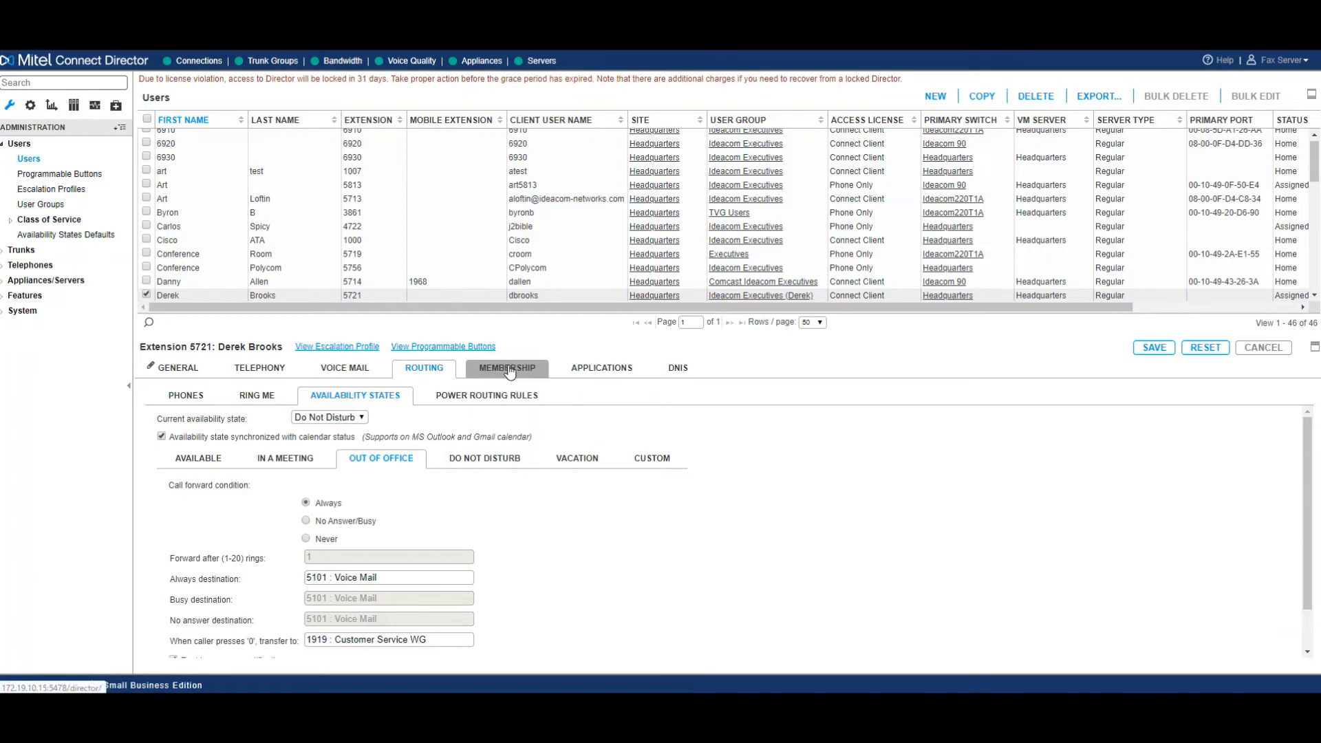
{"action": "left_click", "coordinate": [506, 367]}
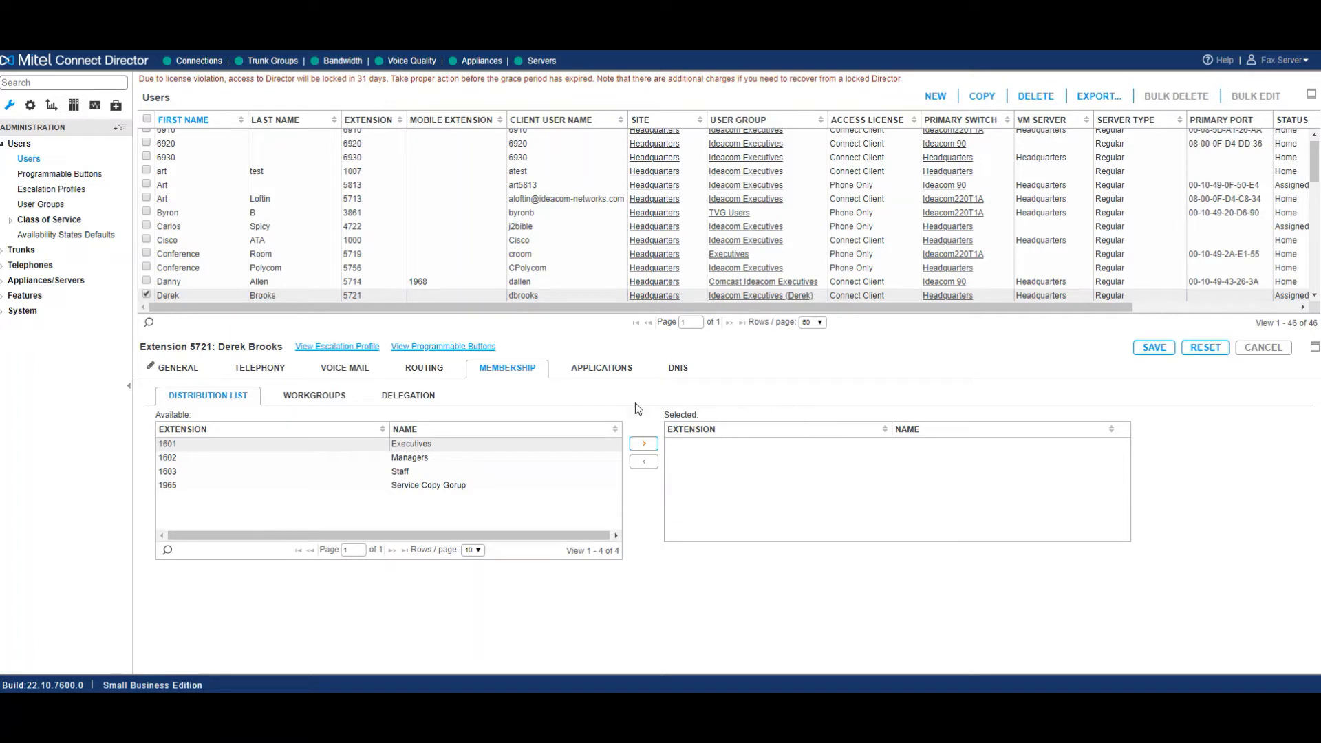
Review the distribution lists and bring up the users' Programmable Buttons page.
{"action": "left_click", "coordinate": [426, 485]}
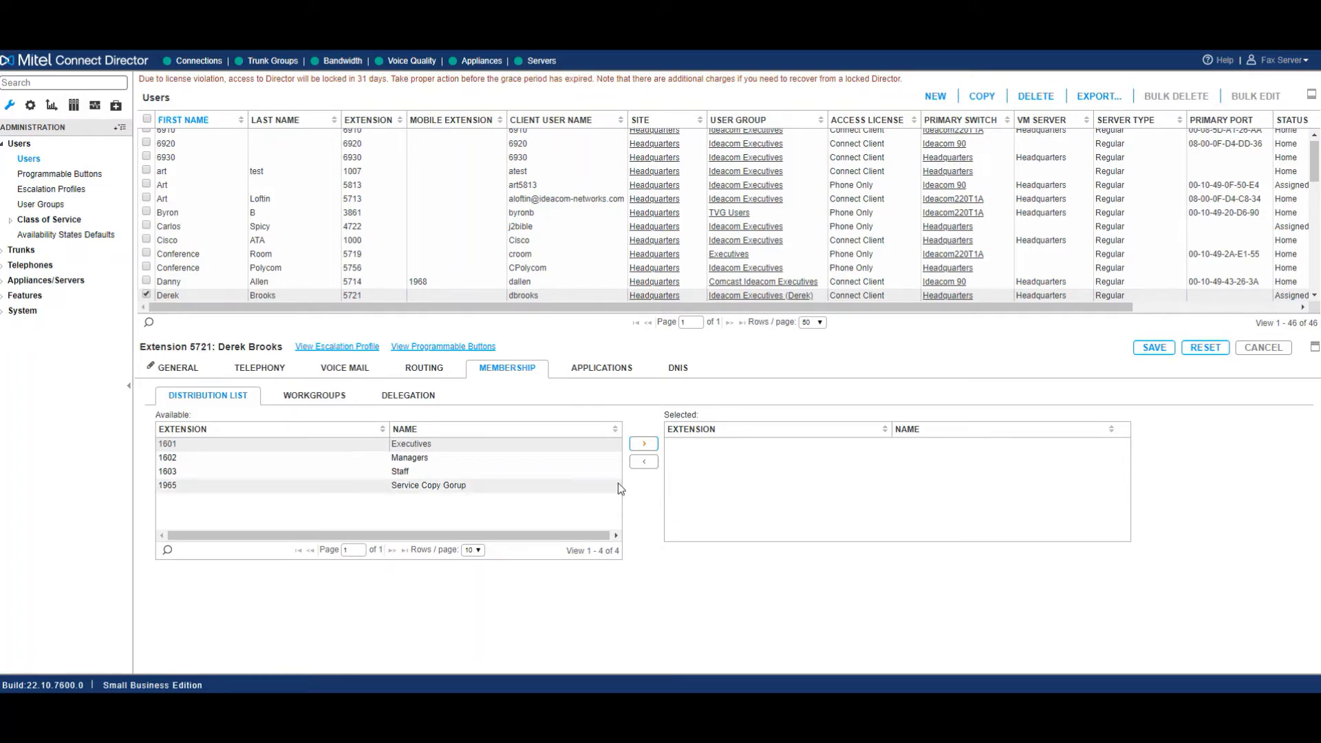
{"action": "left_click", "coordinate": [59, 173]}
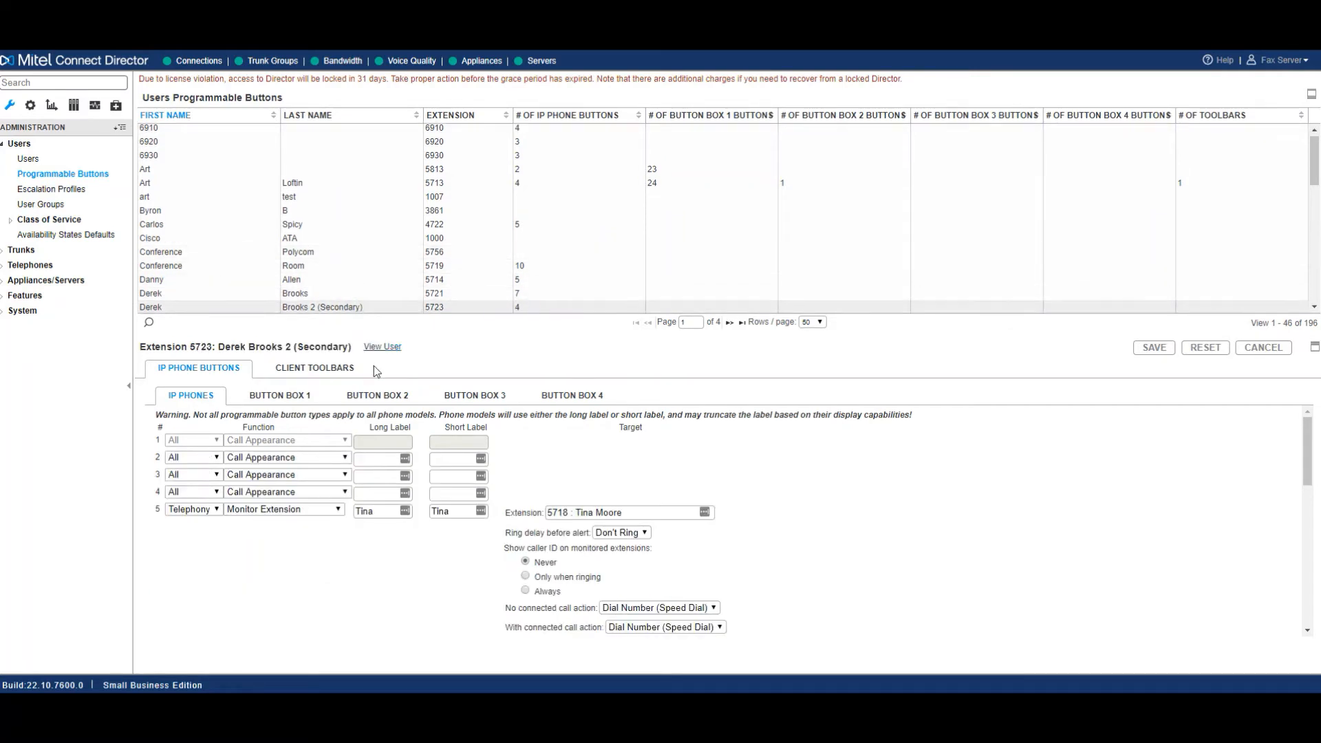
Review extension 5723's monitor-extension buttons, then bring up the User Groups list.
{"action": "scroll", "scroll_direction": "down", "scroll_amount": 3}
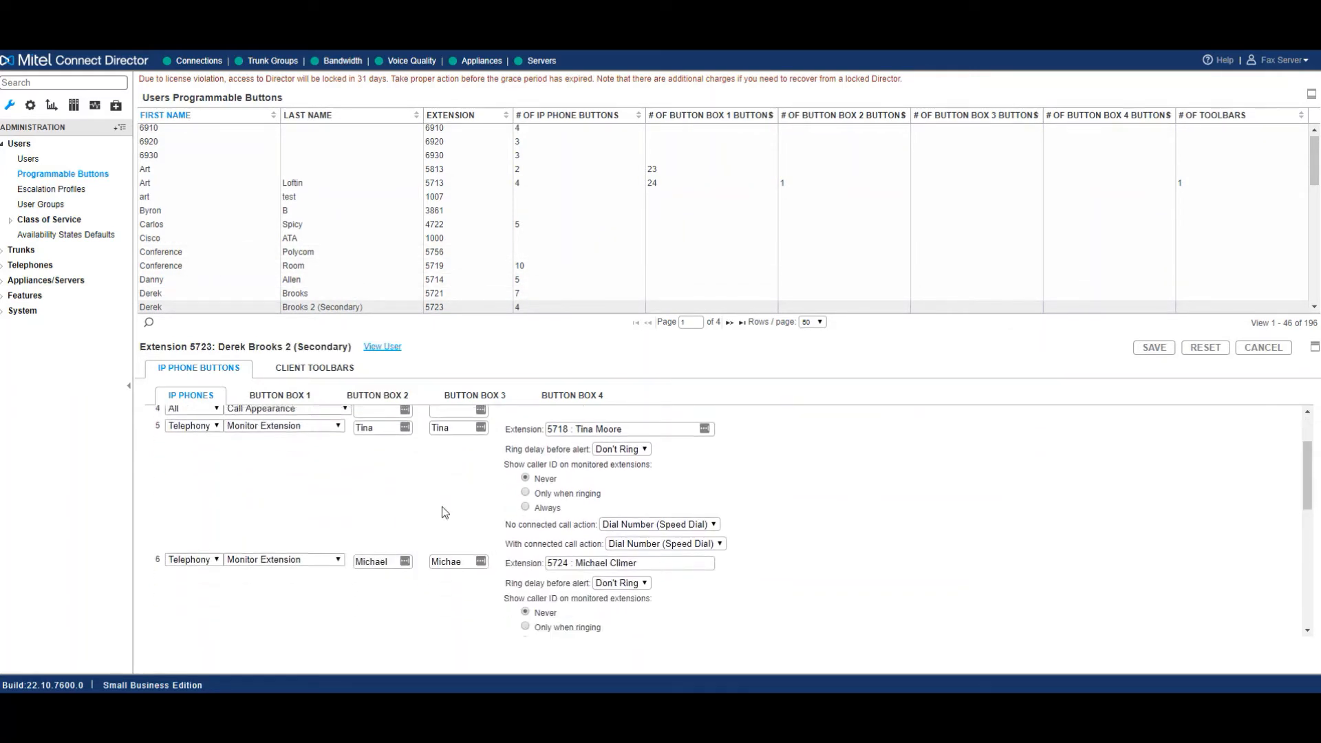
{"action": "scroll", "scroll_direction": "down", "scroll_amount": 3}
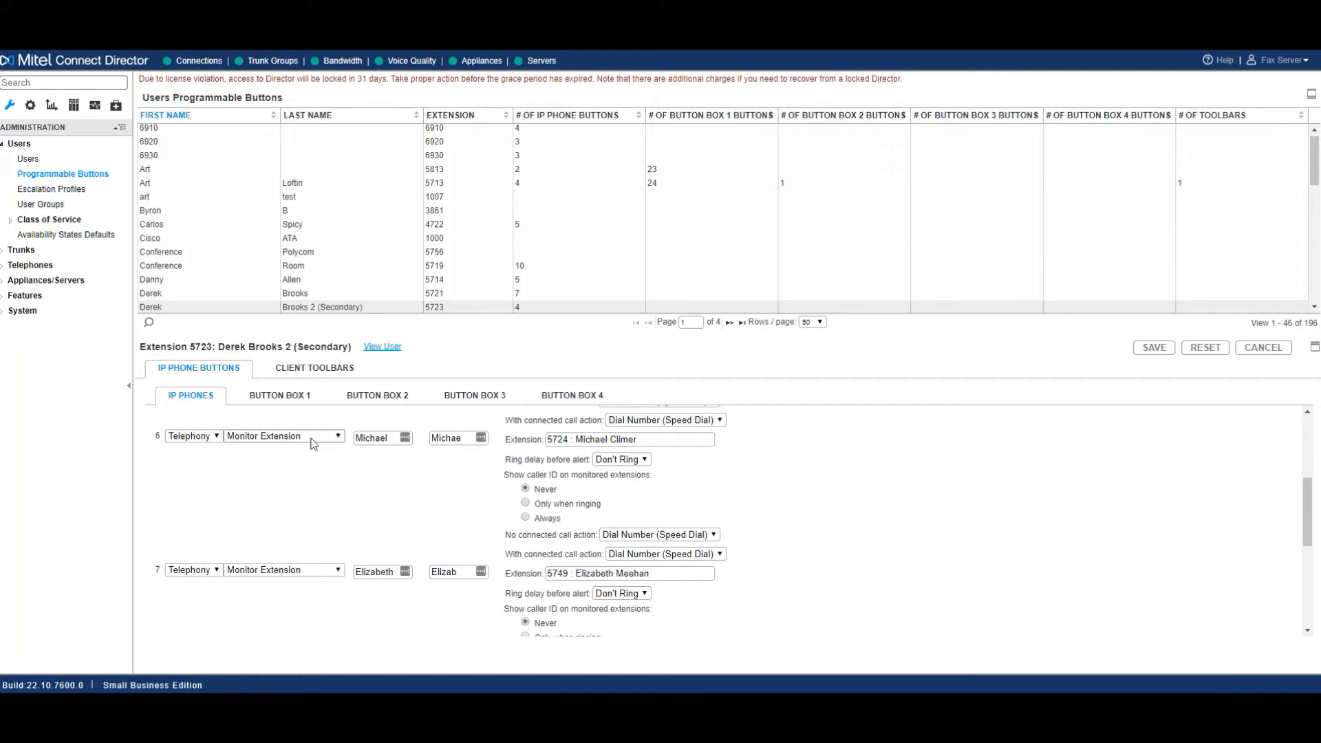
{"action": "left_click", "coordinate": [283, 436]}
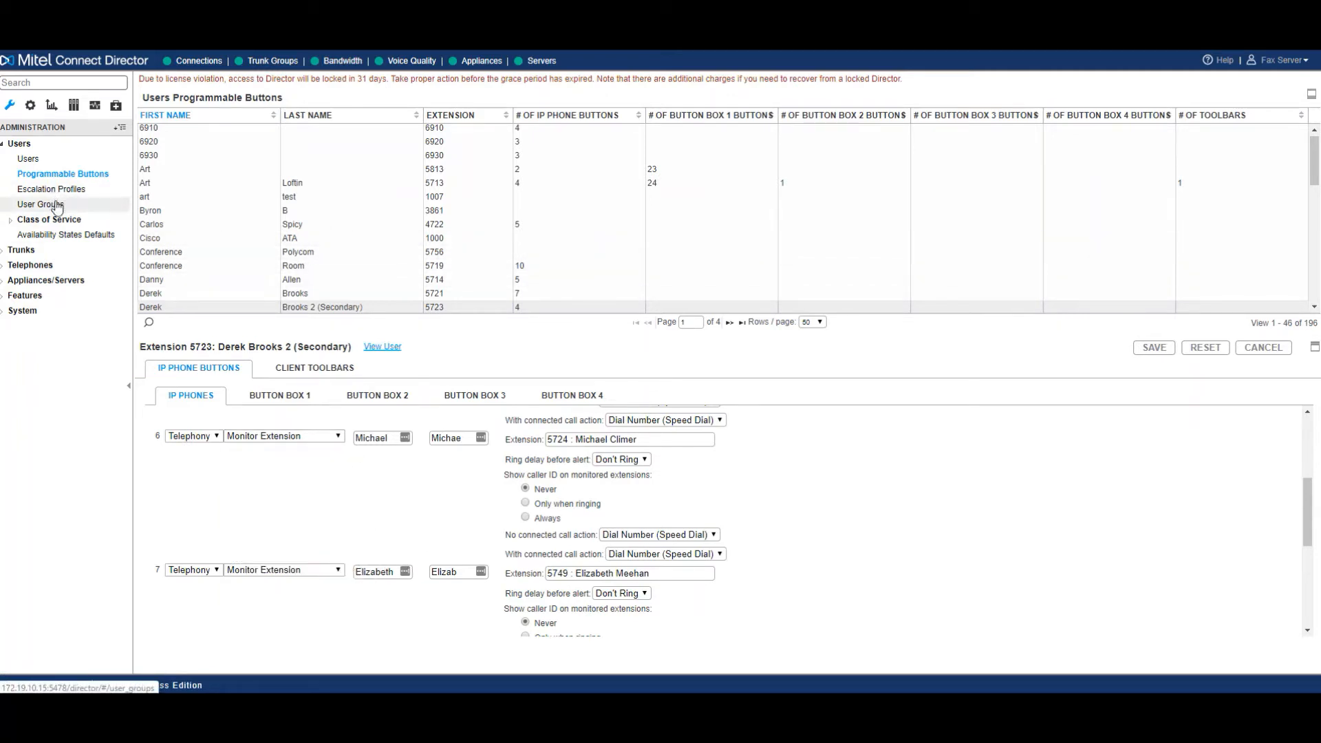
{"action": "left_click", "coordinate": [42, 203]}
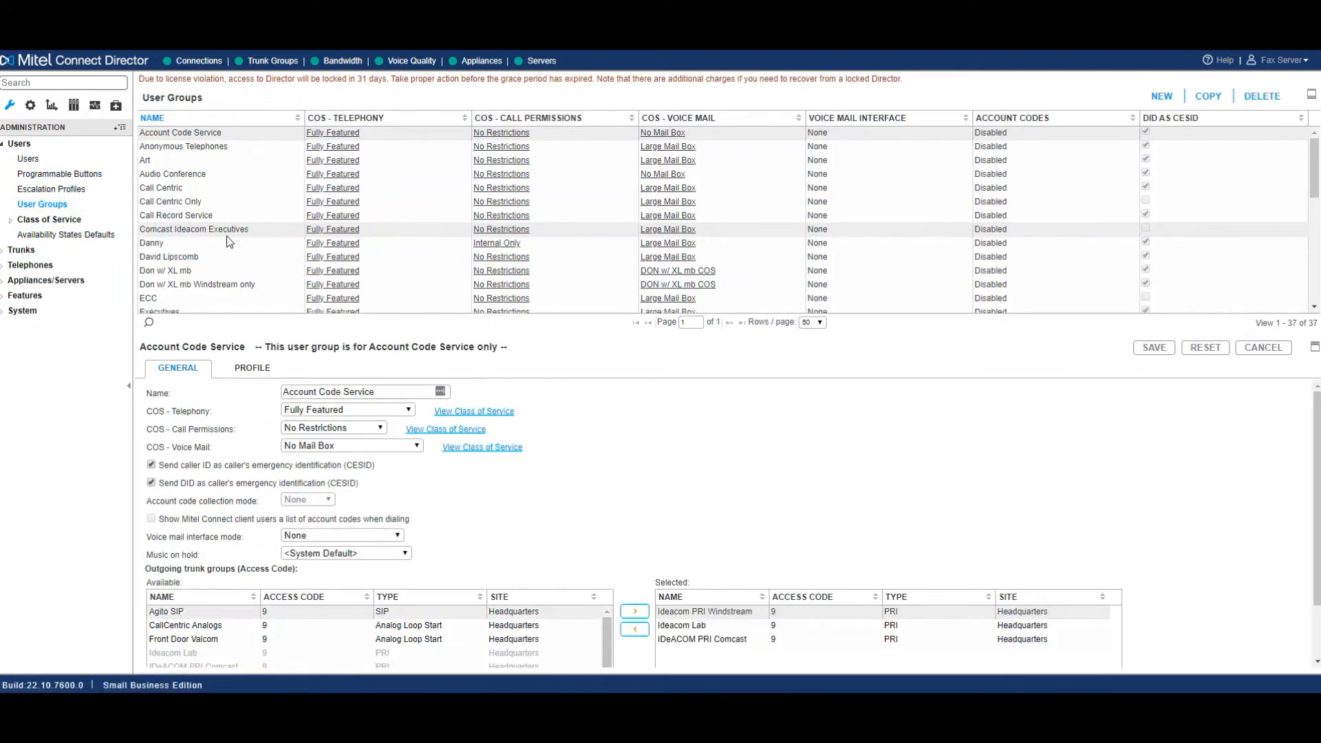
{"action": "mouse_move", "coordinate": [227, 243]}
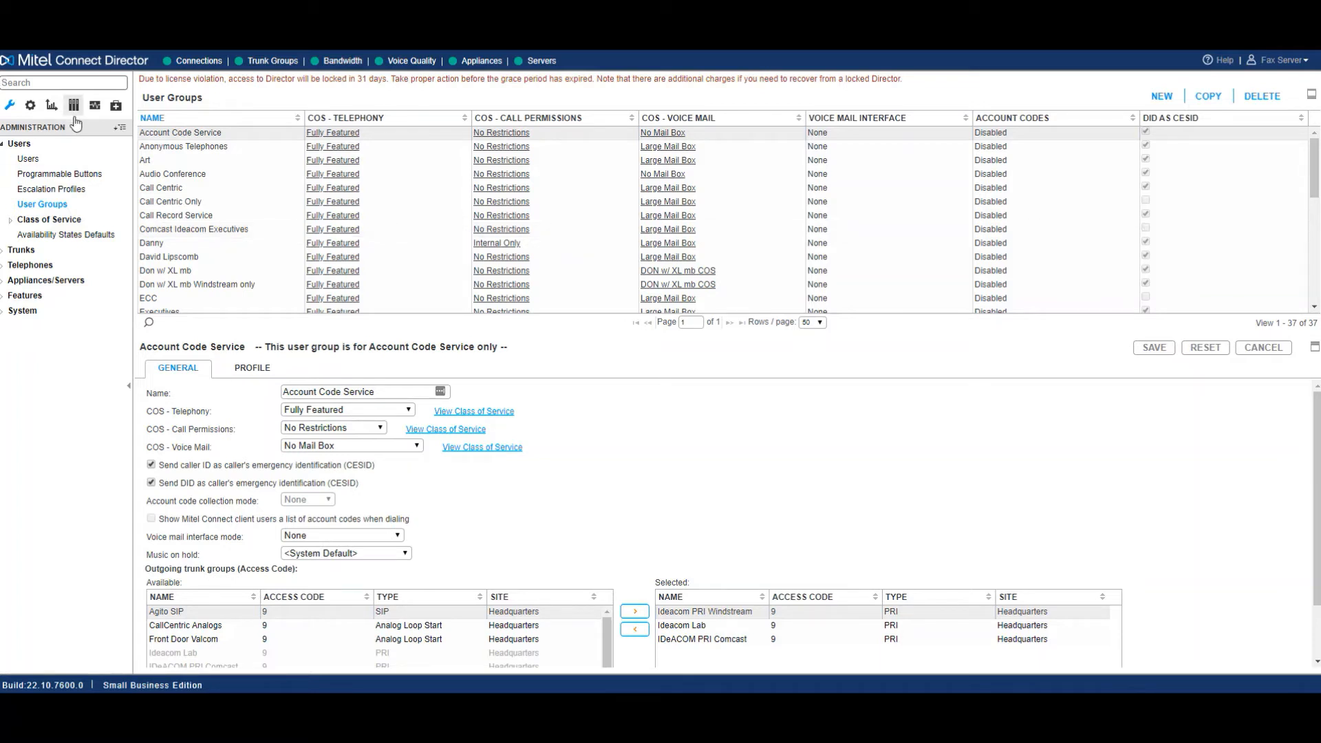
Check extension 5721's user group (Ideacom Executives) without changing it, then expand Class of Service.
{"action": "left_click", "coordinate": [28, 158]}
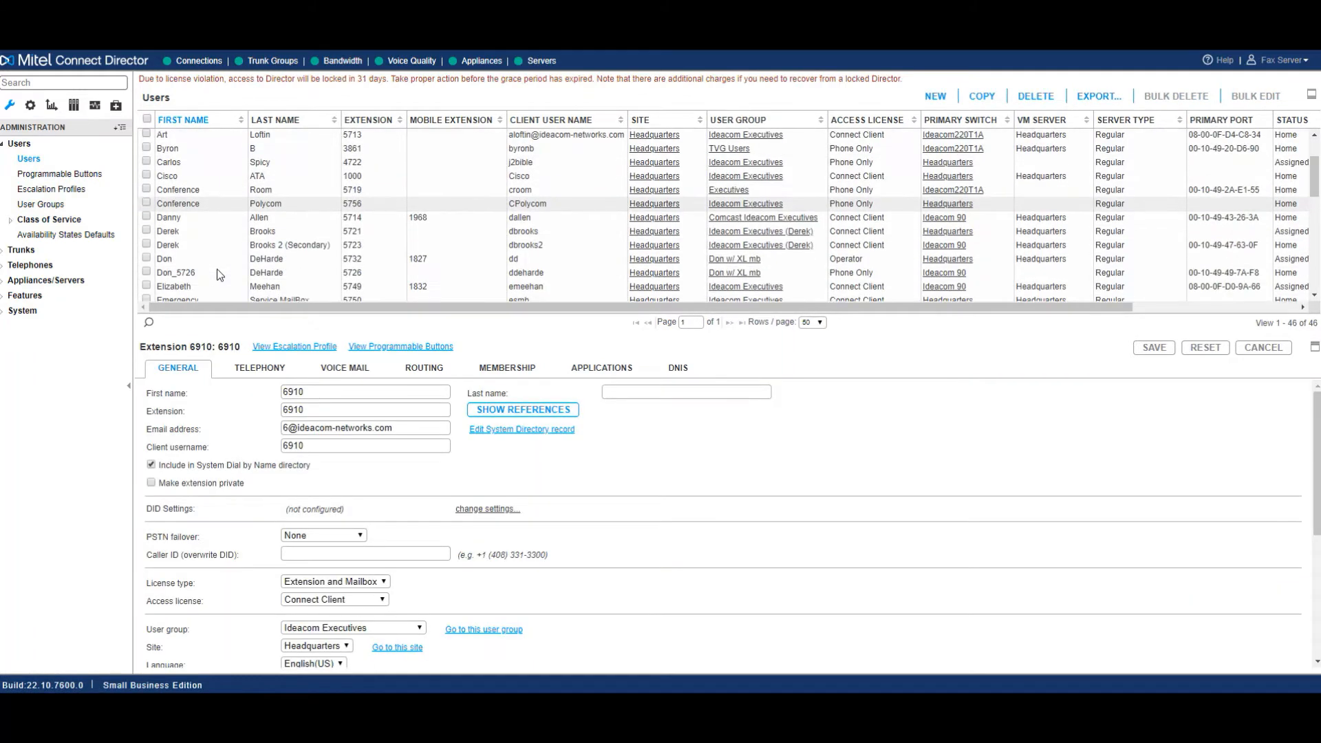
{"action": "left_click", "coordinate": [166, 231]}
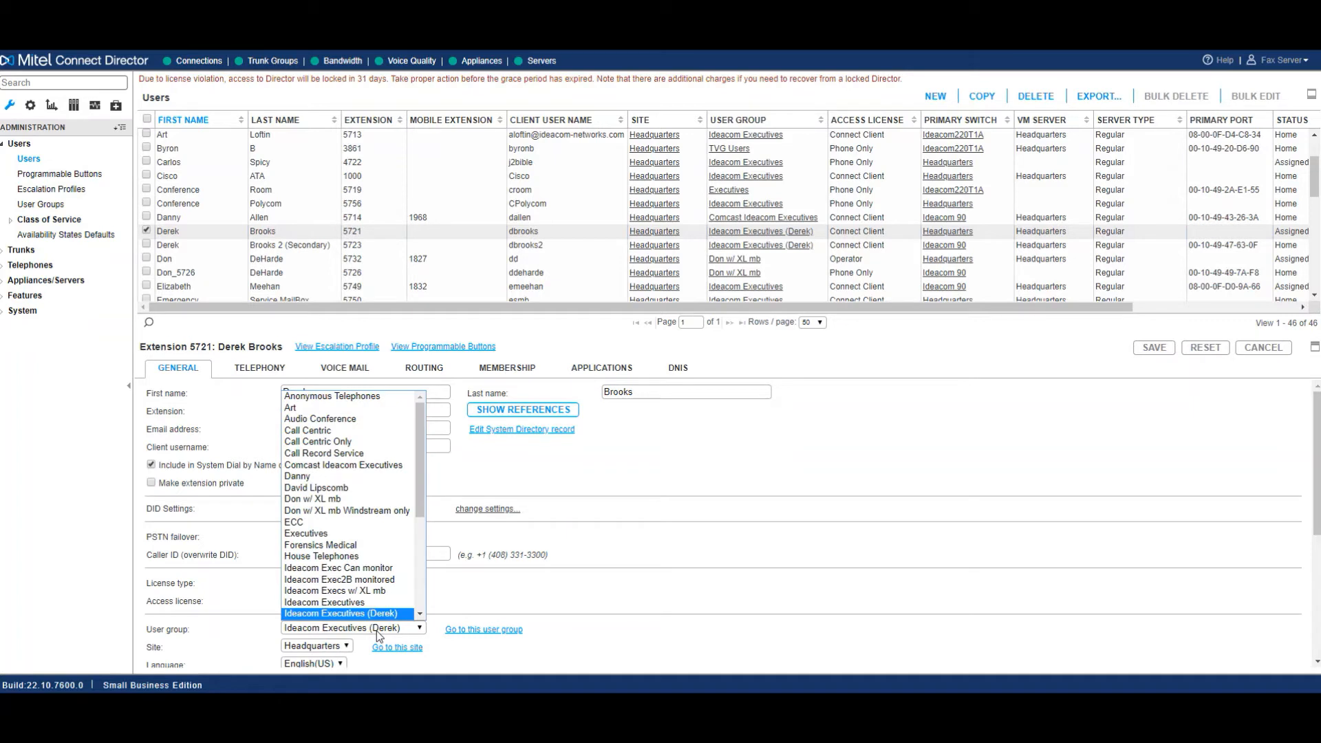
{"action": "scroll", "scroll_direction": "down", "scroll_amount": 3}
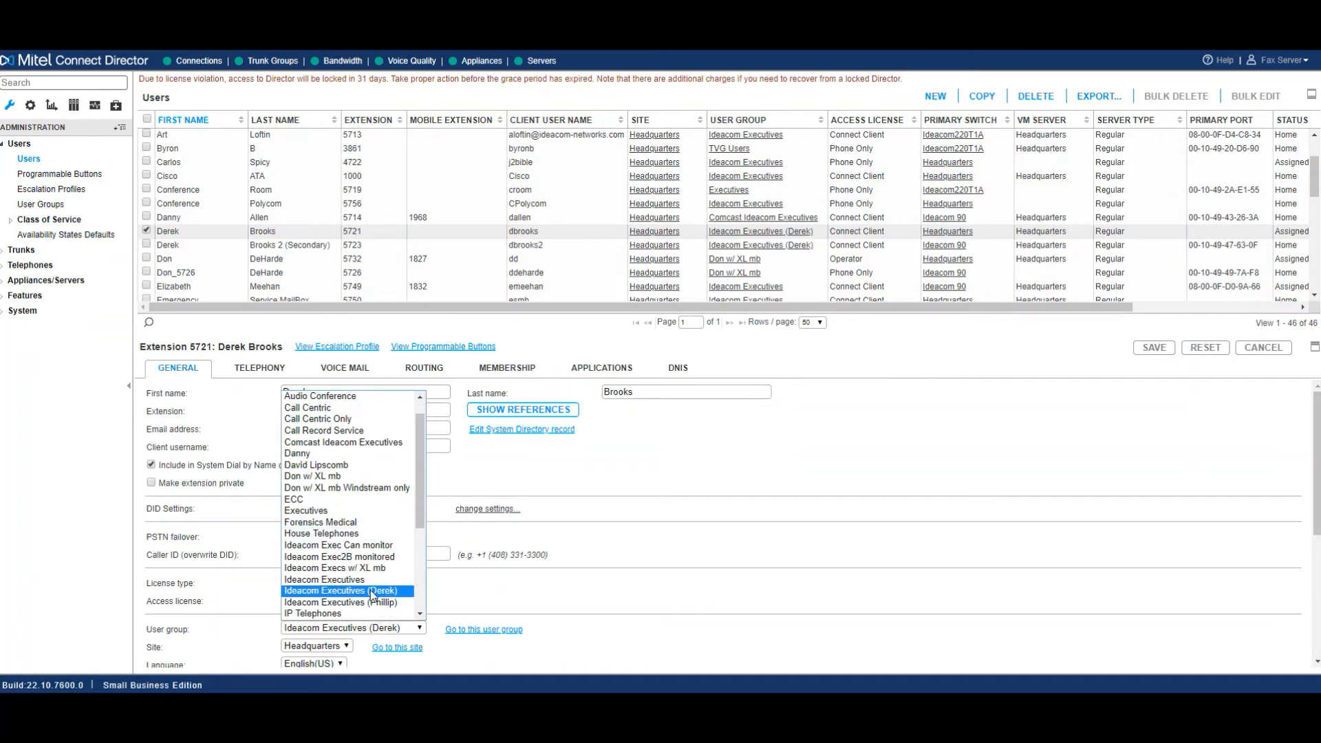
{"action": "mouse_move", "coordinate": [640, 586]}
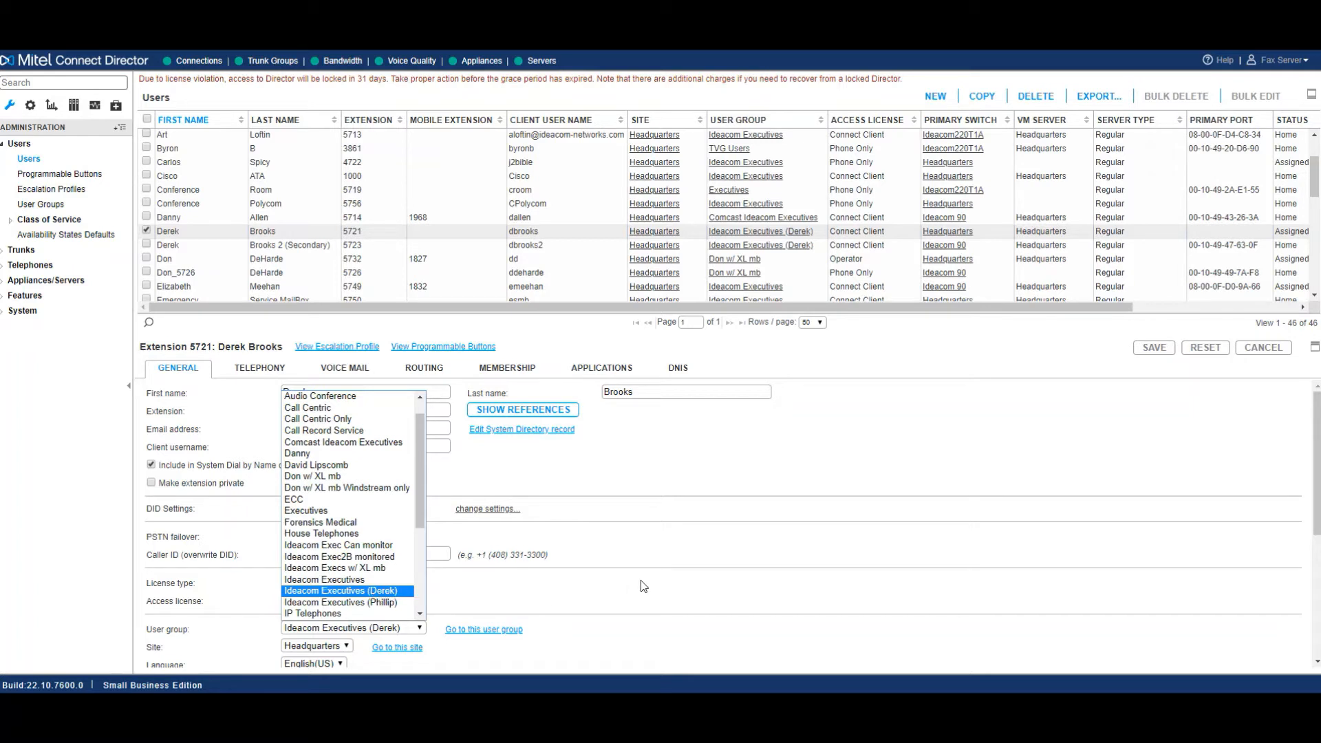
{"action": "left_click", "coordinate": [347, 591]}
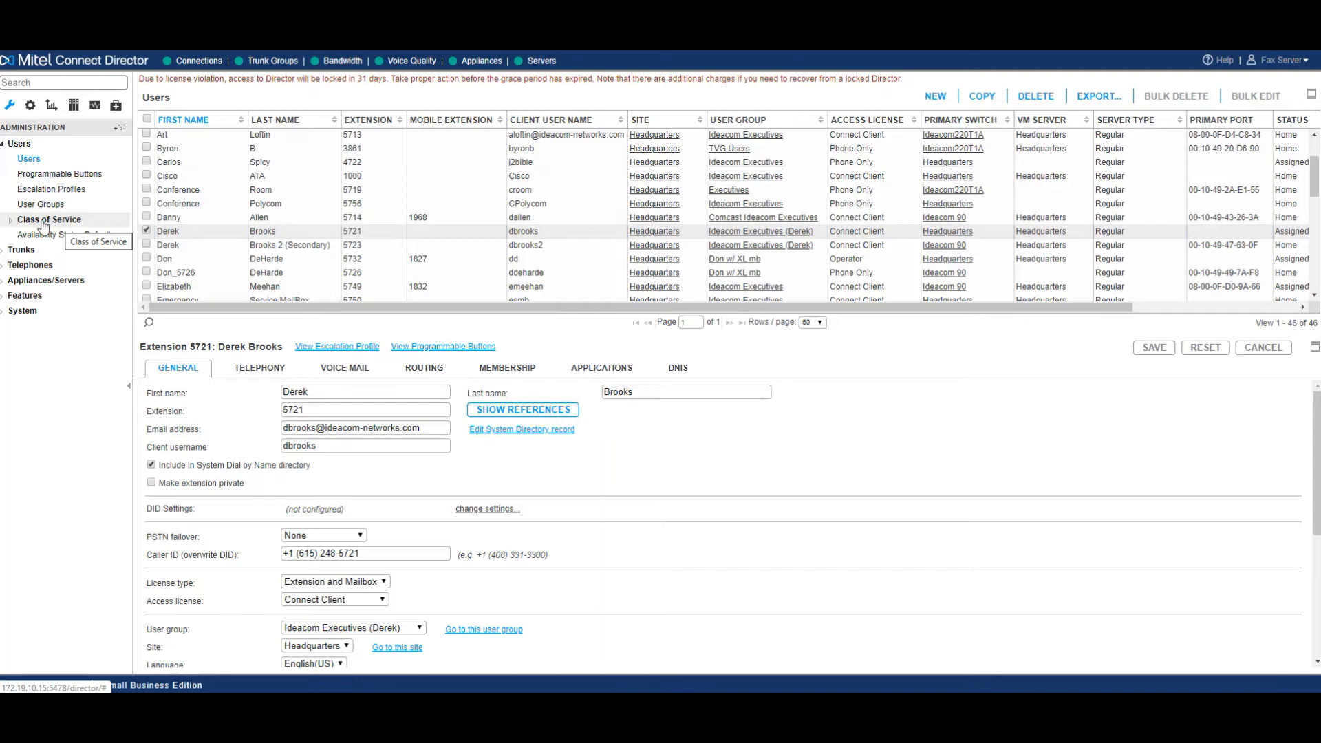
{"action": "left_click", "coordinate": [48, 218]}
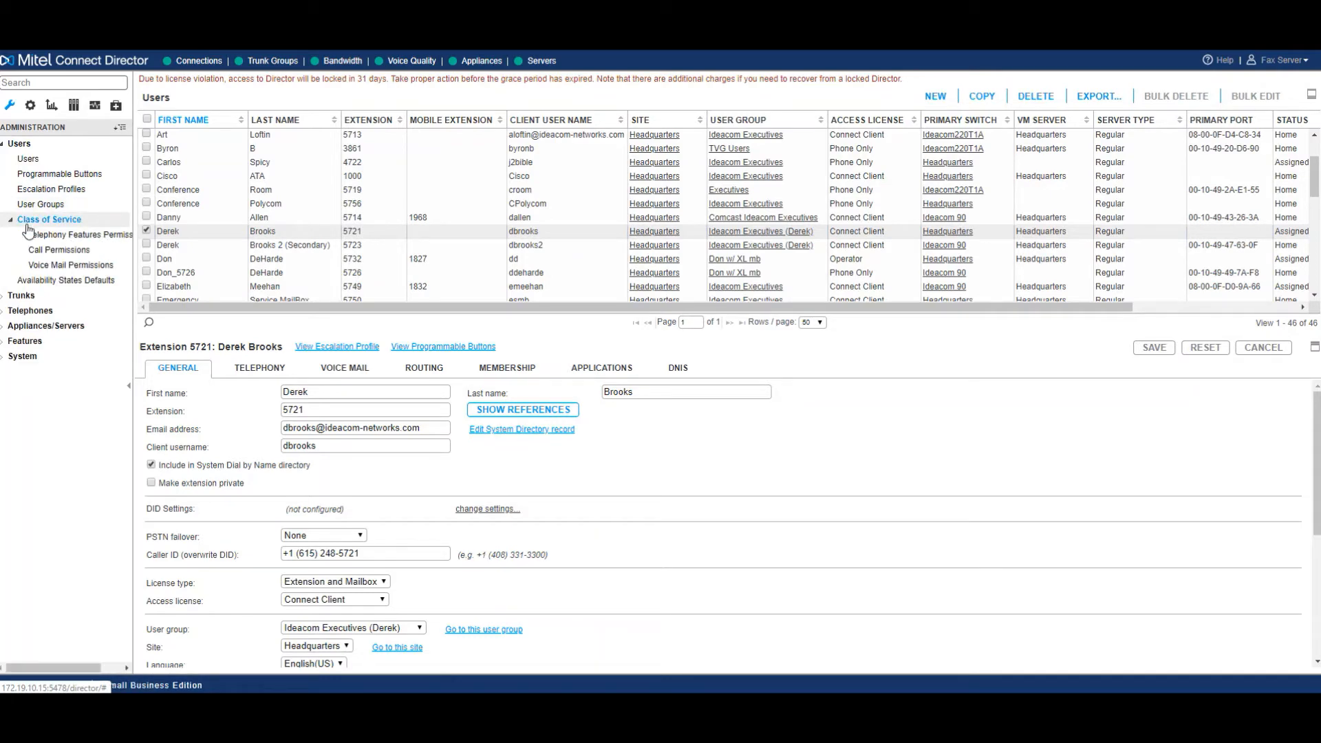
Review Telephony Features Permissions, show Voice Mail Permissions, then expand the Trunks section.
{"action": "left_click", "coordinate": [80, 234]}
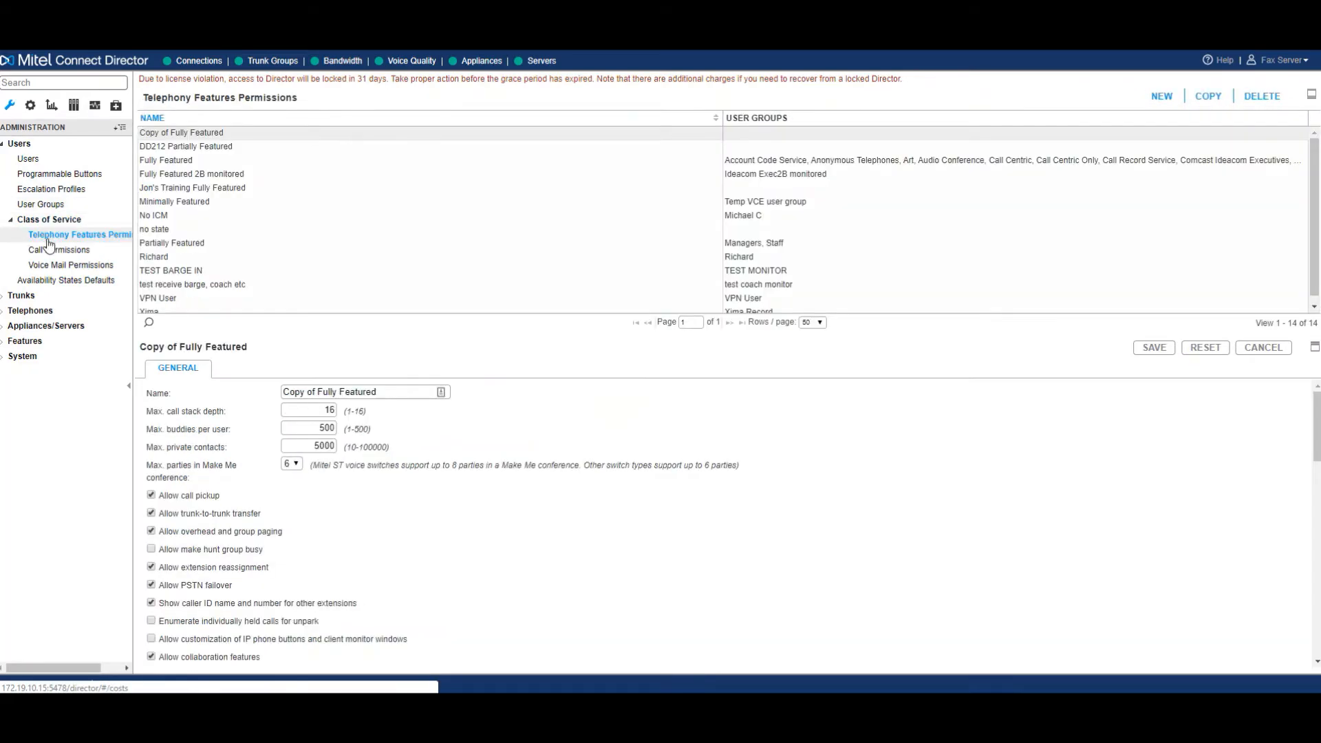
{"action": "scroll", "scroll_direction": "down", "scroll_amount": 3}
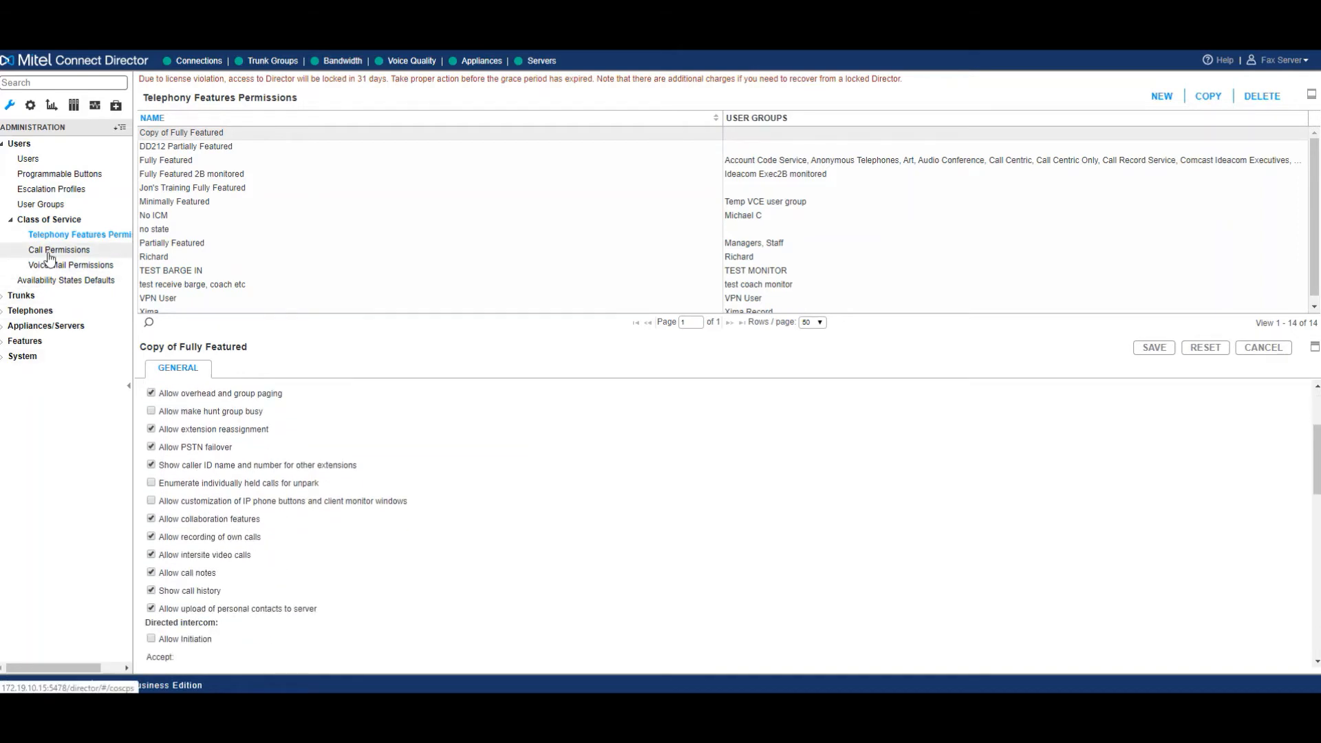
{"action": "left_click", "coordinate": [74, 265]}
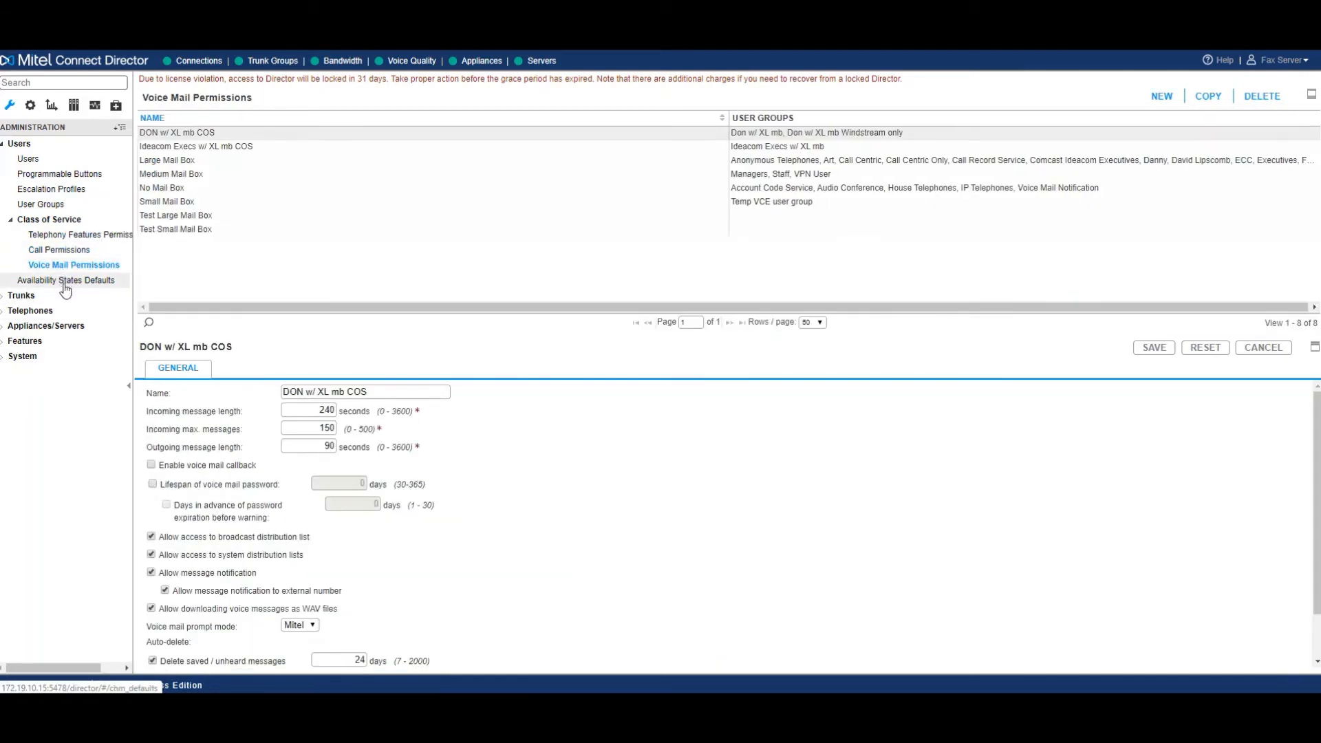
{"action": "left_click", "coordinate": [21, 294]}
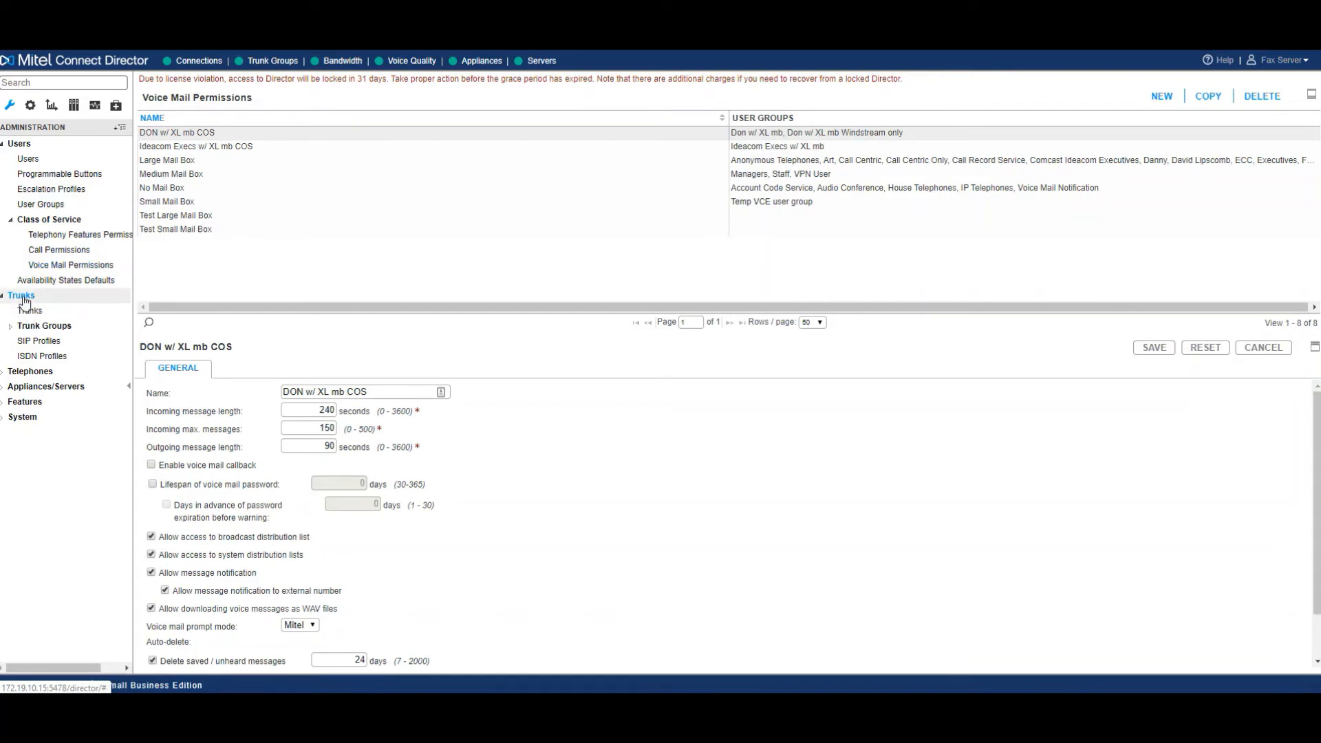
Bring up the Trunk Groups list and select the IDeACOM PRI Comcast trunk group.
{"action": "left_click", "coordinate": [44, 325]}
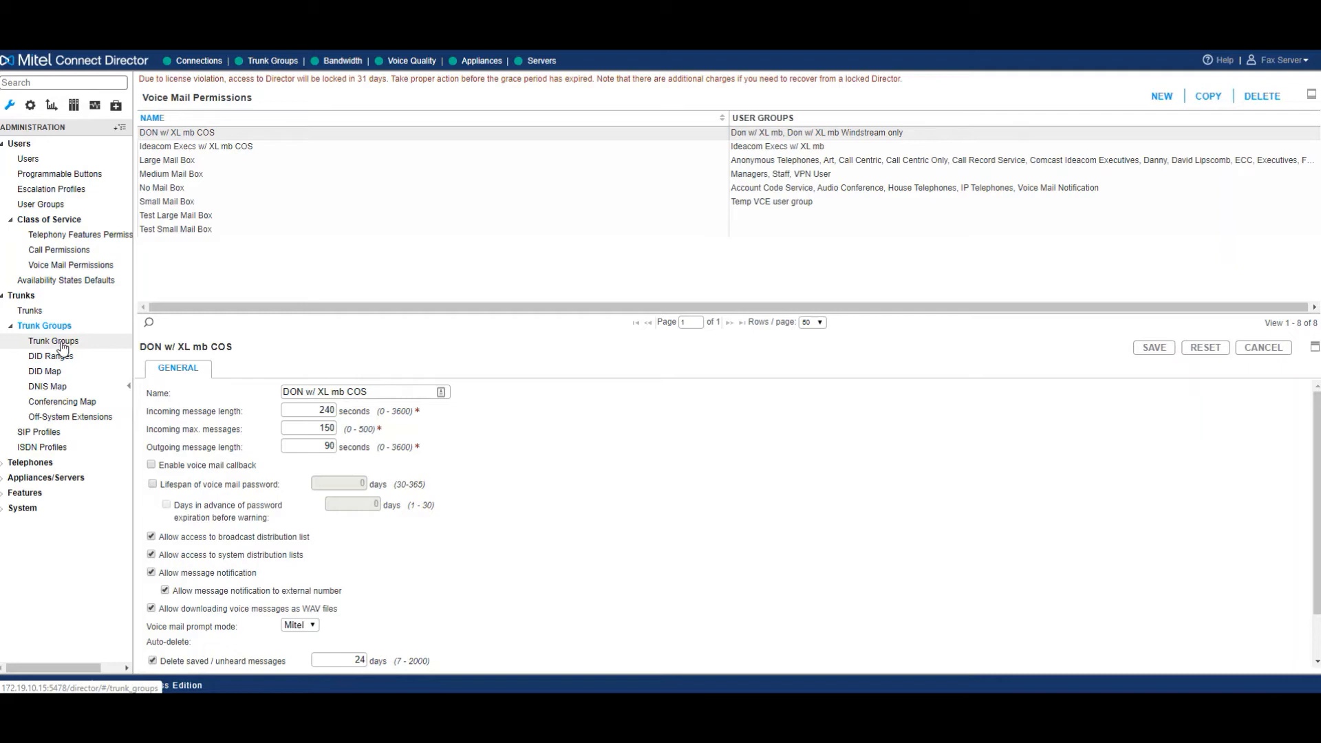
{"action": "left_click", "coordinate": [55, 340]}
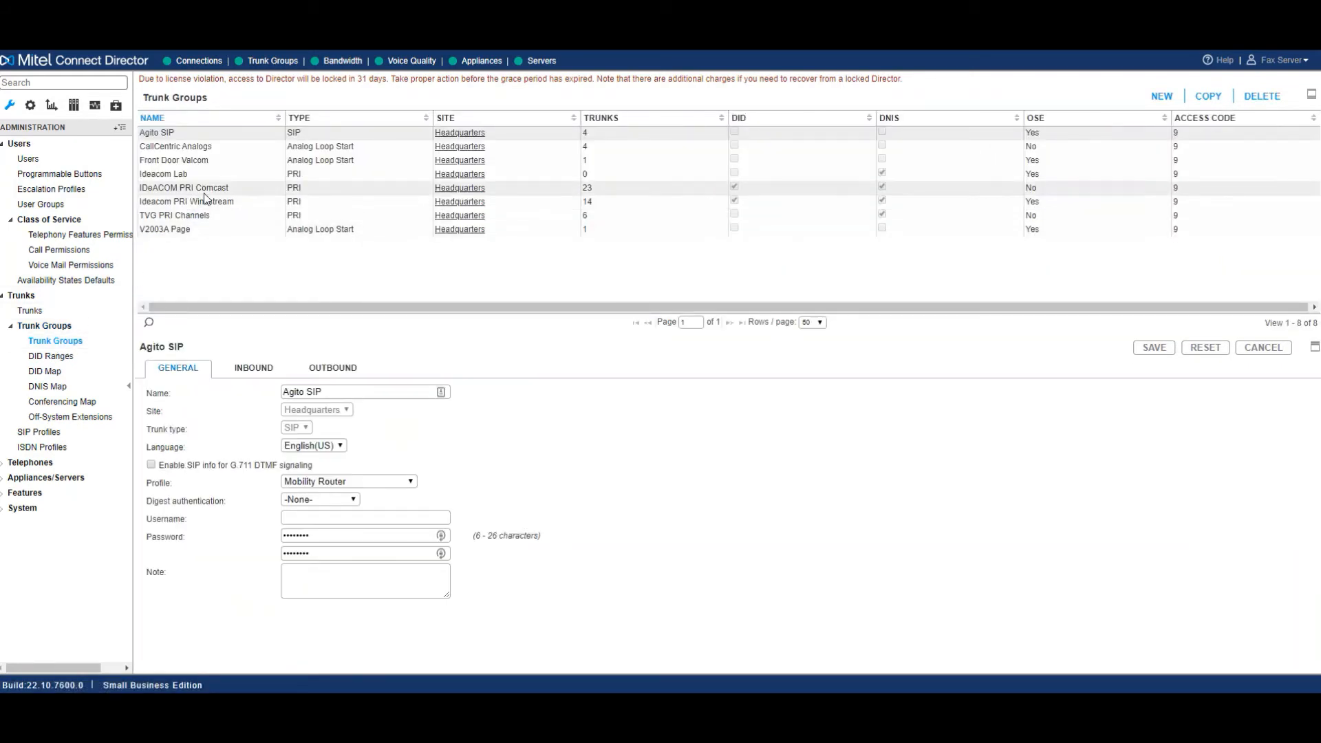
{"action": "left_click", "coordinate": [183, 187]}
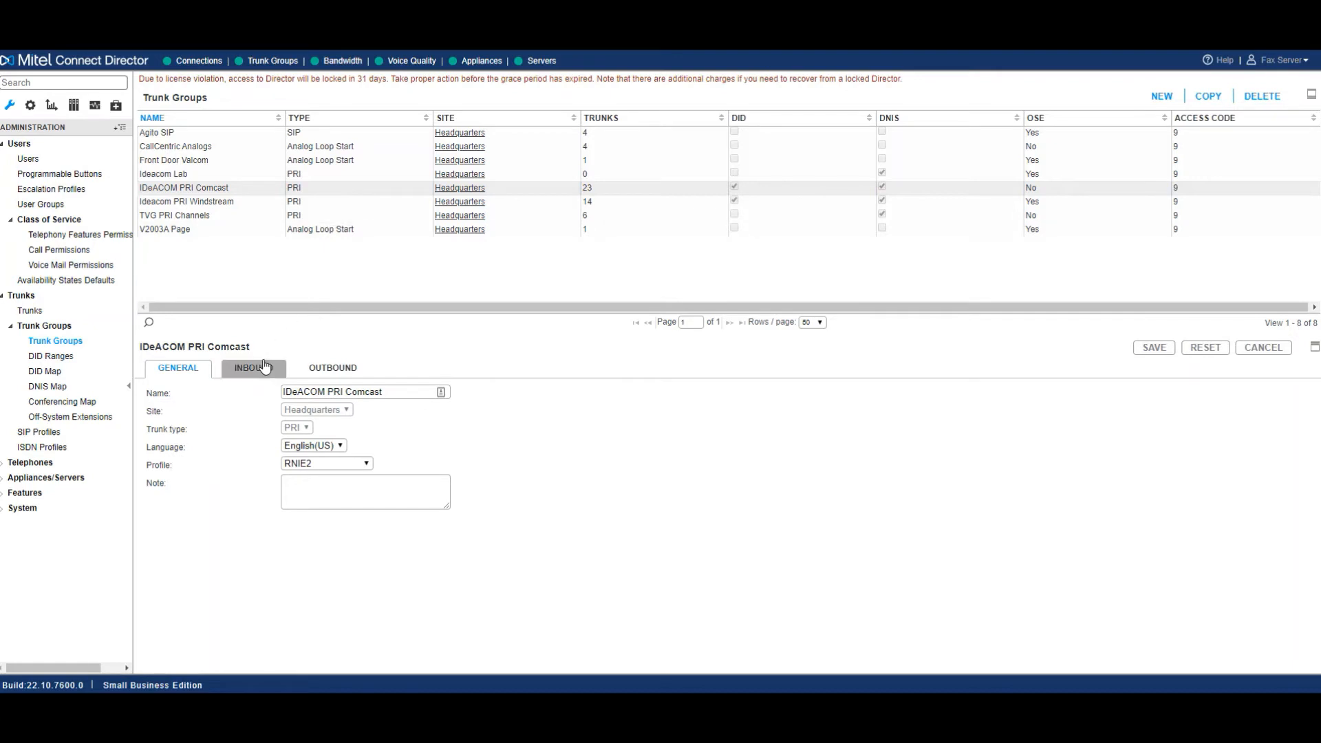
Show its Inbound settings and inspect the destination 5701 Ideacom Main AA.
{"action": "left_click", "coordinate": [253, 368]}
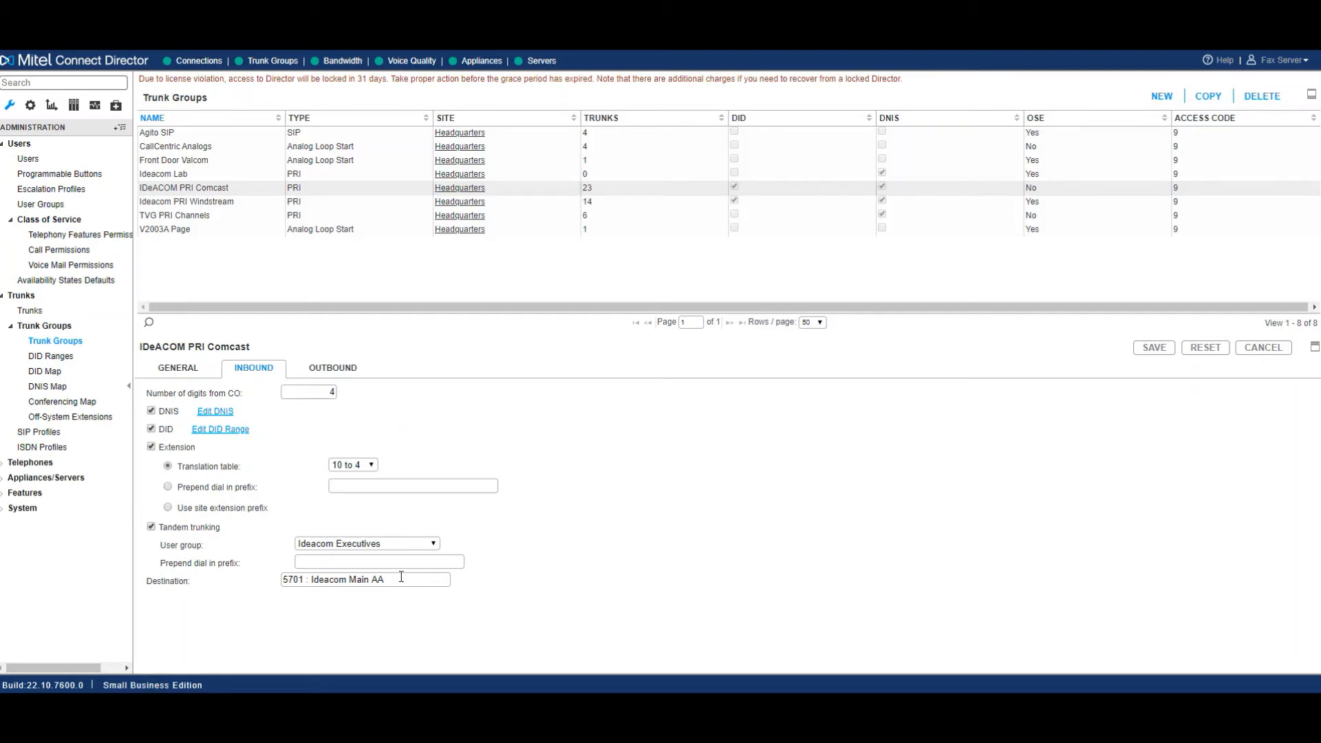
{"action": "triple_click", "coordinate": [365, 579]}
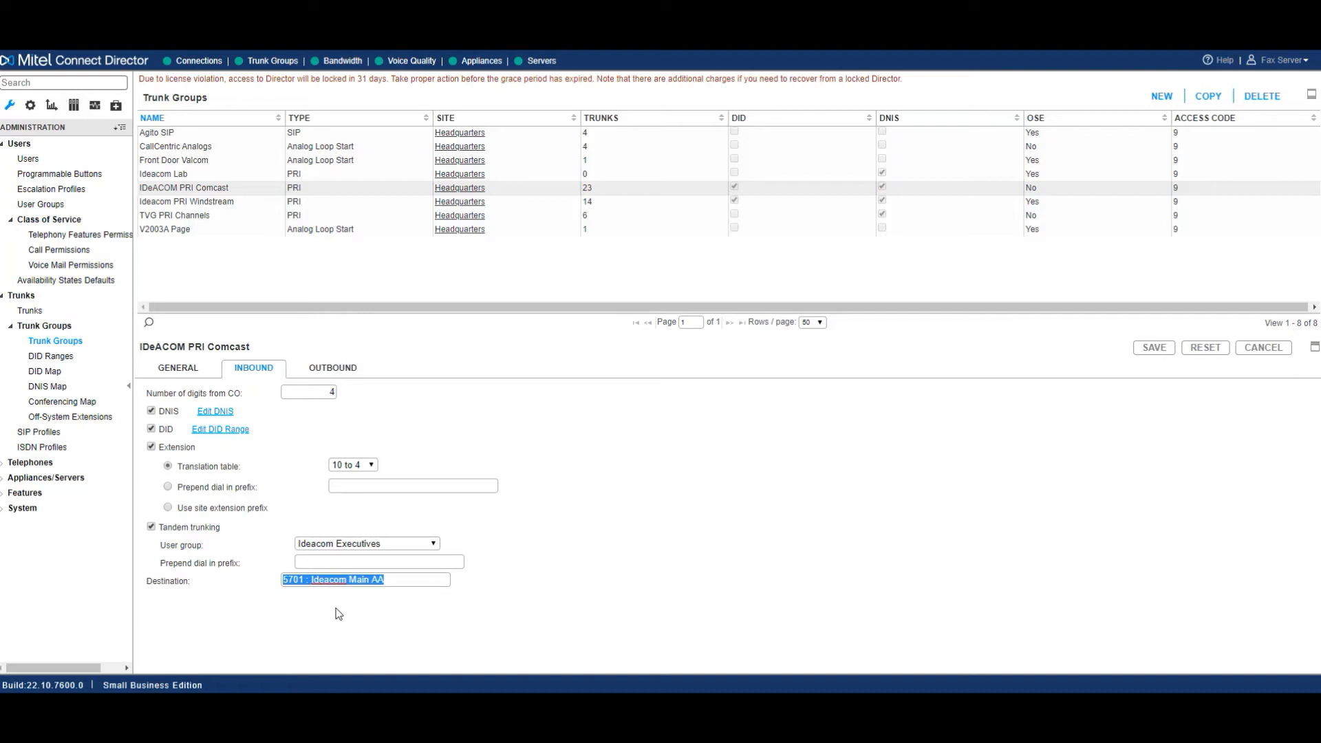
{"action": "left_click", "coordinate": [408, 586]}
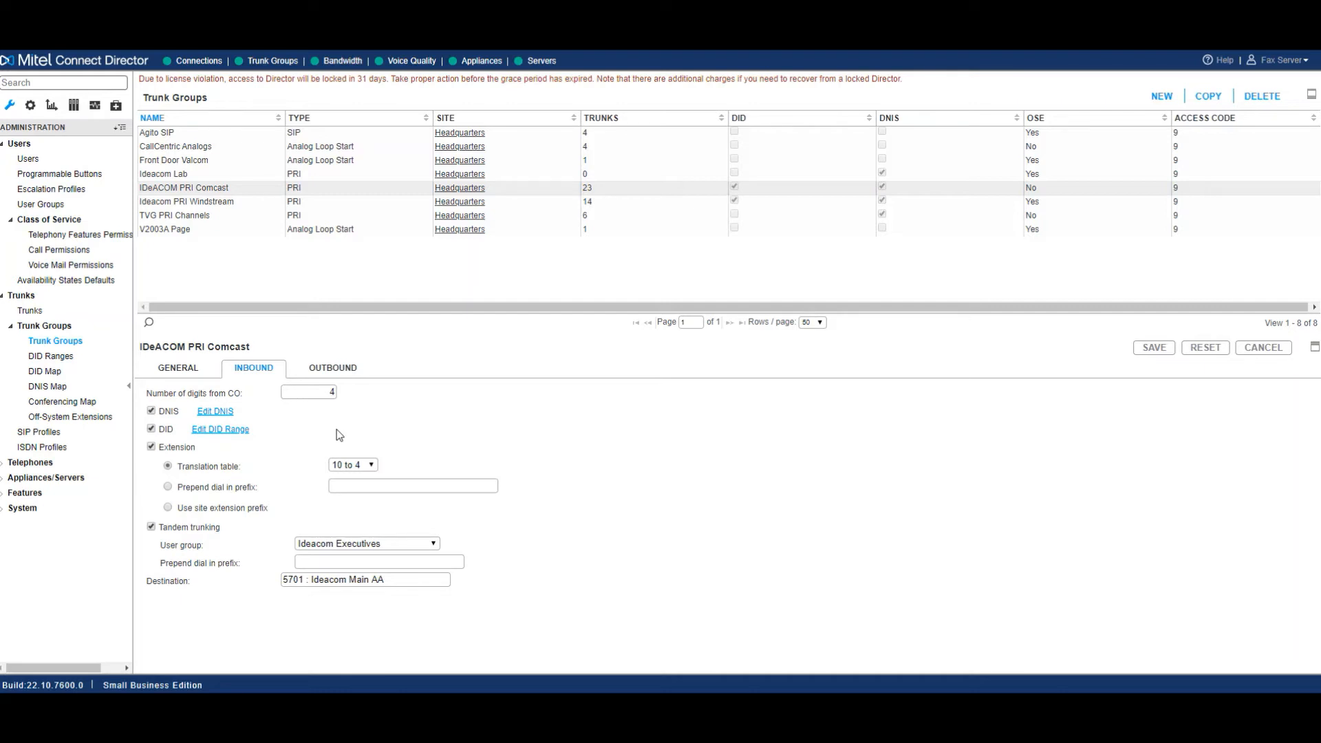
{"action": "mouse_move", "coordinate": [220, 429]}
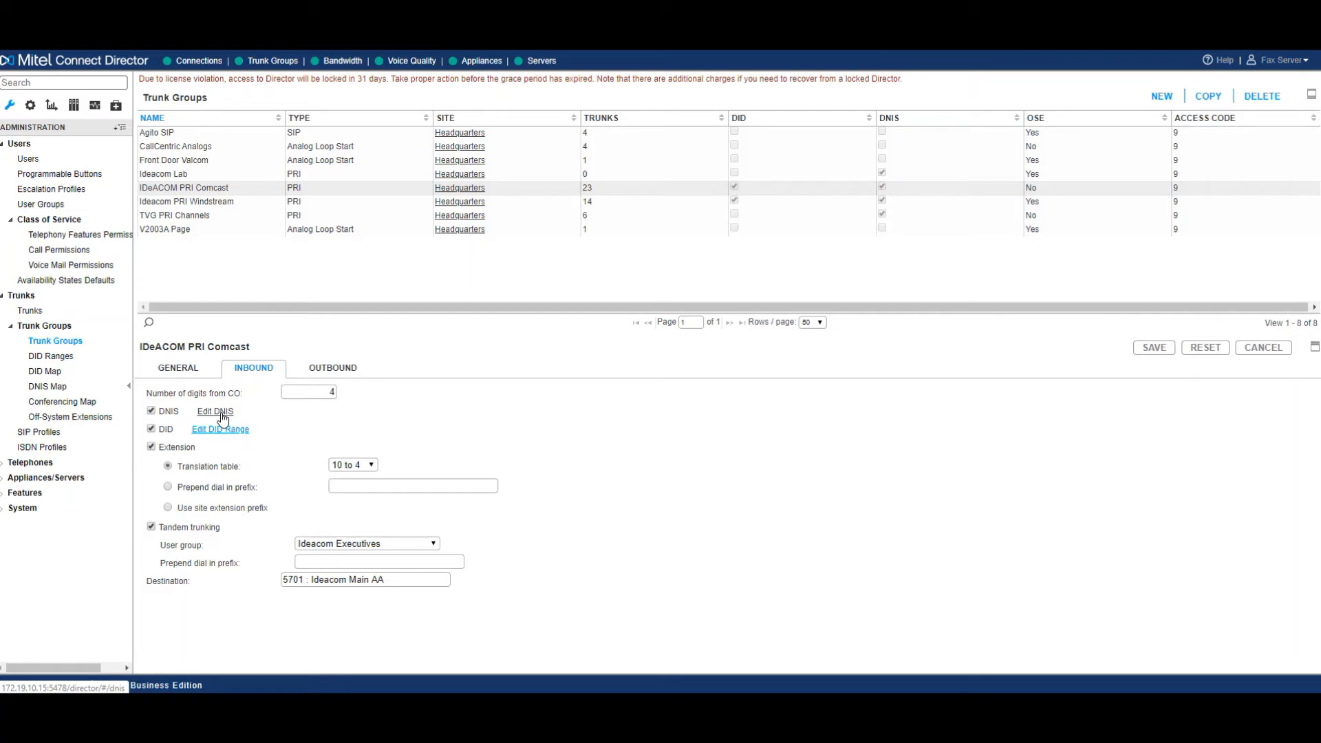
{"action": "left_click", "coordinate": [215, 411]}
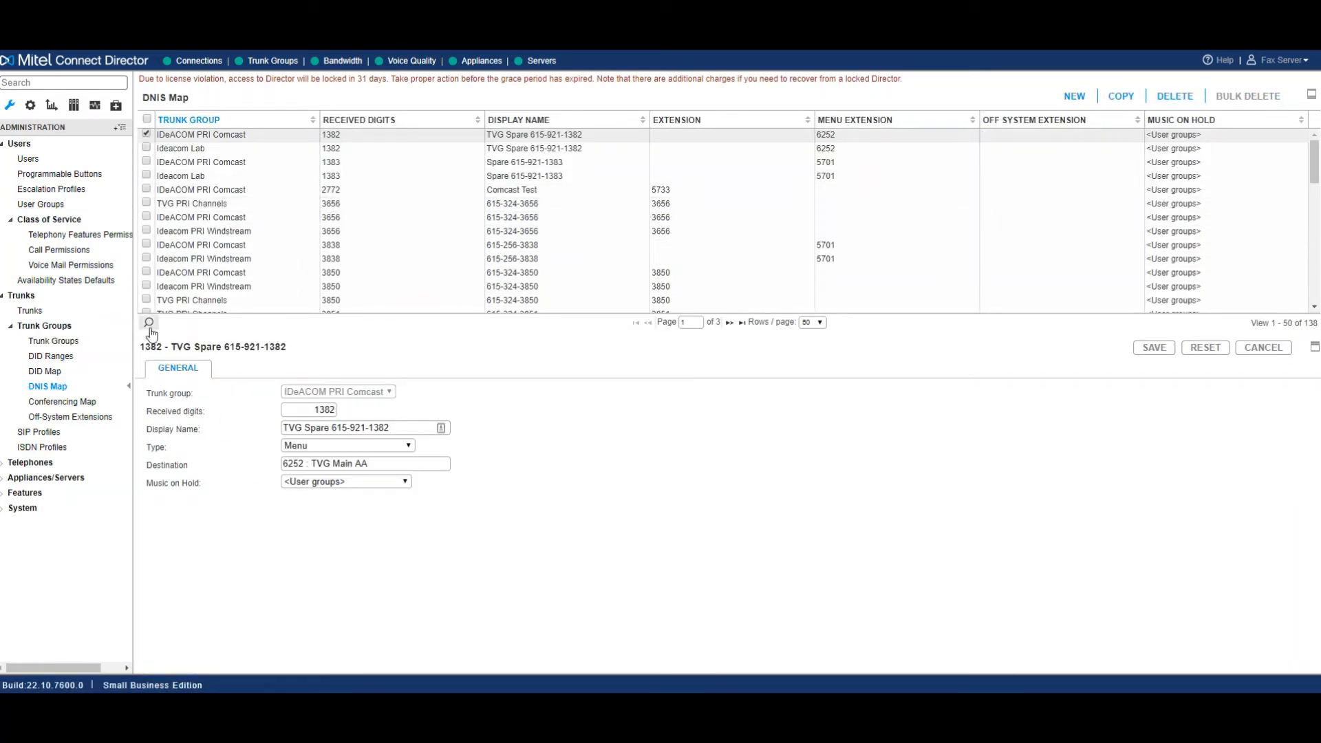
{"action": "left_click", "coordinate": [148, 322]}
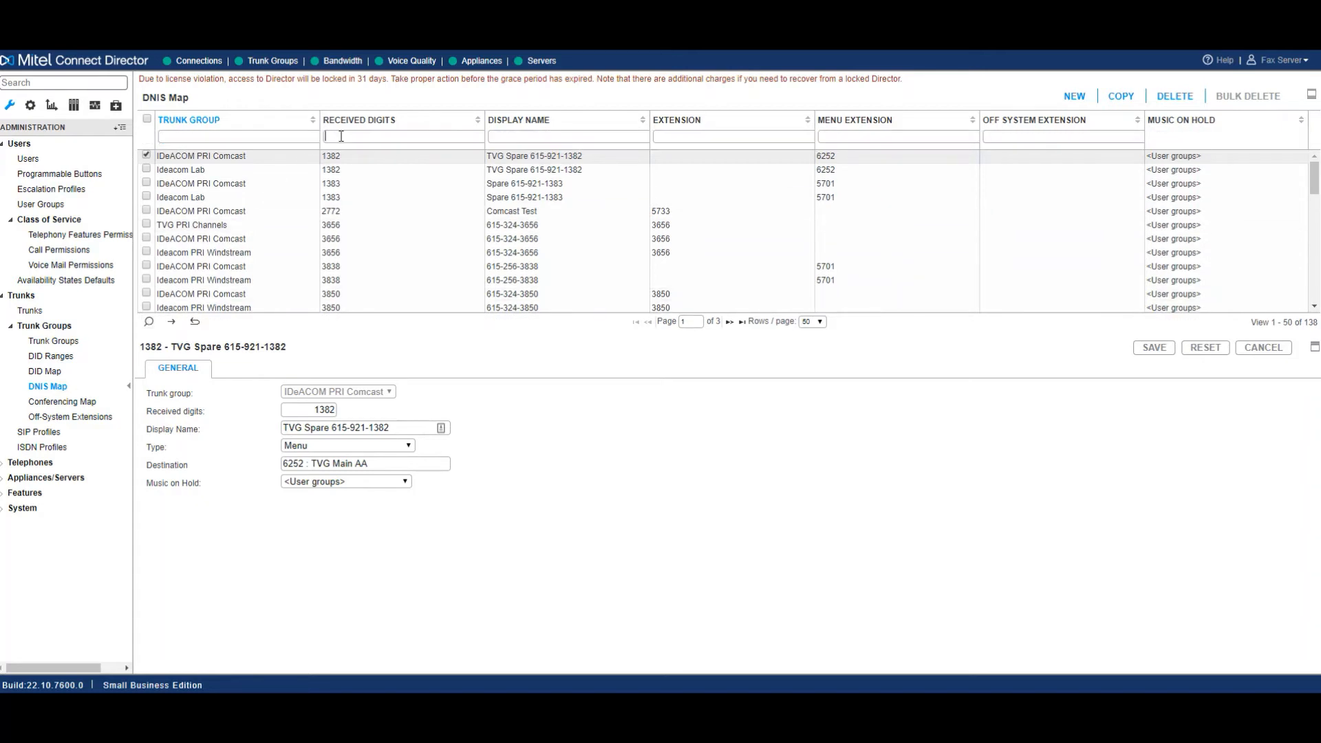
{"action": "type", "text": "521"}
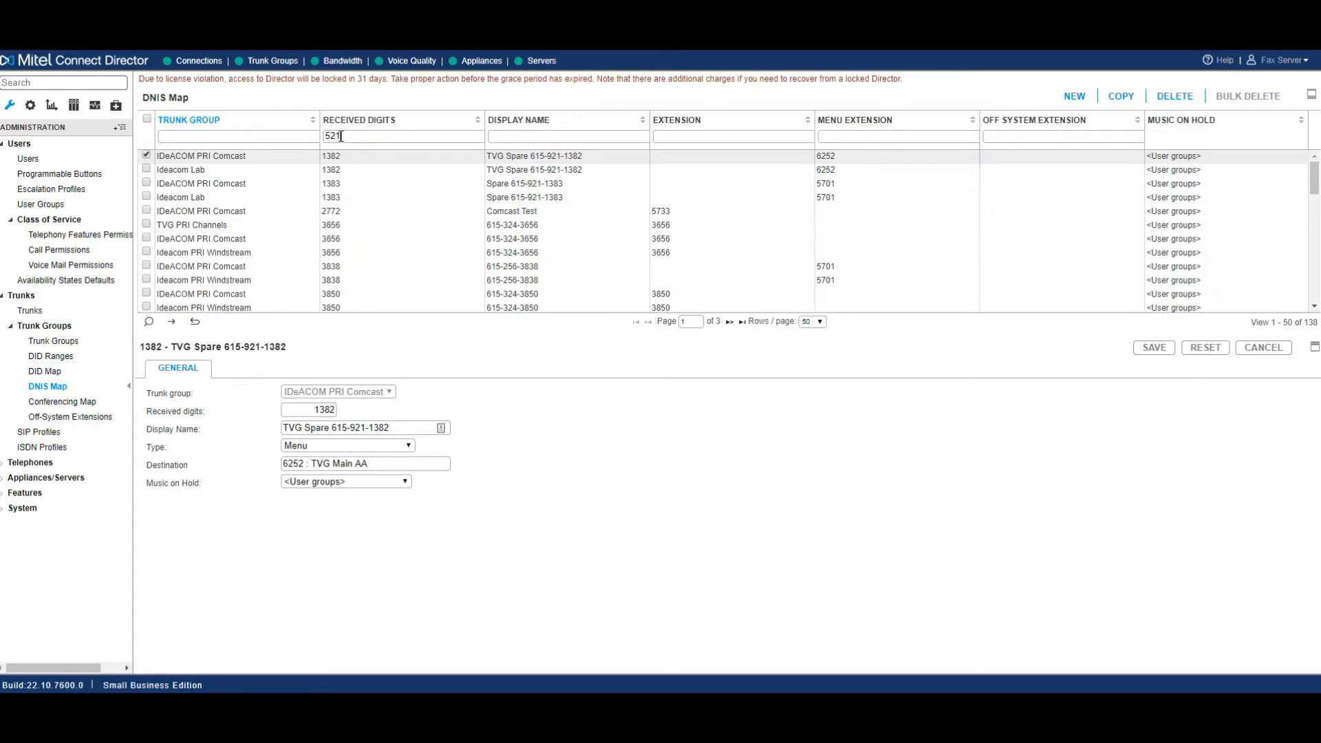
{"action": "key", "text": "BackSpace"}
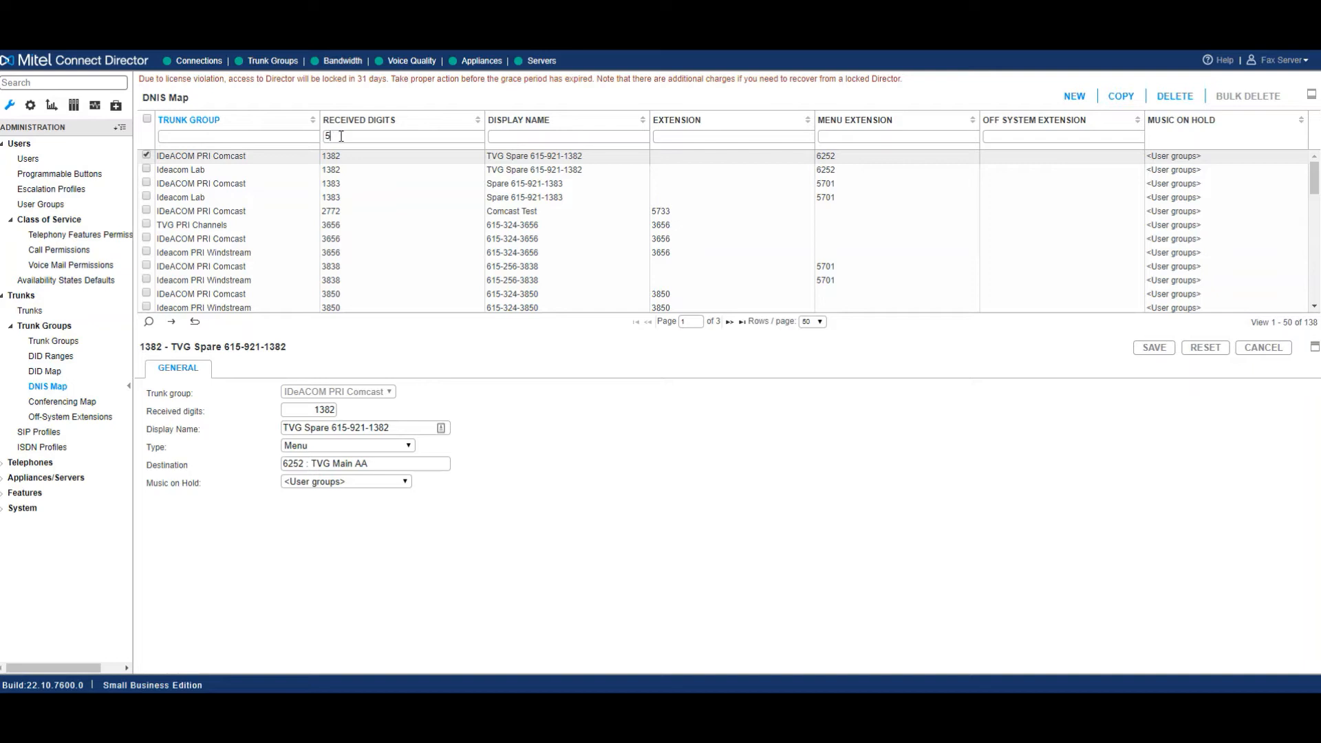
{"action": "type", "text": "721"}
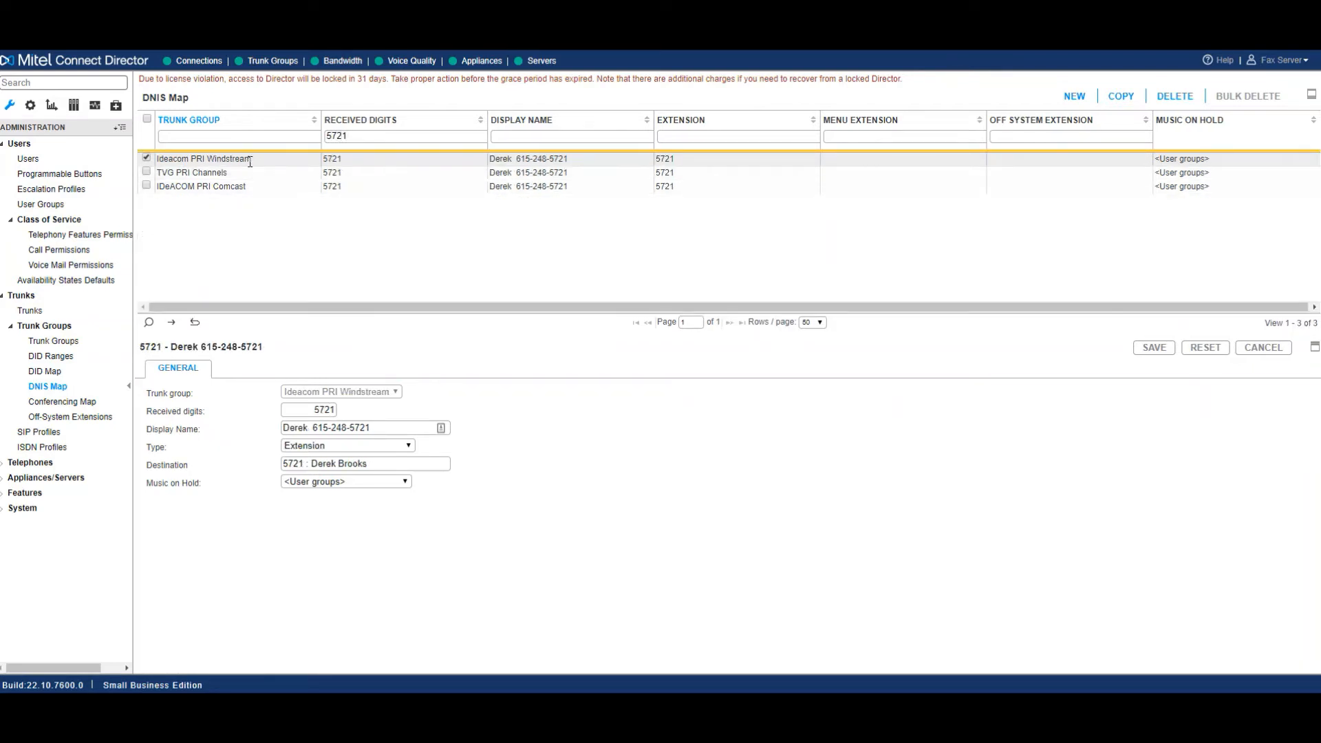
{"action": "left_click", "coordinate": [201, 186]}
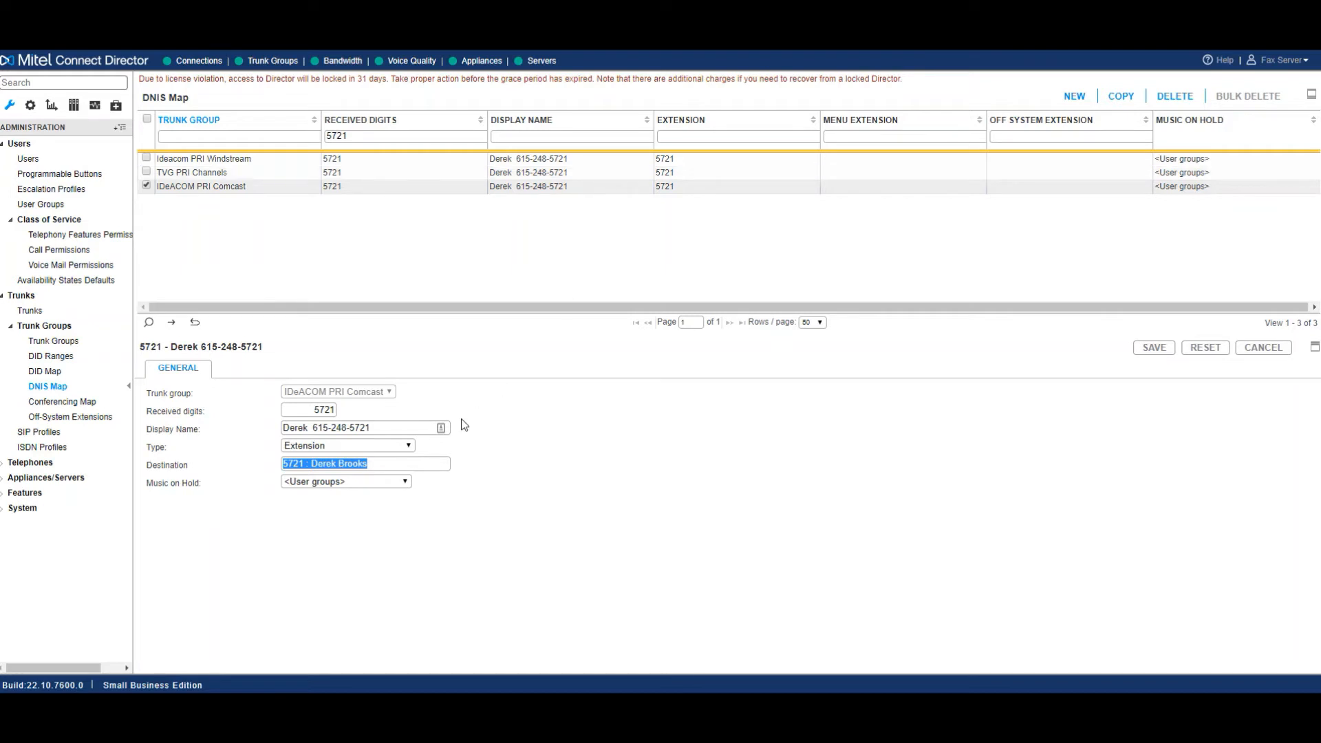
{"action": "mouse_move", "coordinate": [400, 481]}
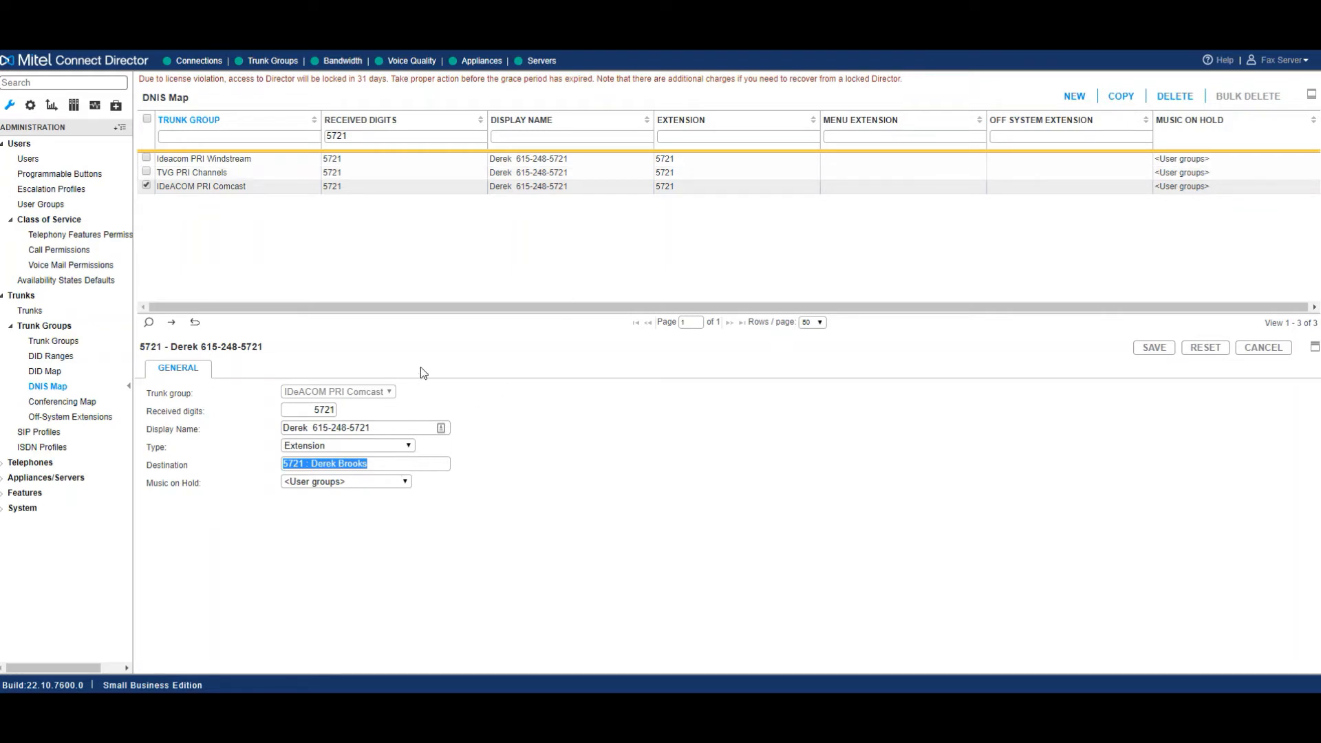
{"action": "mouse_move", "coordinate": [531, 249]}
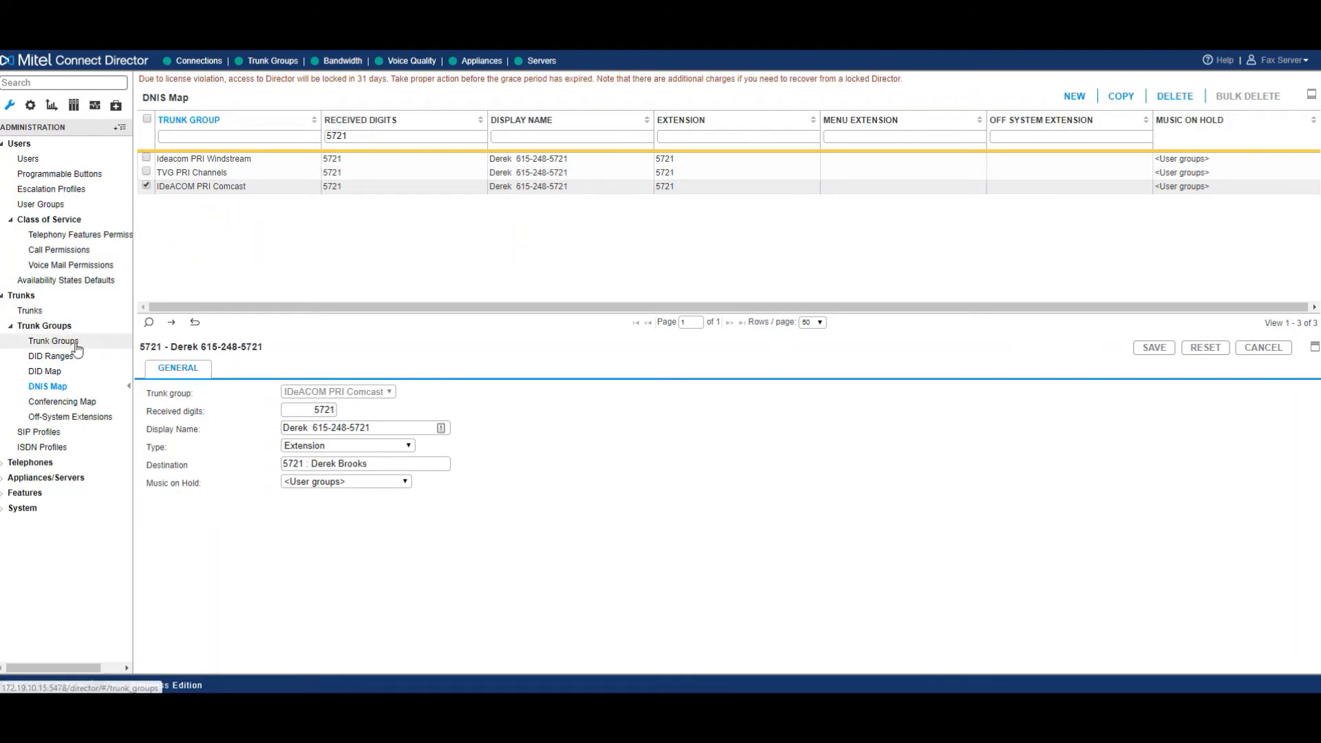
Return to the Trunk Groups list with IDeACOM PRI Comcast's inbound settings.
{"action": "left_click", "coordinate": [56, 340]}
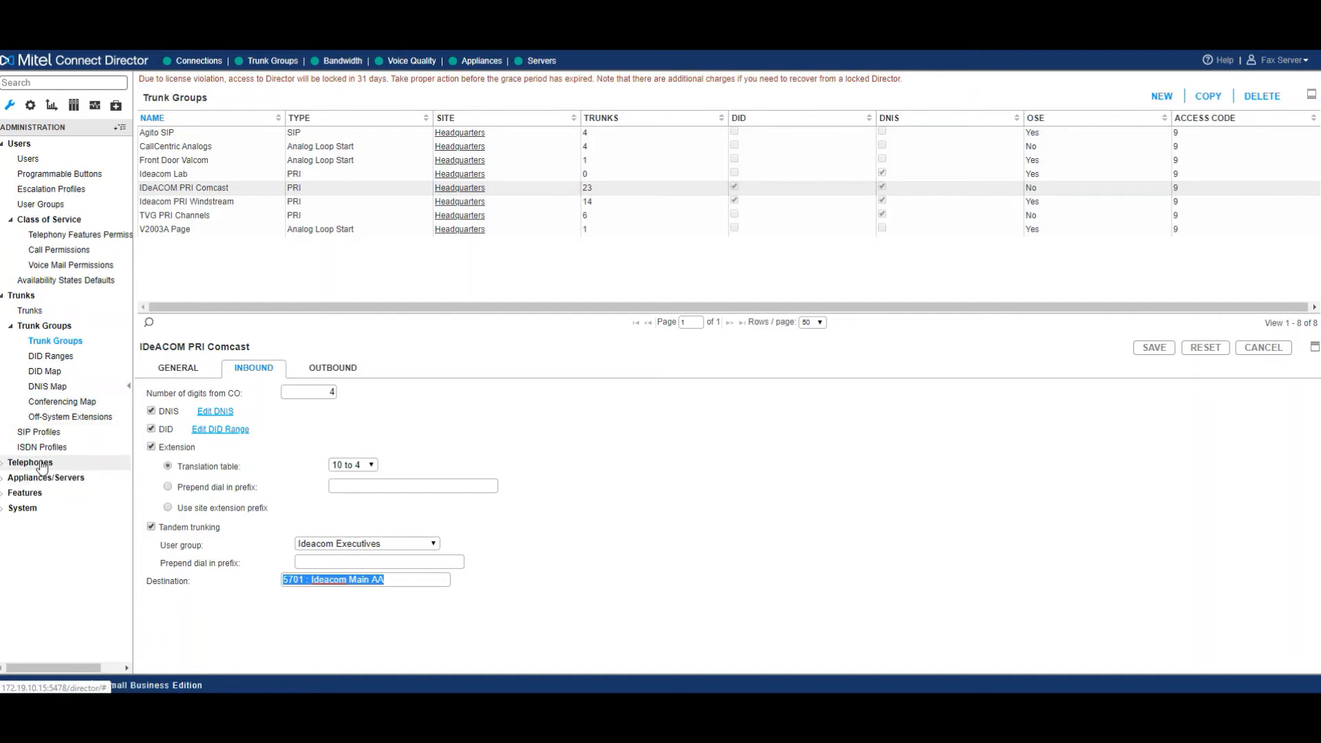
Bring up the Telephones list with sites, switches, MAC/IP addresses and users.
{"action": "left_click", "coordinate": [29, 462]}
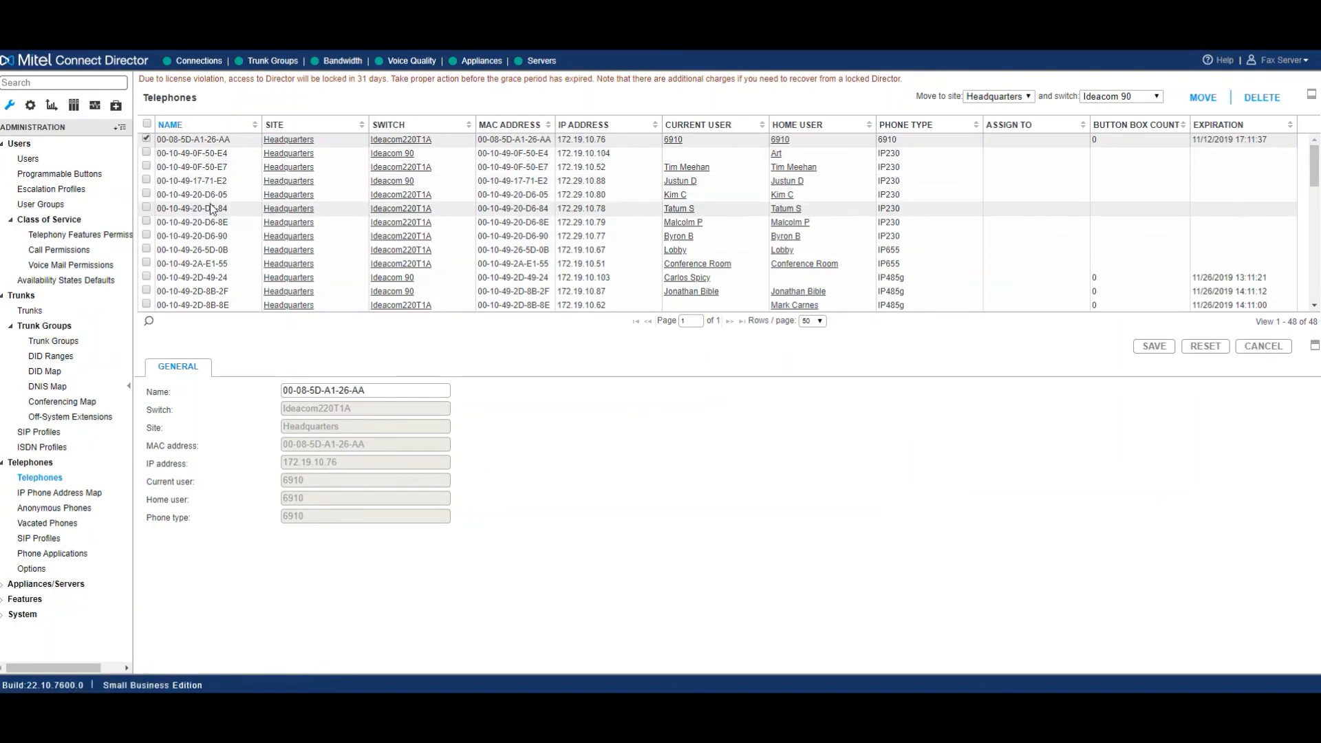
{"action": "mouse_move", "coordinate": [215, 208]}
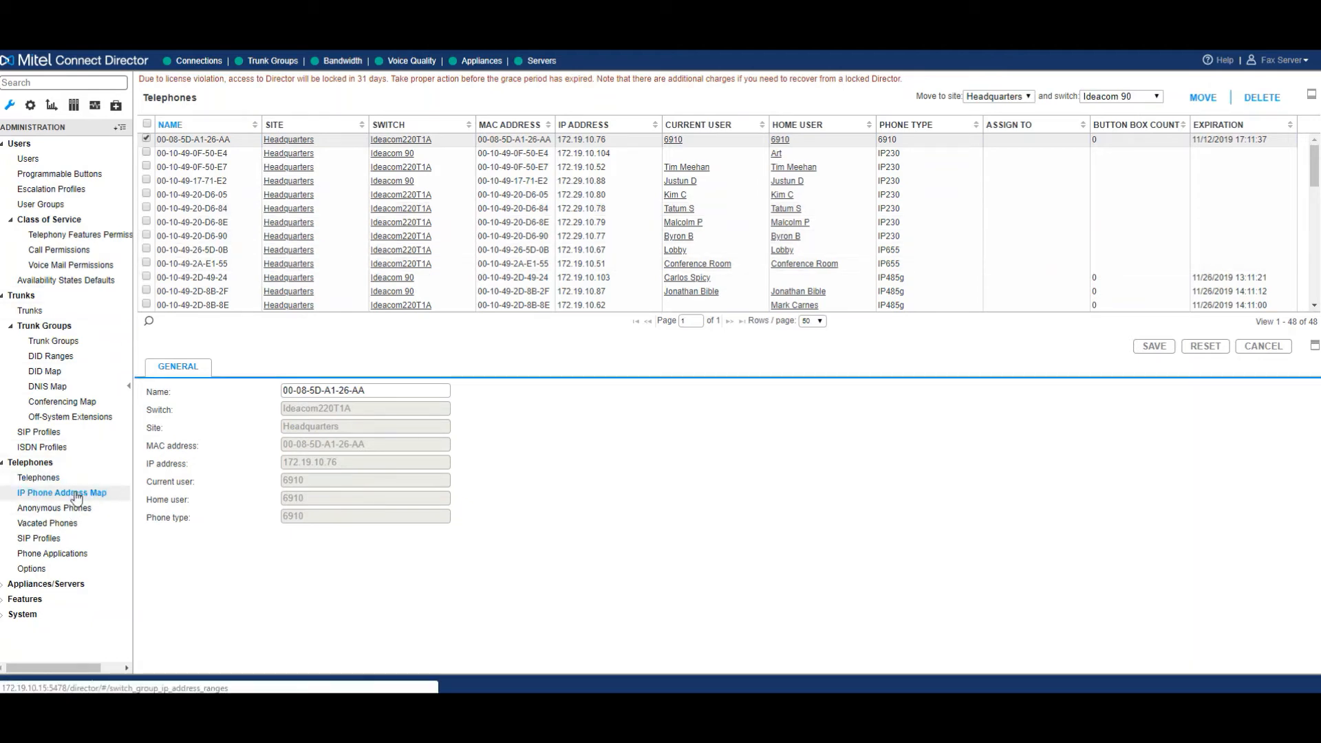
Review the IP Phone Address Map, then show the system-wide Telephone Options.
{"action": "left_click", "coordinate": [61, 493]}
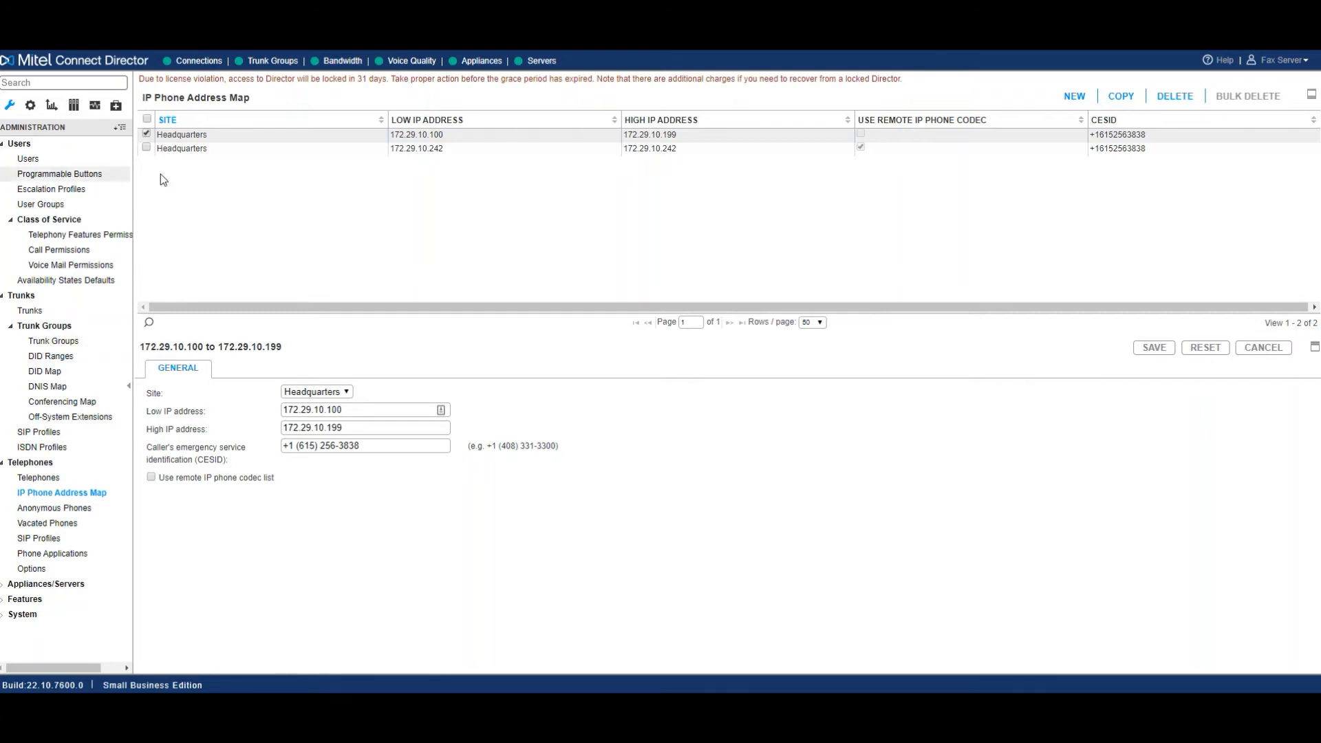
{"action": "mouse_move", "coordinate": [181, 149]}
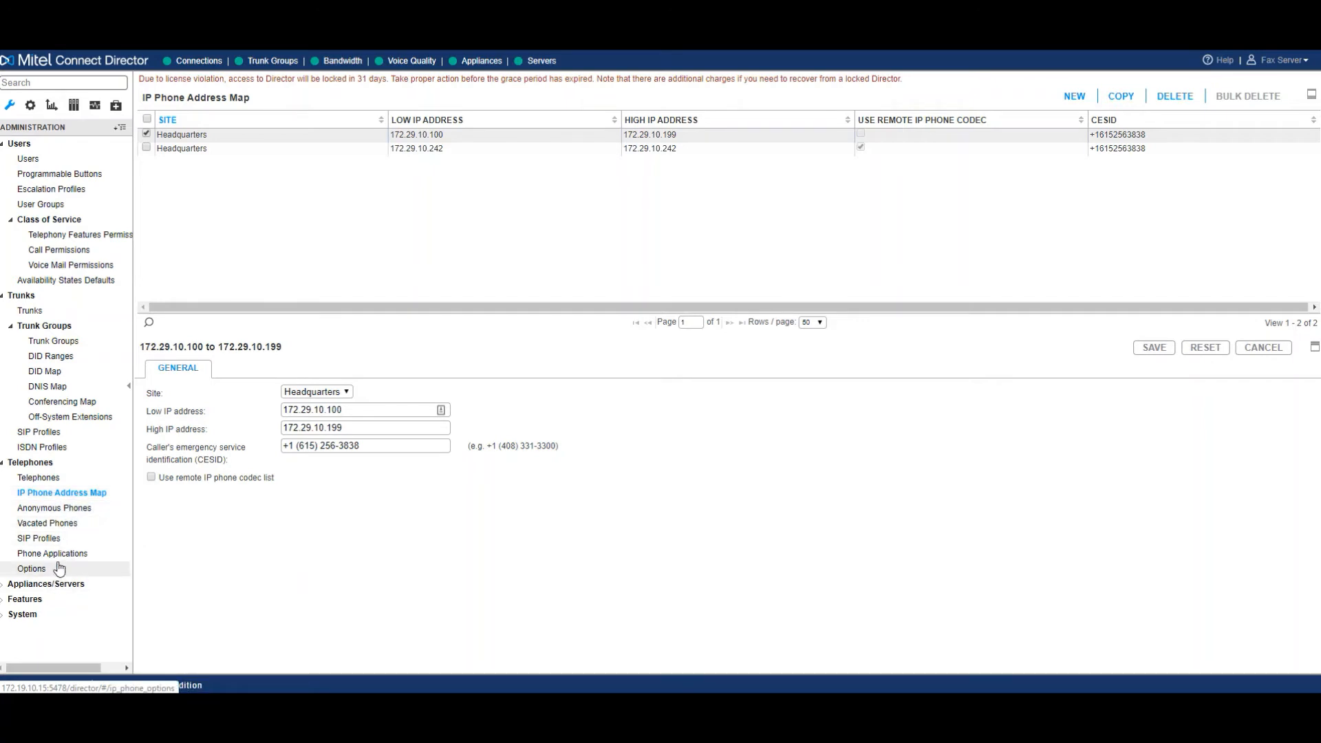
{"action": "left_click", "coordinate": [32, 568]}
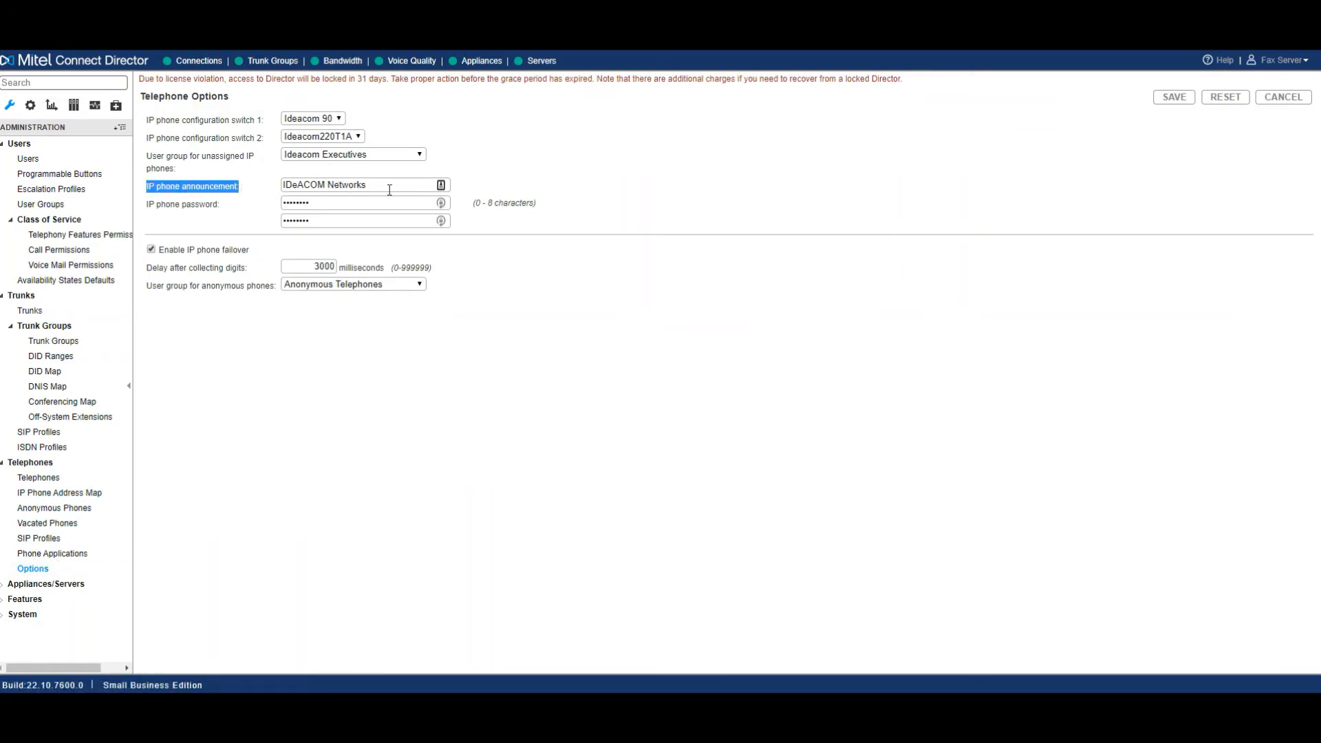
Select the IDeACOM Networks announcement text and expand the Appliances/Servers section.
{"action": "left_click", "coordinate": [392, 185]}
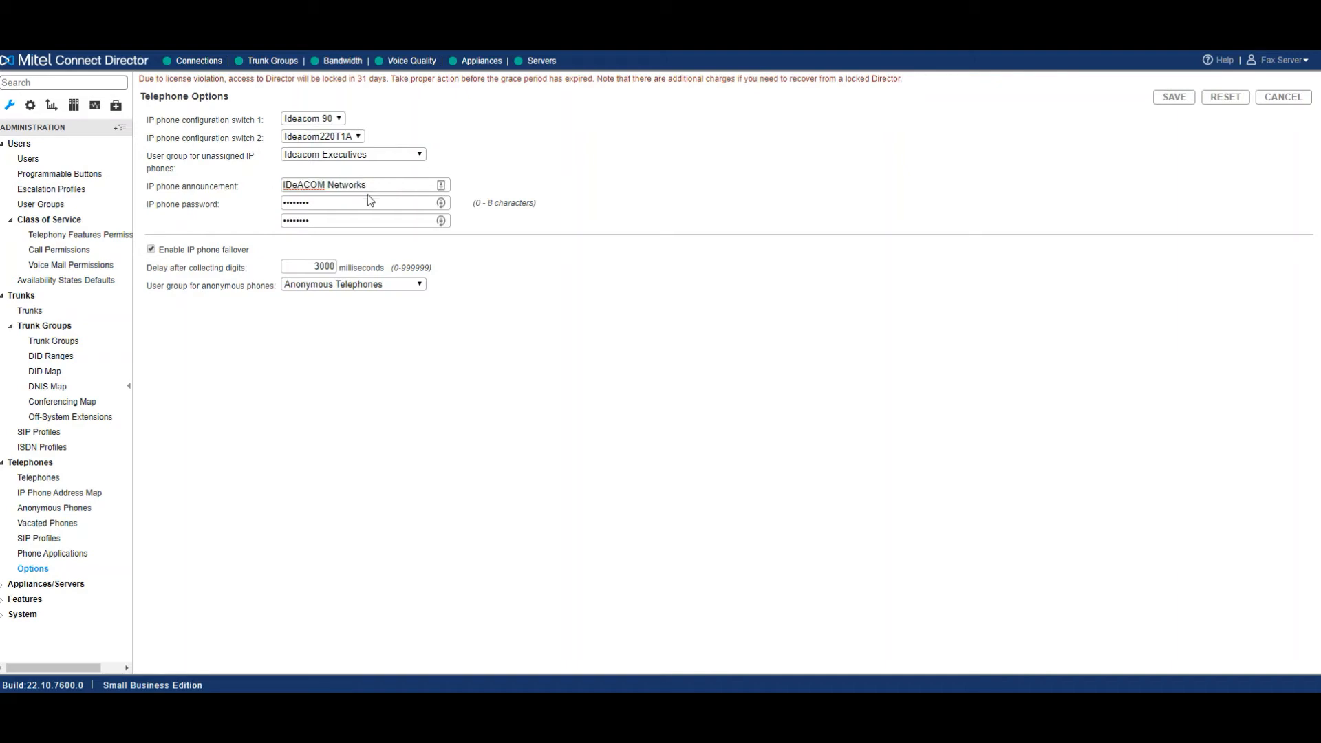
{"action": "double_click", "coordinate": [325, 184]}
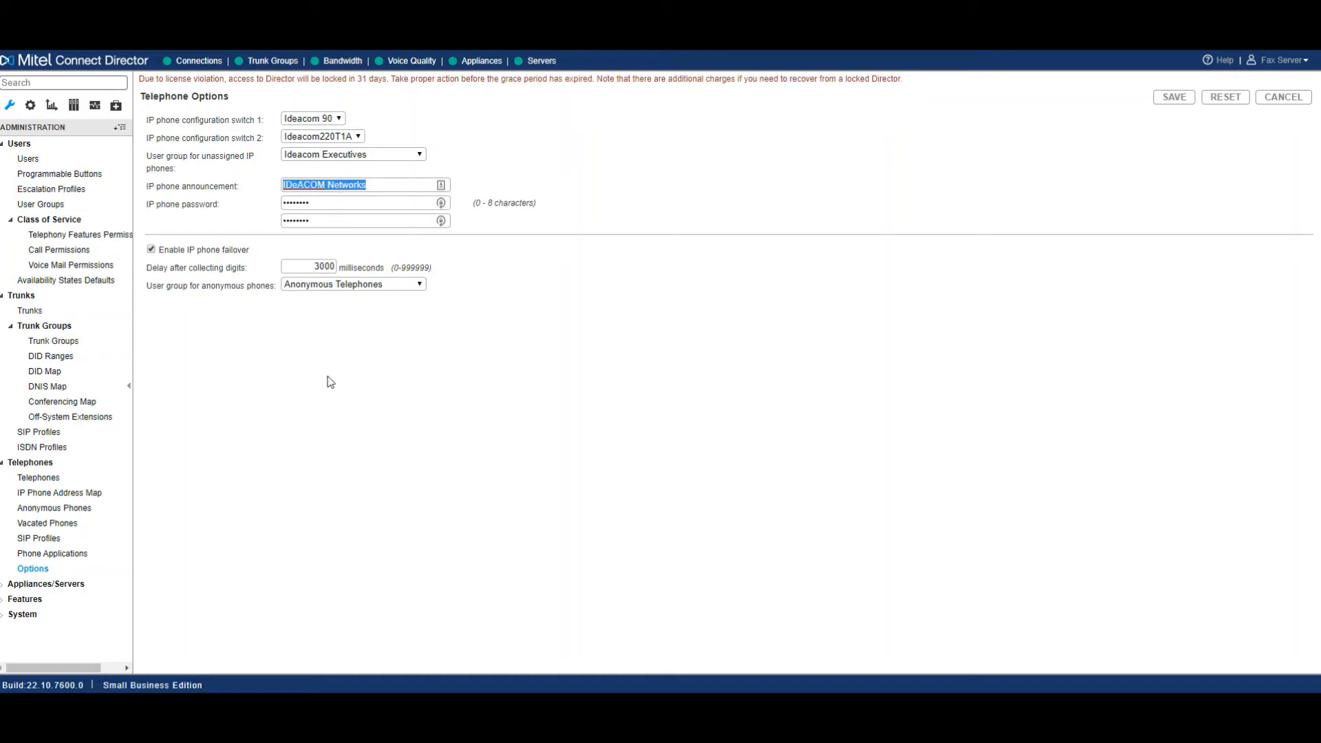
{"action": "left_click", "coordinate": [46, 583]}
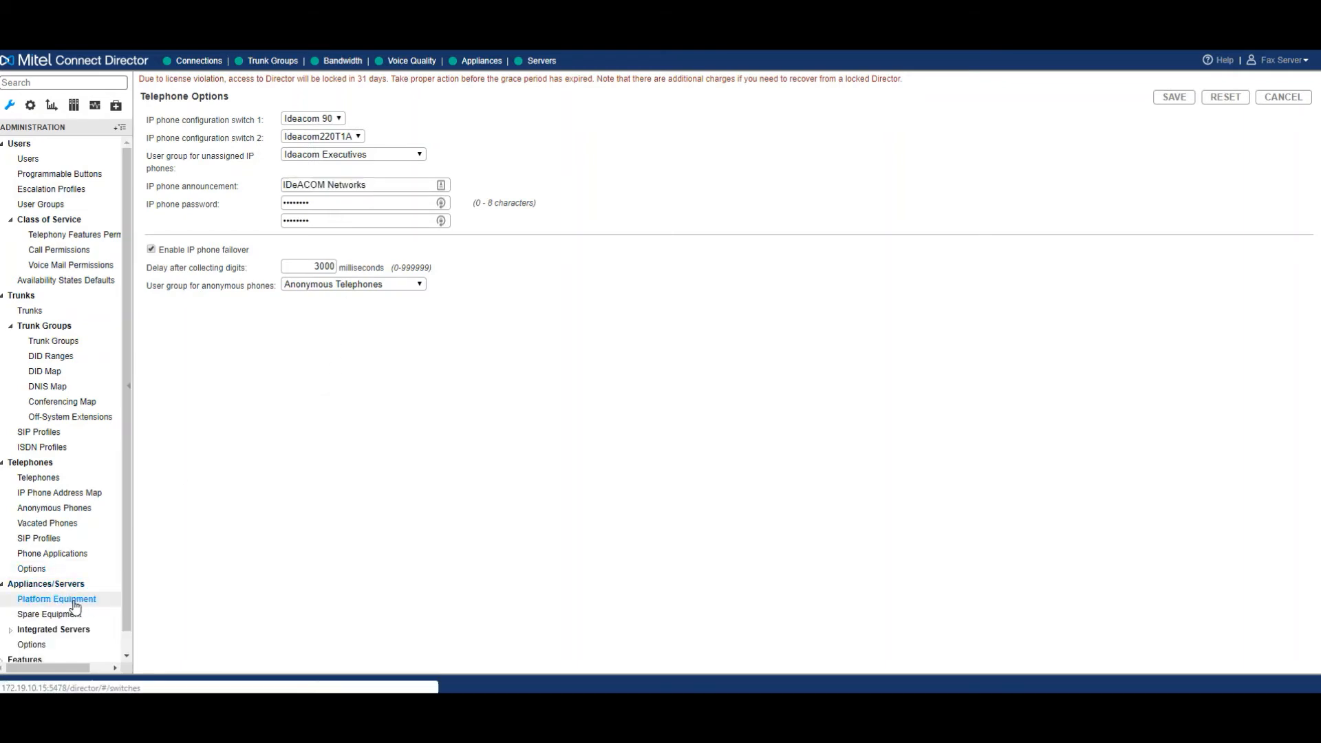
Show the Platform Equipment list of switches and servers with Comcast Test T1K's settings.
{"action": "left_click", "coordinate": [56, 598]}
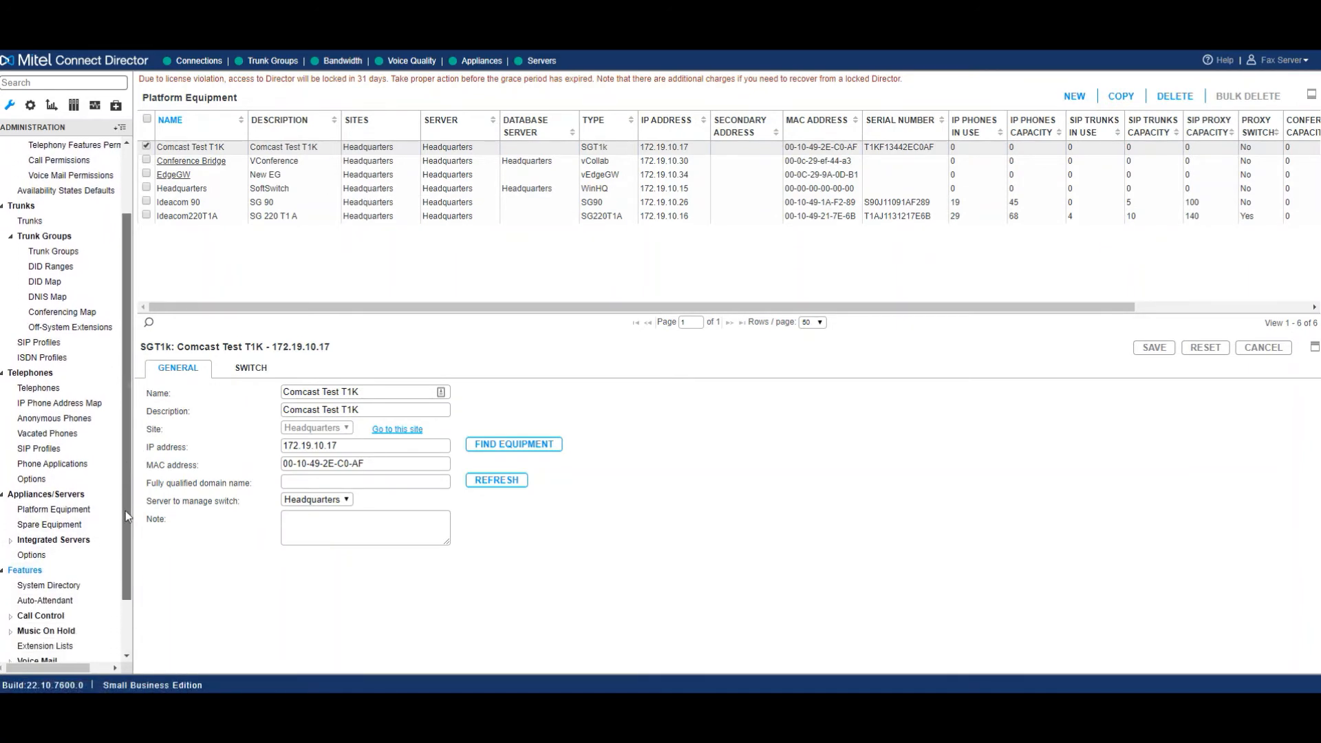
{"action": "scroll", "scroll_direction": "down", "scroll_amount": 3}
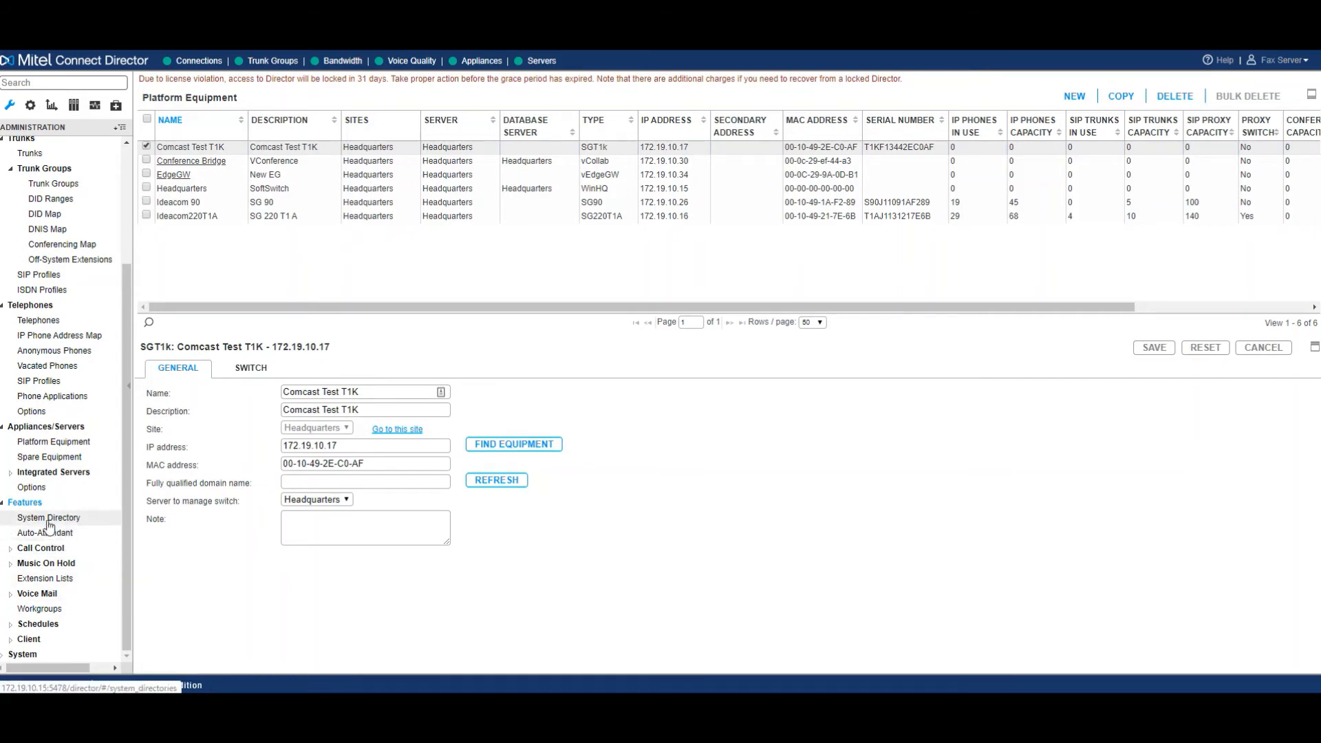
Show the System Directory's 138 entries and browse through the list.
{"action": "left_click", "coordinate": [48, 517]}
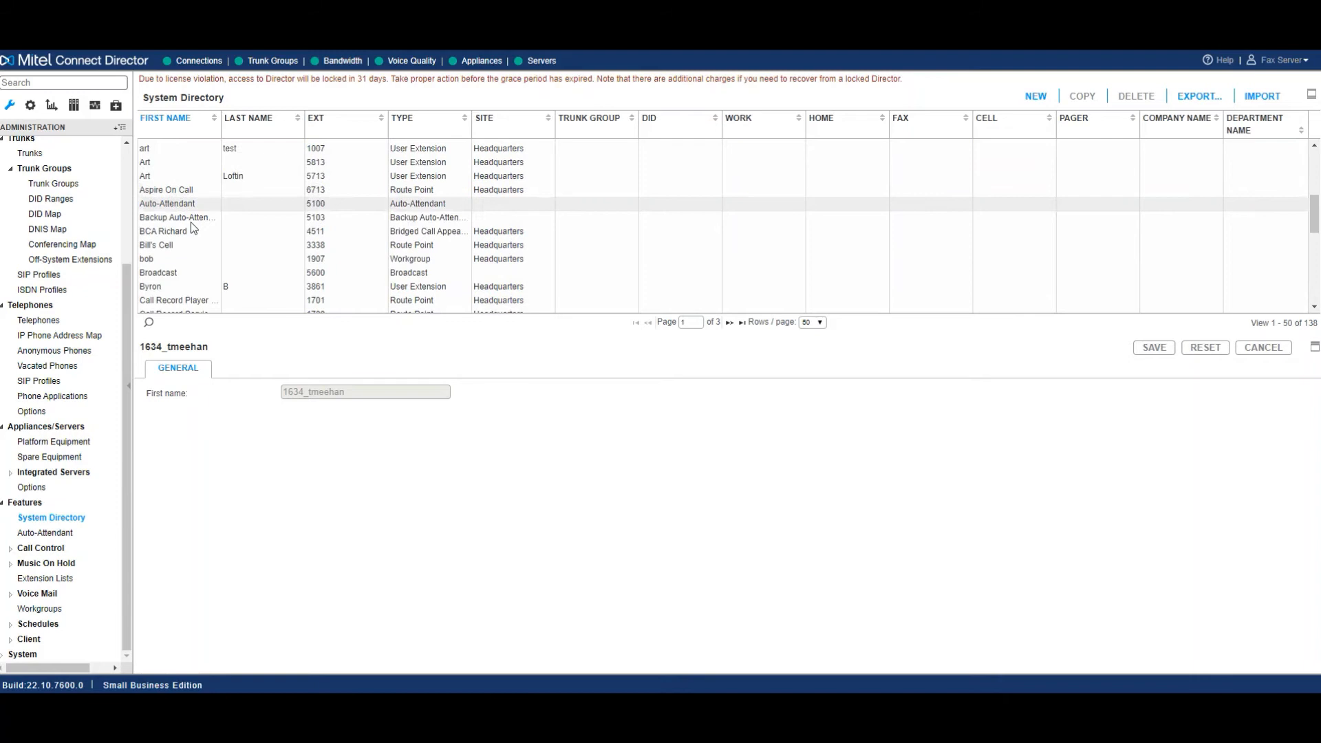
{"action": "scroll", "scroll_direction": "down", "scroll_amount": 3}
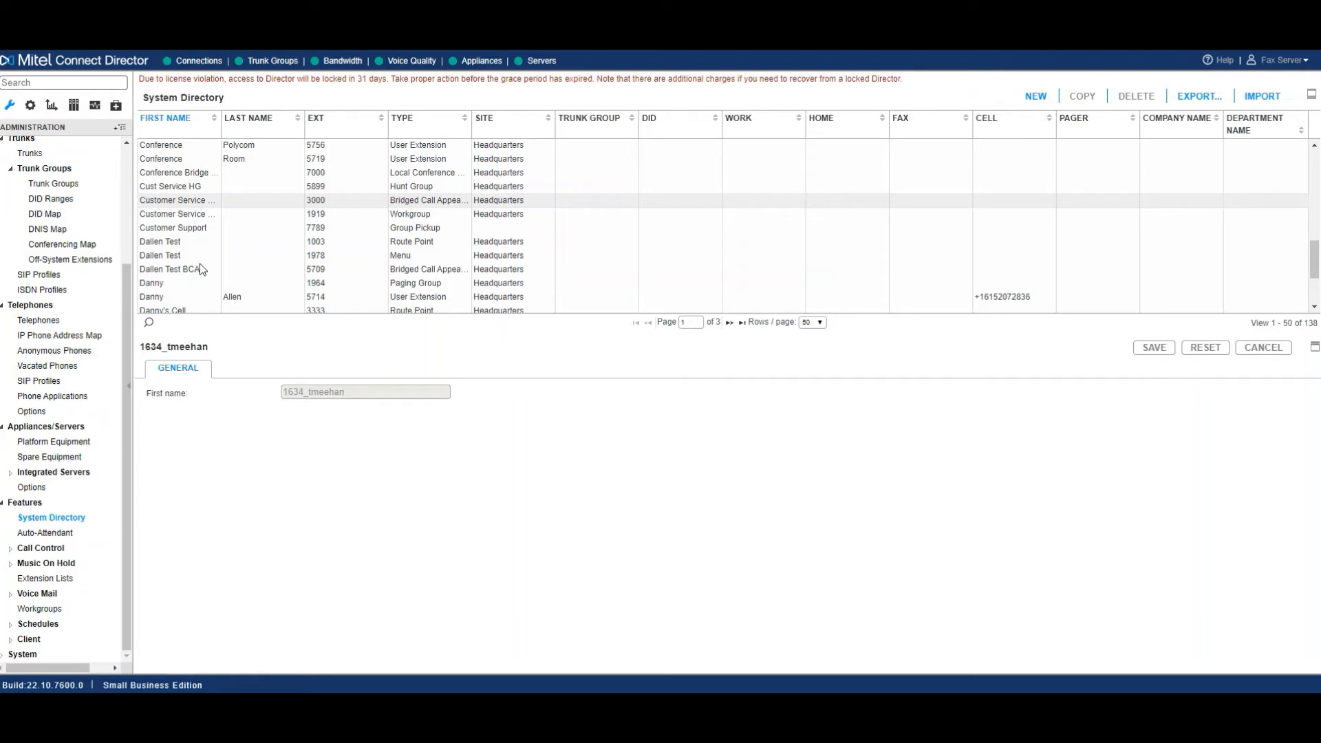
{"action": "left_click", "coordinate": [174, 269]}
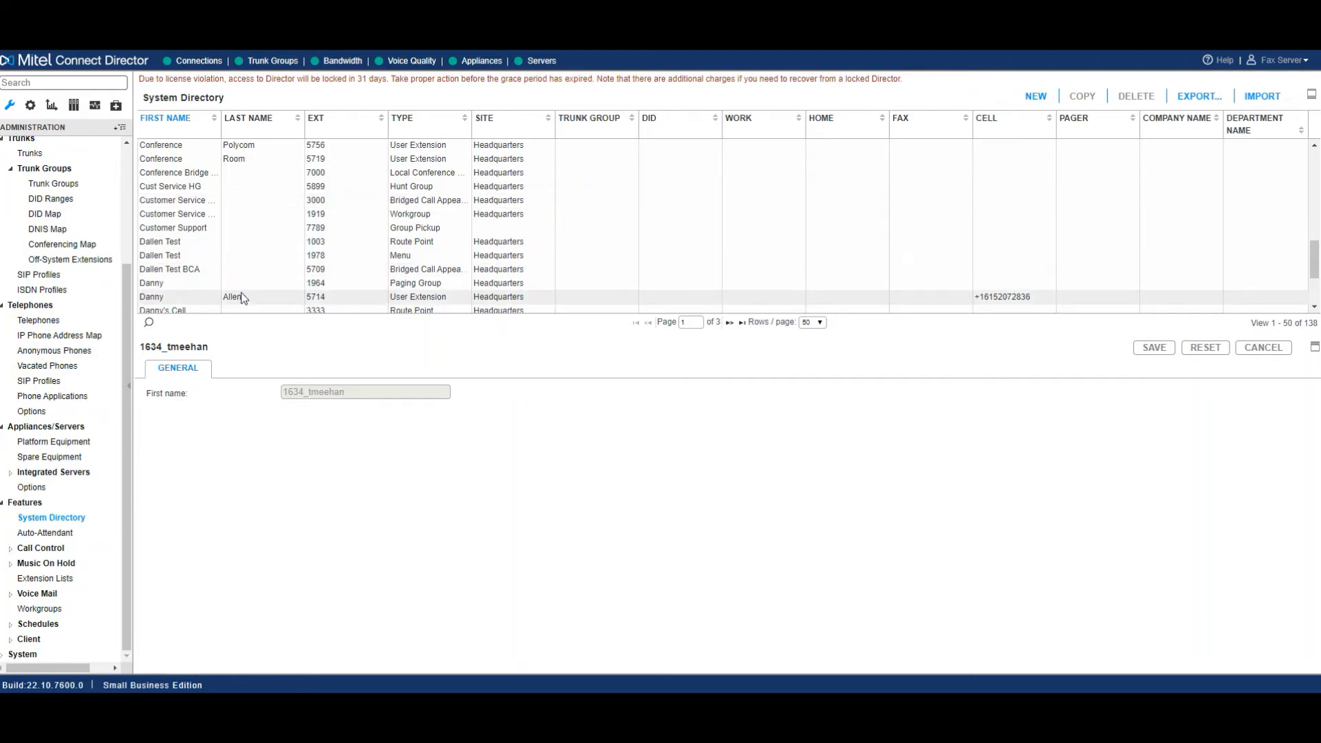
{"action": "scroll", "scroll_direction": "down", "scroll_amount": 3}
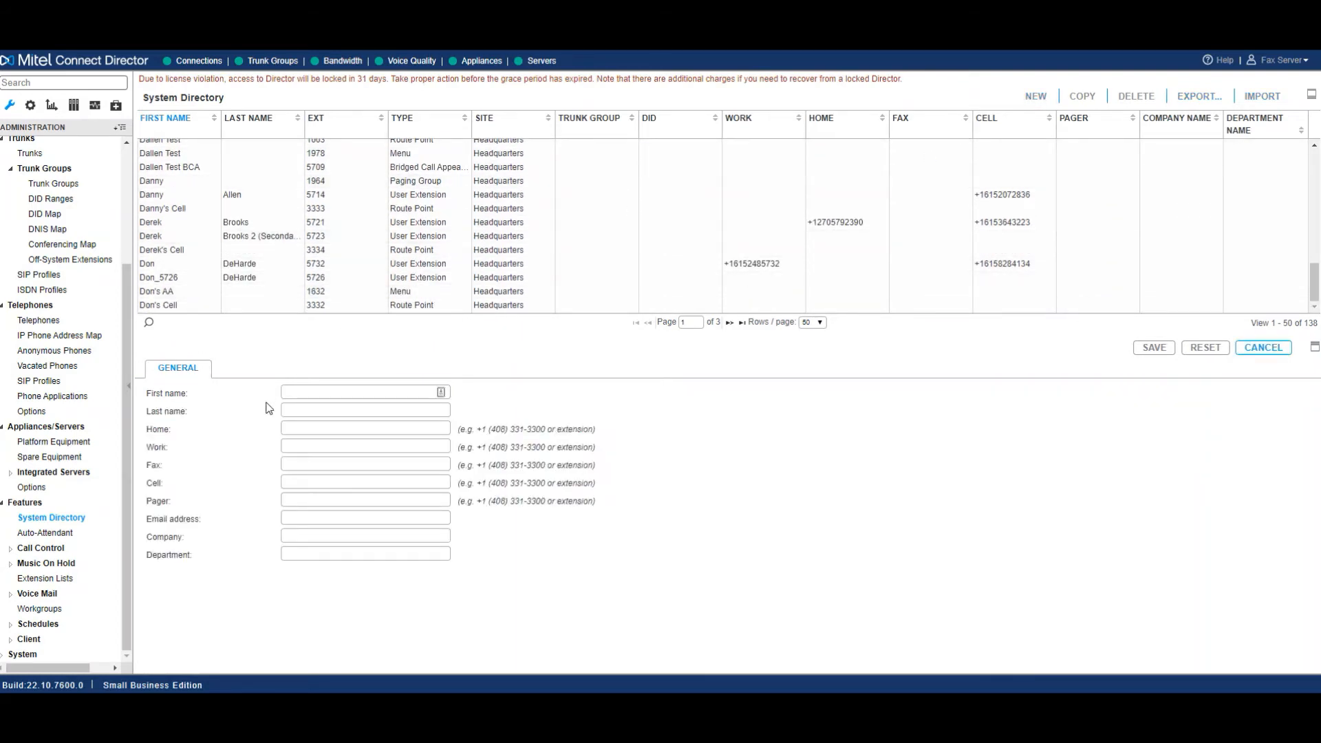
Enter first name 'IT SUPPORT HELP DESK' and work number '1888 HELP ME', then go to Auto-Attendant.
{"action": "type", "text": "IT"}
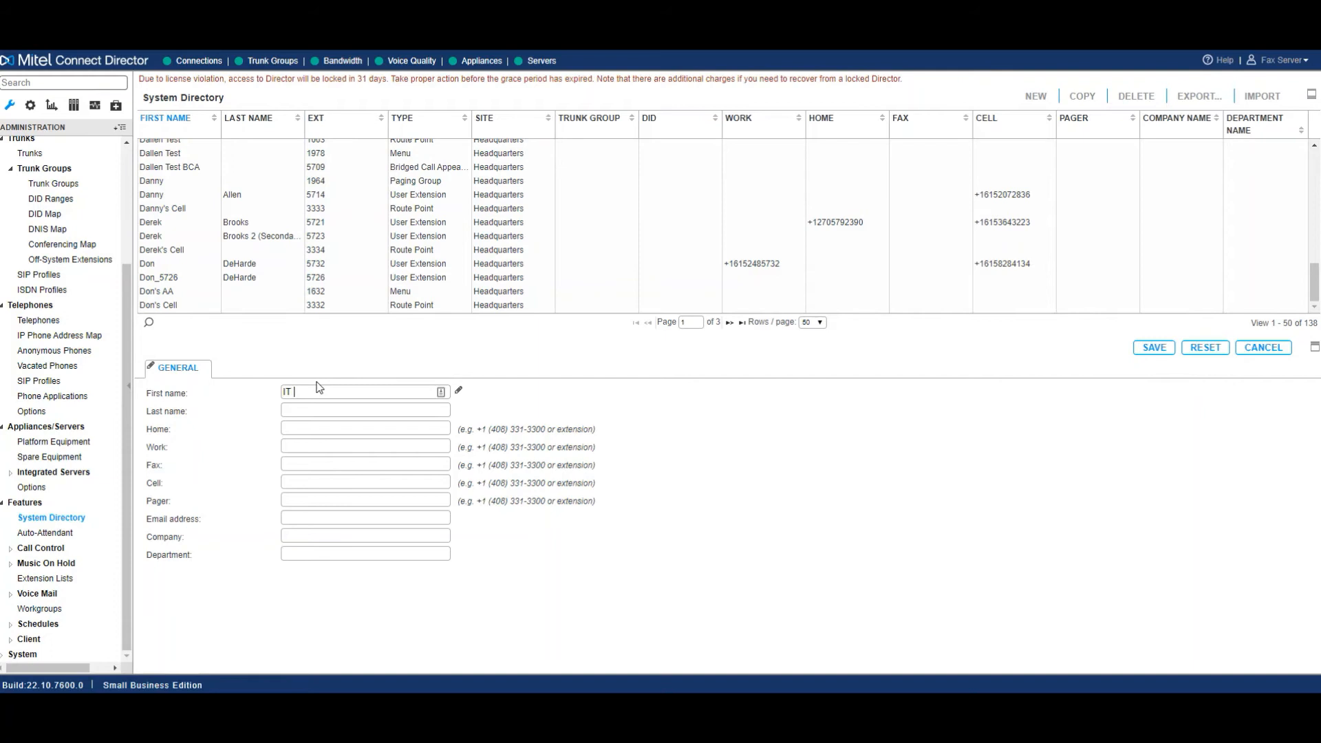
{"action": "type", "text": "SUPPORT HELP"}
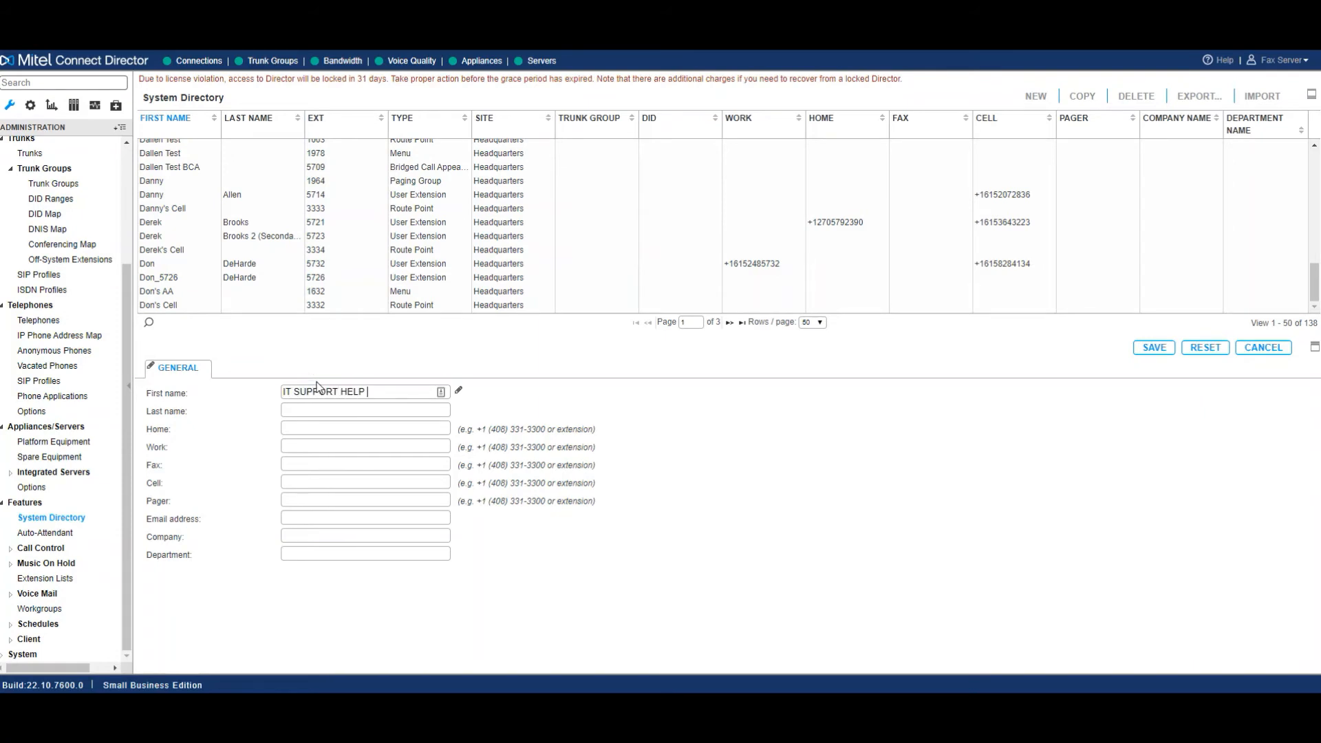
{"action": "type", "text": "DESK"}
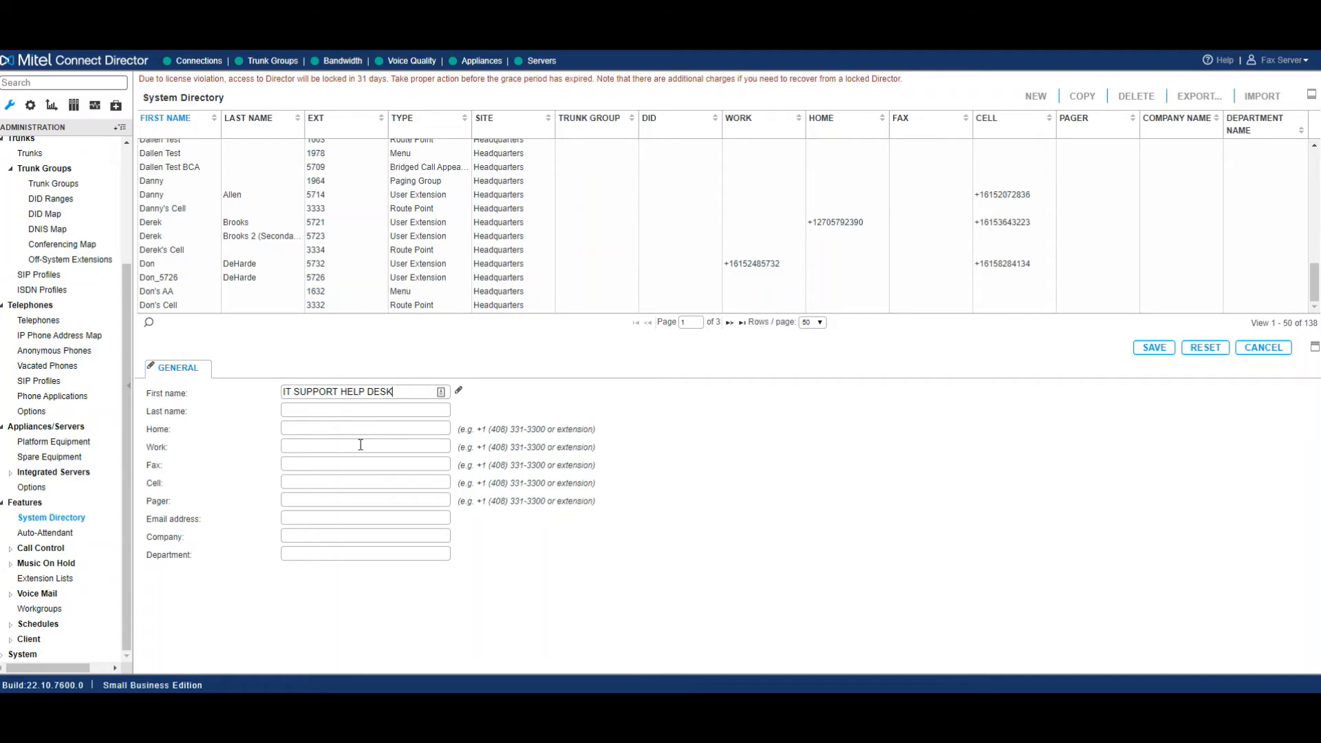
{"action": "type", "text": "1888"}
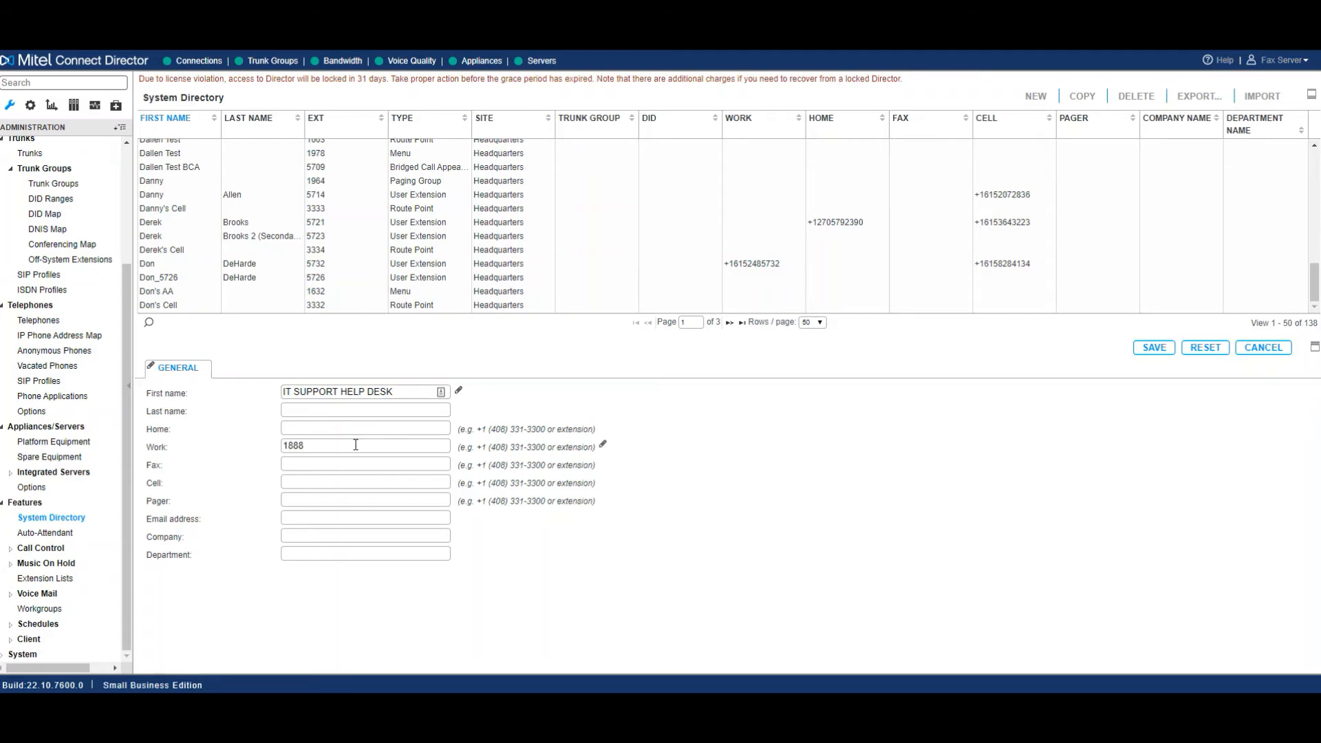
{"action": "type", "text": "HELP ME"}
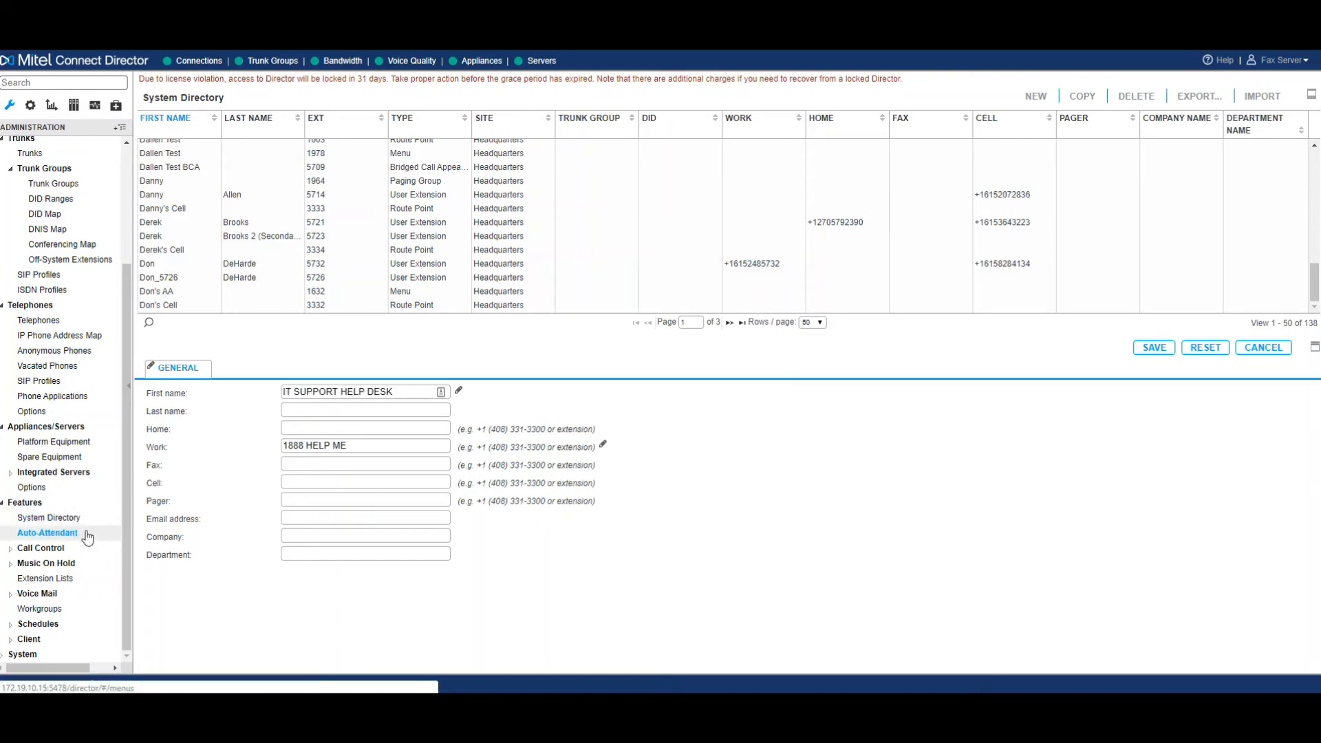
{"action": "left_click", "coordinate": [46, 533]}
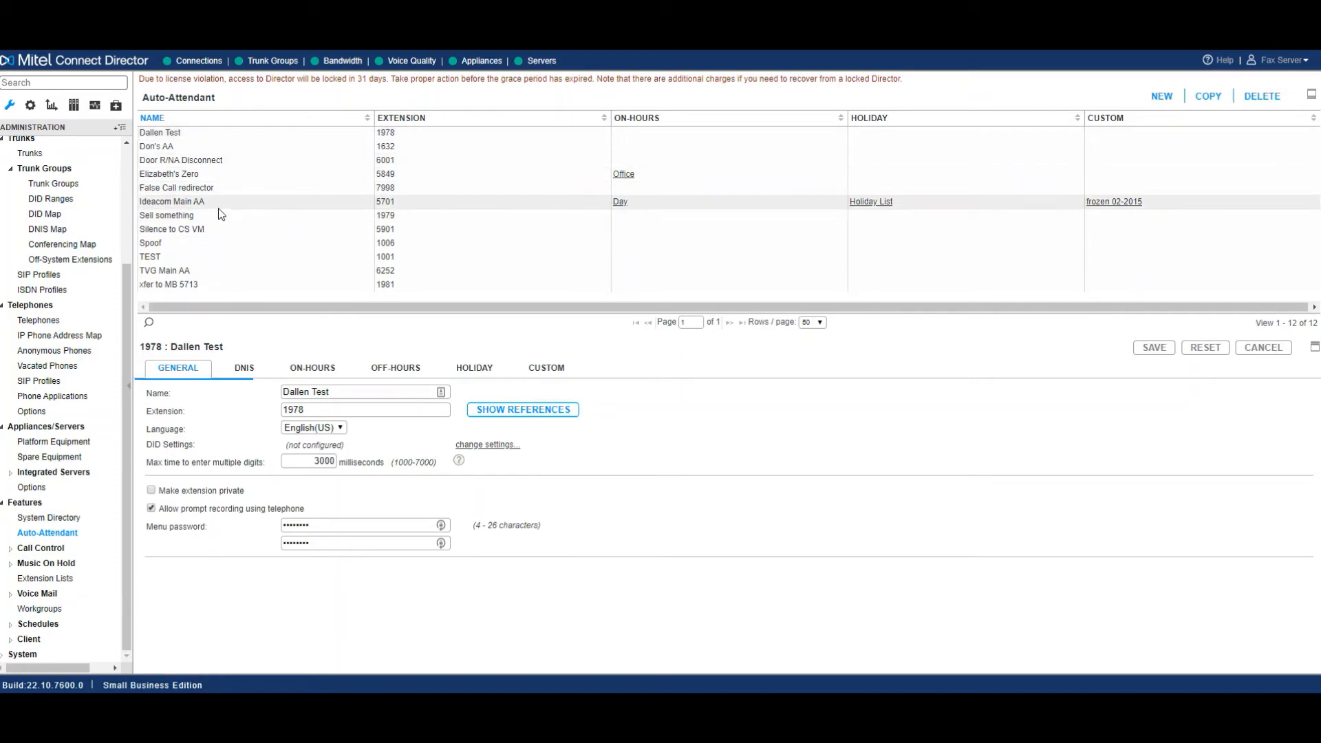
Review Ideacom Main AA's On-Hours and Holiday prompt options, then reveal Call Control pages.
{"action": "left_click", "coordinate": [171, 200]}
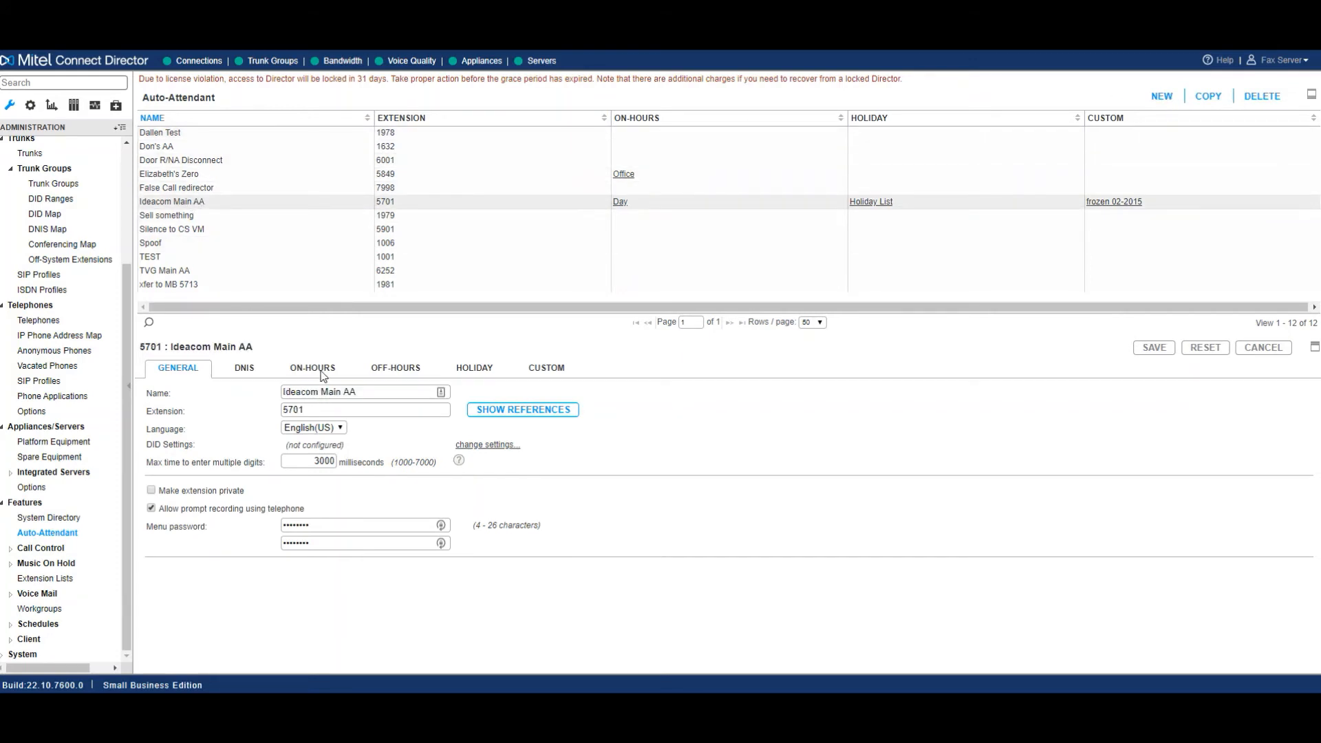
{"action": "left_click", "coordinate": [313, 367]}
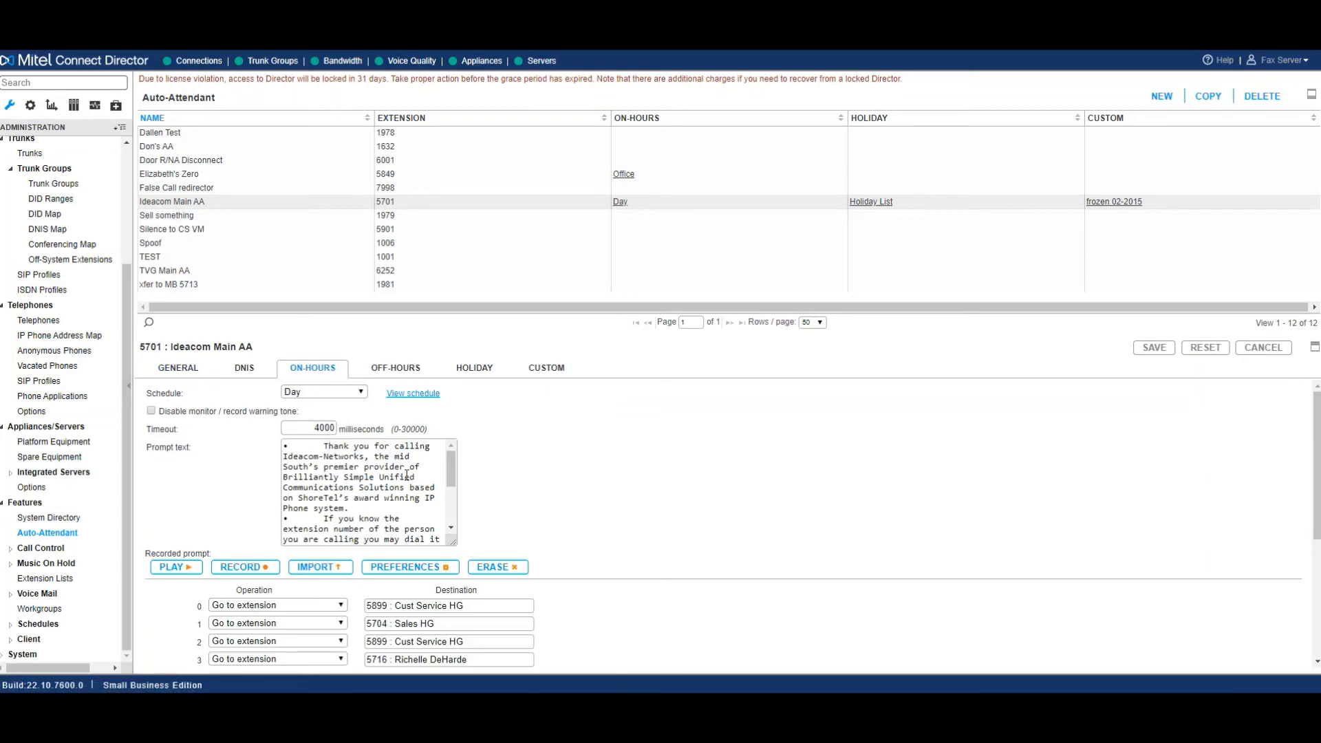
{"action": "scroll", "scroll_direction": "down", "scroll_amount": 3}
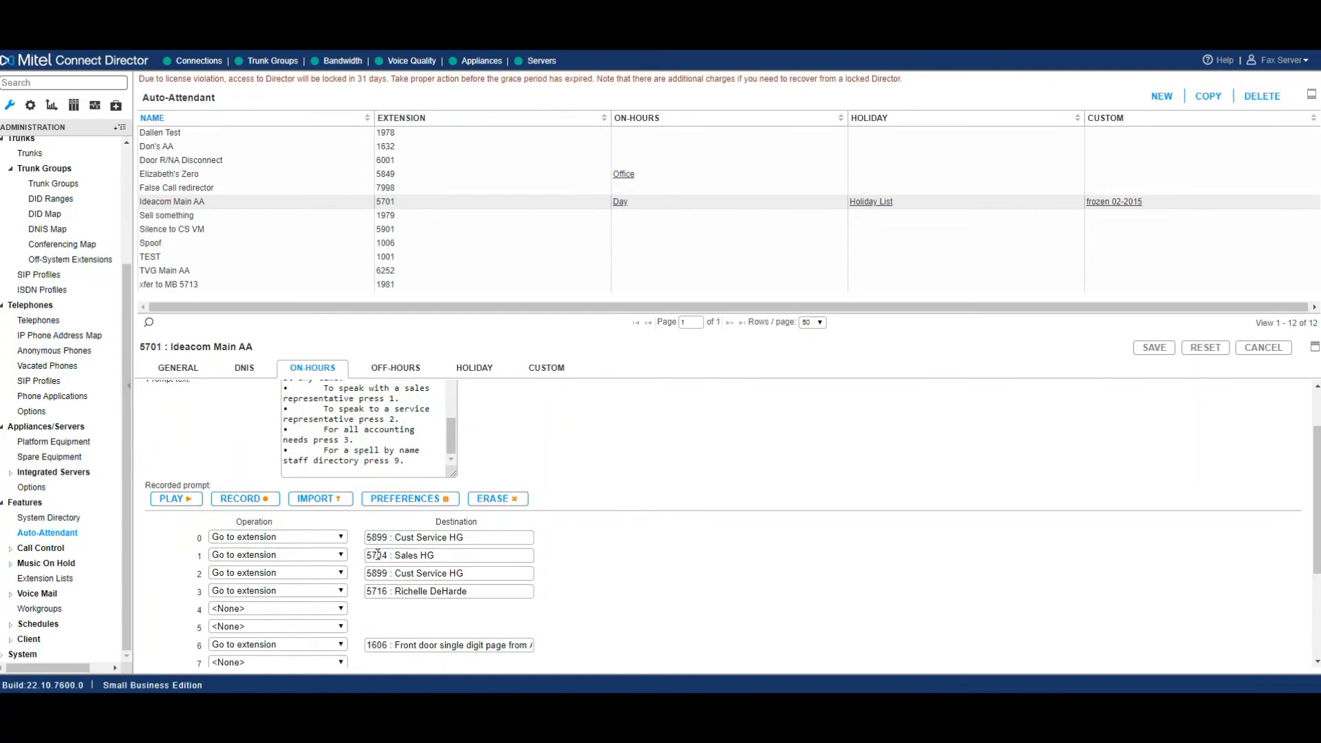
{"action": "left_click", "coordinate": [473, 368]}
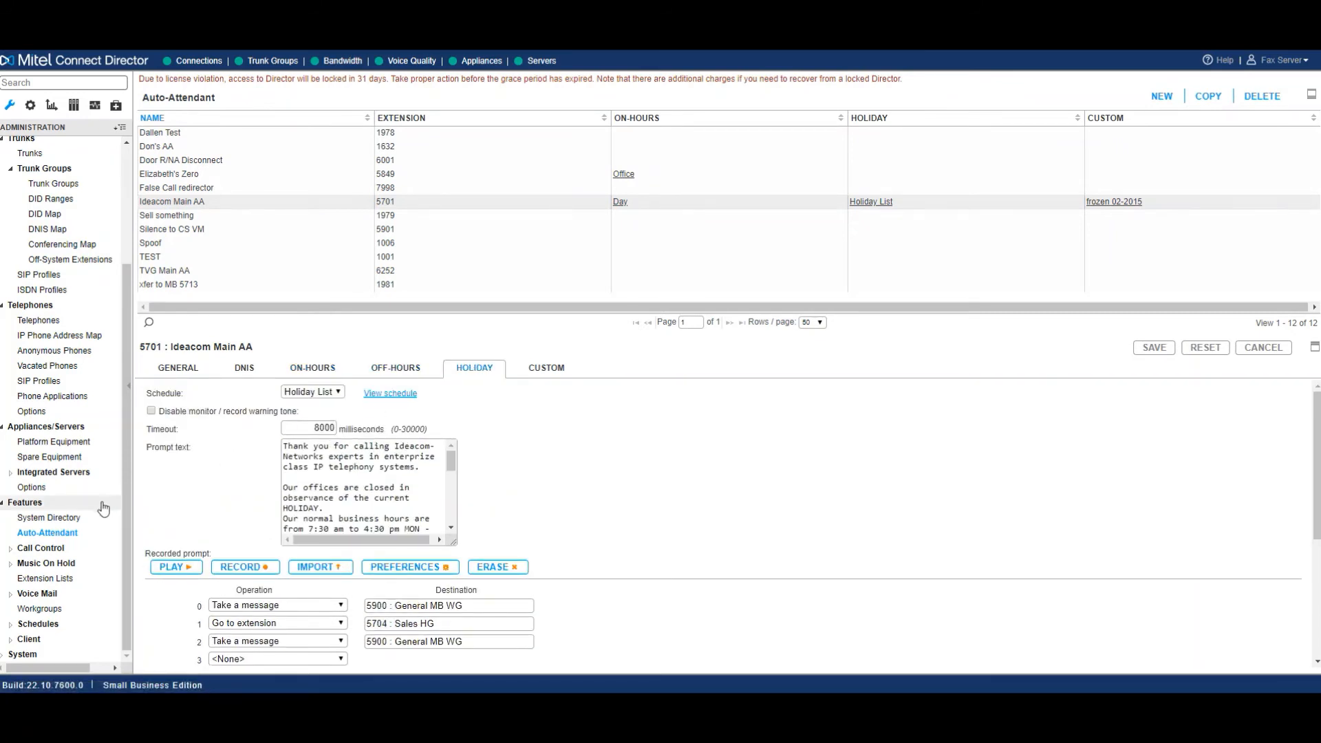
{"action": "left_click", "coordinate": [40, 547]}
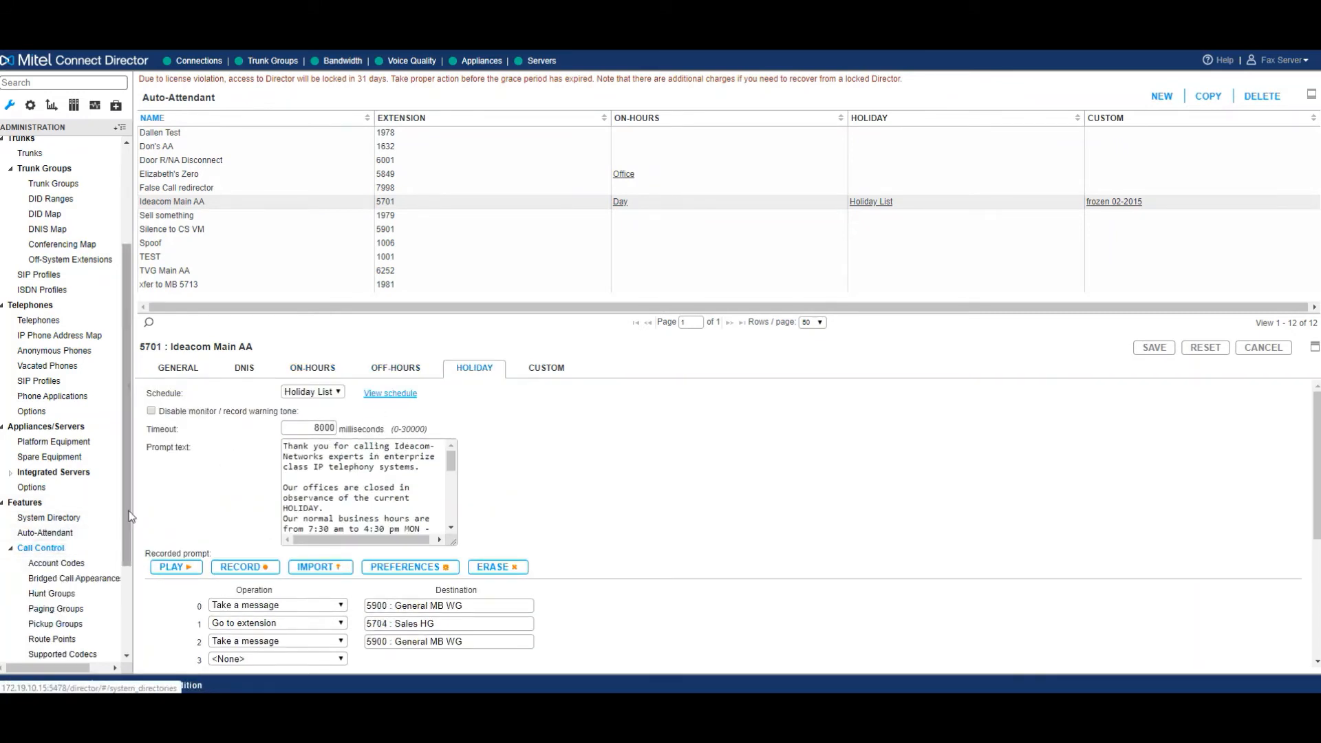
View the Account Codes list, then the Hunt Groups list with Cust Service HG settings.
{"action": "left_click", "coordinate": [58, 425]}
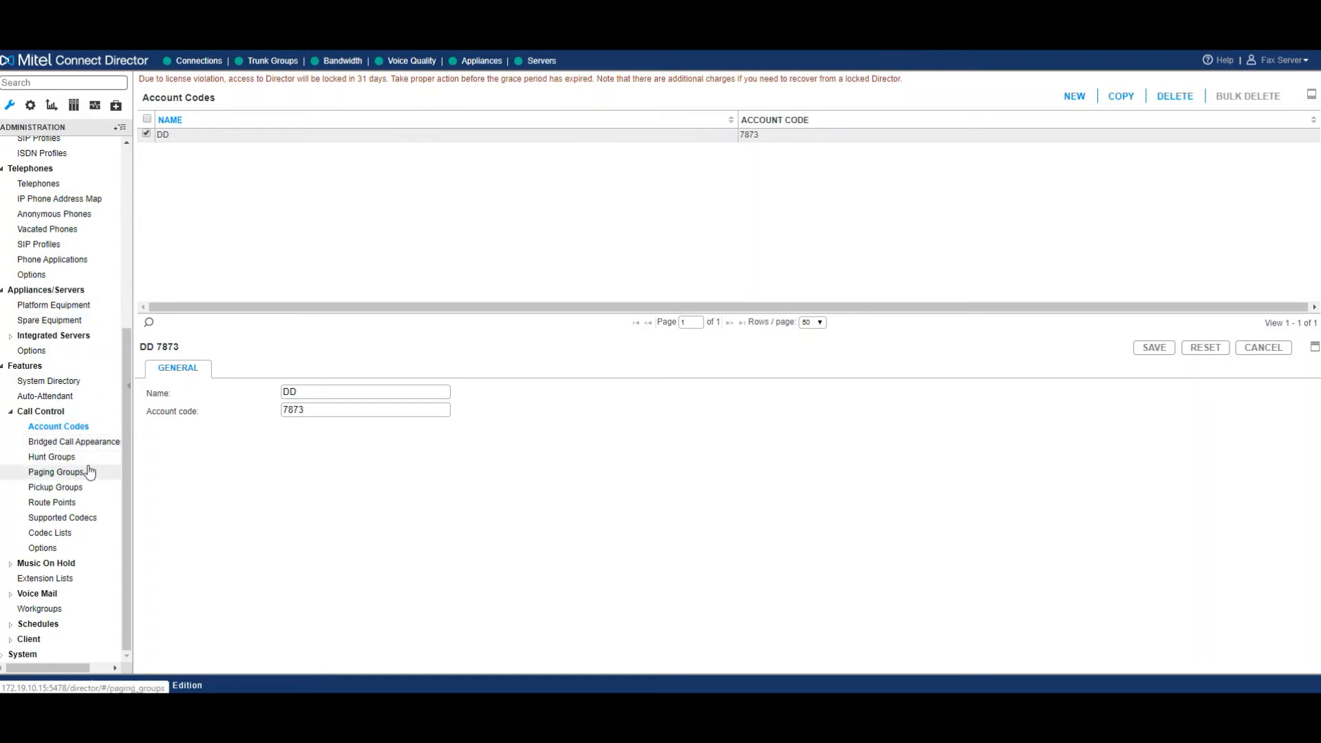
{"action": "left_click", "coordinate": [54, 457]}
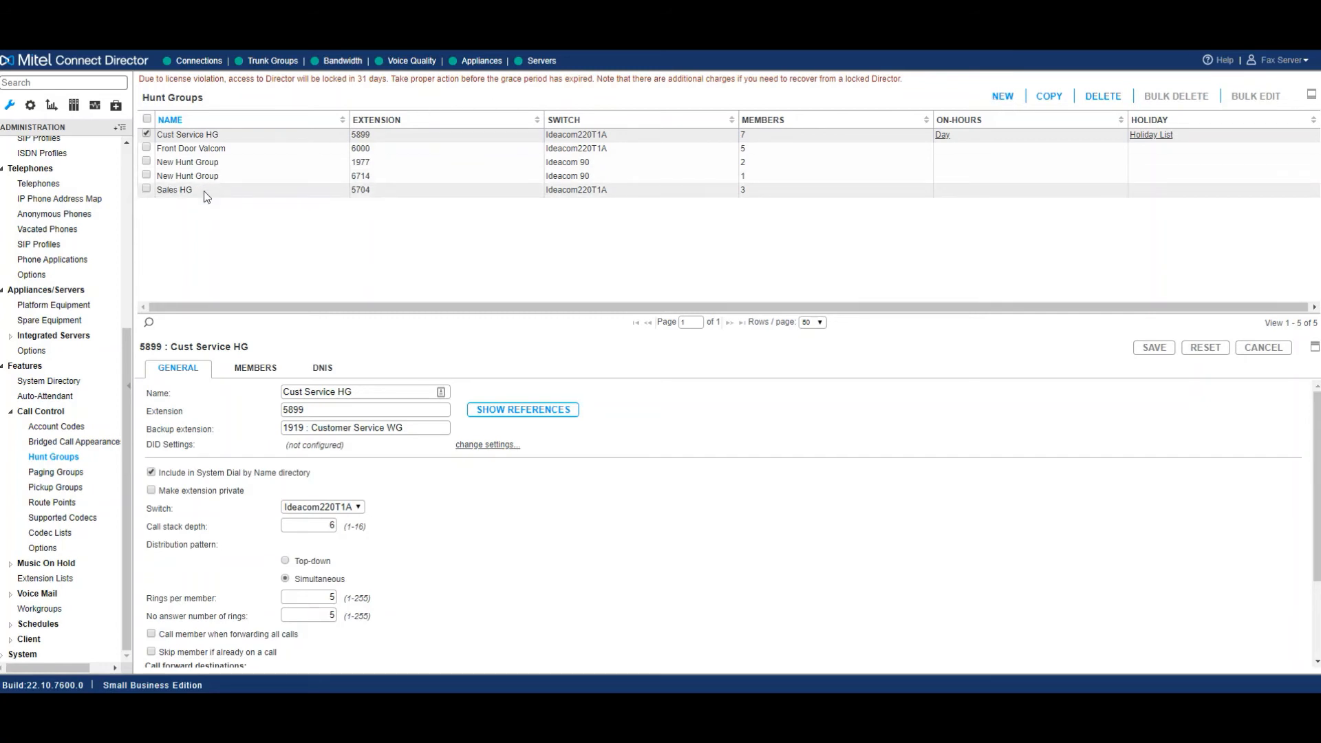
Review Sales HG's members, then show the Paging Groups list with All Page Group (7777).
{"action": "left_click", "coordinate": [175, 189]}
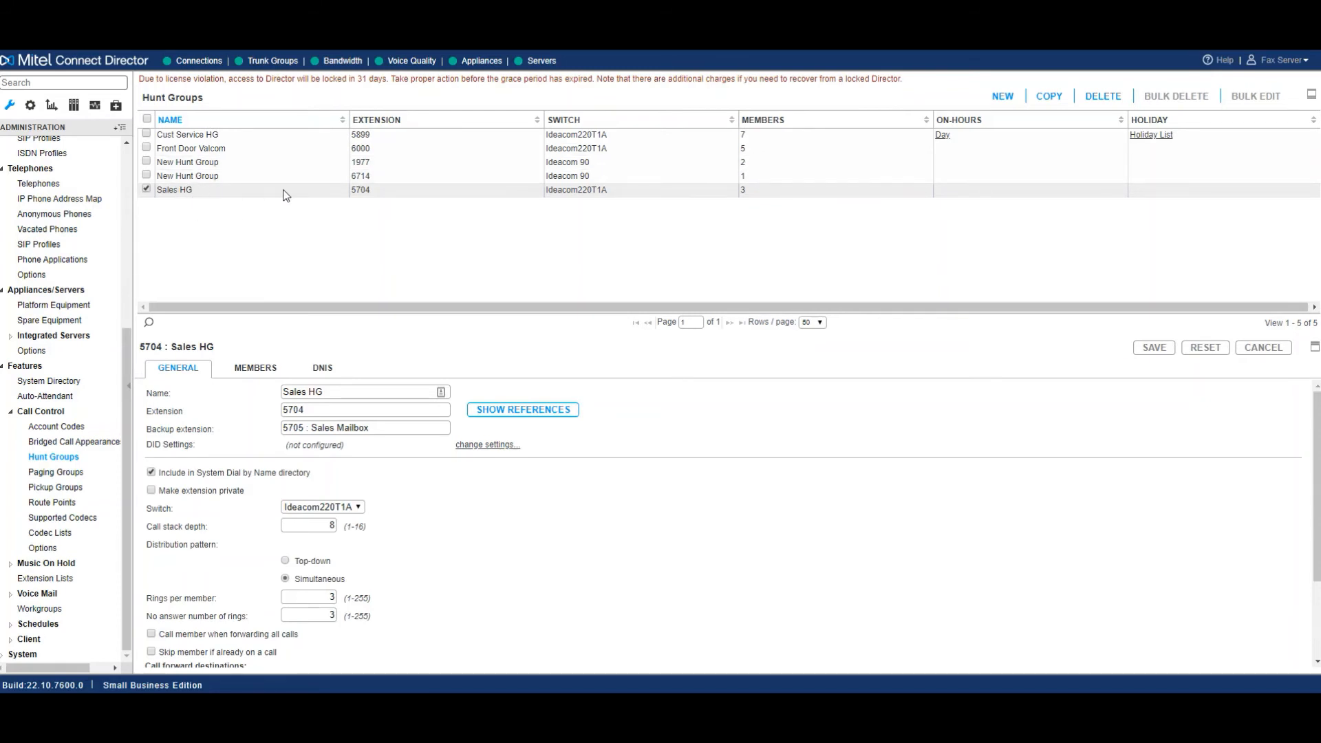
{"action": "mouse_move", "coordinate": [285, 348]}
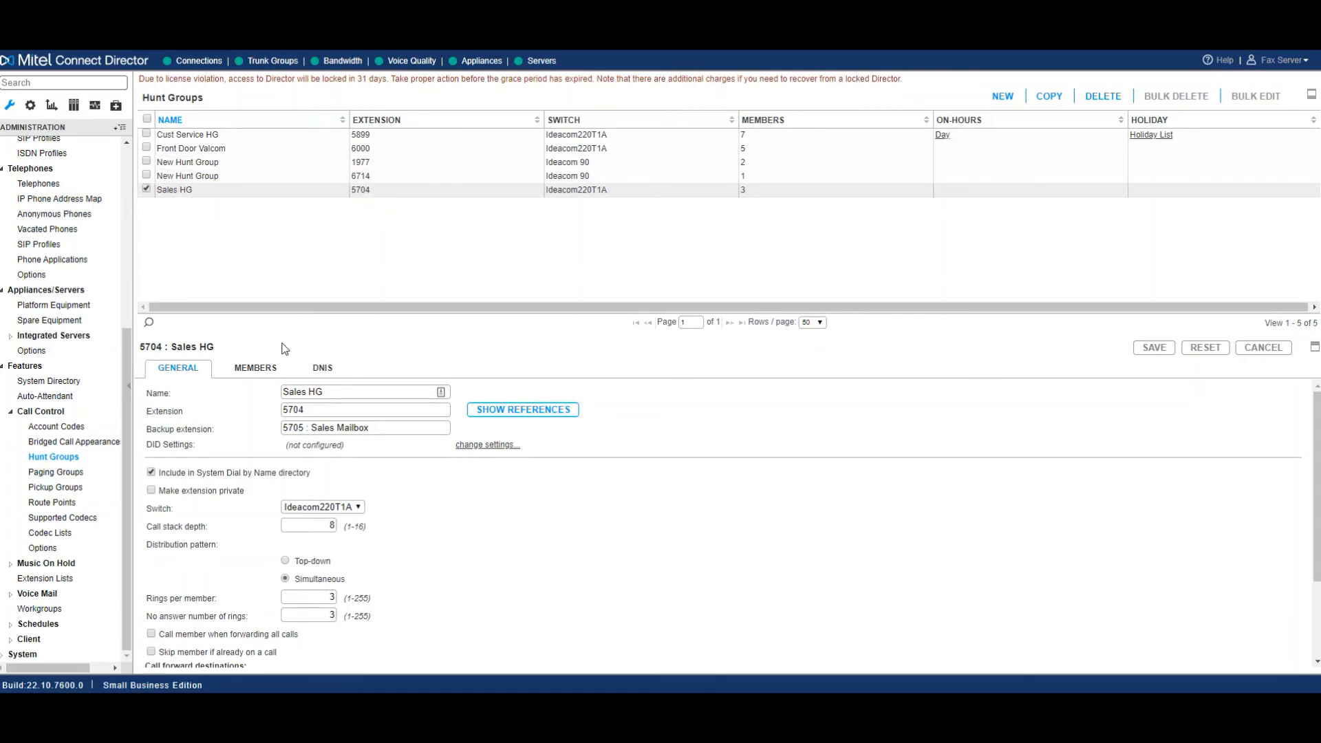
{"action": "left_click", "coordinate": [255, 369]}
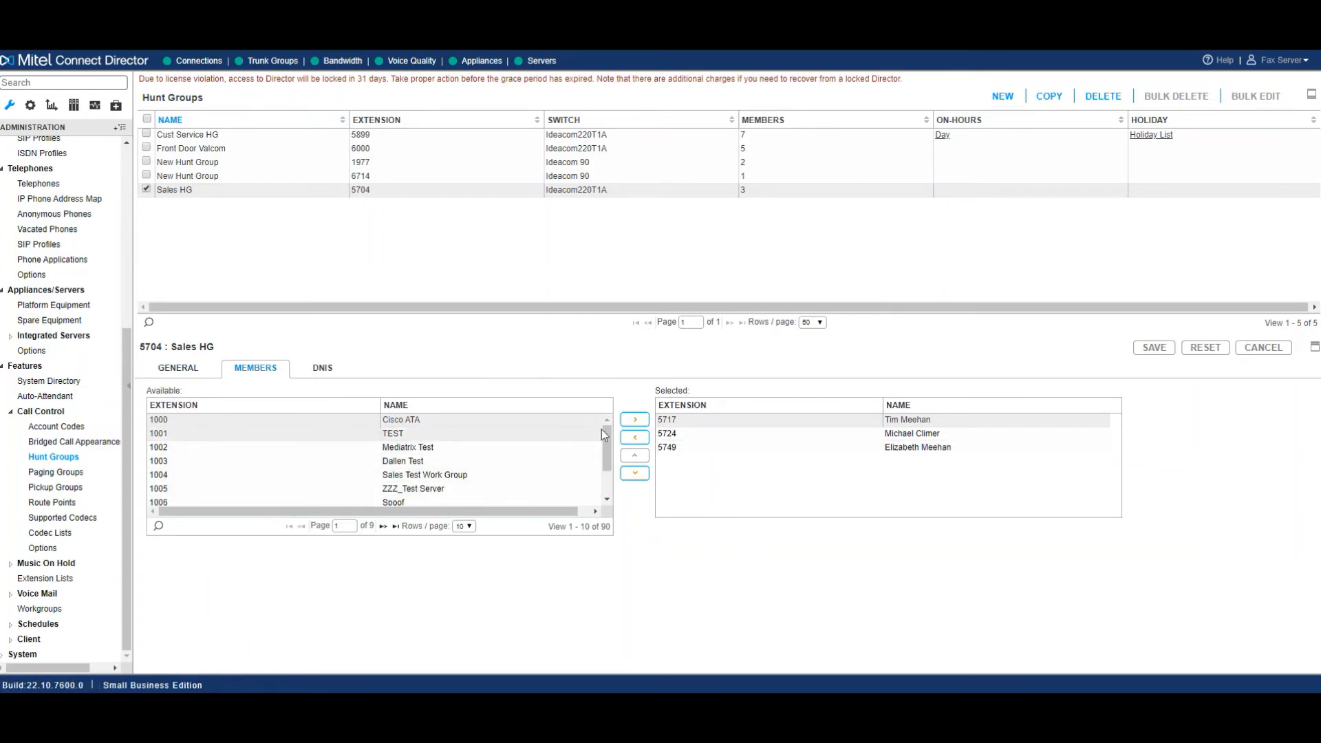
{"action": "scroll", "scroll_direction": "down", "scroll_amount": 3}
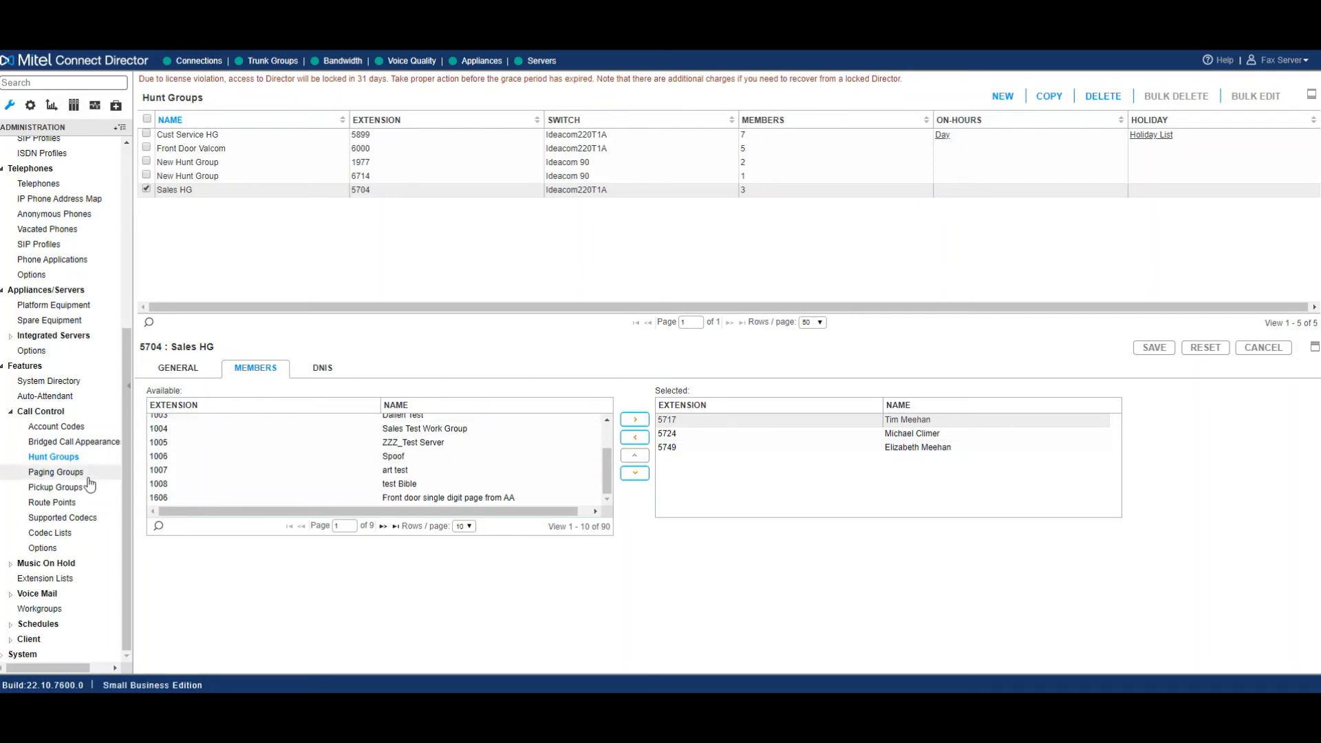
{"action": "left_click", "coordinate": [58, 472]}
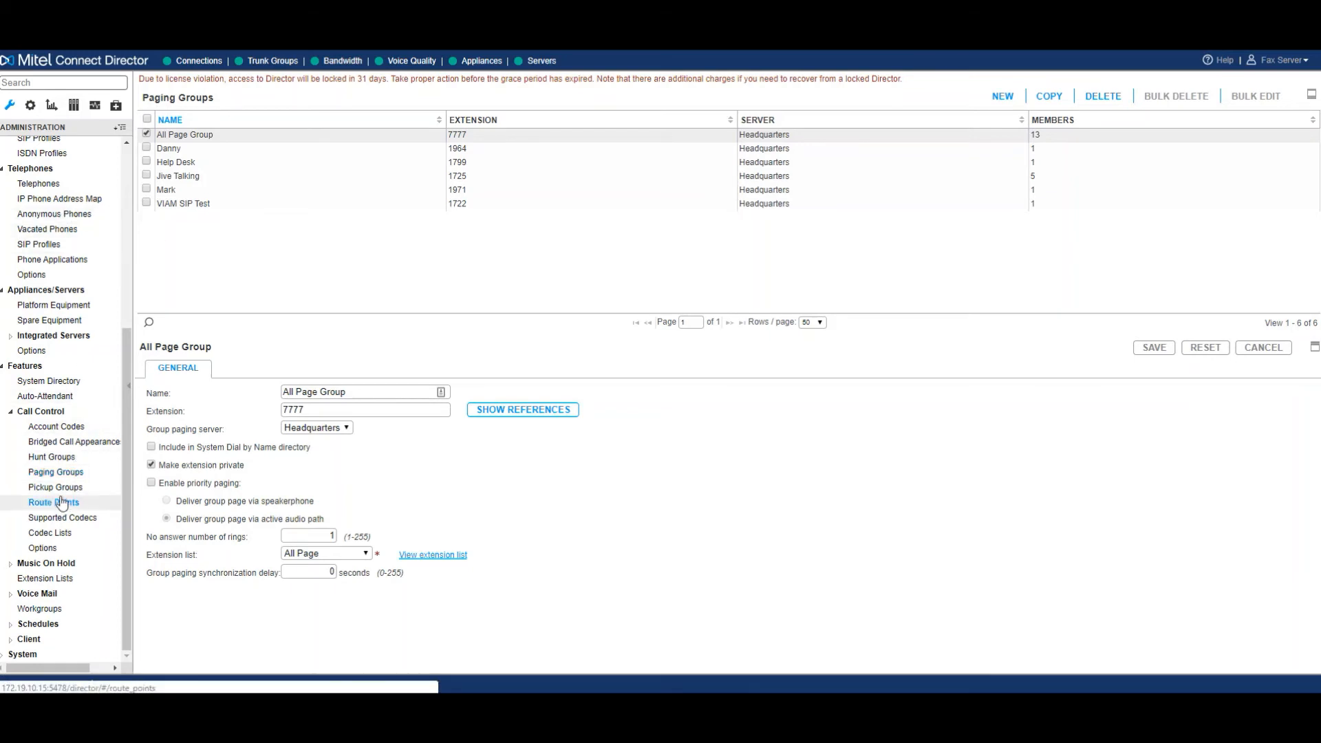
Show the Route Points list with 1K tone DCD (2222) general settings.
{"action": "left_click", "coordinate": [54, 503]}
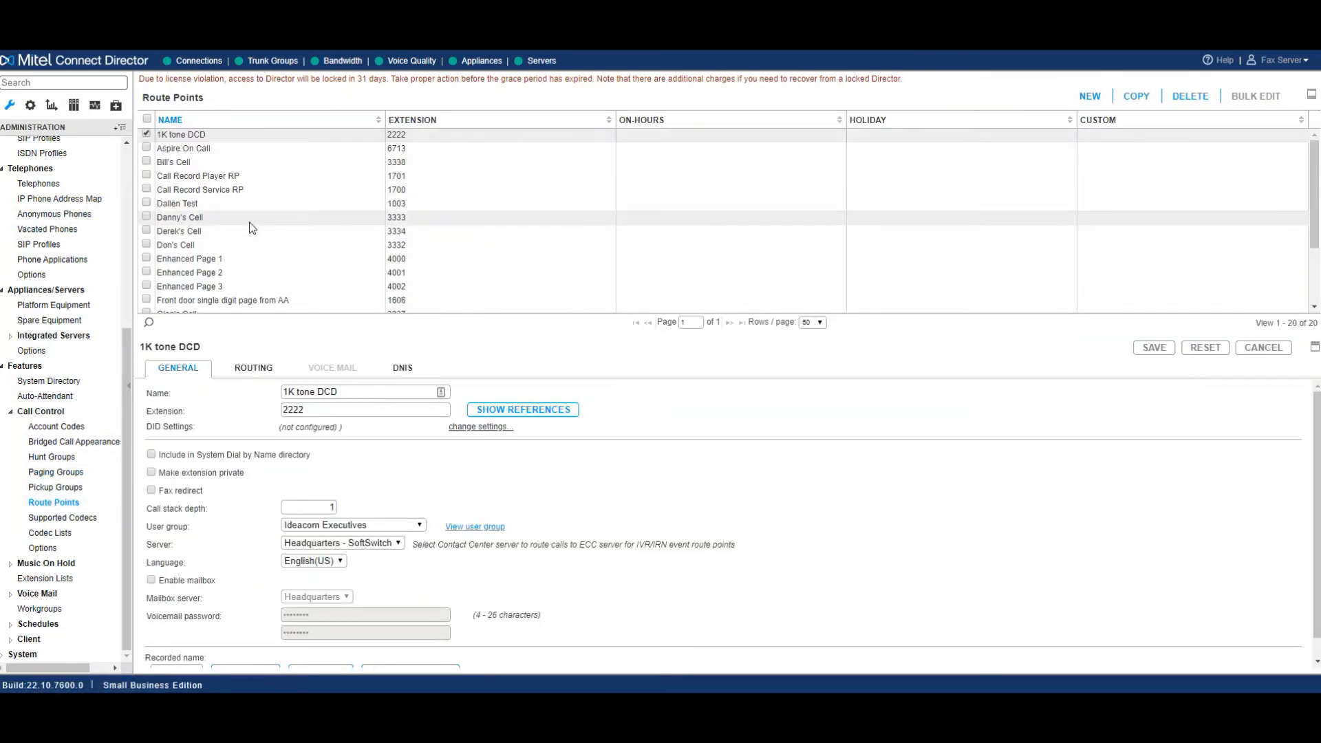
{"action": "mouse_move", "coordinate": [353, 258]}
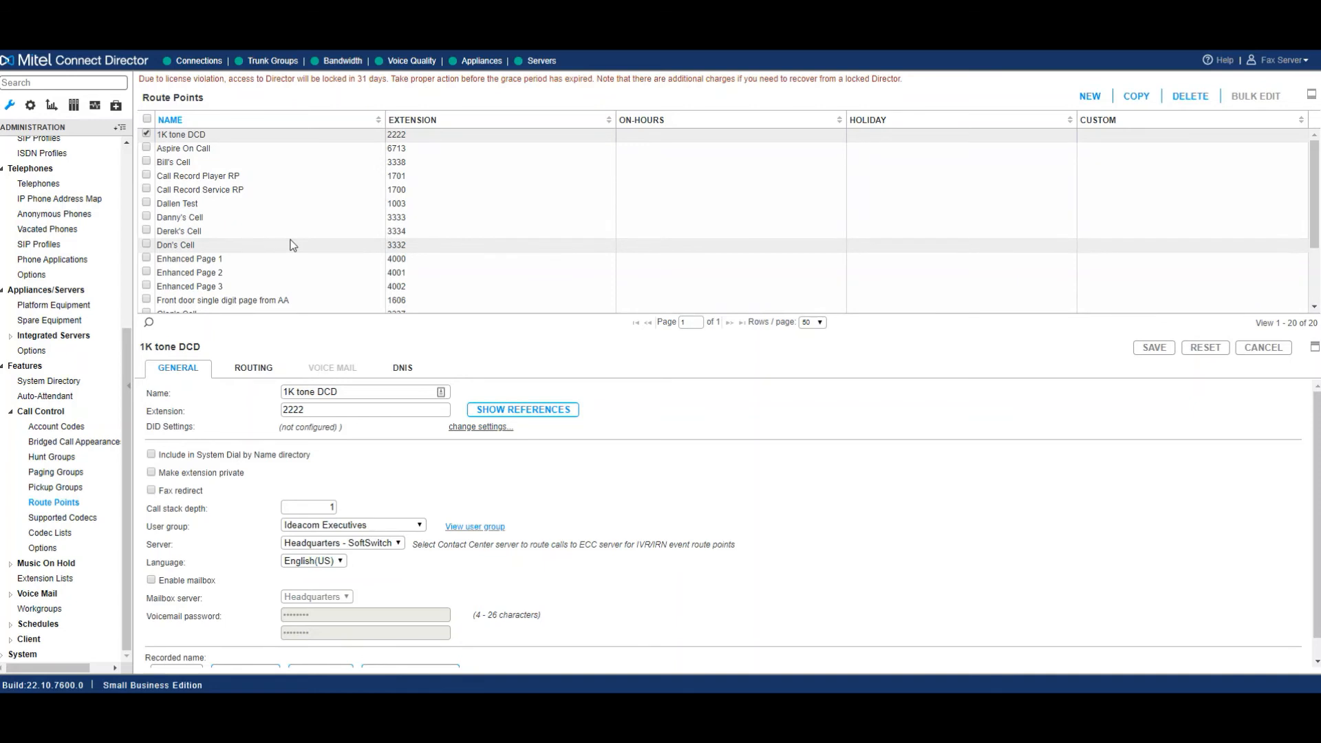
{"action": "mouse_move", "coordinate": [405, 234]}
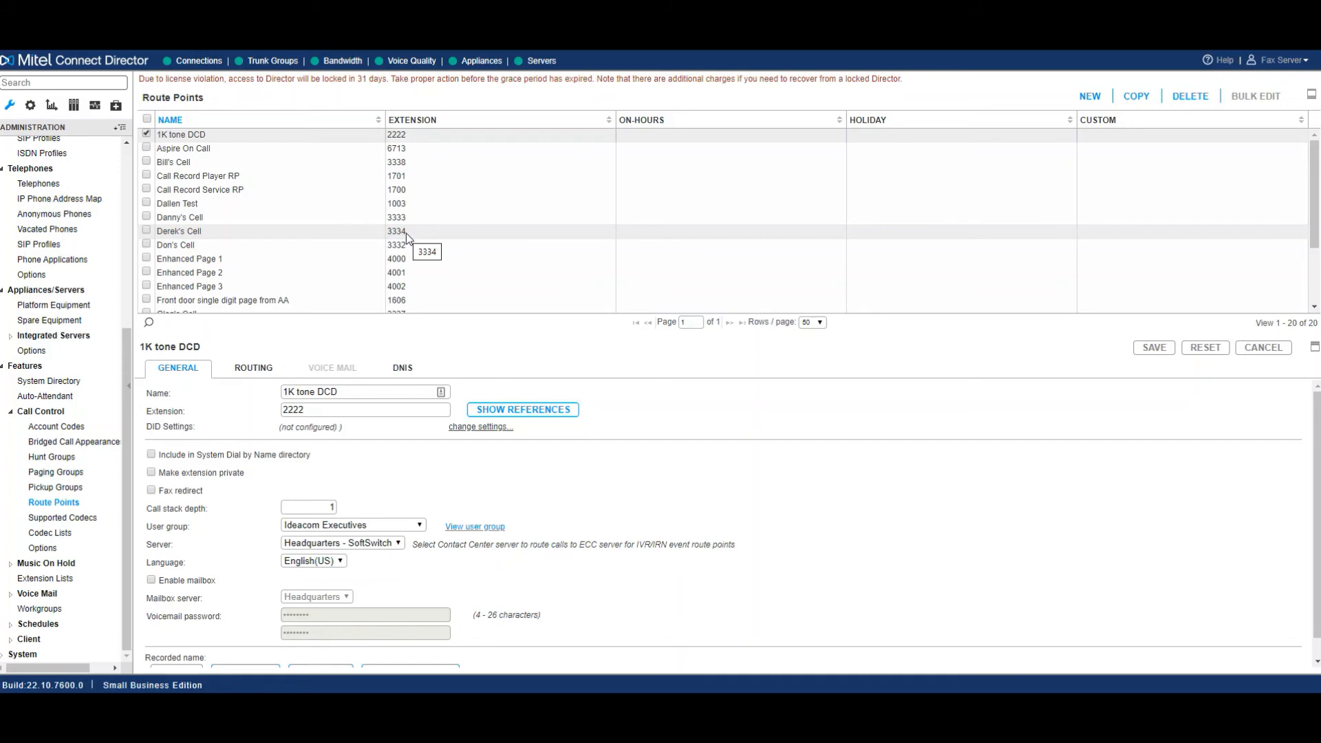
{"action": "mouse_move", "coordinate": [50, 532]}
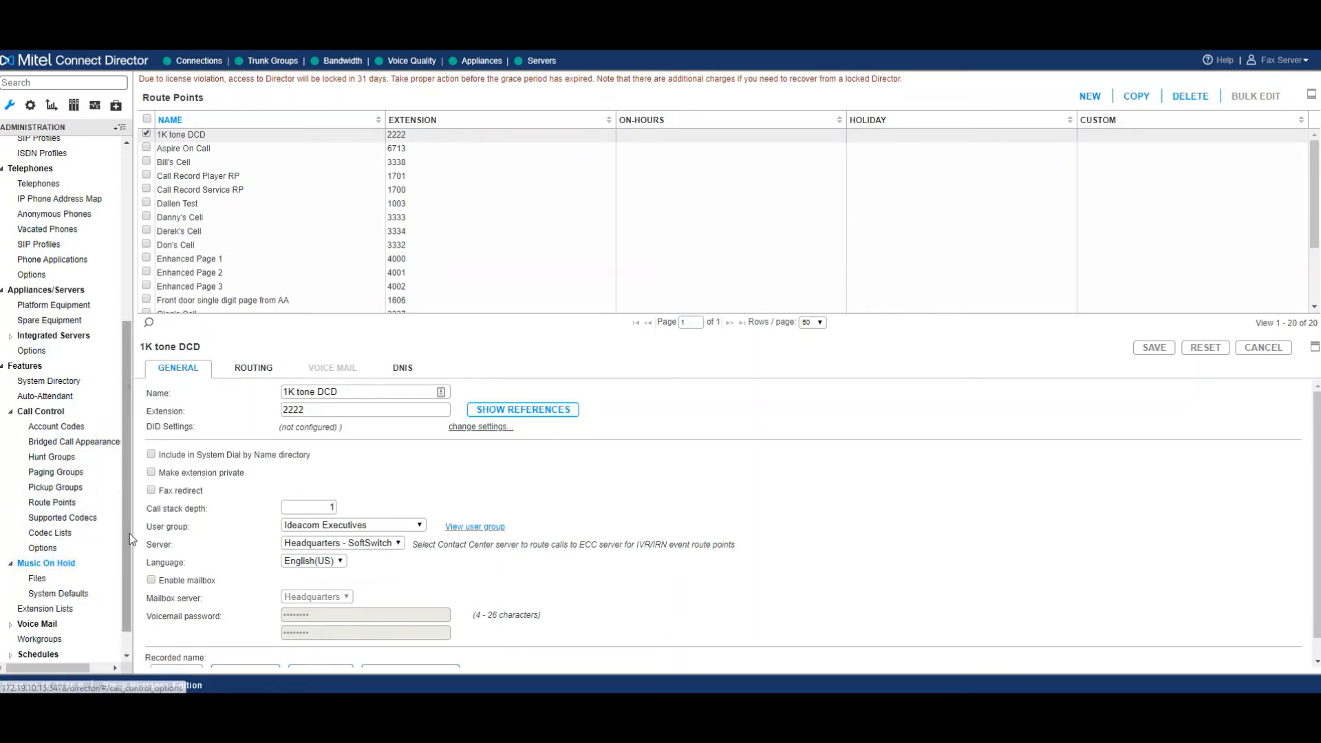
Review the 022018 MOH file's details, then show Music on Hold System Defaults.
{"action": "left_click", "coordinate": [38, 548]}
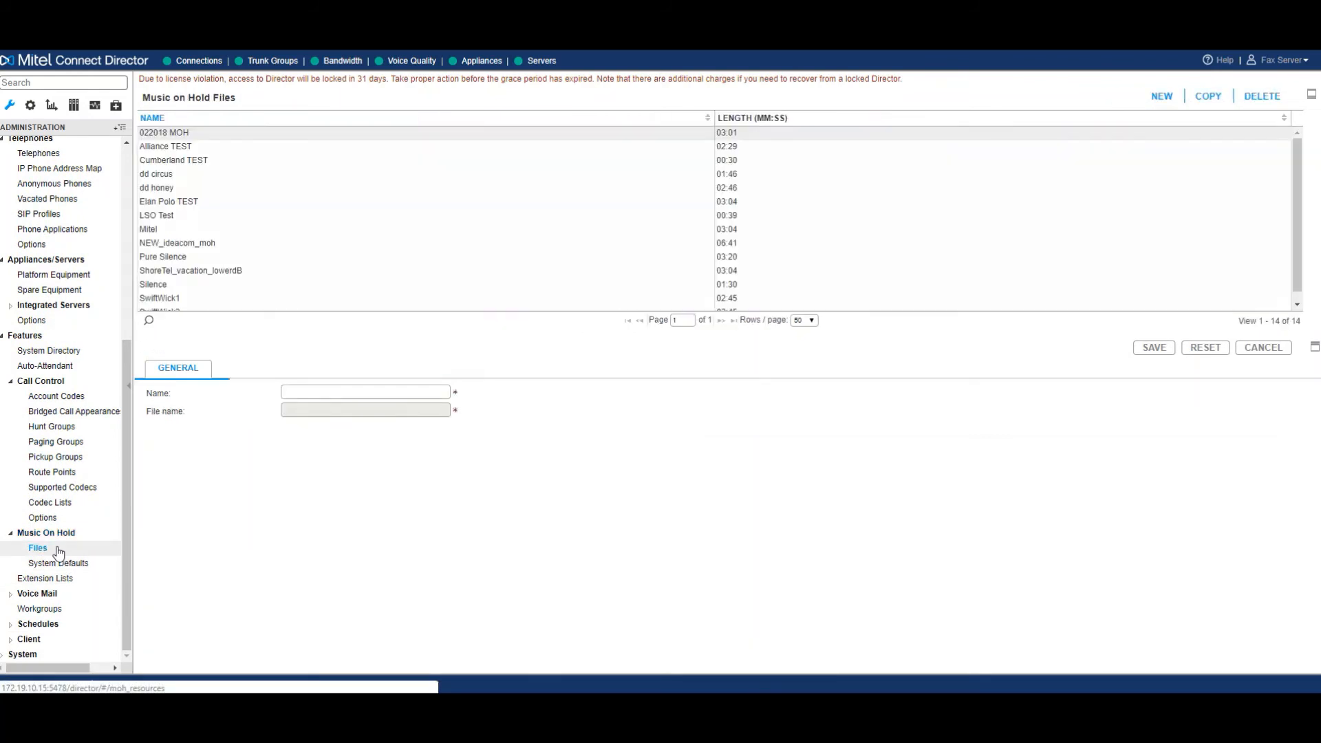
{"action": "left_click", "coordinate": [163, 132]}
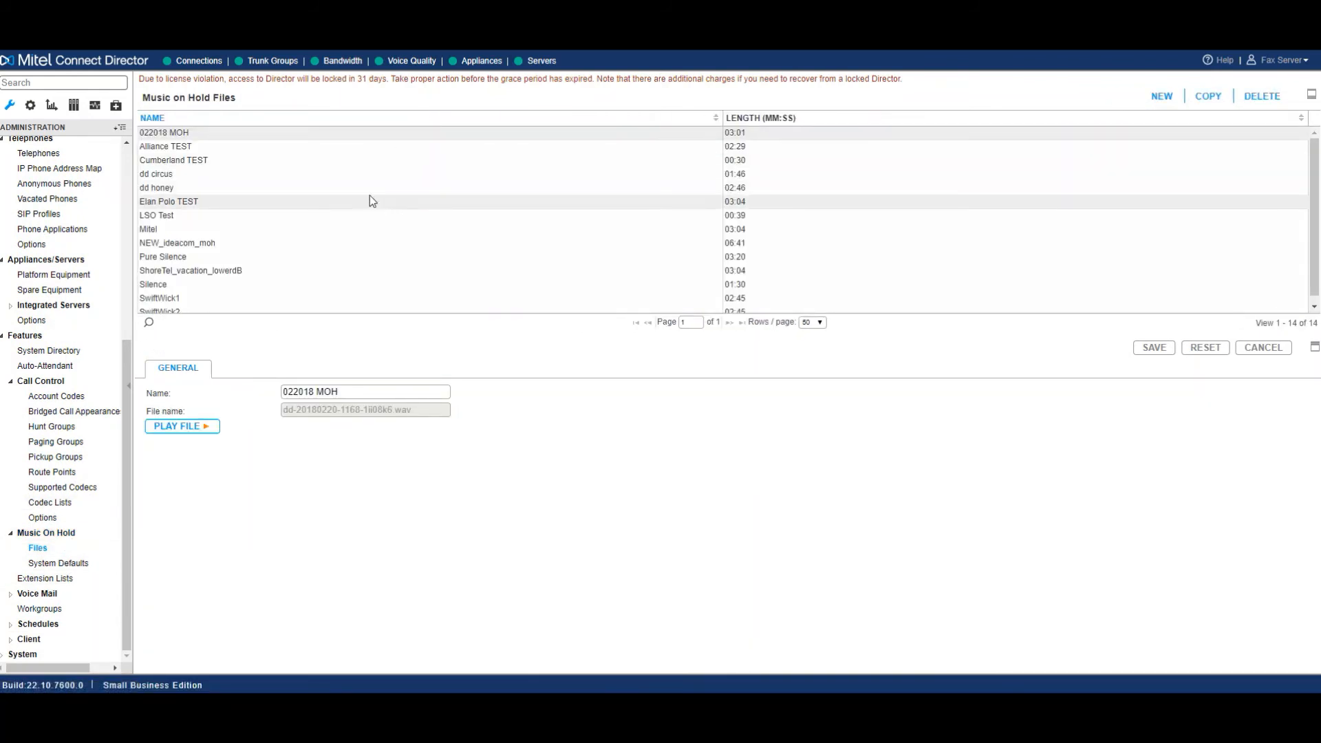
{"action": "scroll", "scroll_direction": "down", "scroll_amount": 3}
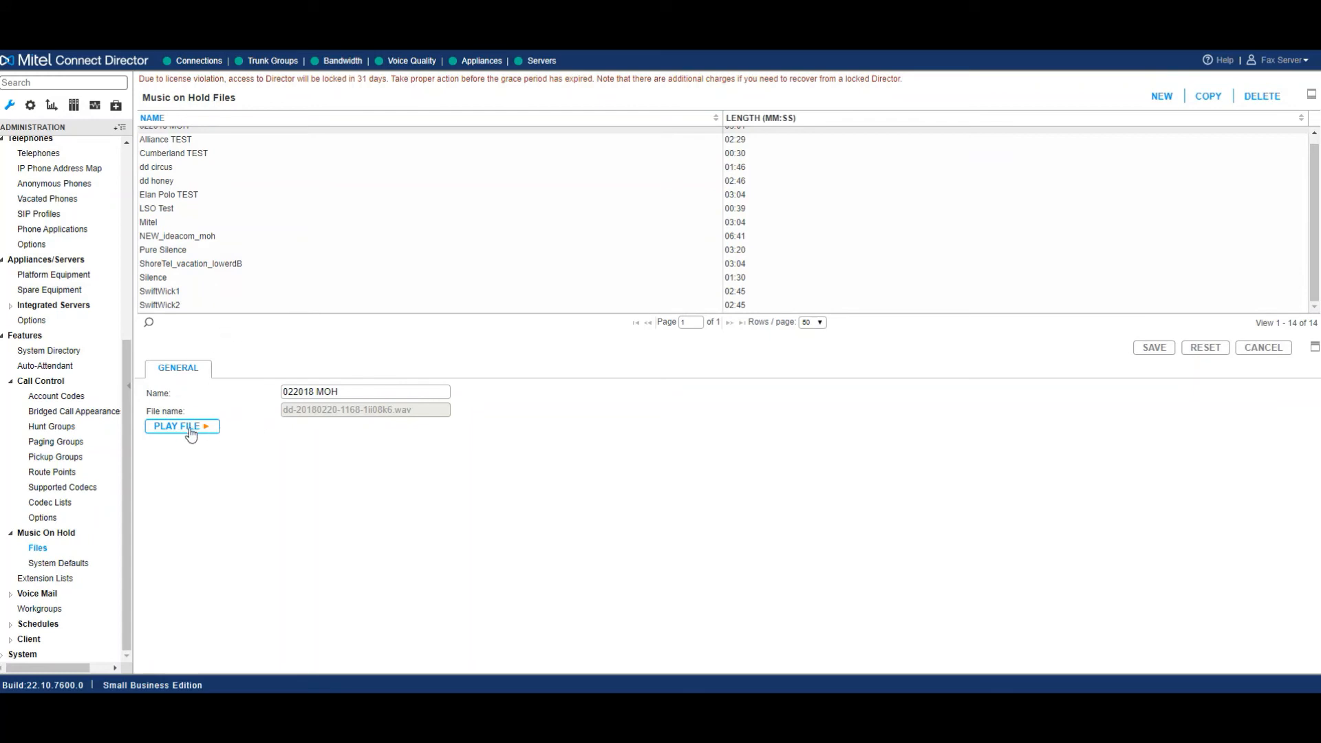
{"action": "left_click", "coordinate": [57, 563]}
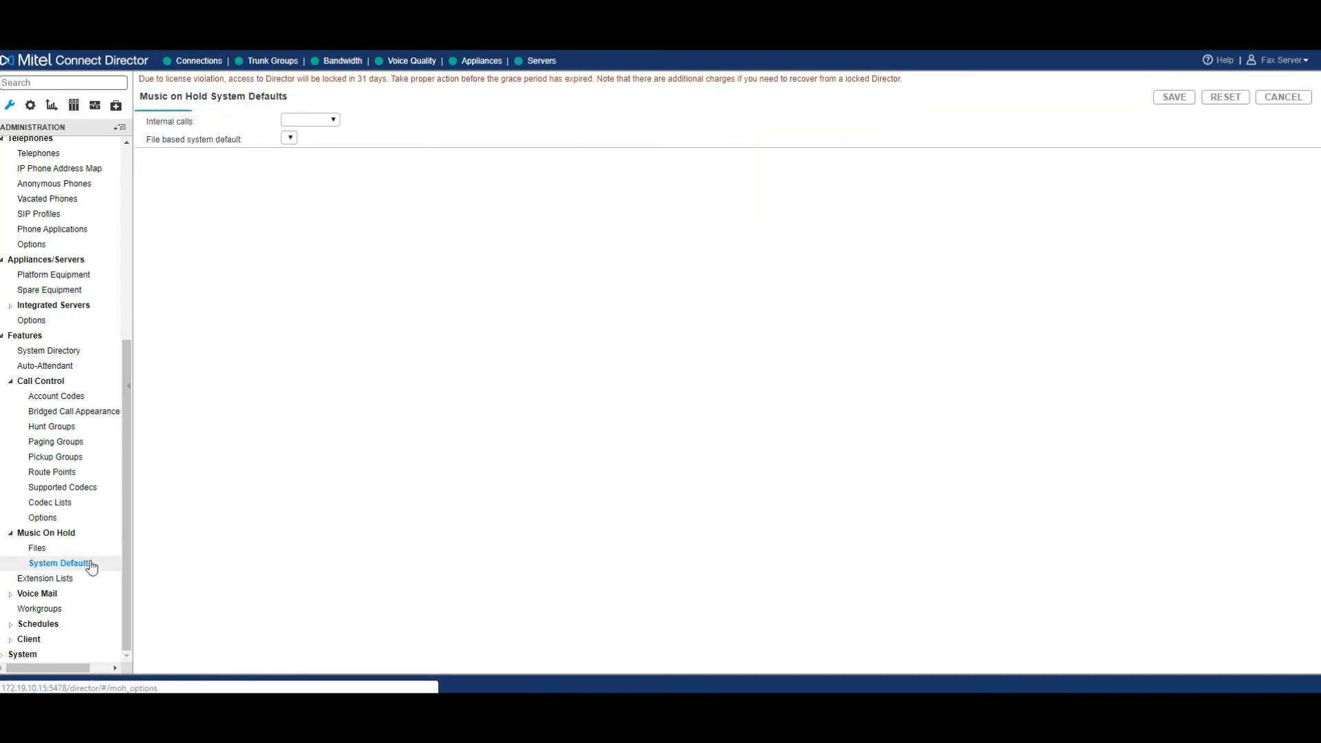
{"action": "left_click", "coordinate": [309, 119]}
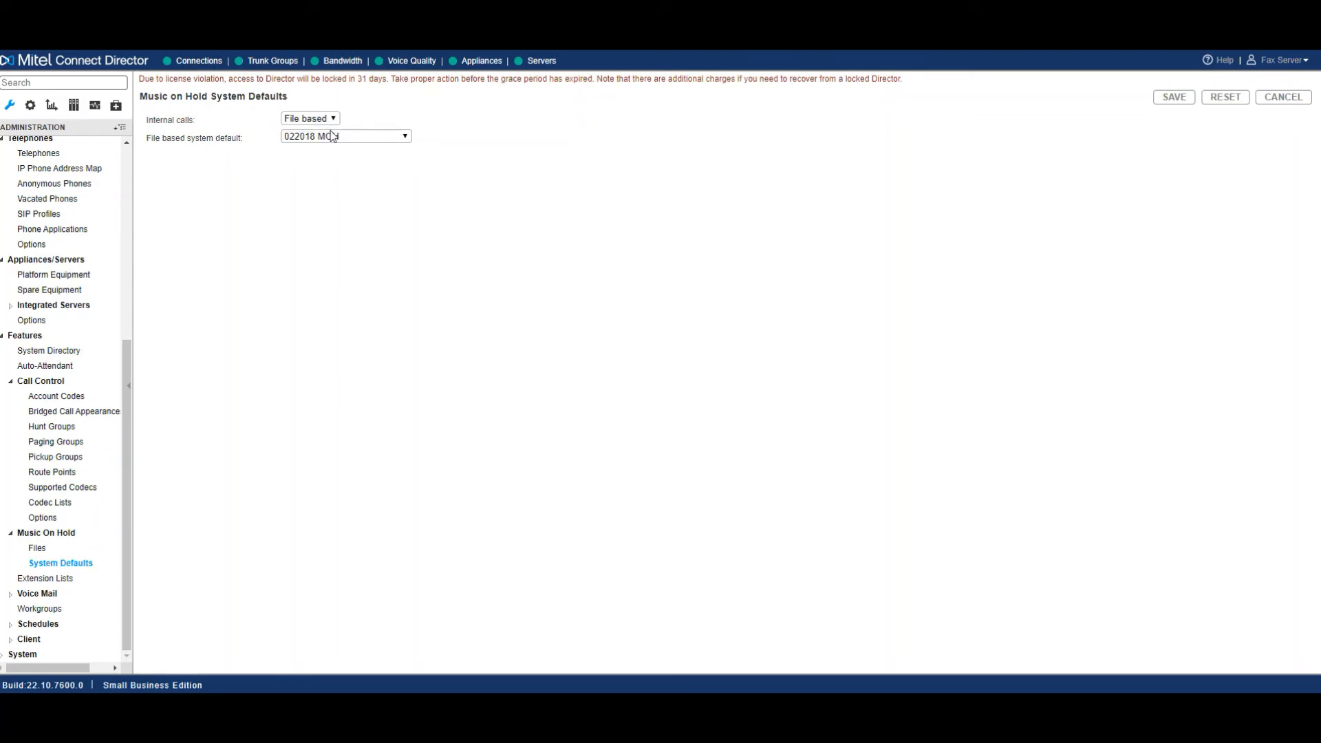
{"action": "mouse_move", "coordinate": [330, 143]}
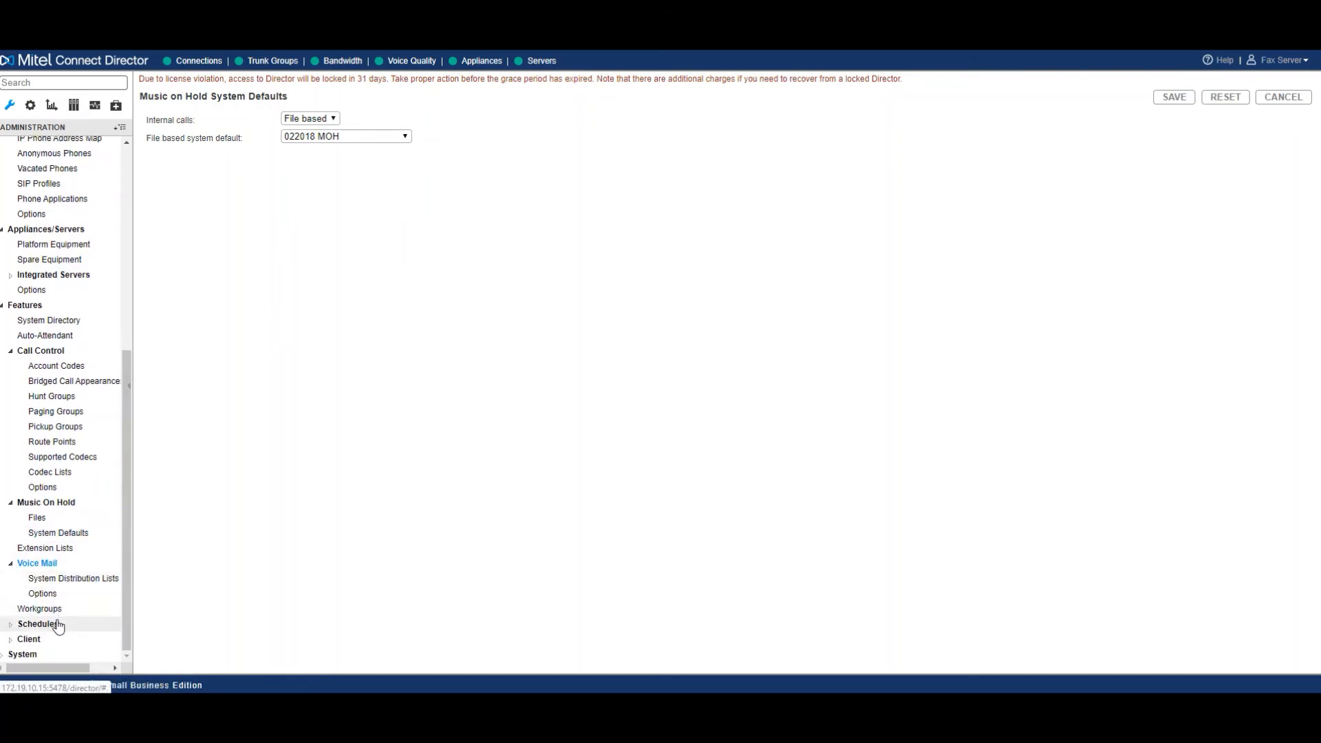
Review the first workgroup's settings, then show the On-Hours schedules list.
{"action": "left_click", "coordinate": [39, 608]}
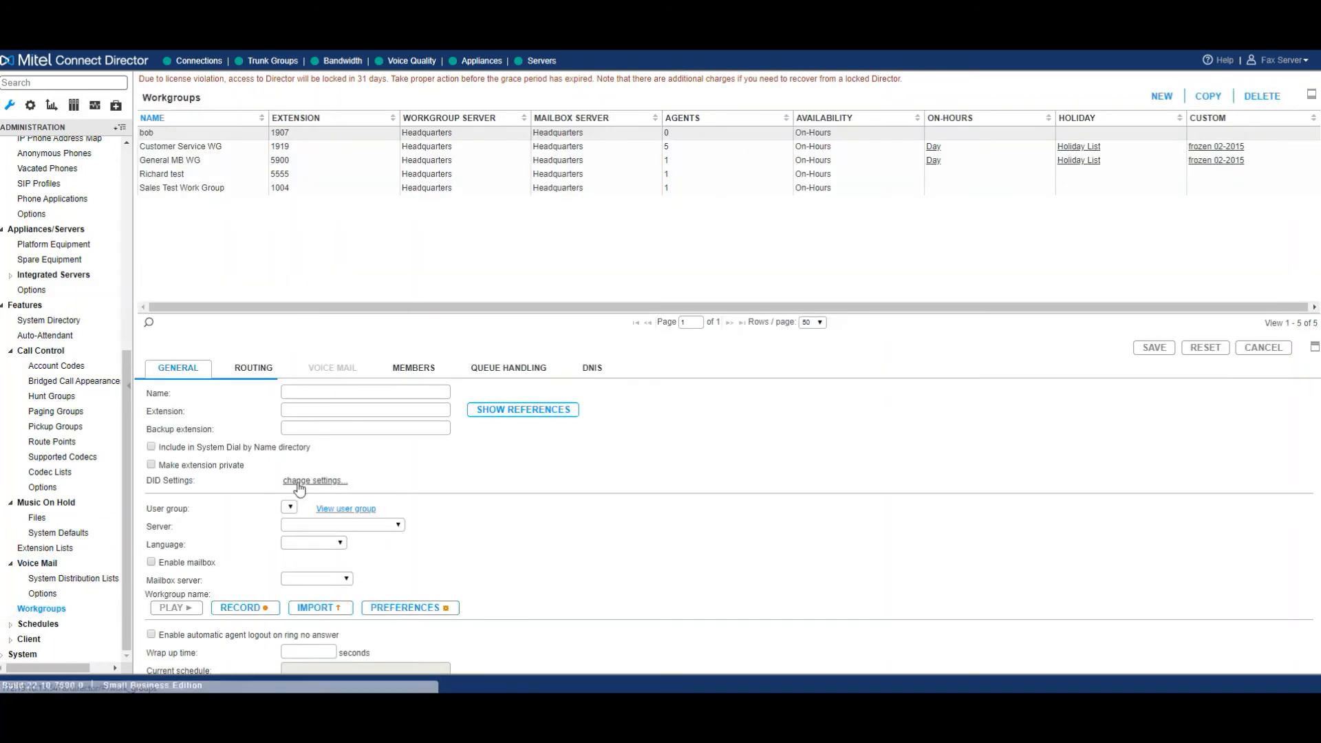
{"action": "left_click", "coordinate": [148, 132]}
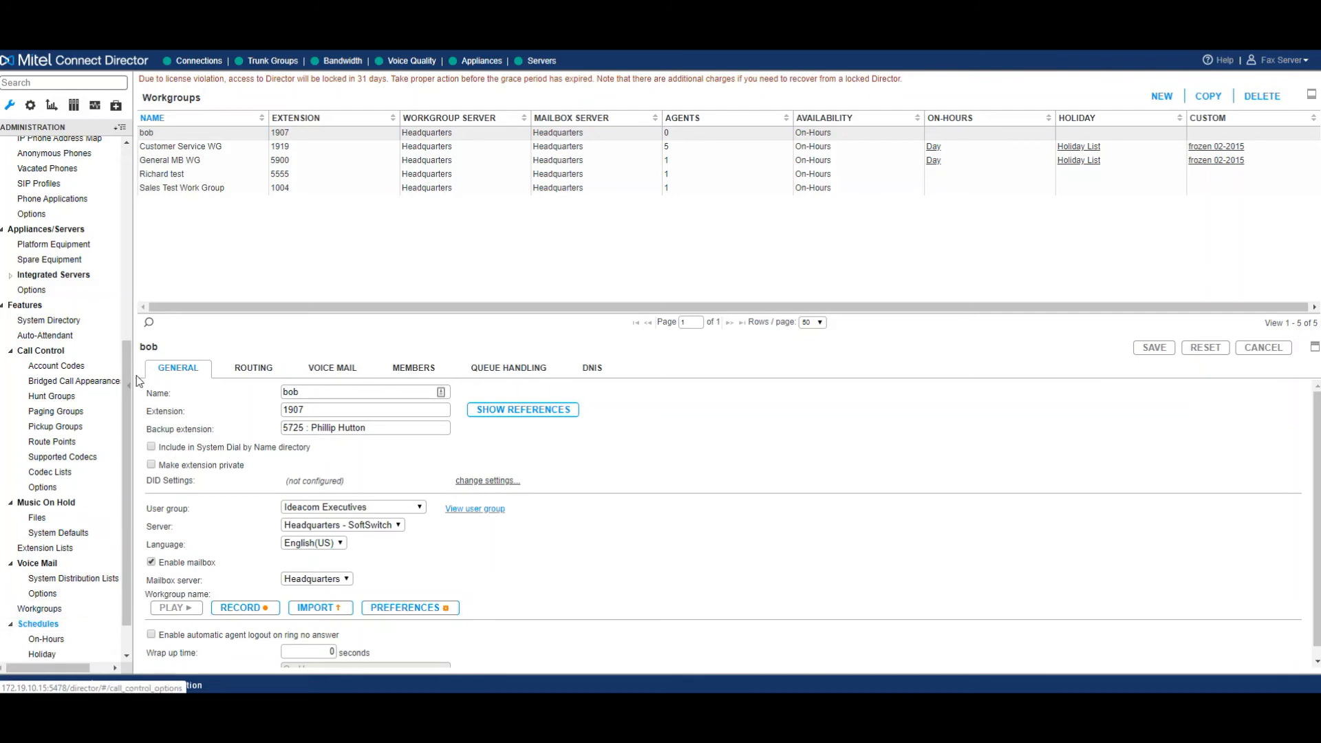
{"action": "scroll", "scroll_direction": "down", "scroll_amount": 3}
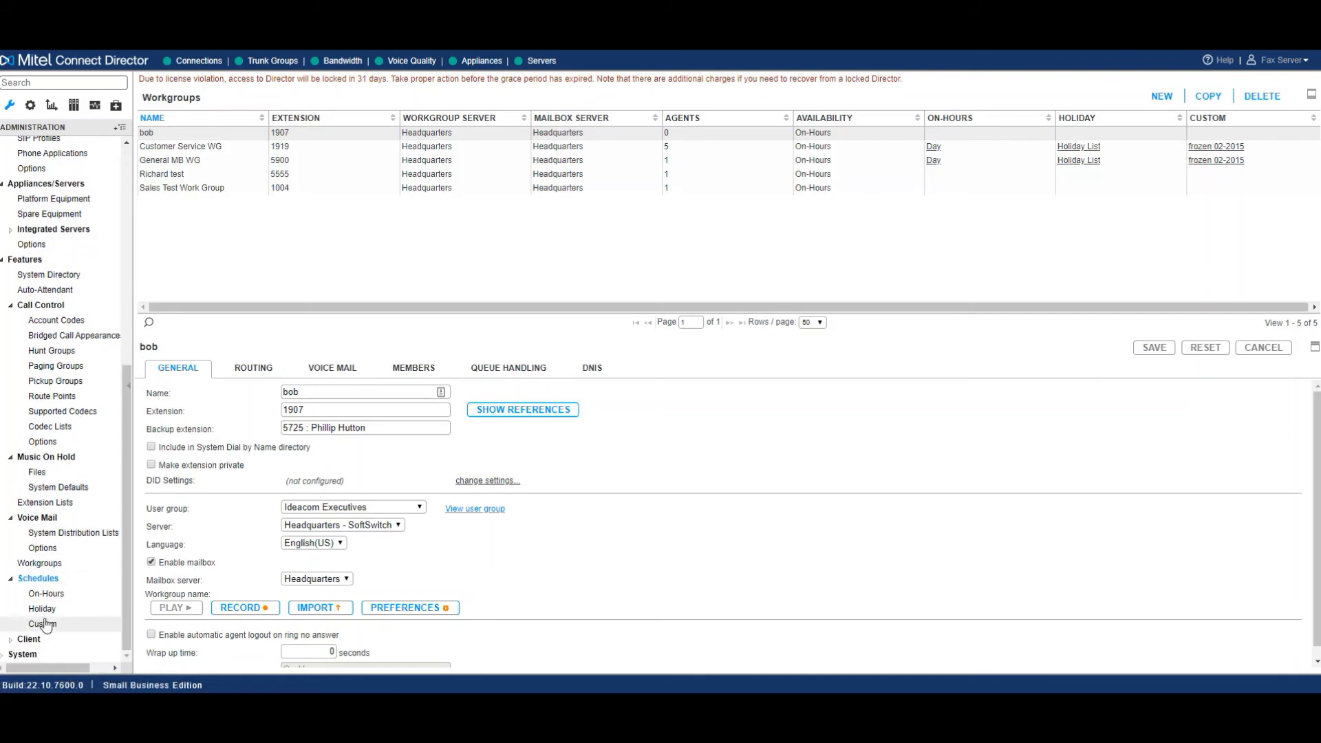
{"action": "mouse_move", "coordinate": [46, 593]}
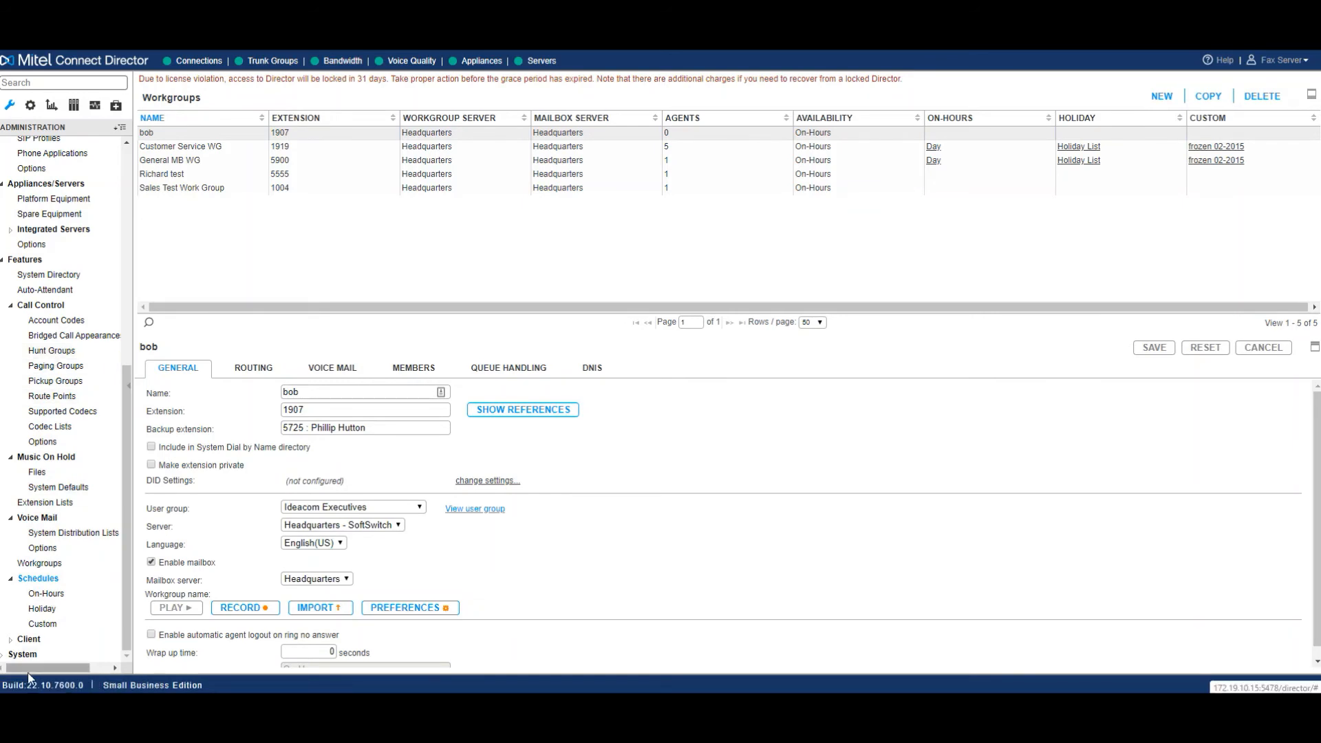
{"action": "left_click", "coordinate": [45, 593]}
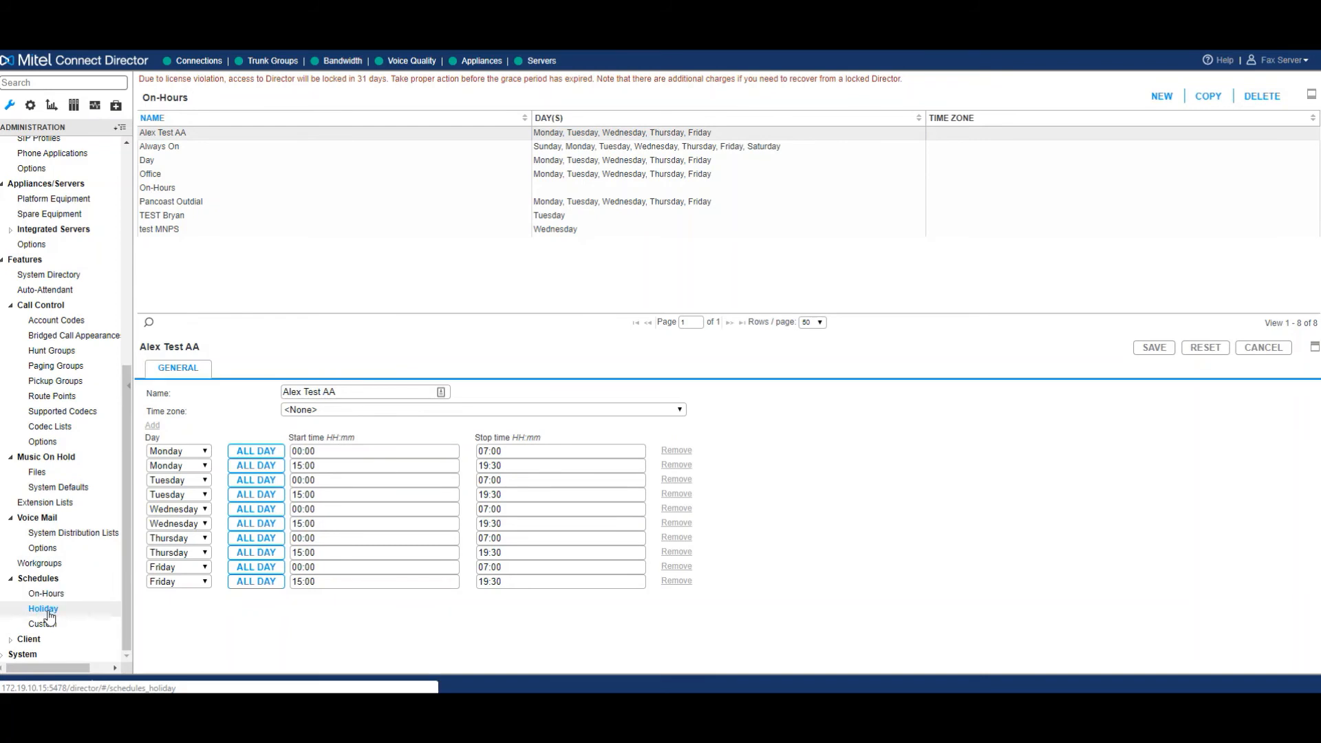
View Custom schedules, then the Client Global Toolbars list with toolbar 1's buttons.
{"action": "left_click", "coordinate": [42, 623]}
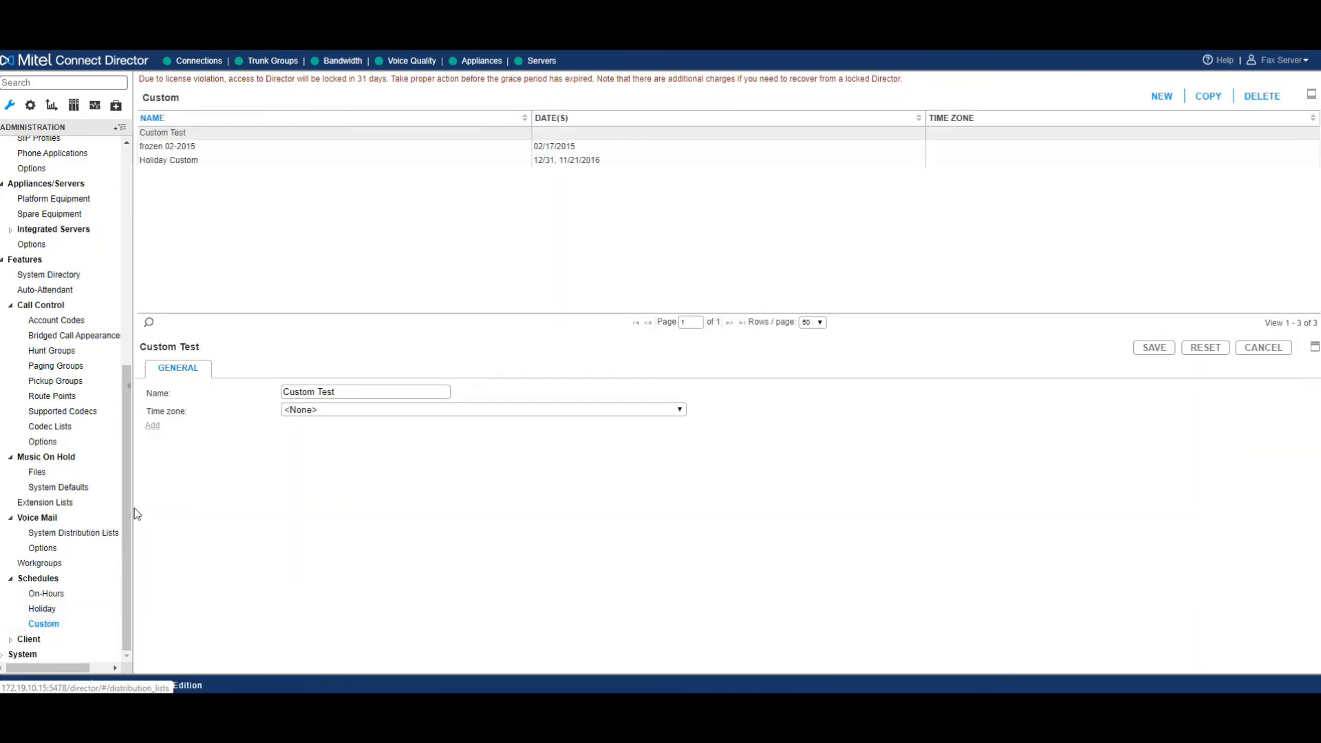
{"action": "left_click", "coordinate": [27, 639]}
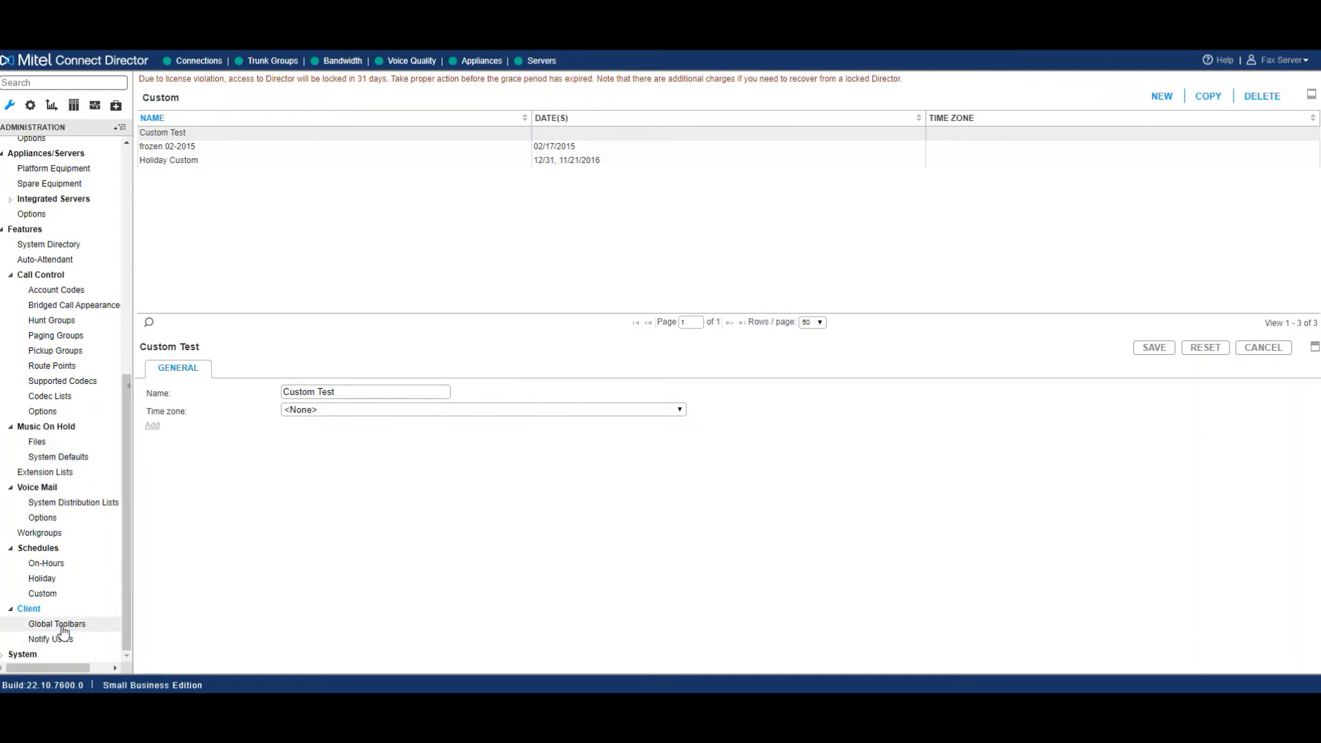
{"action": "left_click", "coordinate": [57, 623]}
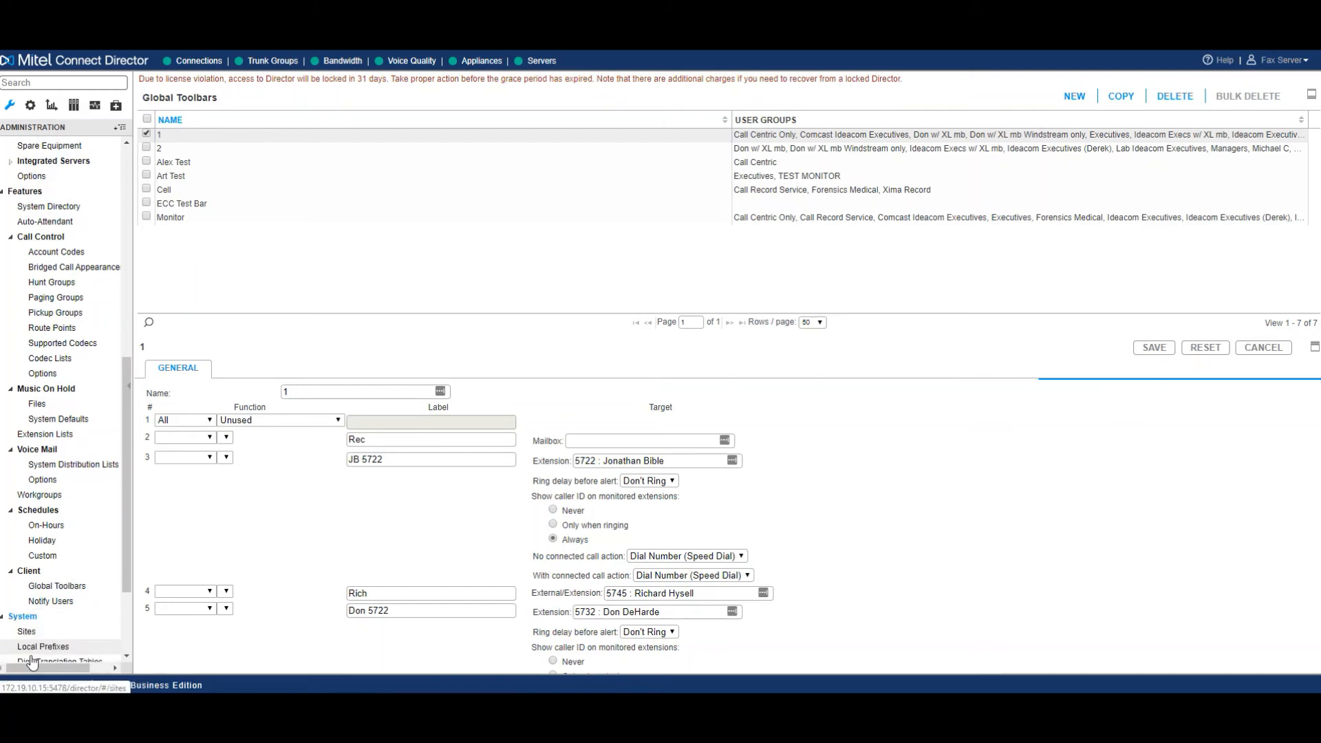
Show Local Prefixes entry 615-248 with area code 615 prefixes 200 through 219.
{"action": "scroll", "scroll_direction": "down", "scroll_amount": 3}
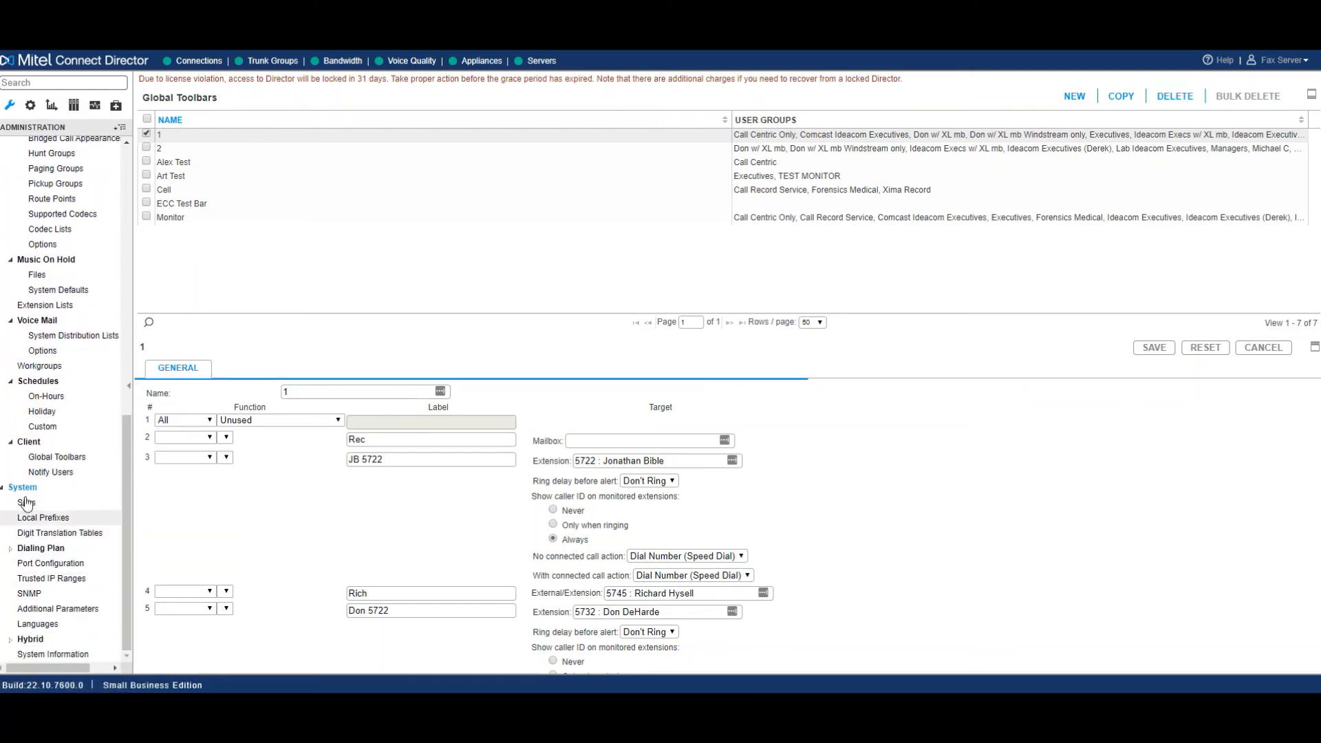
{"action": "left_click", "coordinate": [28, 503]}
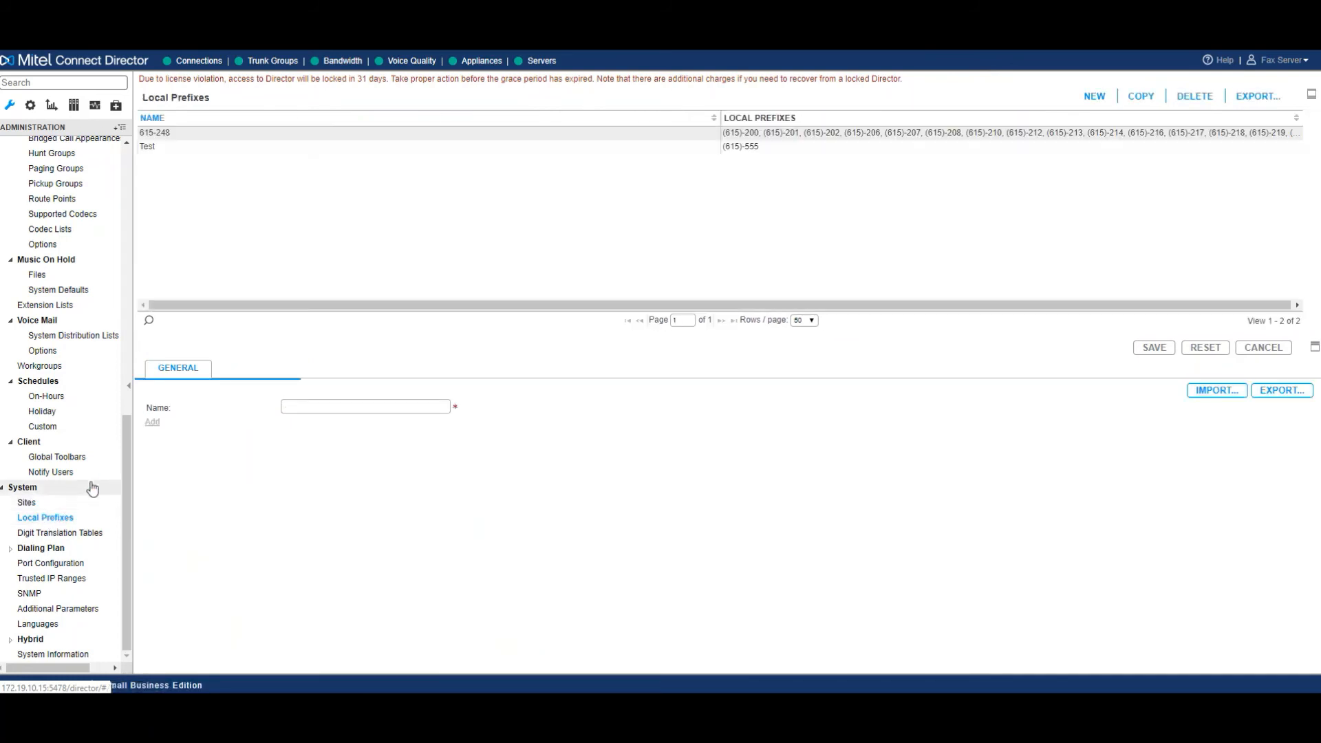
{"action": "left_click", "coordinate": [156, 132]}
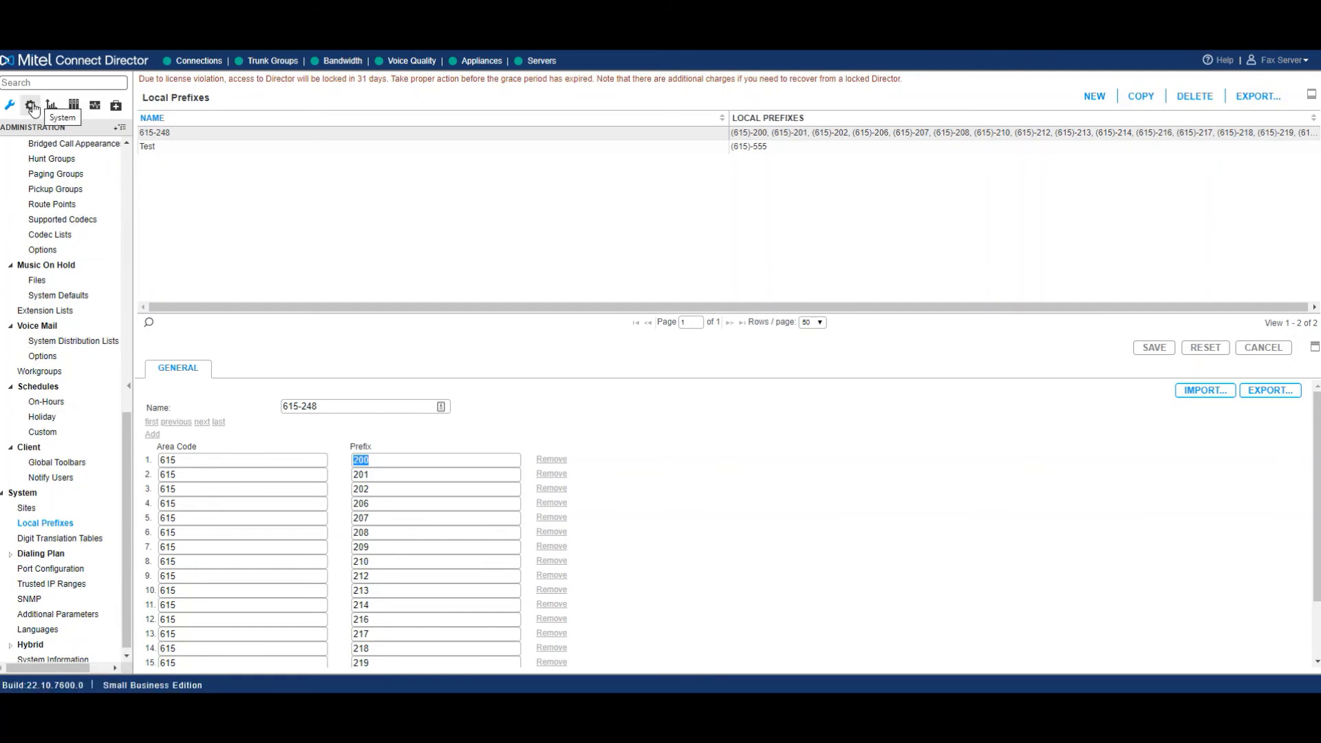
Review License Requirements where extensions are 45 configured vs 42 purchased, then show License Keys.
{"action": "left_click", "coordinate": [31, 105]}
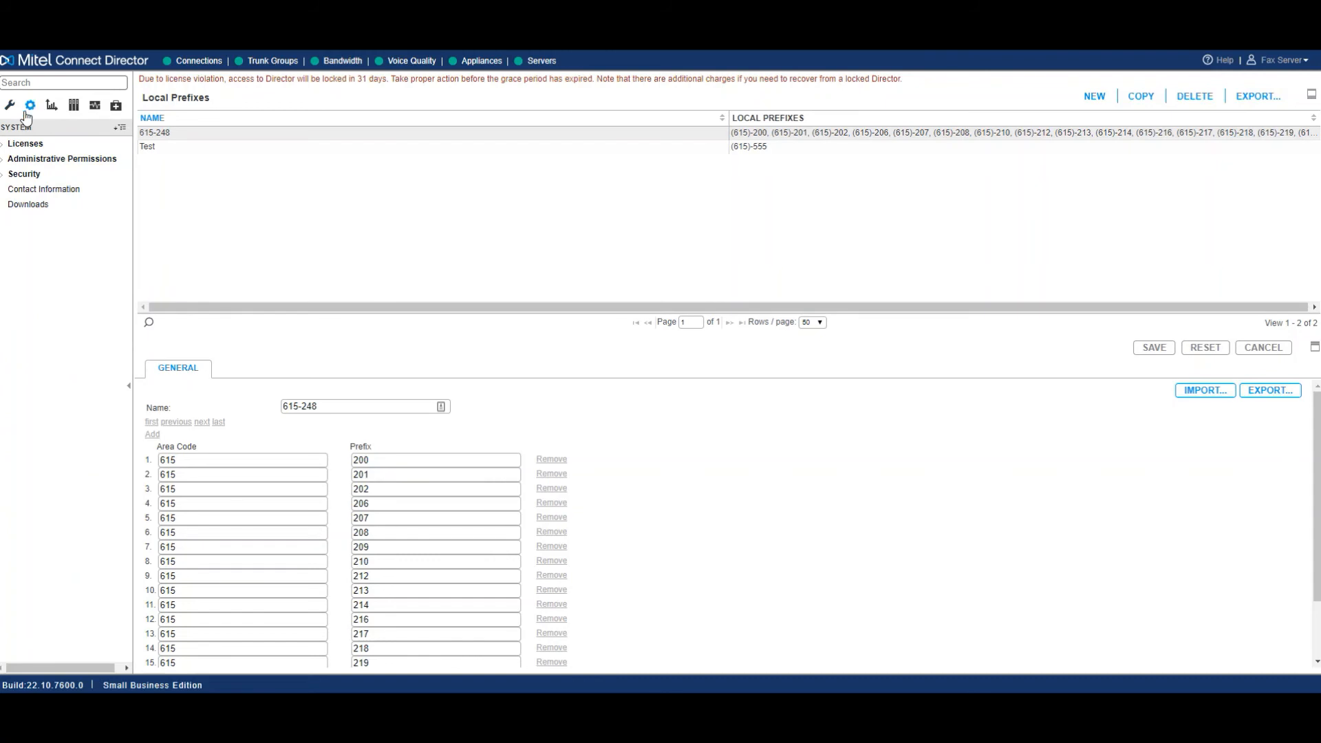
{"action": "mouse_move", "coordinate": [40, 131]}
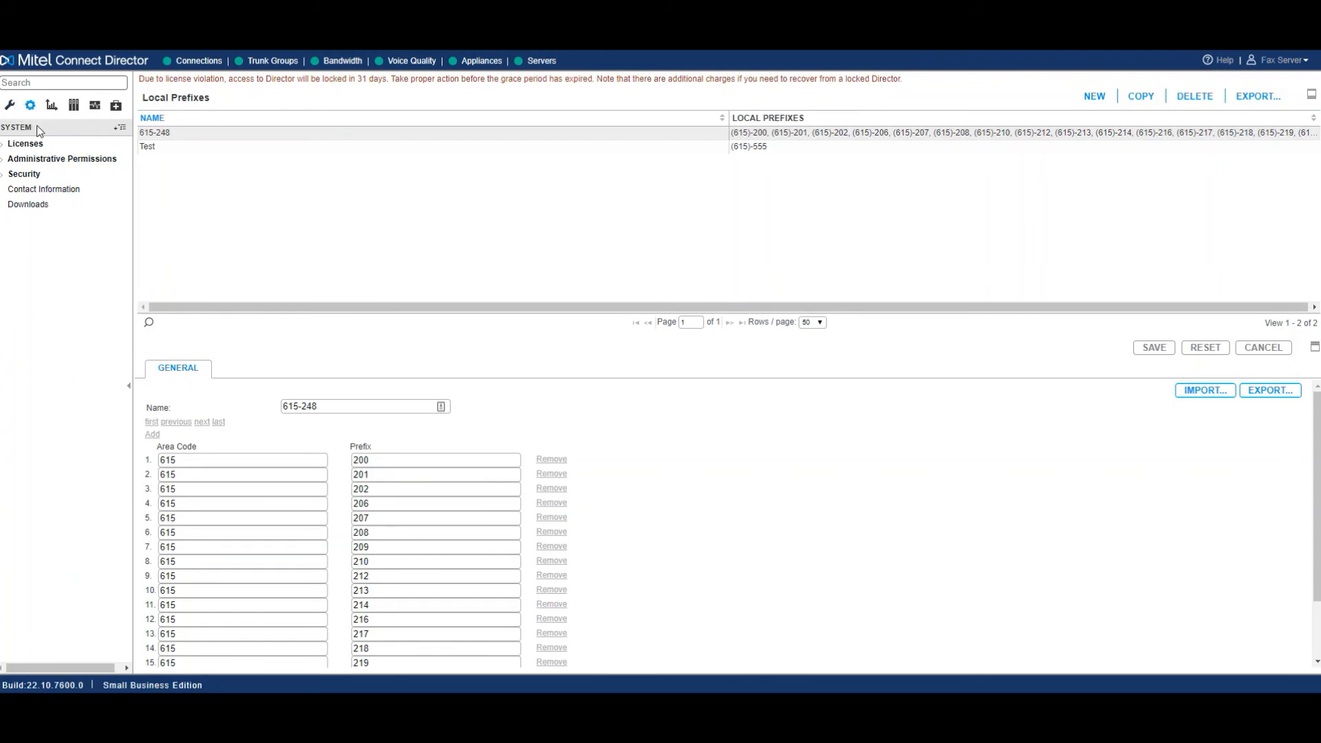
{"action": "left_click", "coordinate": [24, 143]}
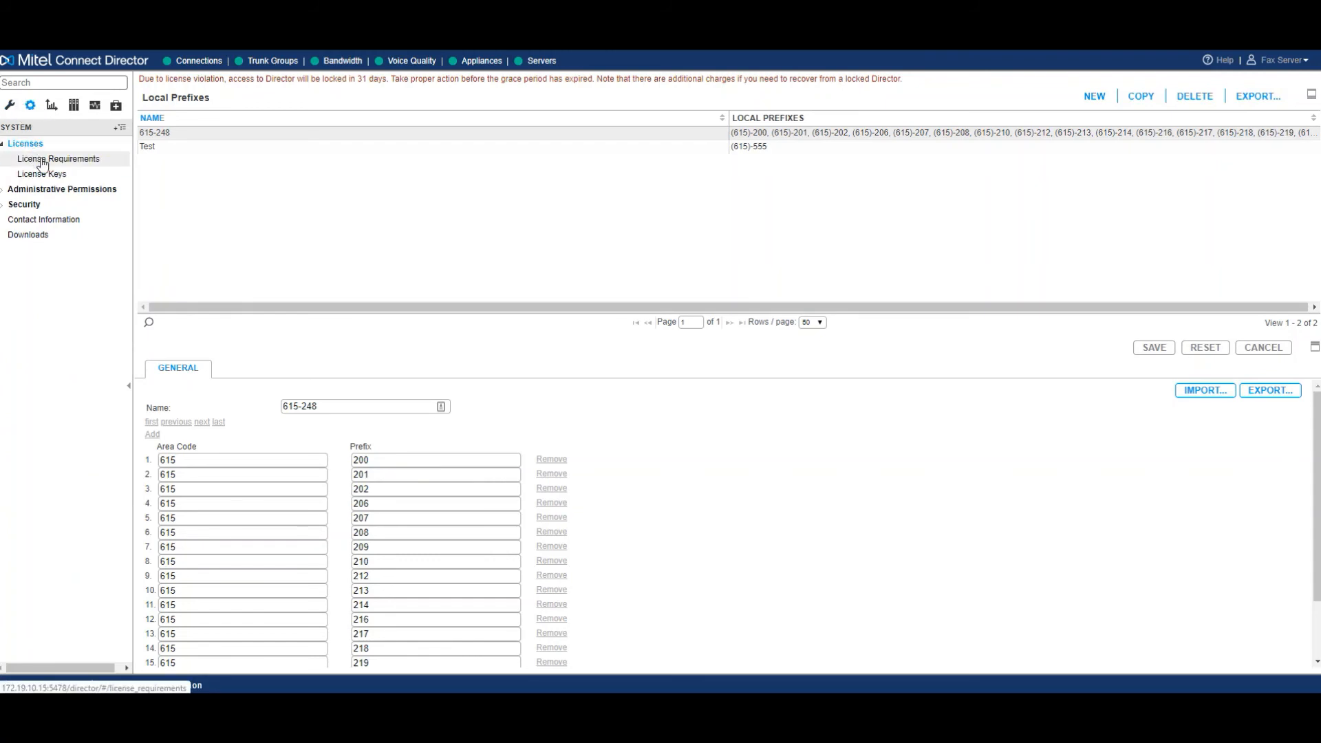
{"action": "left_click", "coordinate": [58, 158]}
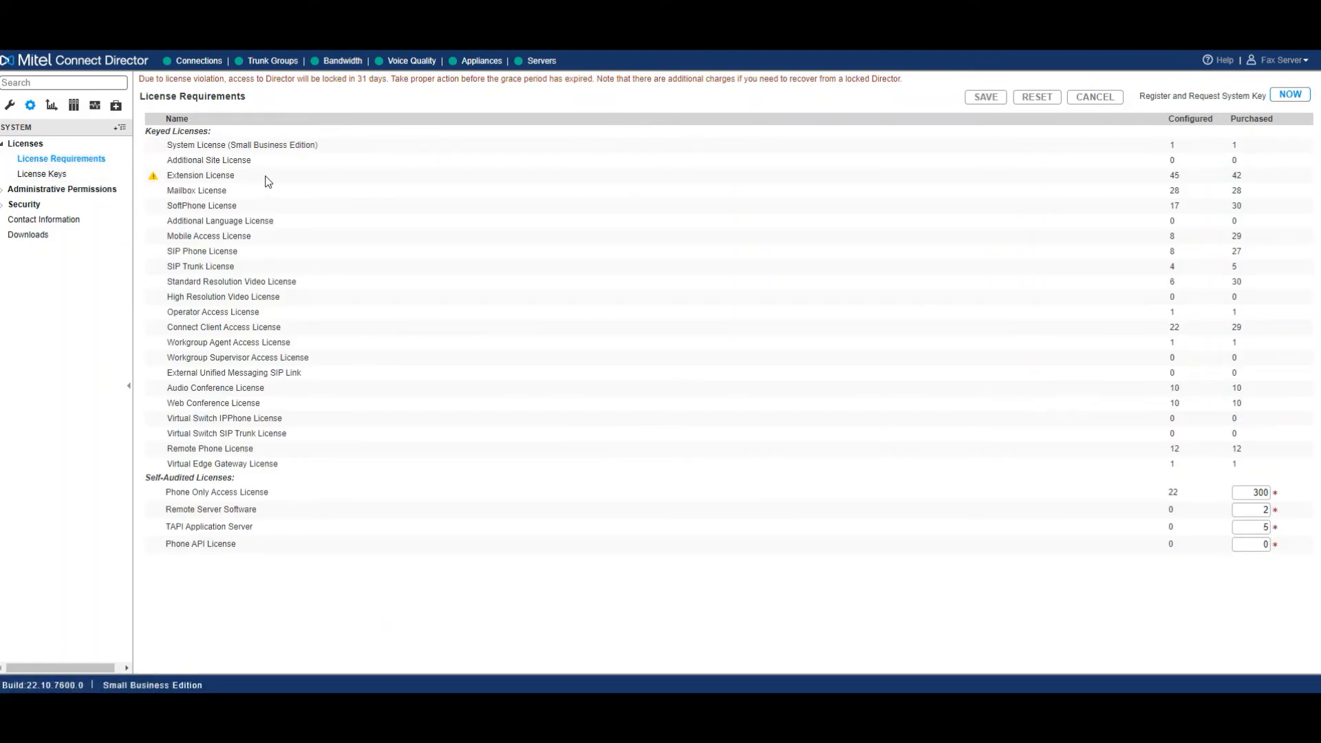
{"action": "mouse_move", "coordinate": [1278, 442]}
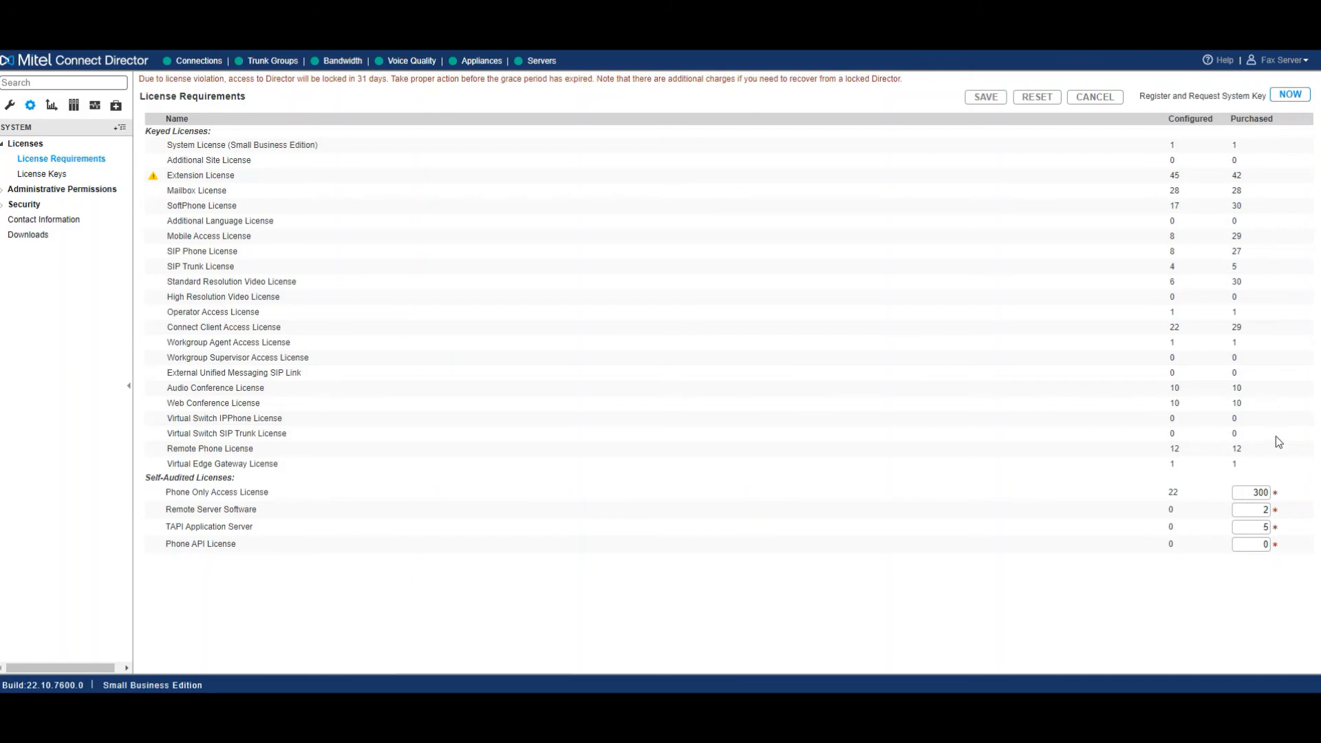
{"action": "mouse_move", "coordinate": [1157, 430]}
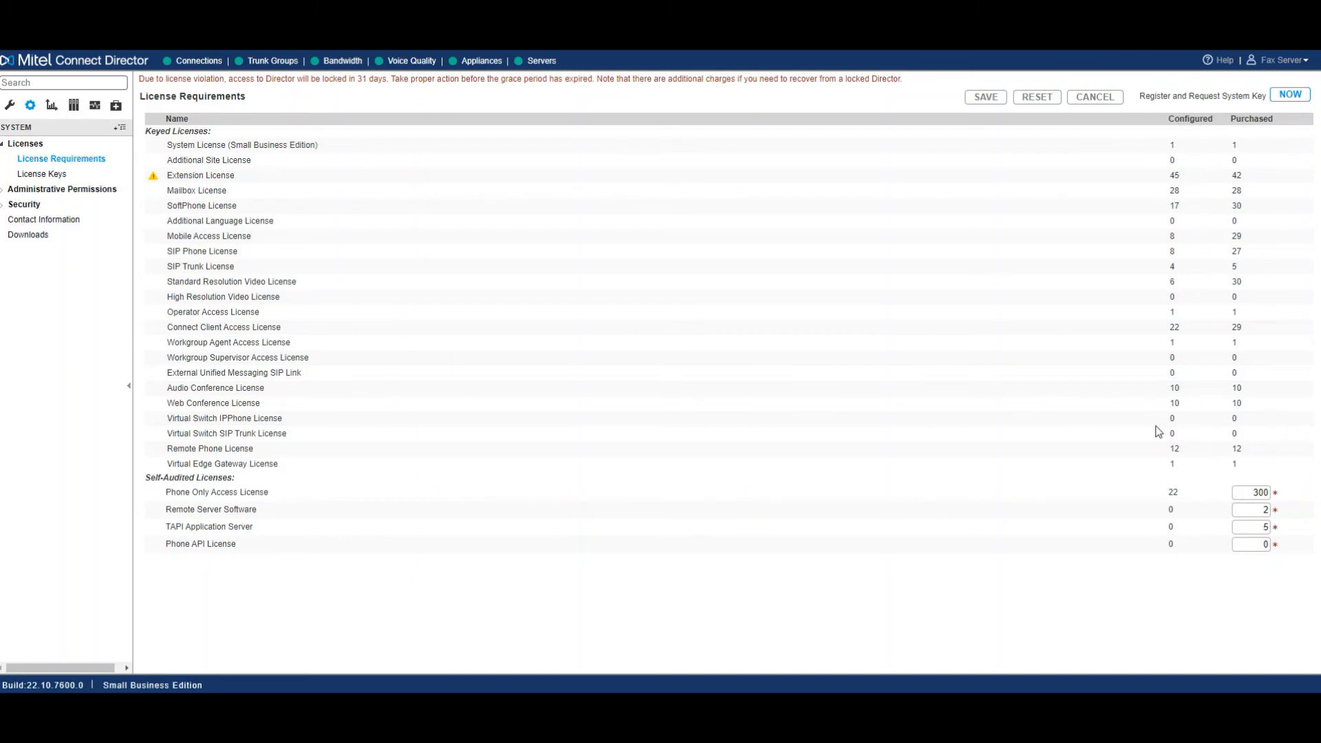
{"action": "double_click", "coordinate": [200, 175]}
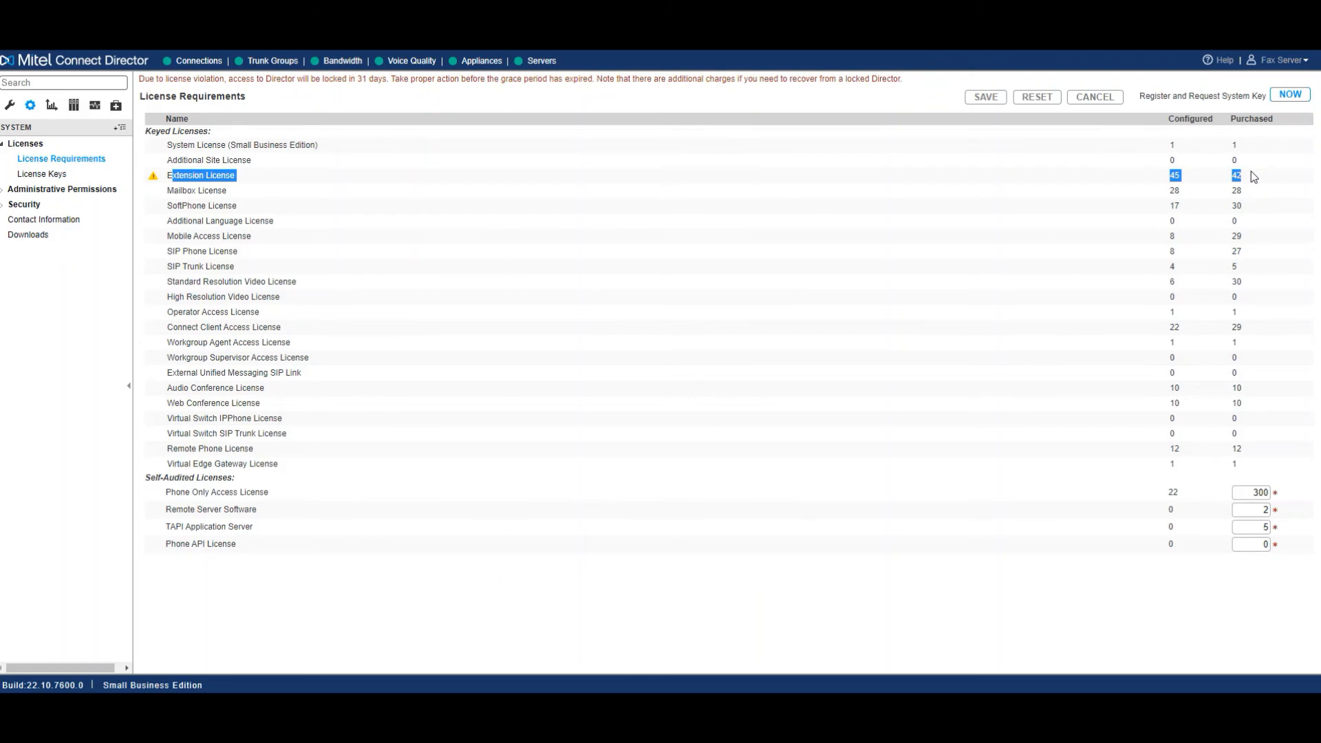
{"action": "mouse_move", "coordinate": [1263, 177]}
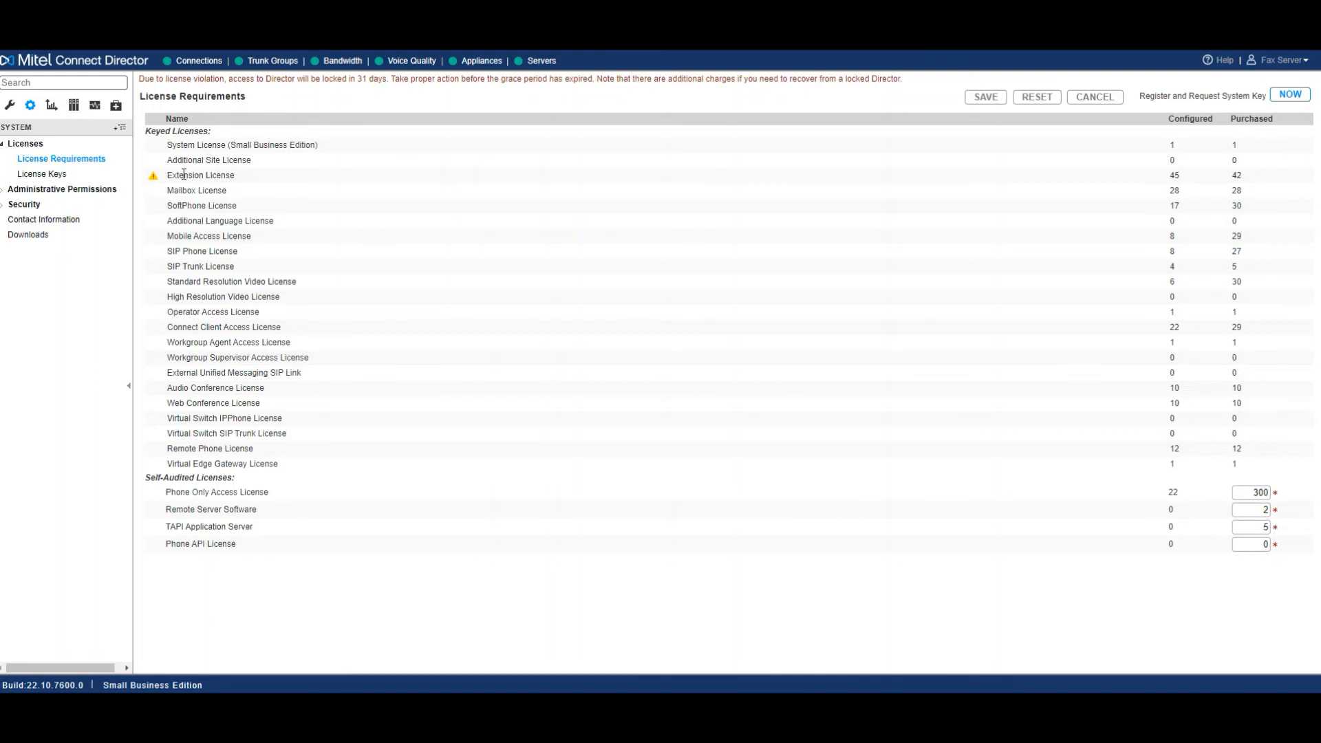
{"action": "mouse_move", "coordinate": [242, 192]}
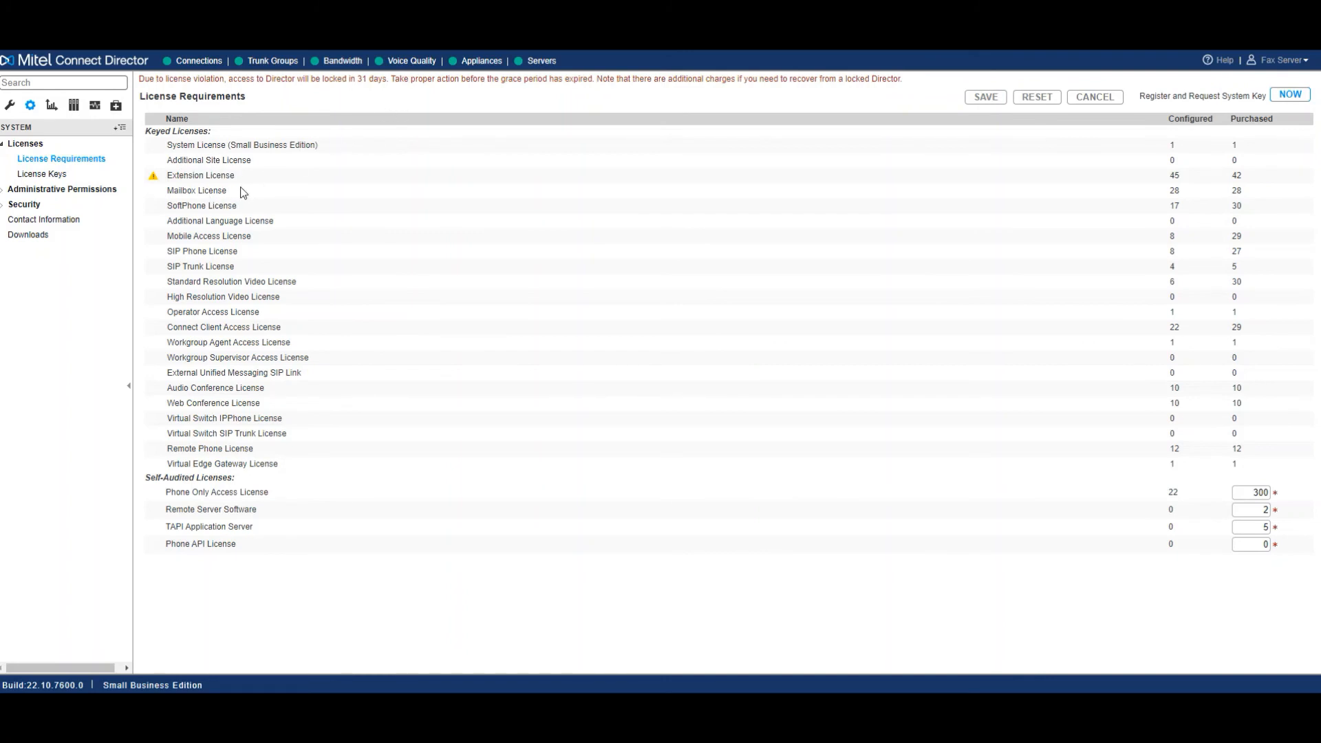
{"action": "double_click", "coordinate": [200, 175]}
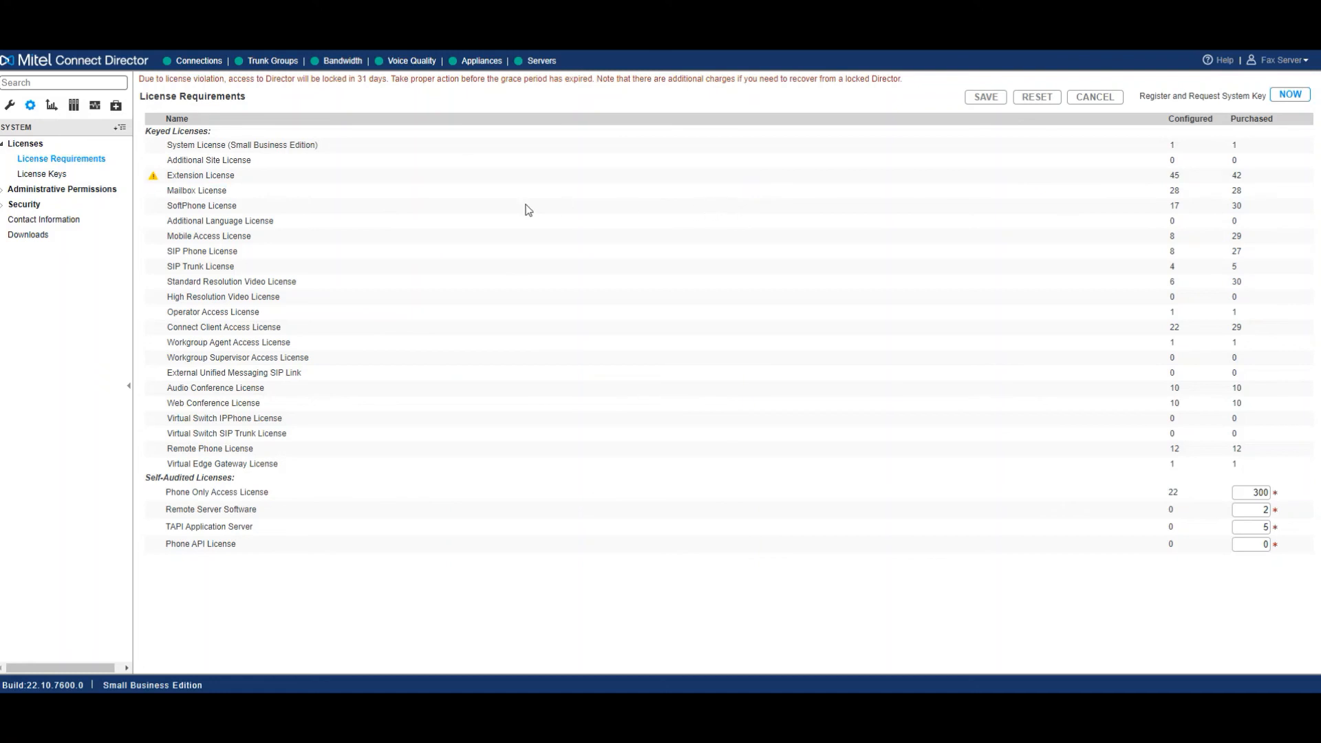
{"action": "left_click", "coordinate": [42, 174]}
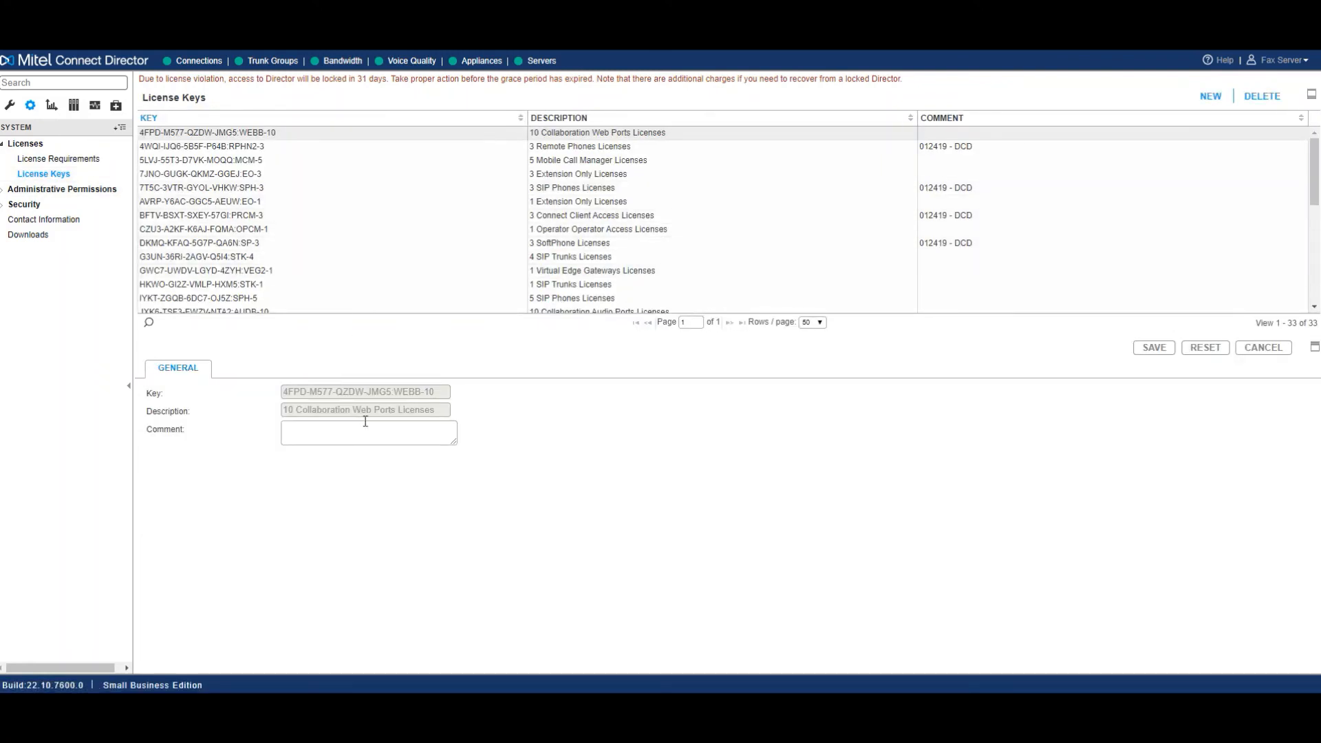
Review the Administrators list under Administrative Permissions, then the Roles page listing 9 roles.
{"action": "left_click", "coordinate": [62, 188]}
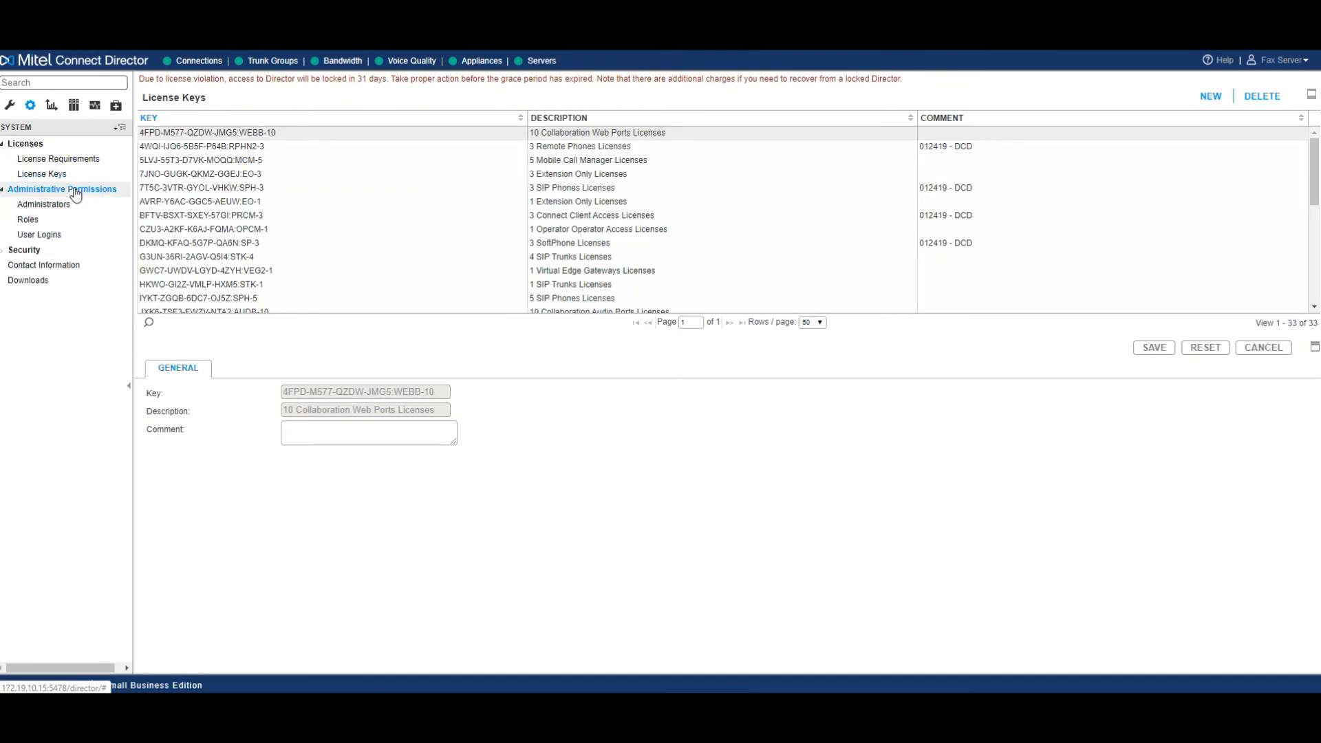
{"action": "left_click", "coordinate": [43, 203]}
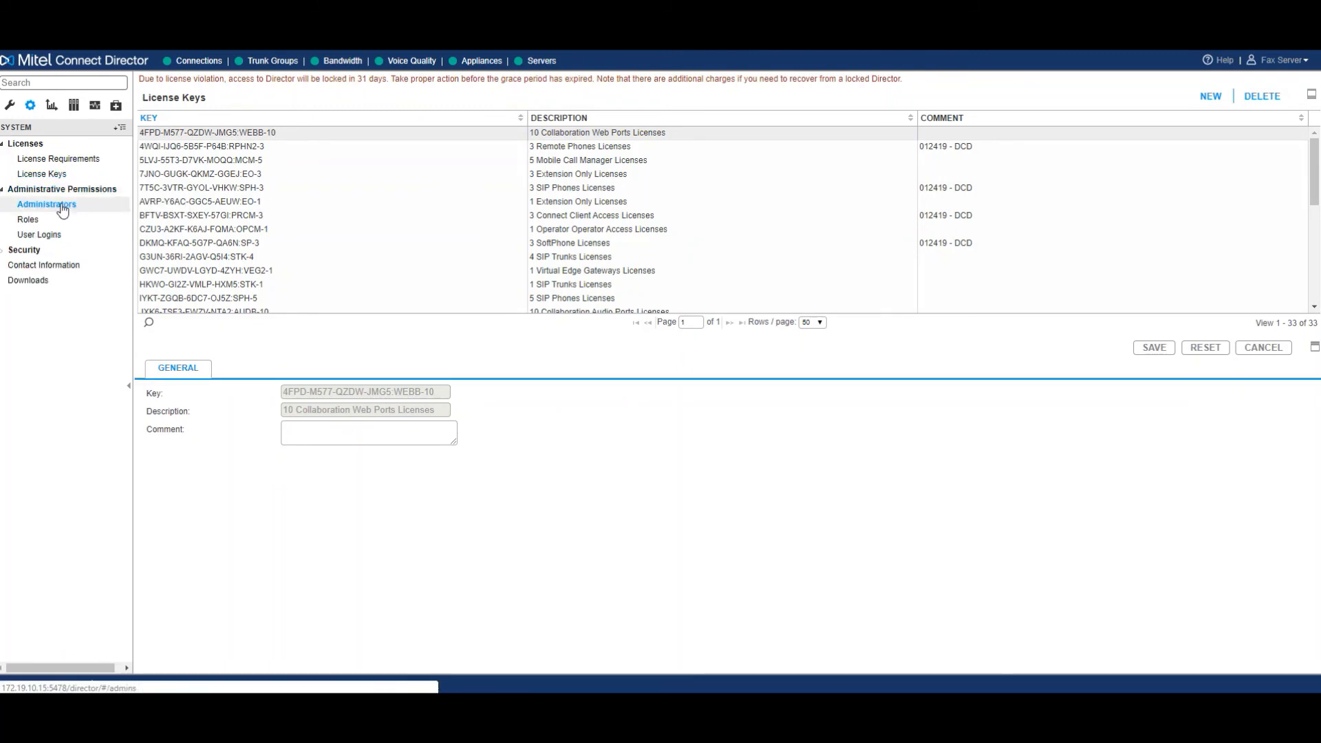
{"action": "left_click", "coordinate": [47, 203]}
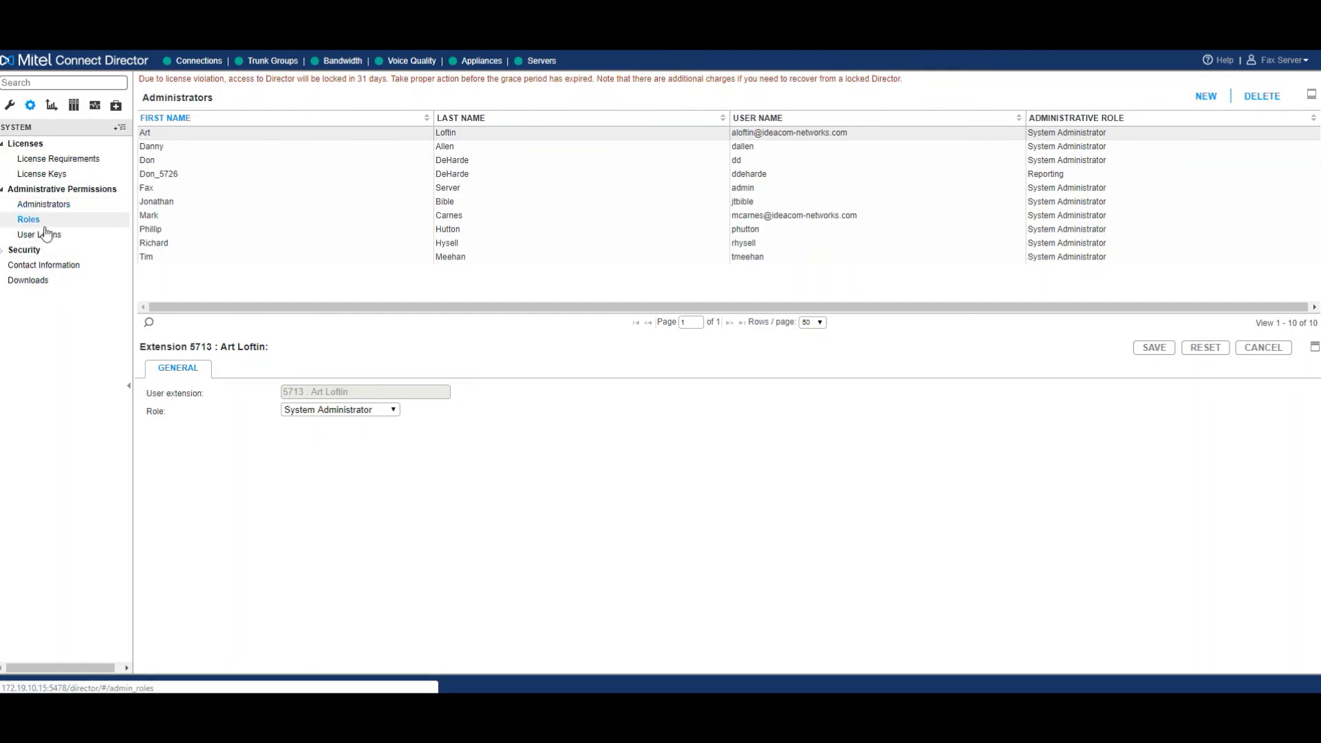
{"action": "left_click", "coordinate": [28, 220]}
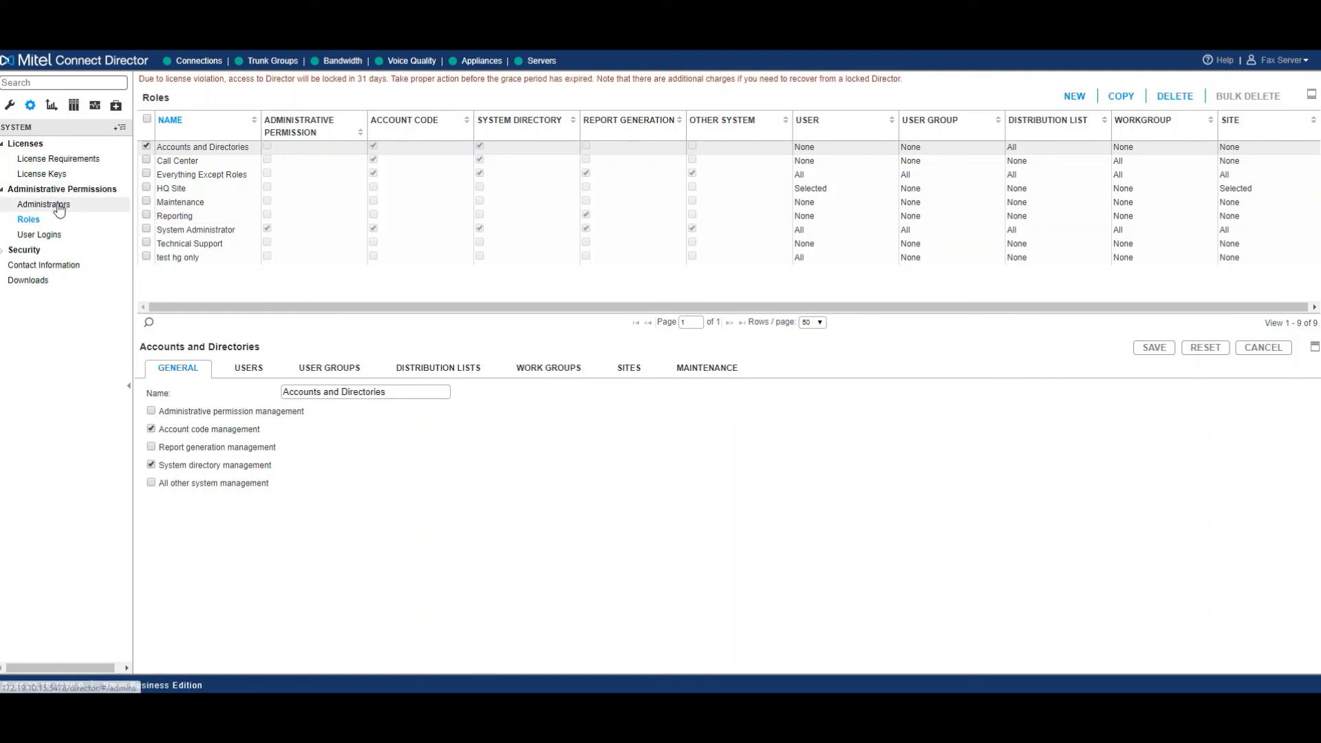
Start a new administrator on the Administrators page and assign it the Reporting role.
{"action": "left_click", "coordinate": [43, 204]}
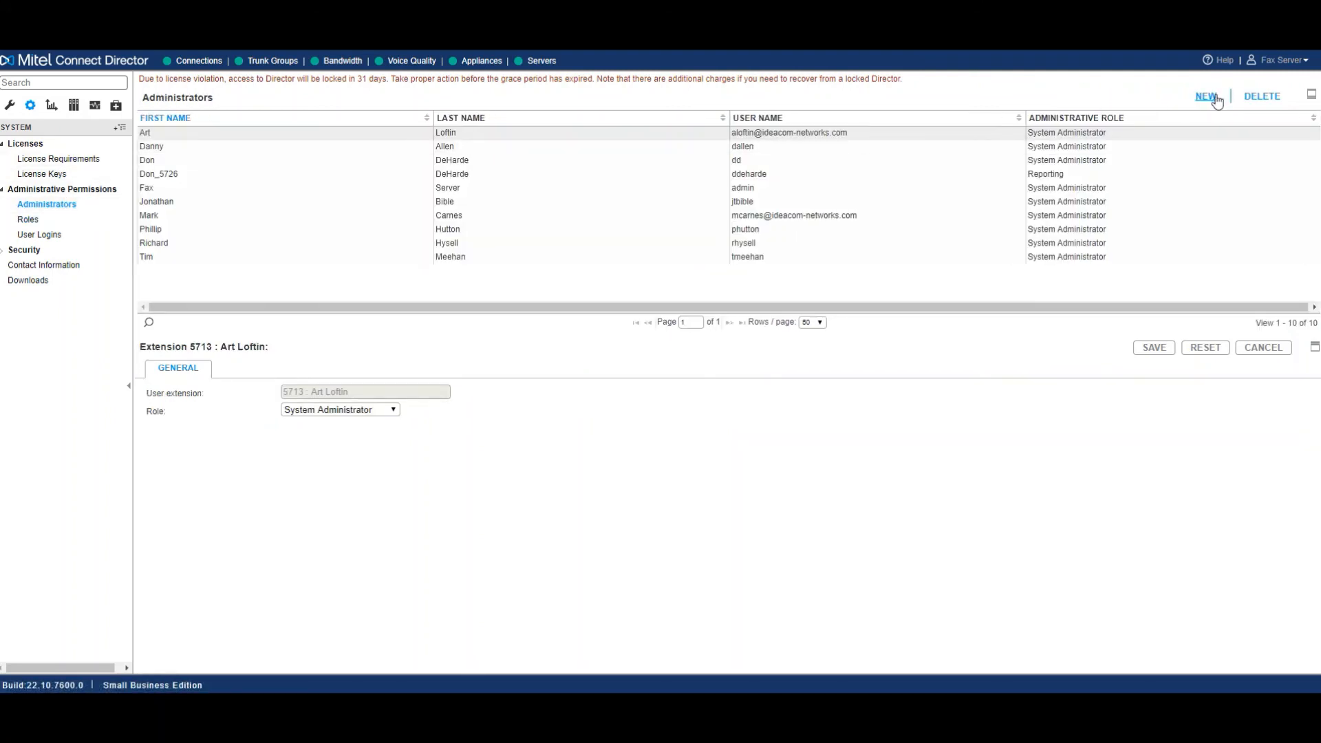
{"action": "left_click", "coordinate": [1205, 95]}
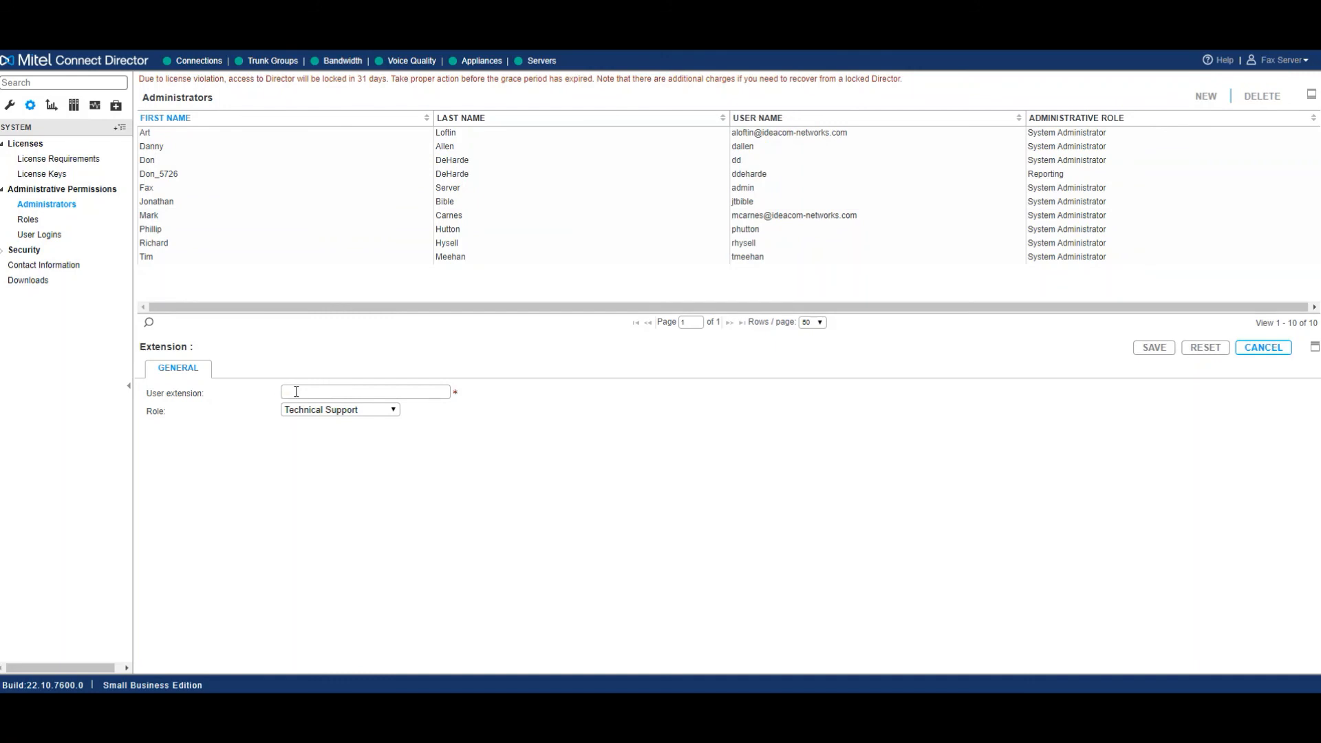
{"action": "left_click", "coordinate": [339, 410]}
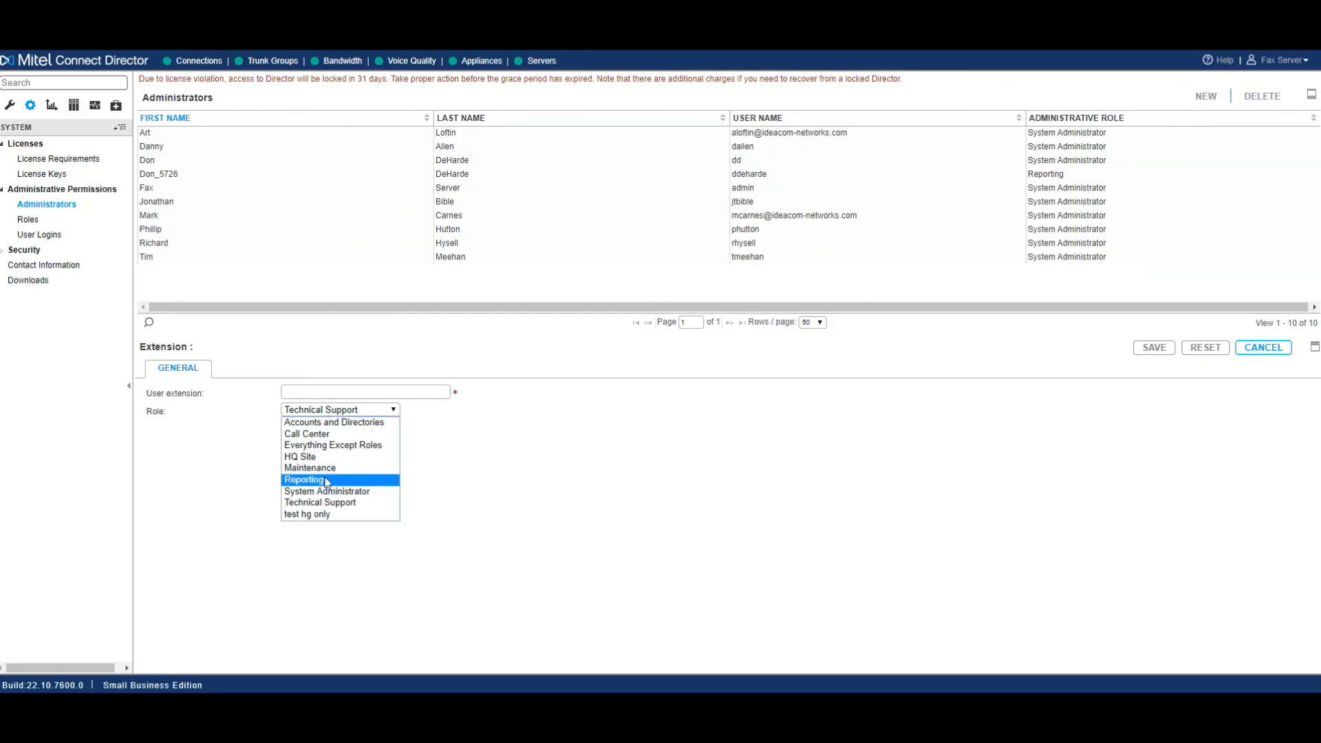
{"action": "left_click", "coordinate": [305, 479]}
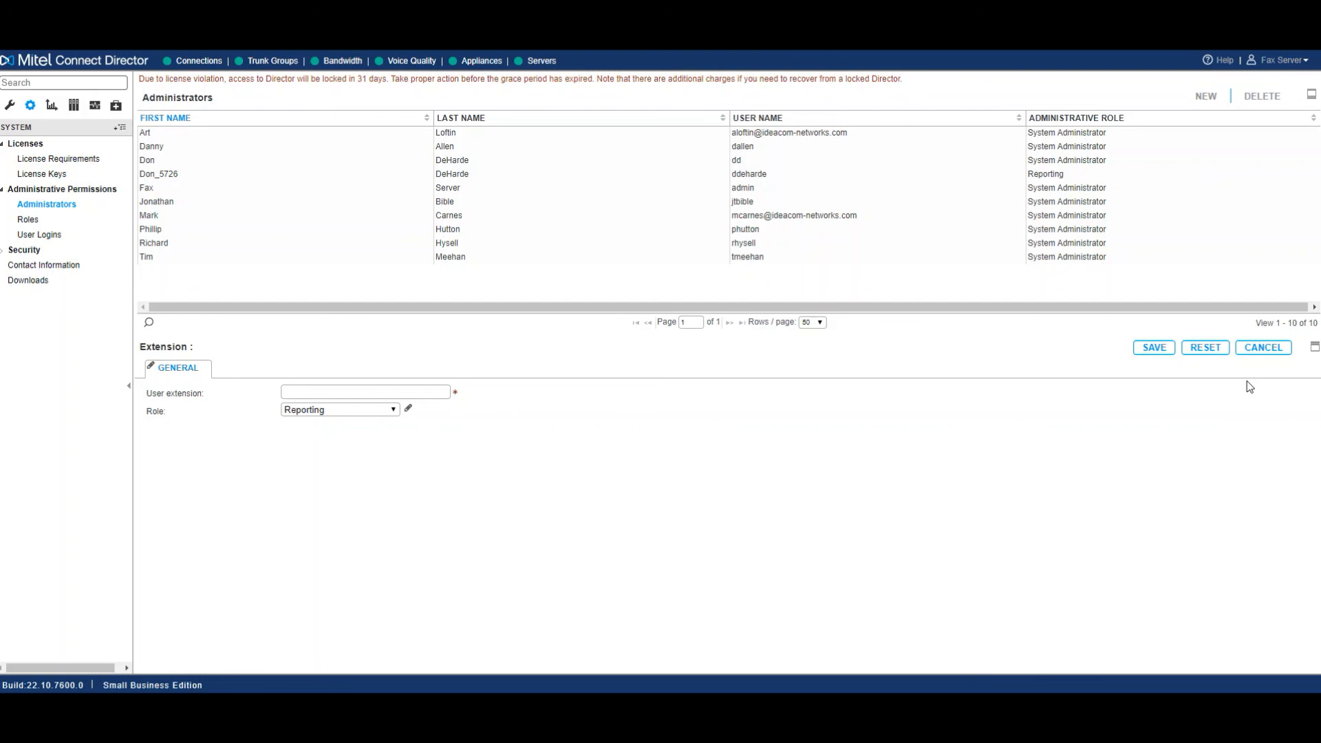
{"action": "mouse_move", "coordinate": [38, 234]}
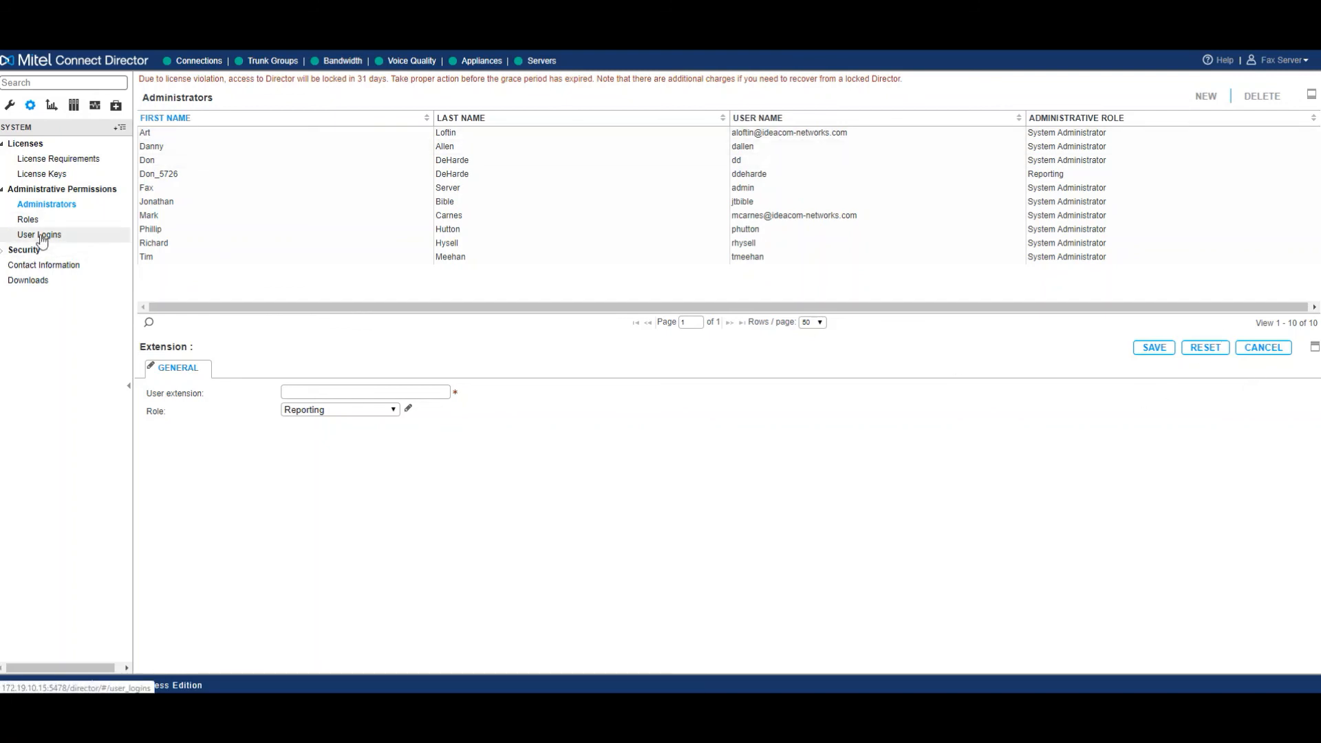
View User Logins, then the Security pages for Trusted Server Application and Password Policy.
{"action": "left_click", "coordinate": [40, 234]}
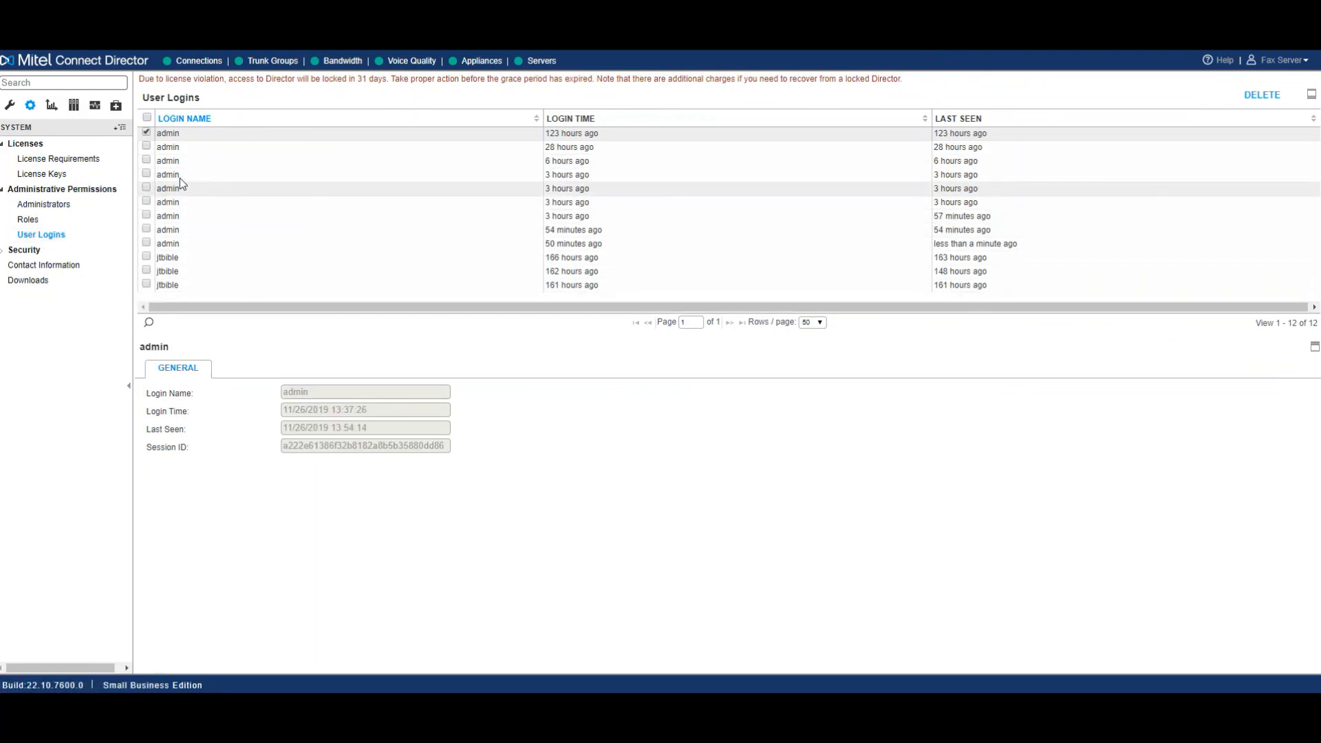
{"action": "left_click", "coordinate": [24, 249]}
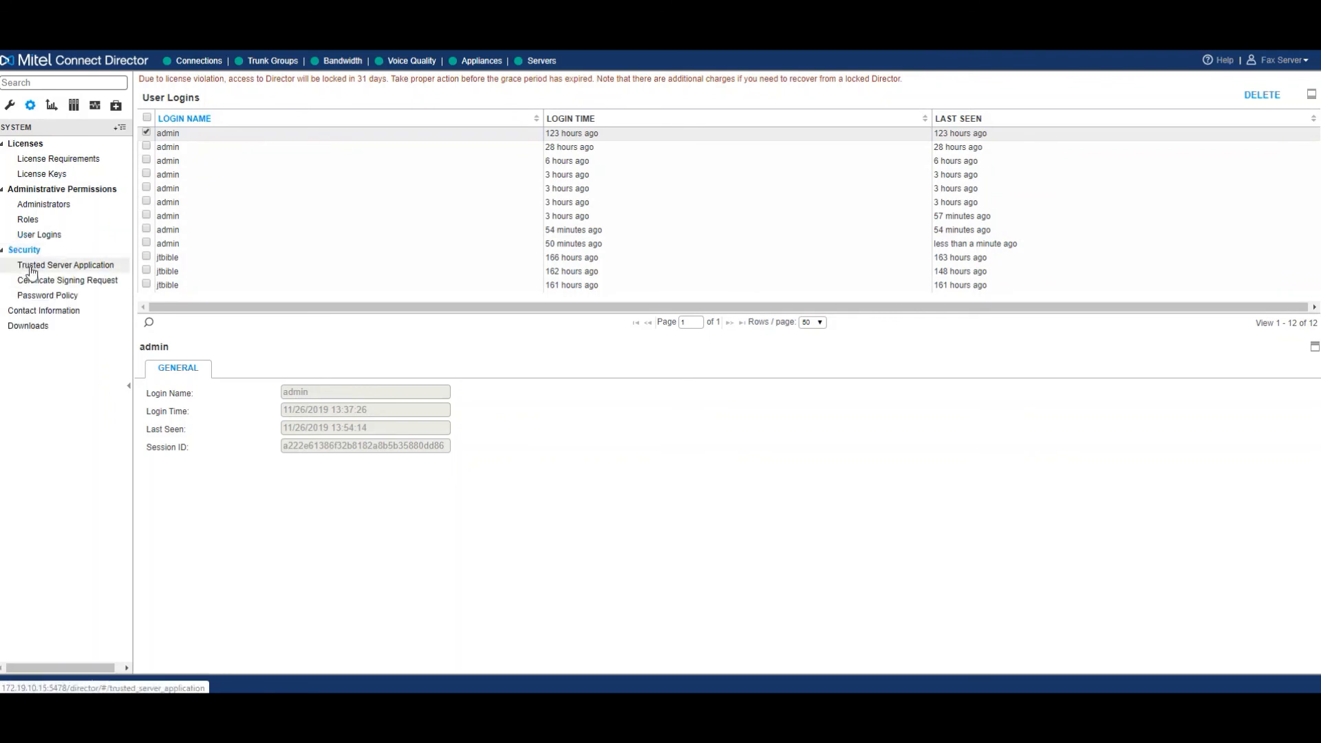
{"action": "left_click", "coordinate": [47, 295]}
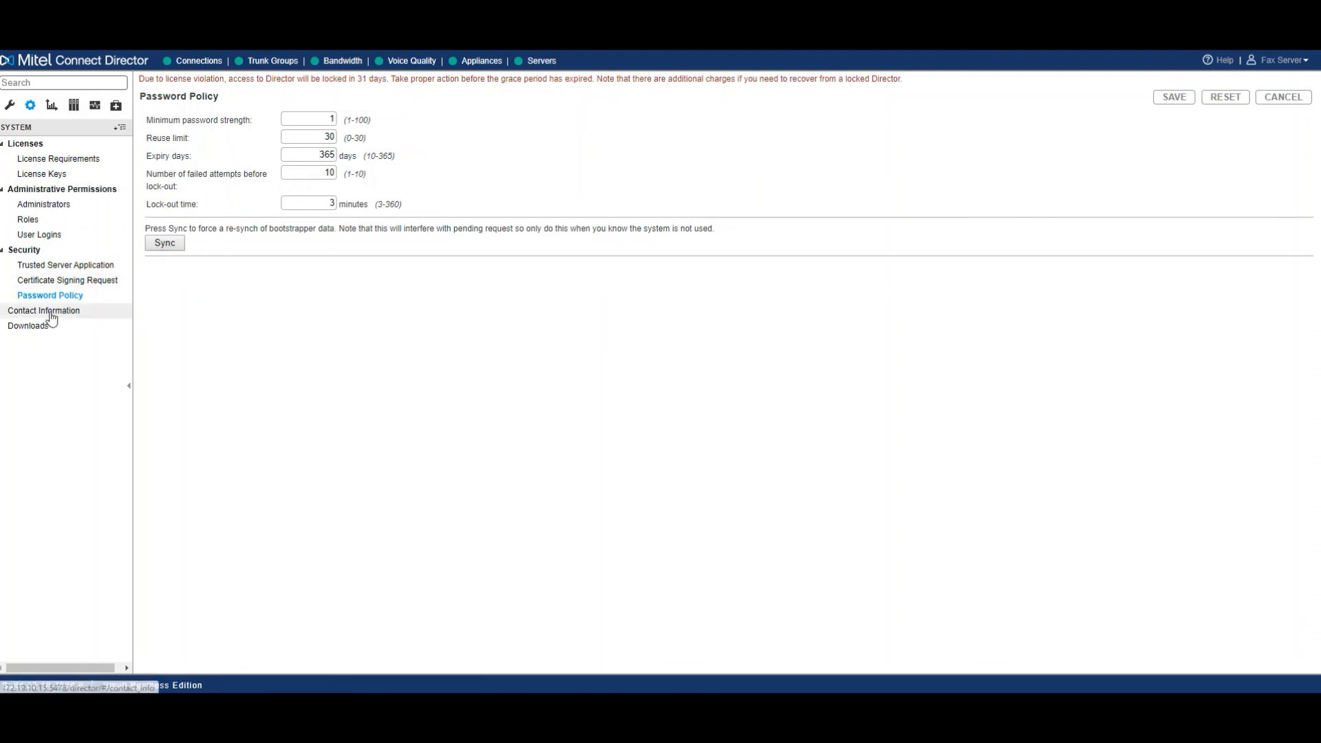
View Contact Information, then the Downloads page of appliance and client installers.
{"action": "left_click", "coordinate": [28, 326]}
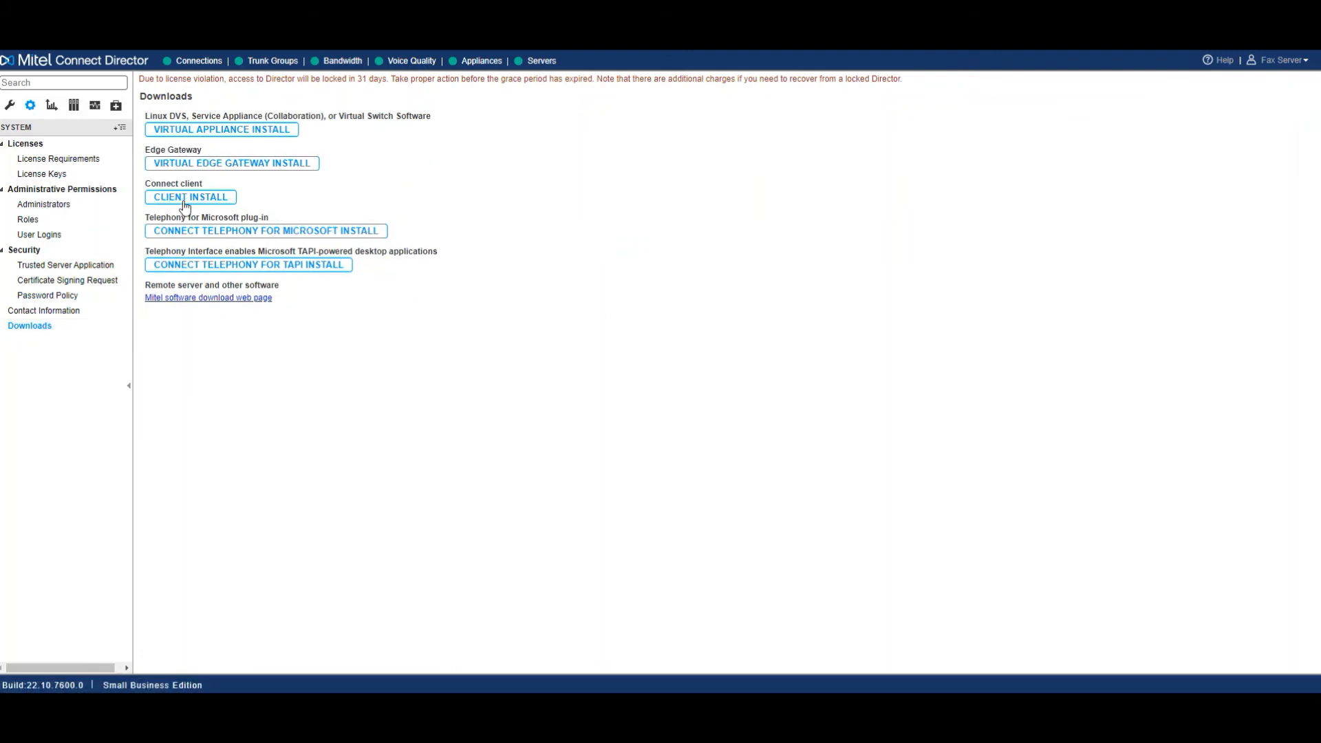
{"action": "mouse_move", "coordinate": [253, 172]}
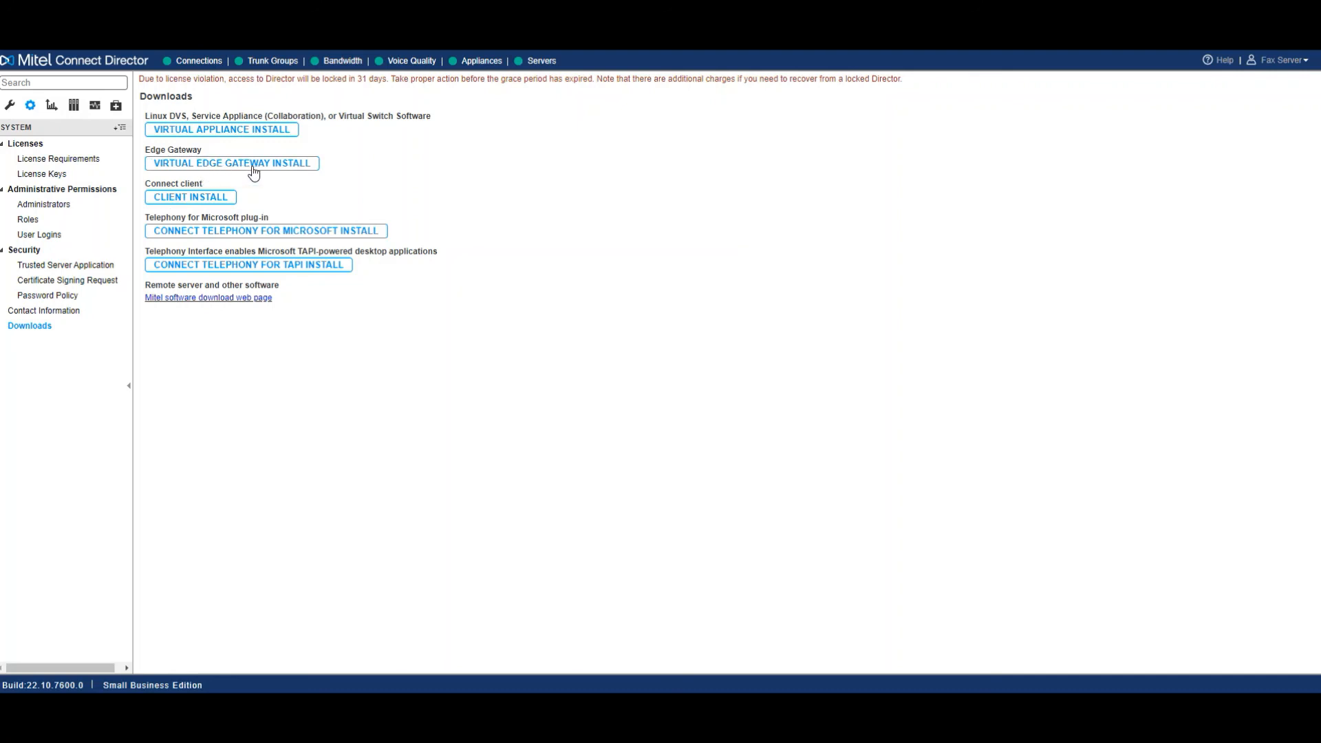
{"action": "mouse_move", "coordinate": [195, 278]}
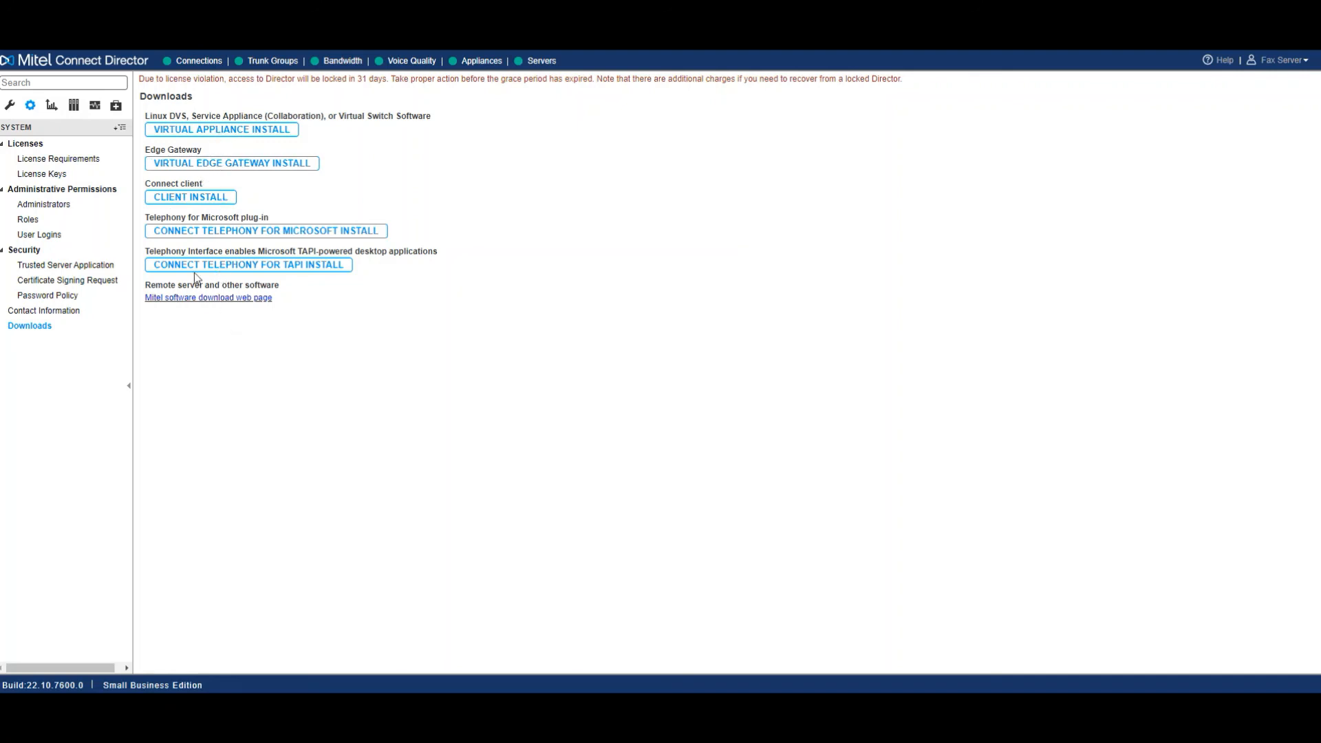
{"action": "mouse_move", "coordinate": [74, 105]}
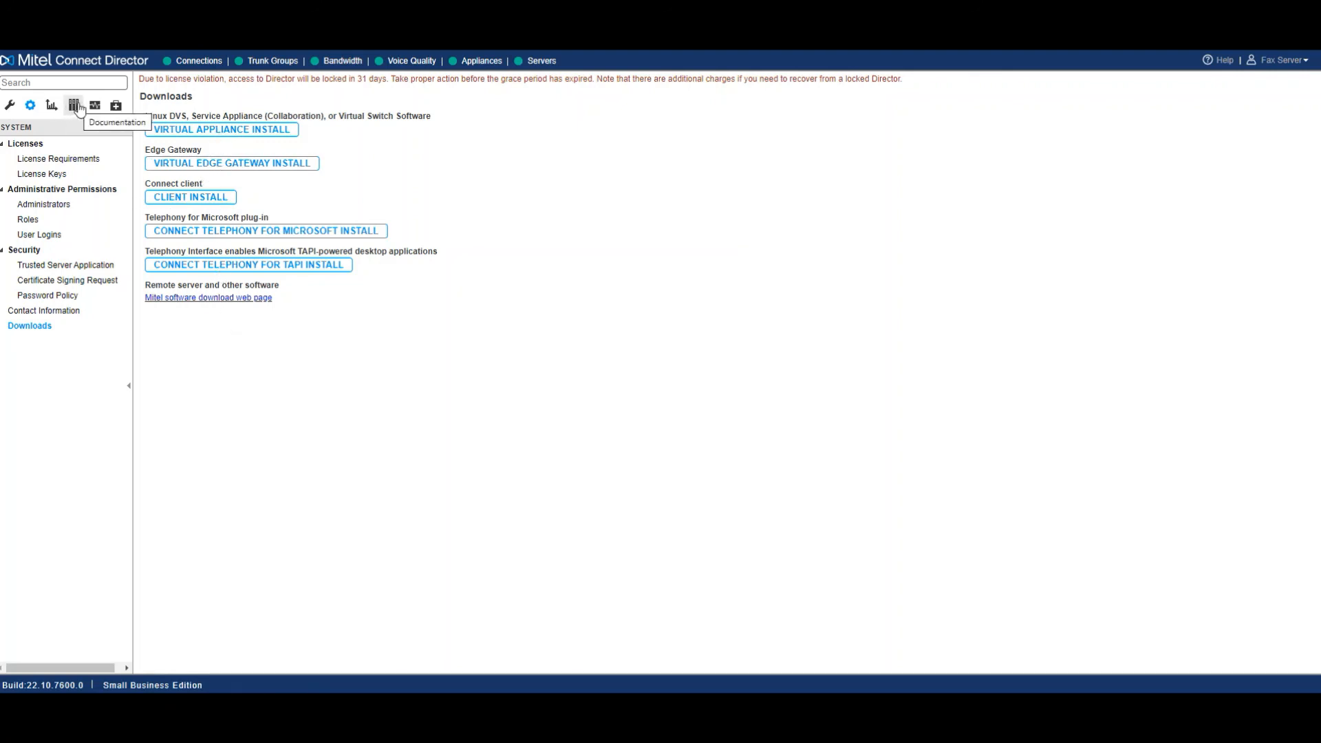
View the System Administration Guide PDF from Documentation and close Acrobat Reader.
{"action": "left_click", "coordinate": [73, 105]}
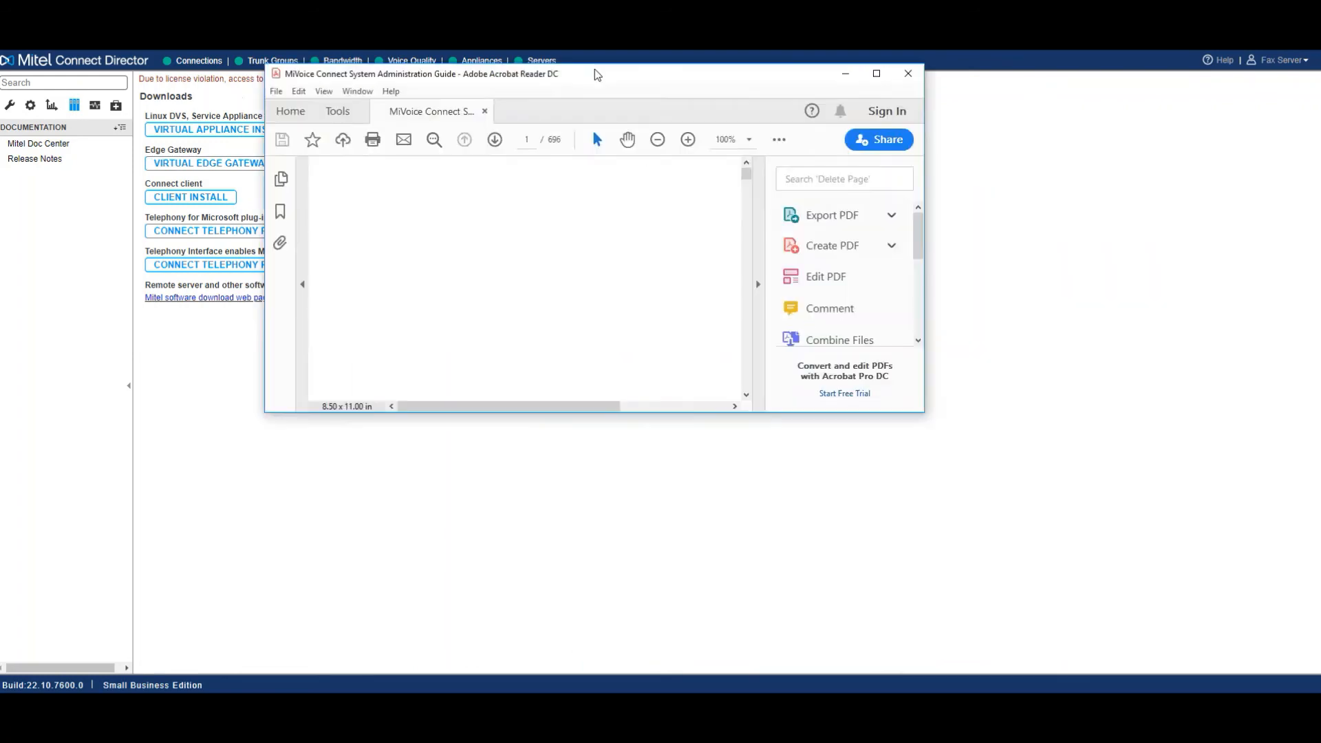
{"action": "left_click", "coordinate": [875, 72]}
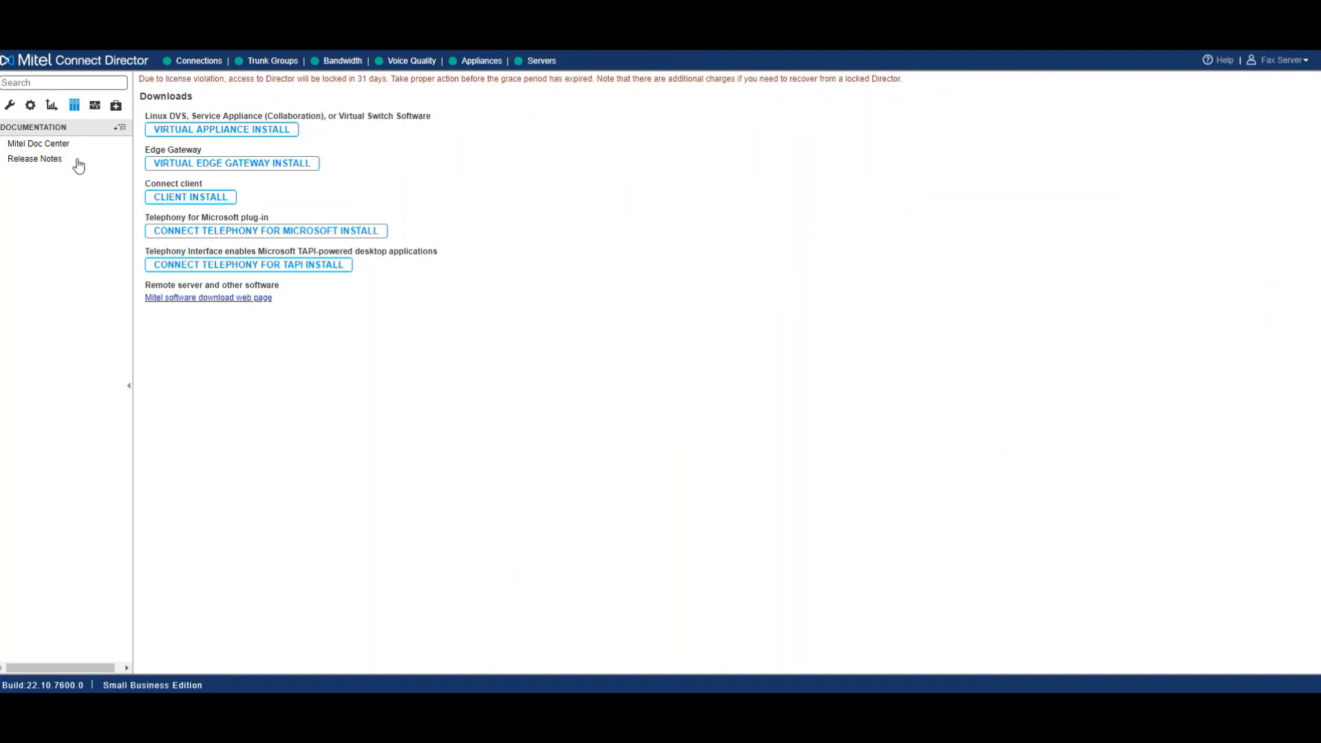
{"action": "mouse_move", "coordinate": [39, 143]}
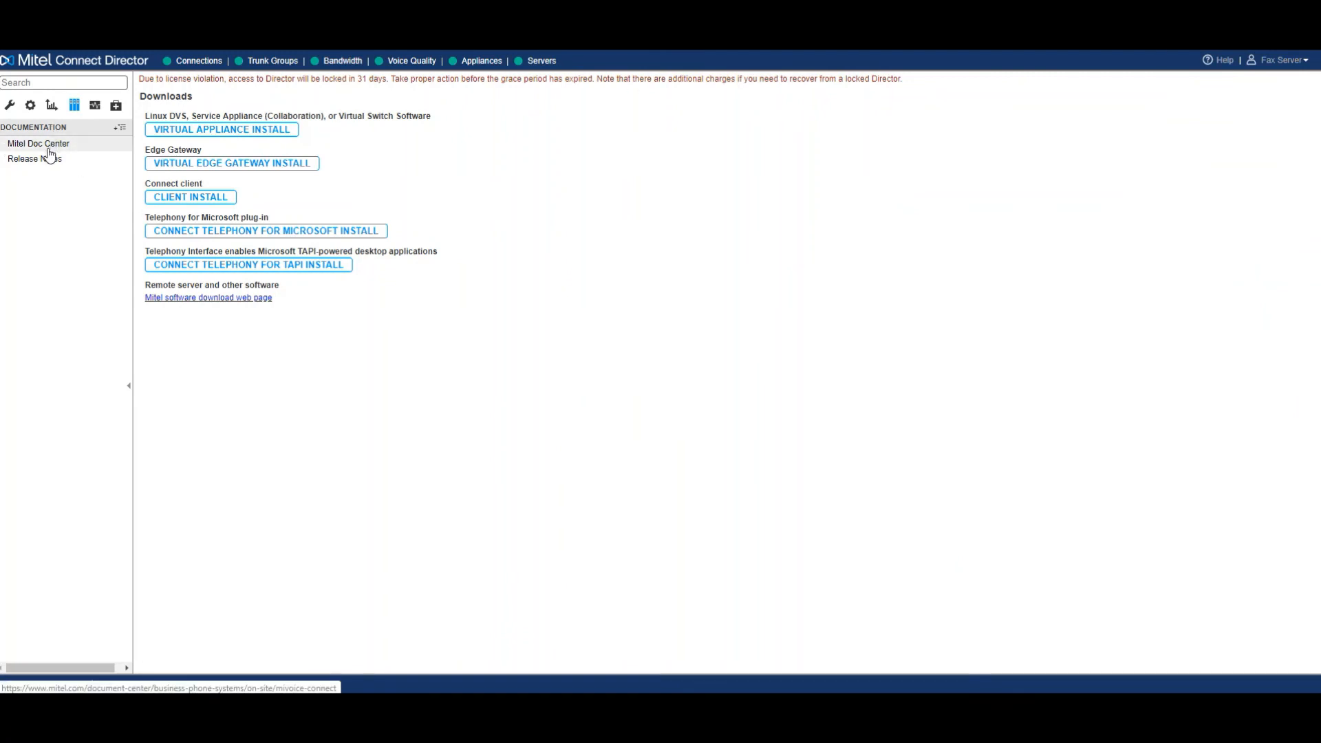
Follow the Mitel Doc Center link from the Documentation section.
{"action": "left_click", "coordinate": [95, 104]}
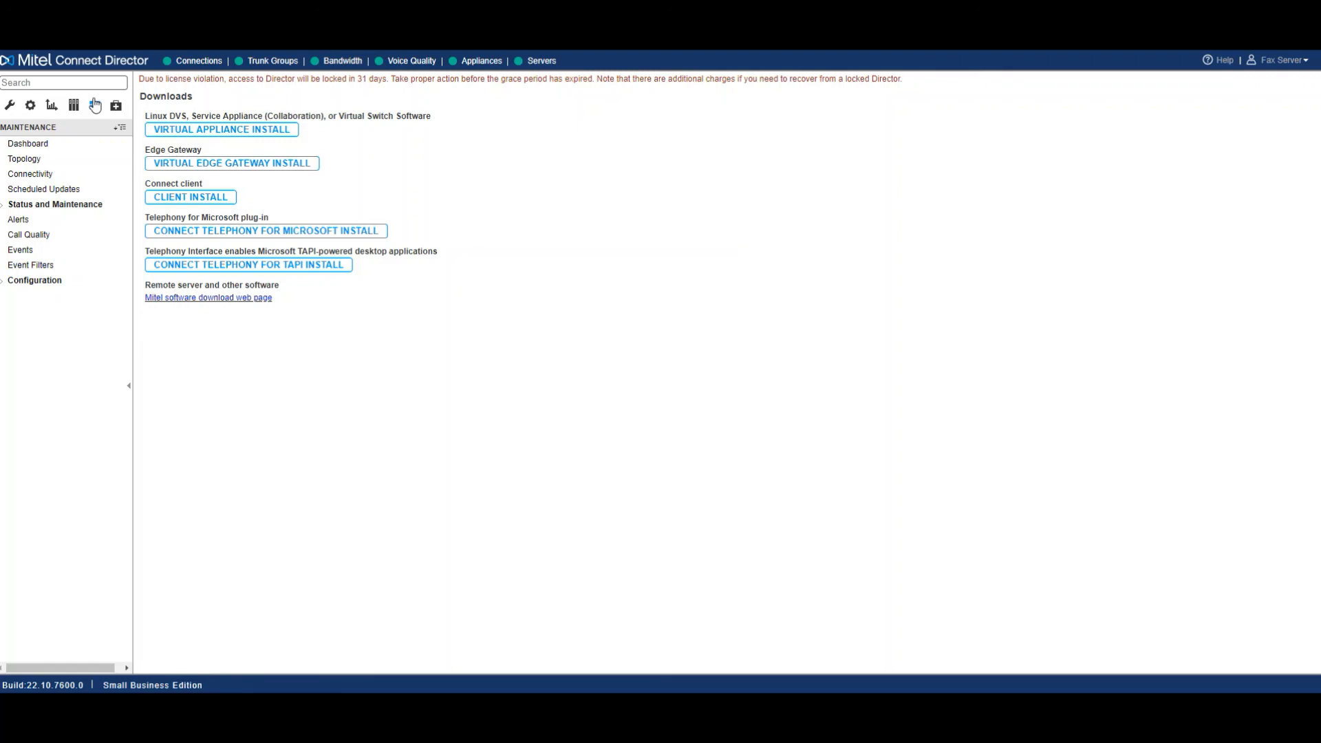
View the Maintenance Dashboard charts, then the Switch Connectivity grid for Headquarters.
{"action": "left_click", "coordinate": [28, 143]}
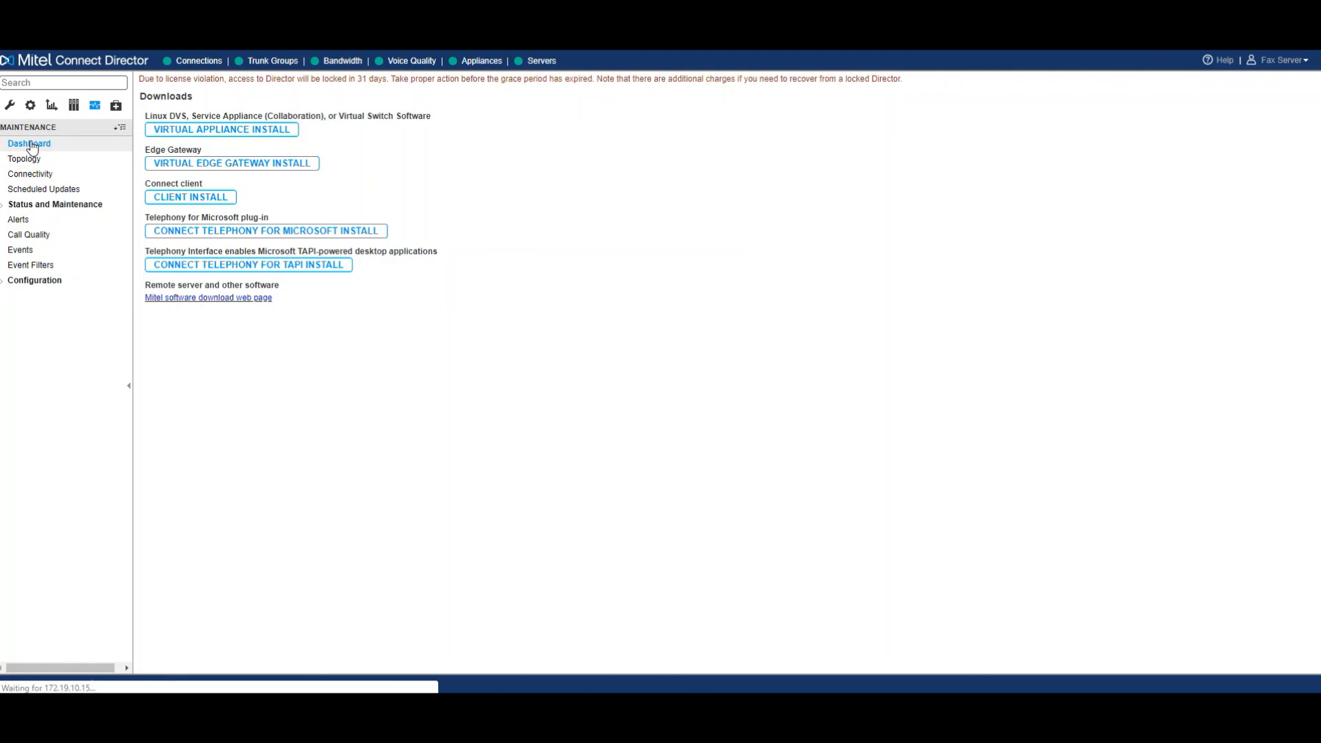
{"action": "left_click", "coordinate": [29, 144]}
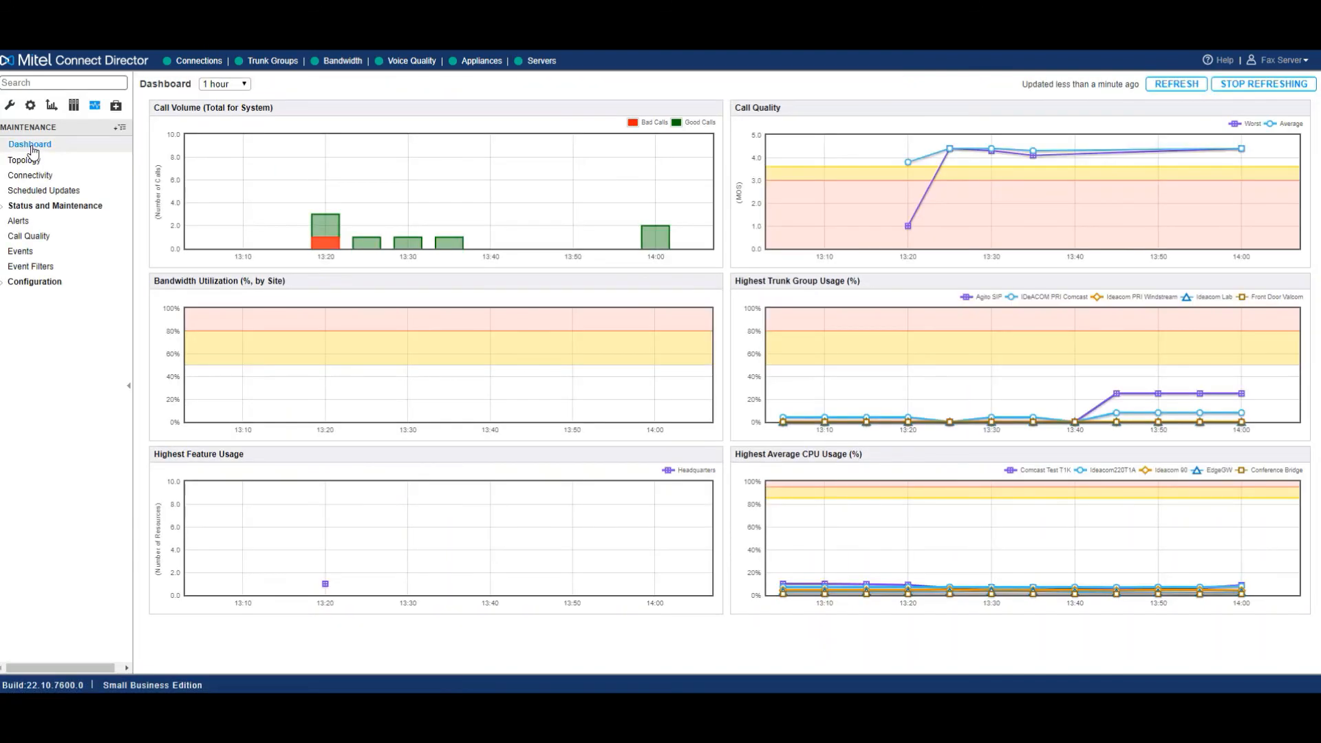
{"action": "left_click", "coordinate": [30, 175]}
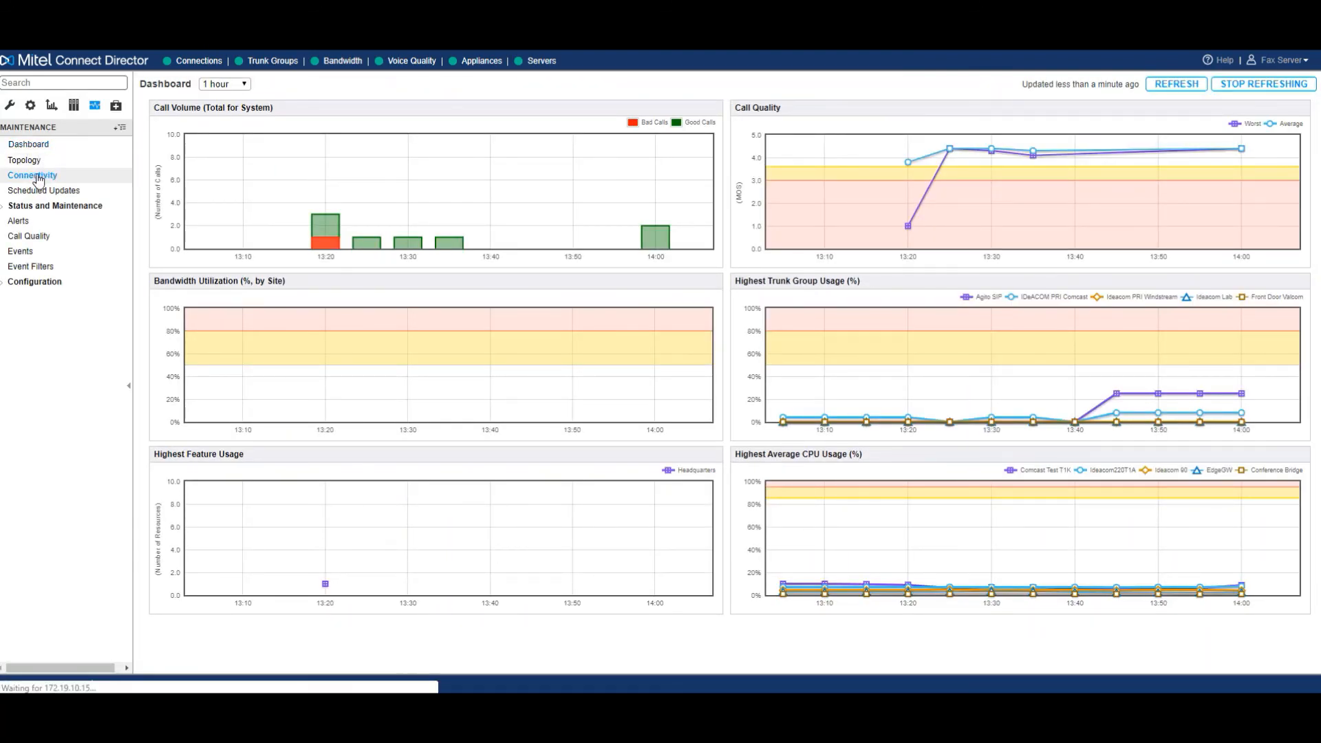
{"action": "left_click", "coordinate": [33, 175]}
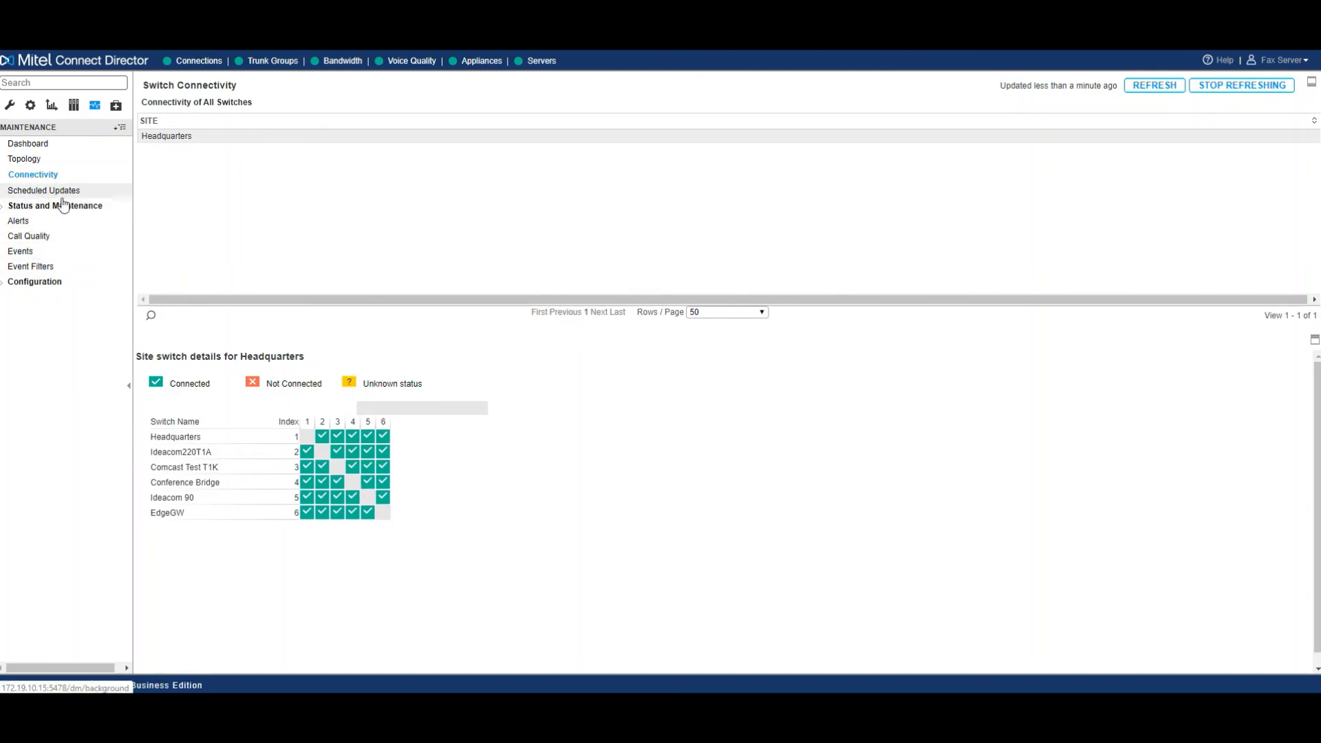
Show the six Headquarters appliances and Ideacom 90's details with IP phones out of service.
{"action": "left_click", "coordinate": [55, 205]}
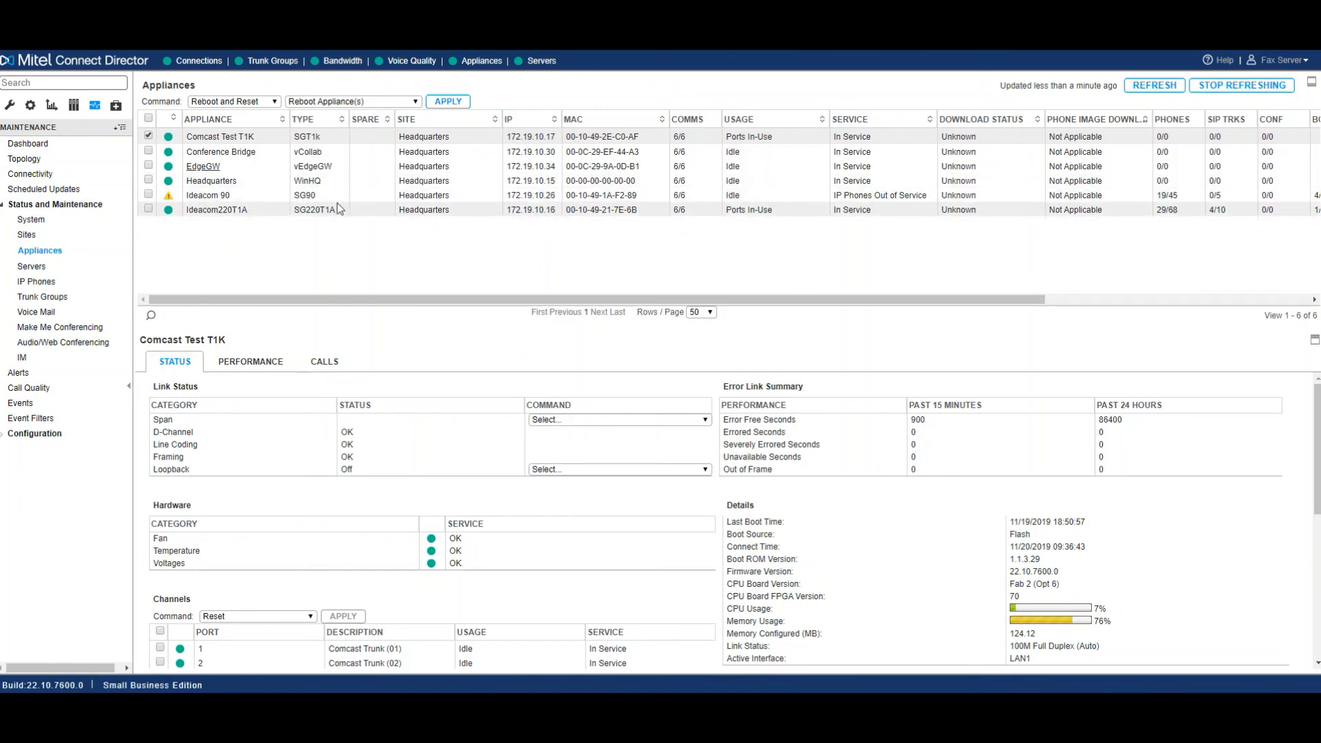
{"action": "left_click", "coordinate": [207, 194]}
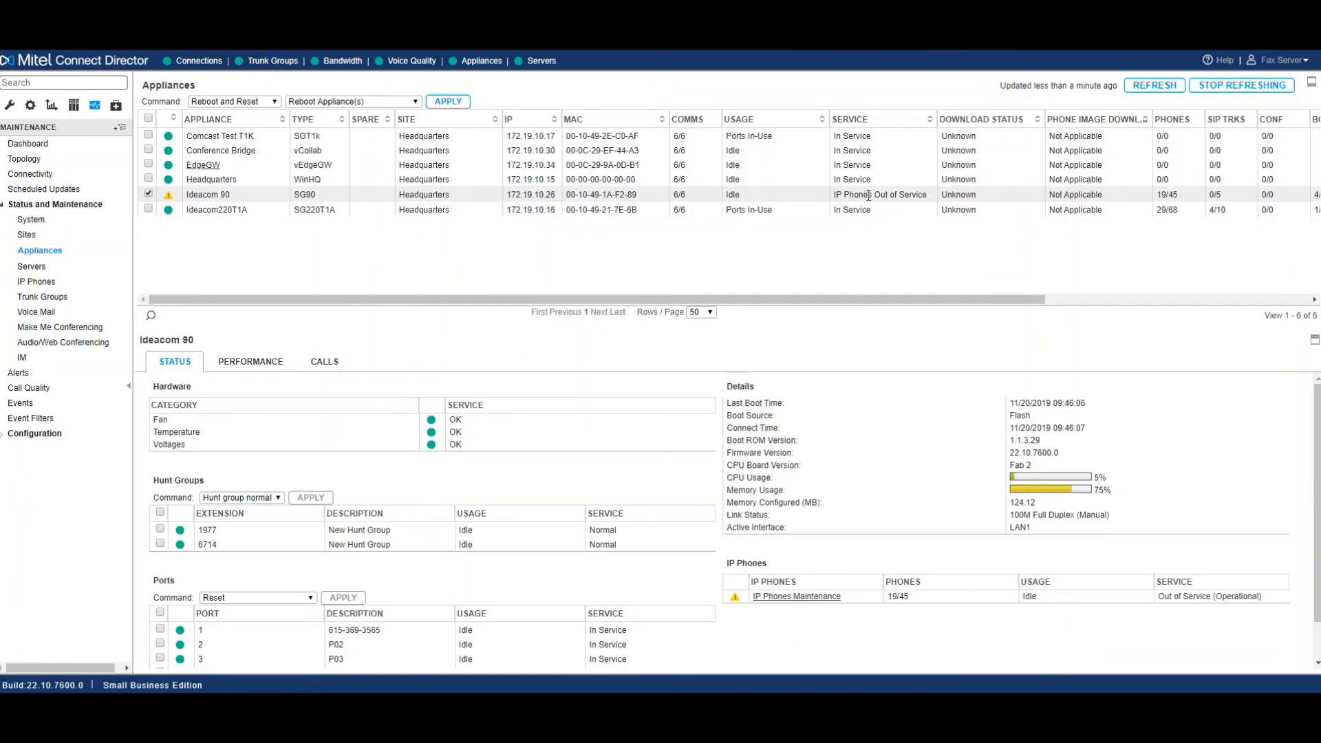
{"action": "mouse_move", "coordinate": [871, 194]}
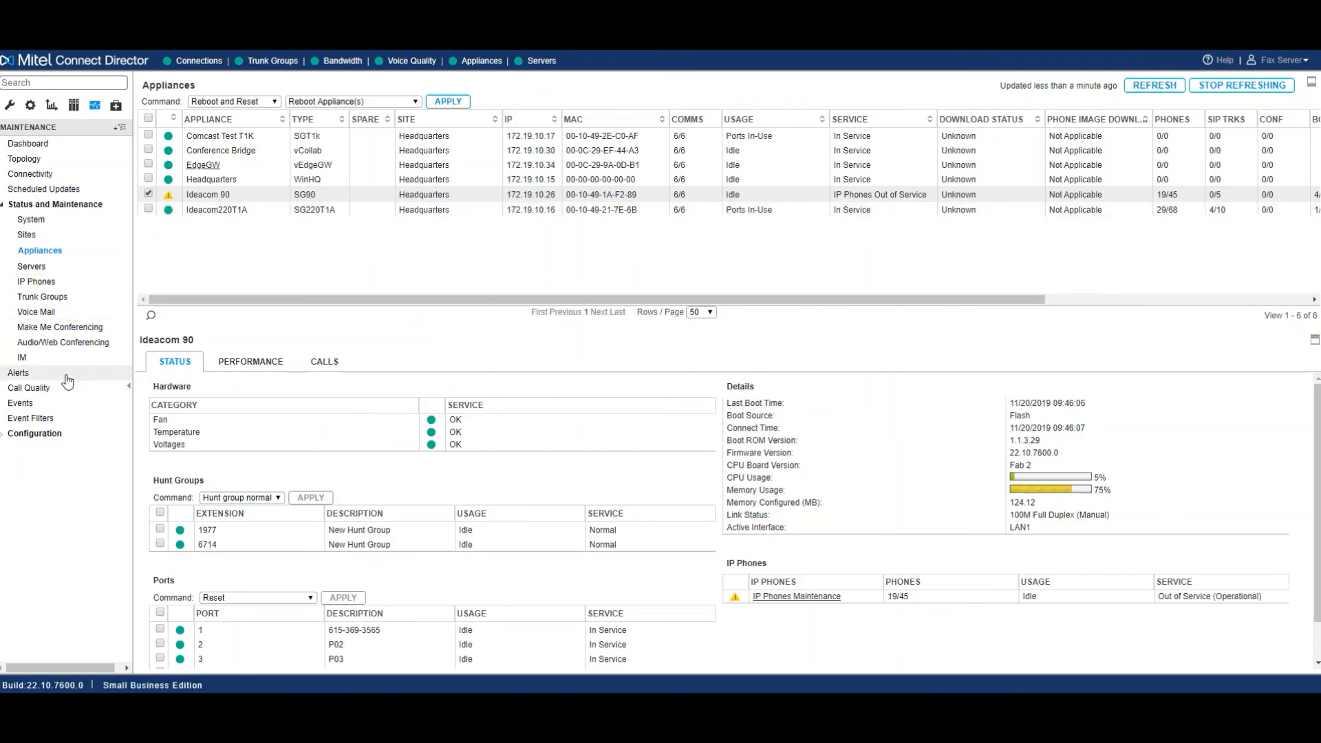
{"action": "left_click", "coordinate": [35, 433]}
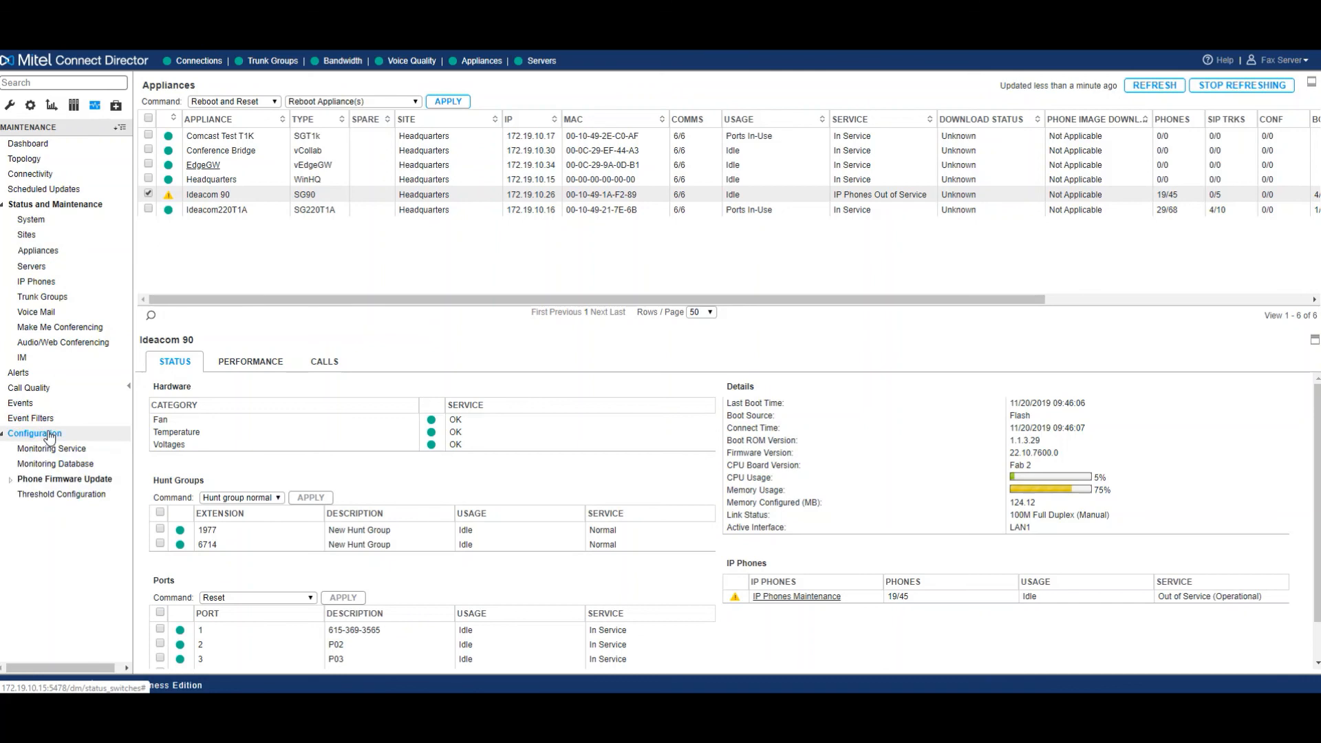